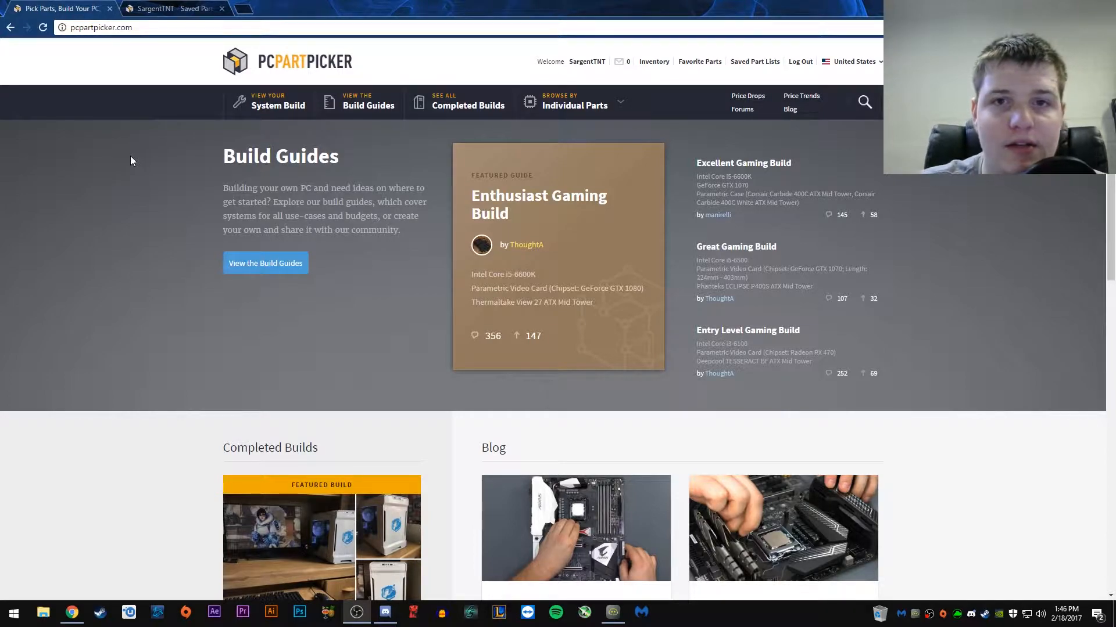
pyautogui.moveTo(100, 150)
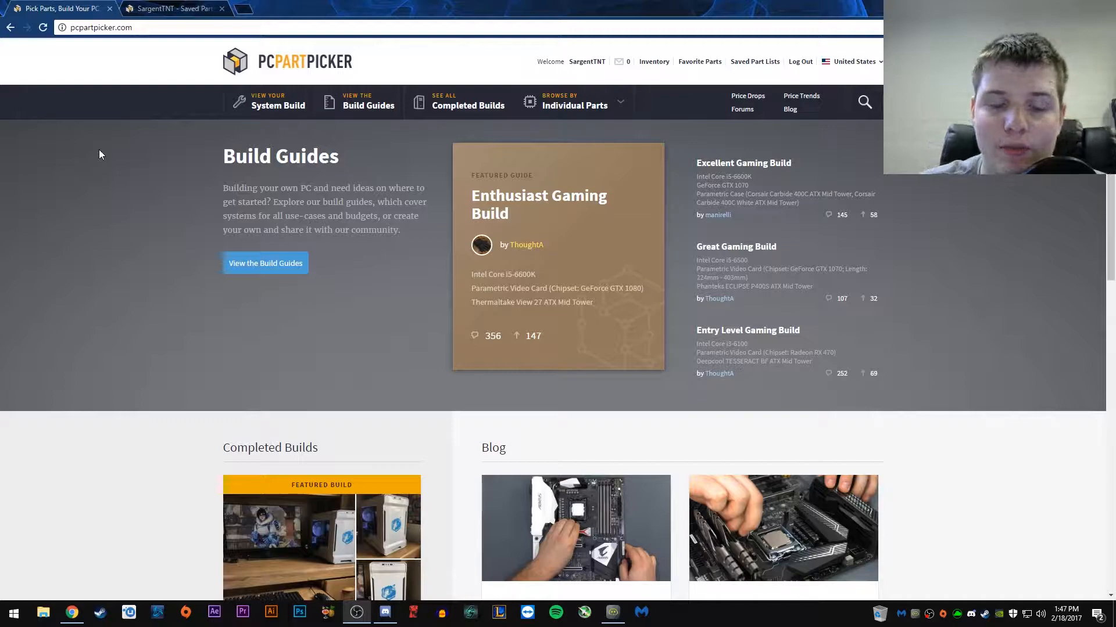
pyautogui.moveTo(141, 222)
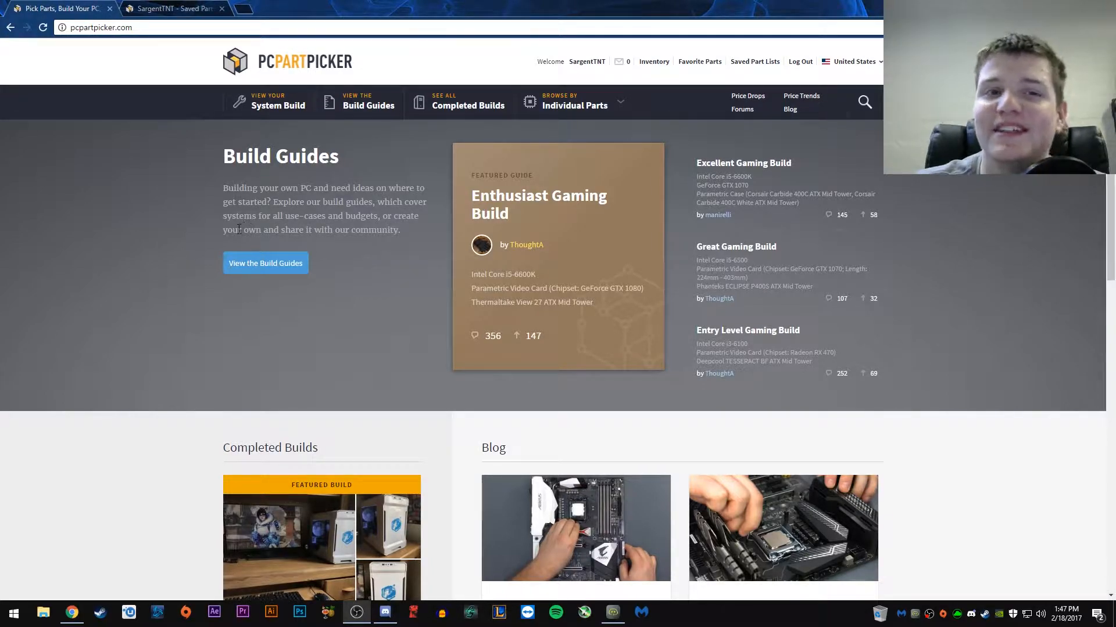
pyautogui.moveTo(151, 191)
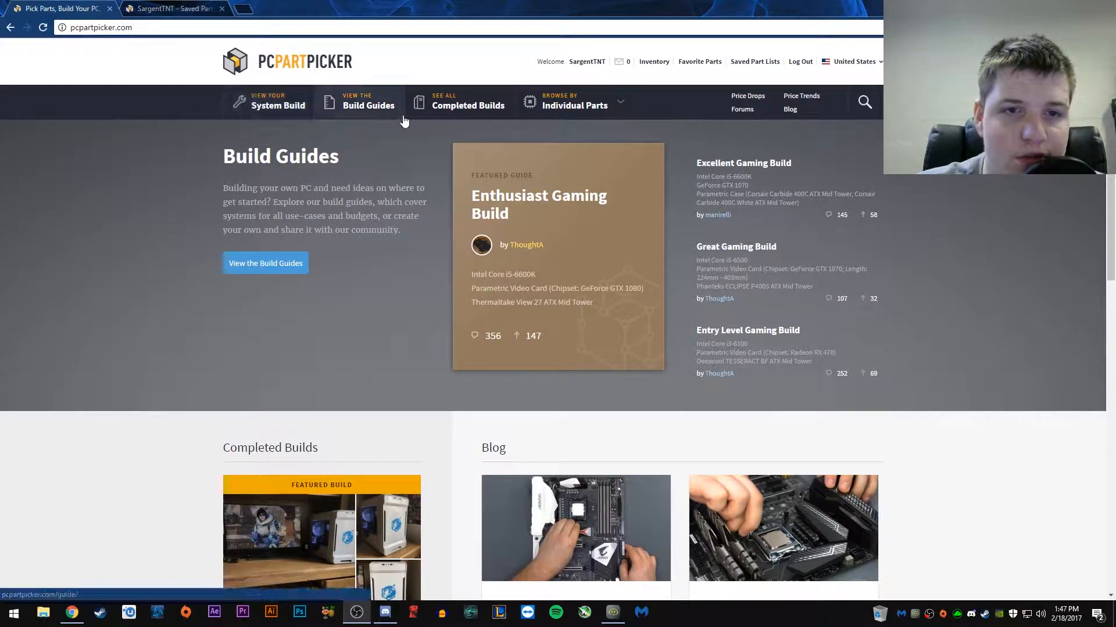
# Step: Open Completed Builds and scroll down to the 4k Gaming Build entry at $2744.88
pyautogui.click(467, 105)
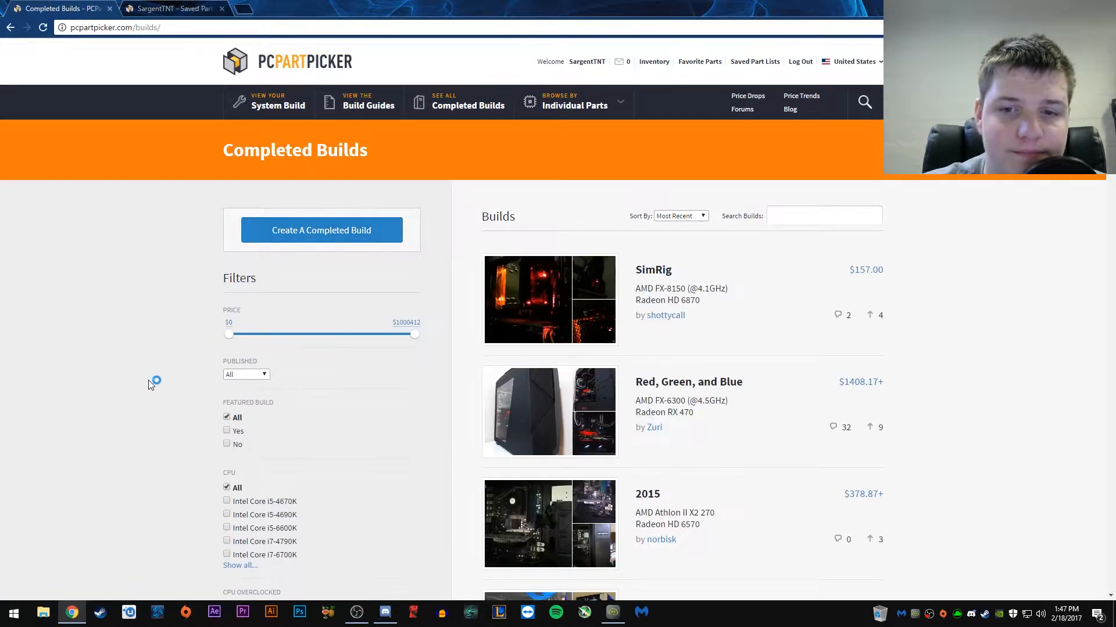
pyautogui.scroll(-3)
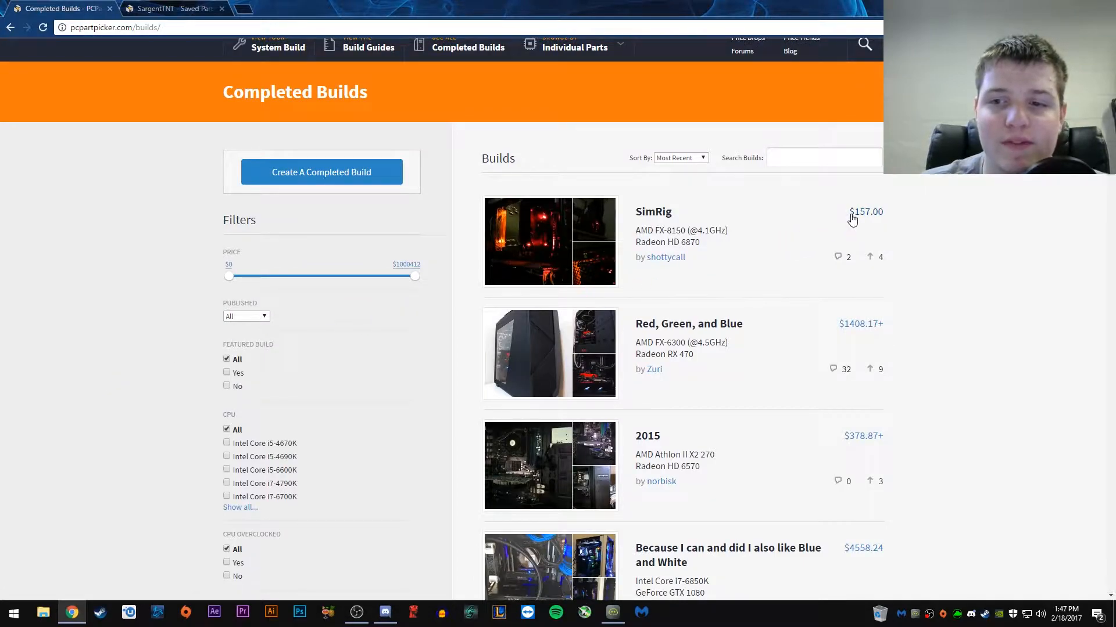
pyautogui.moveTo(658, 234)
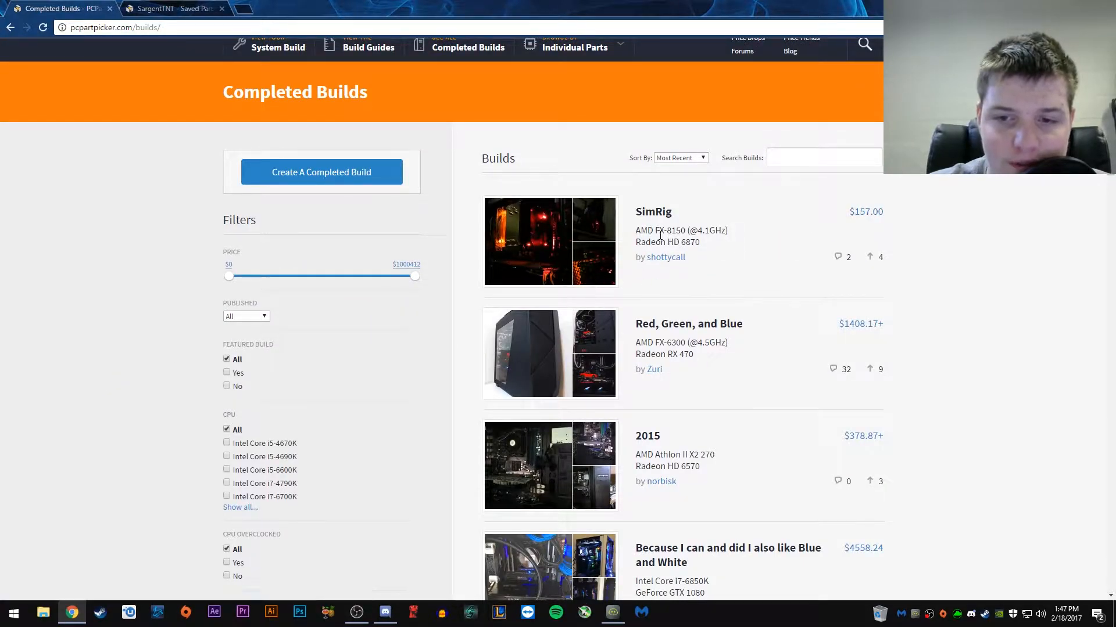
pyautogui.scroll(-3)
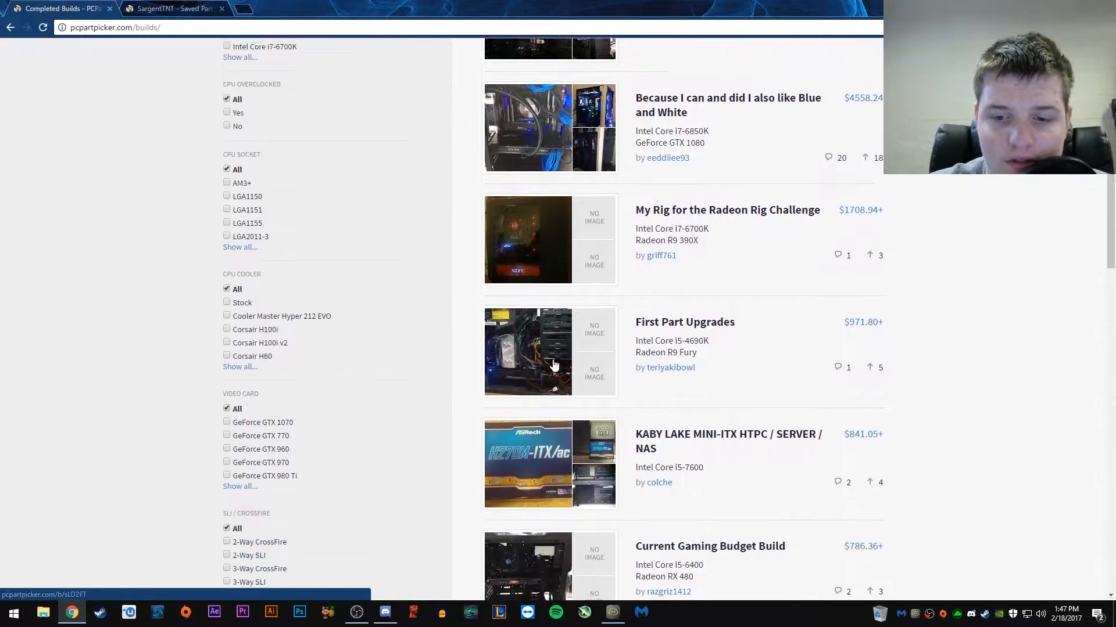
pyautogui.scroll(-3)
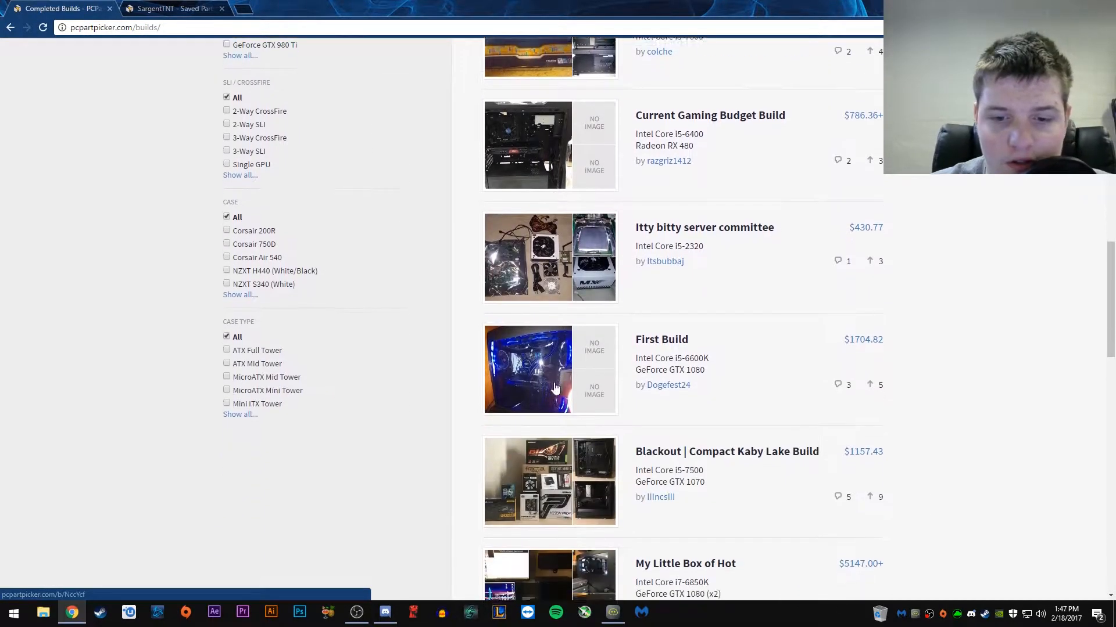
pyautogui.scroll(-3)
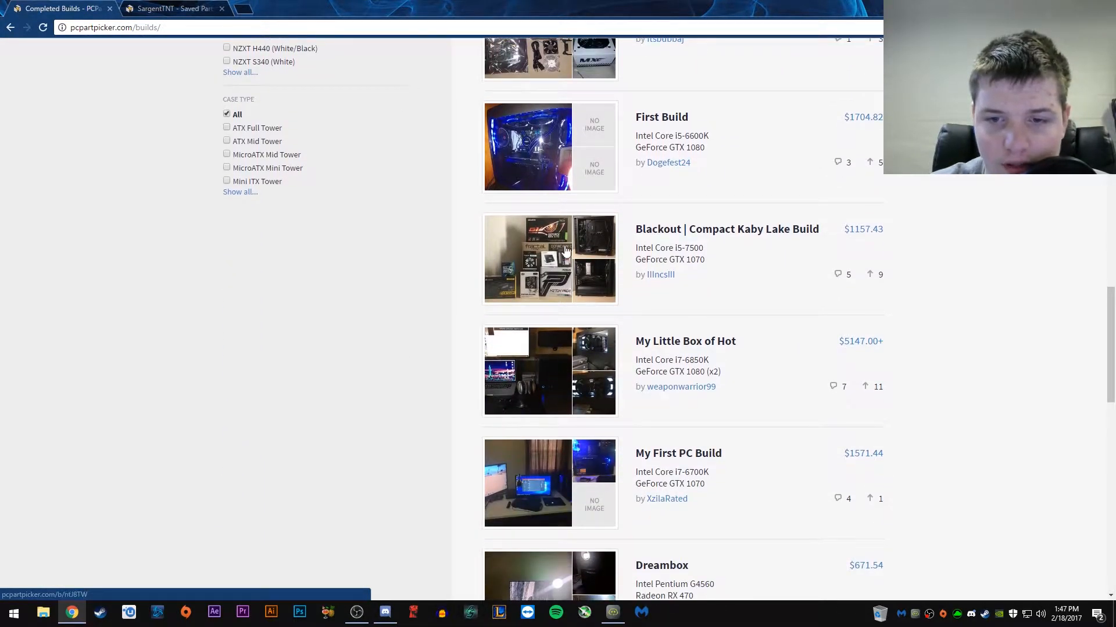
pyautogui.scroll(-3)
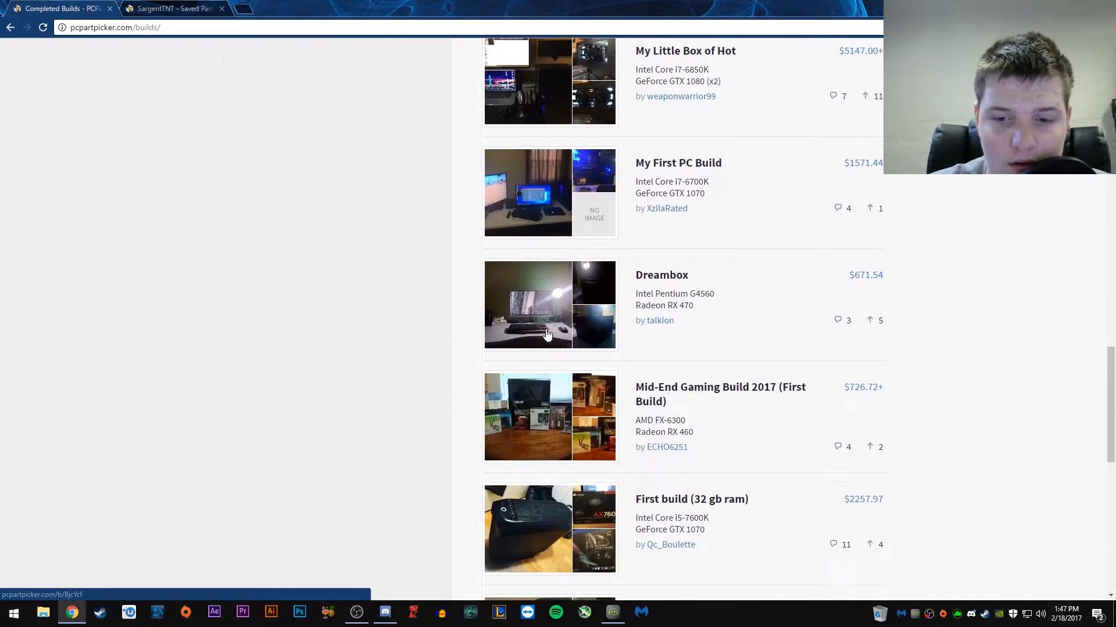
pyautogui.scroll(-3)
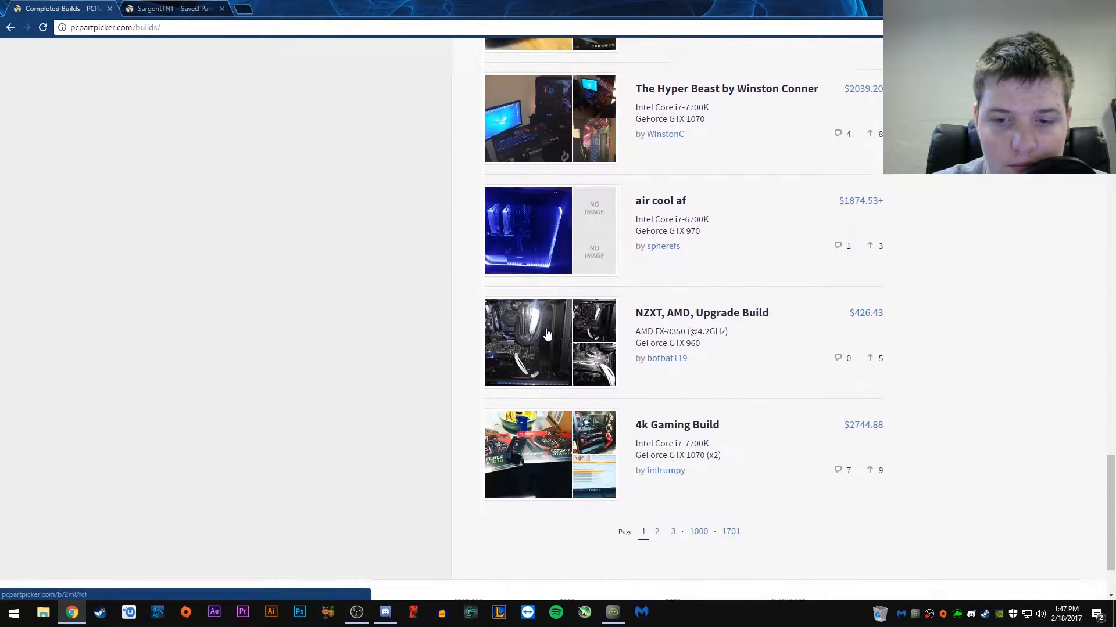
pyautogui.scroll(-3)
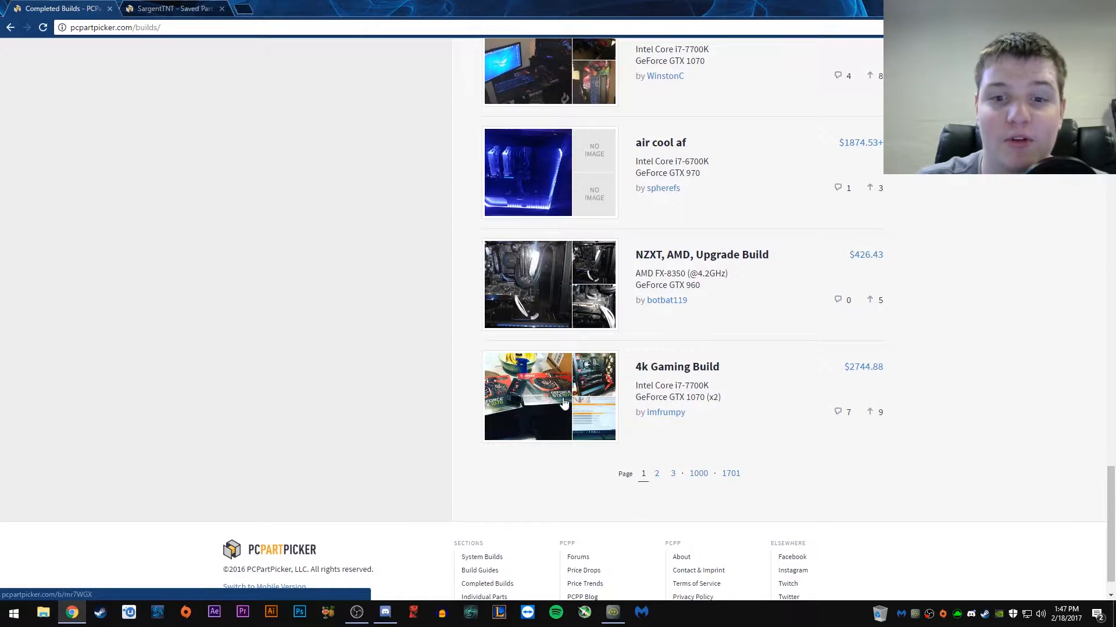
pyautogui.moveTo(827, 379)
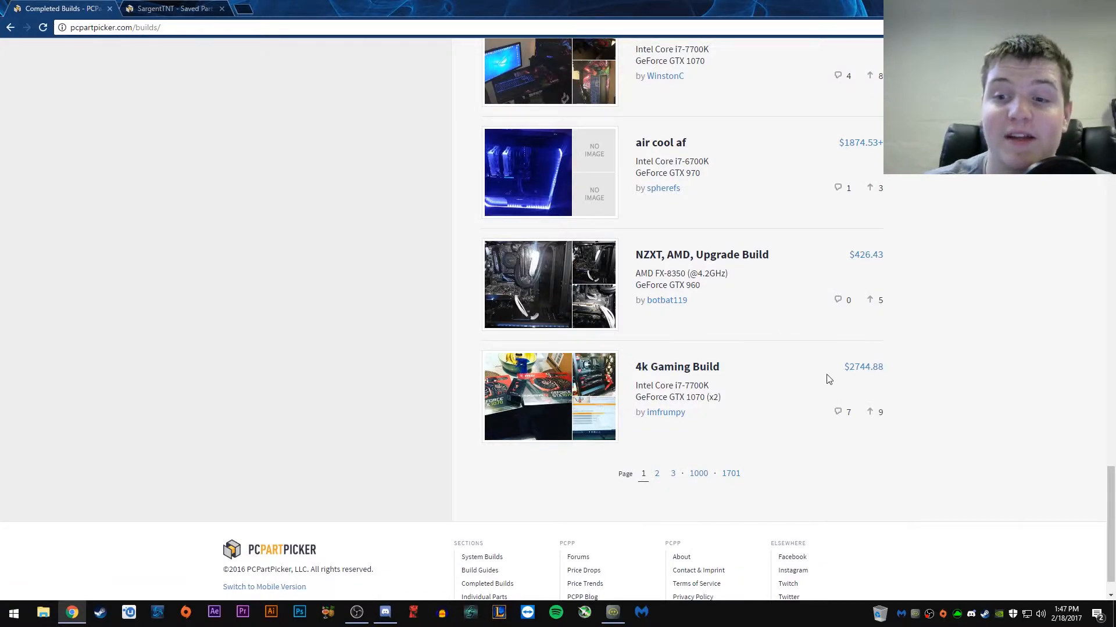
pyautogui.moveTo(845, 377)
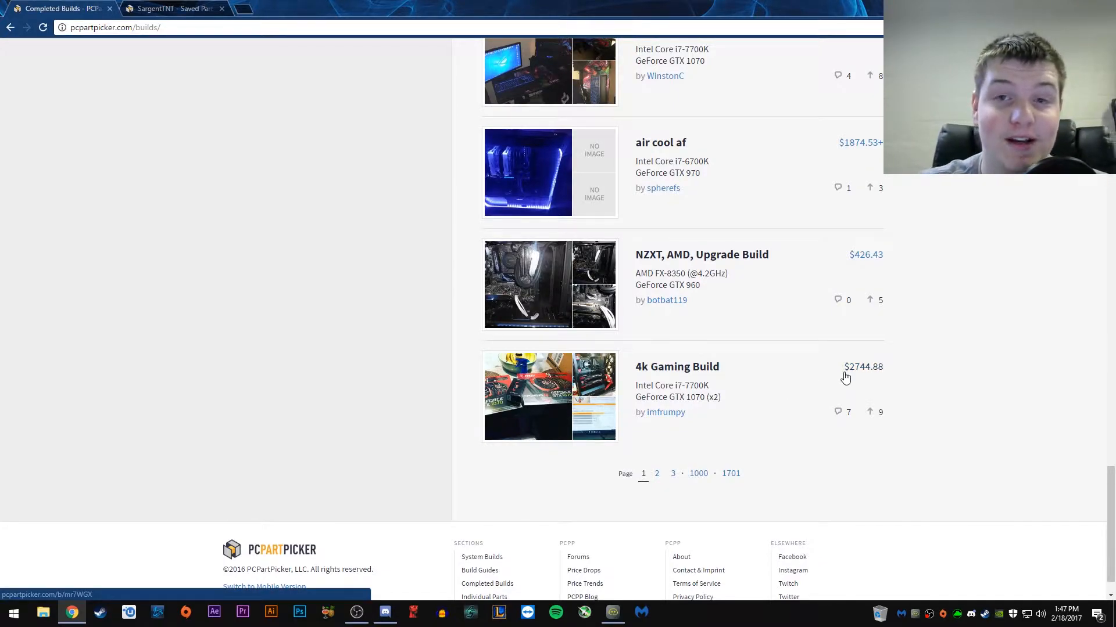
pyautogui.moveTo(579, 402)
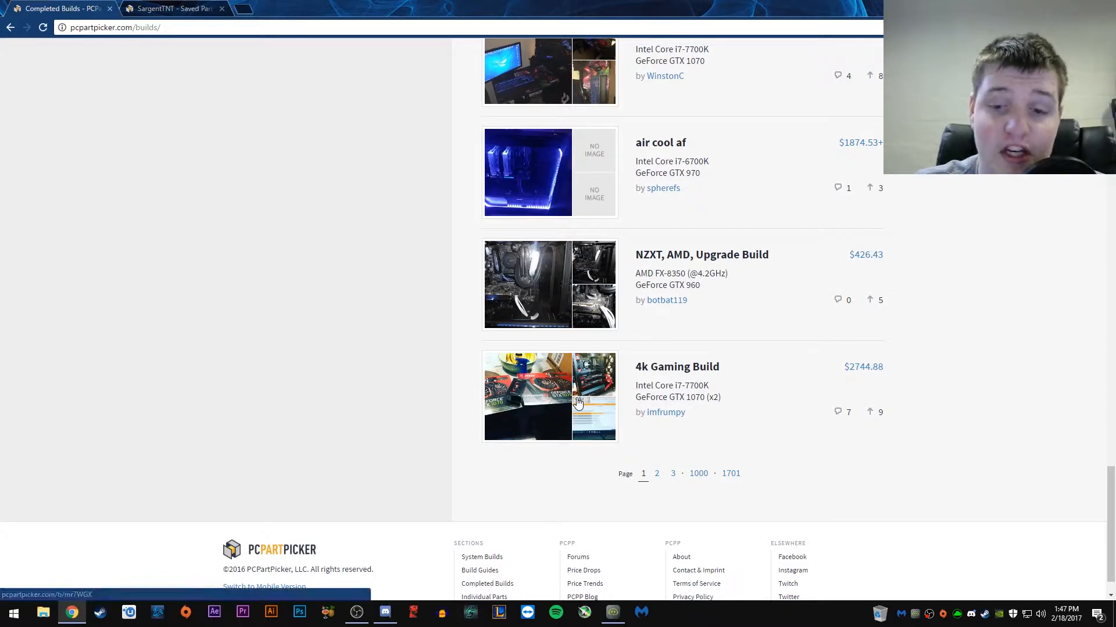
# Step: Open imfrumpy's 4k Gaming Build page and scroll slightly down it
pyautogui.click(676, 367)
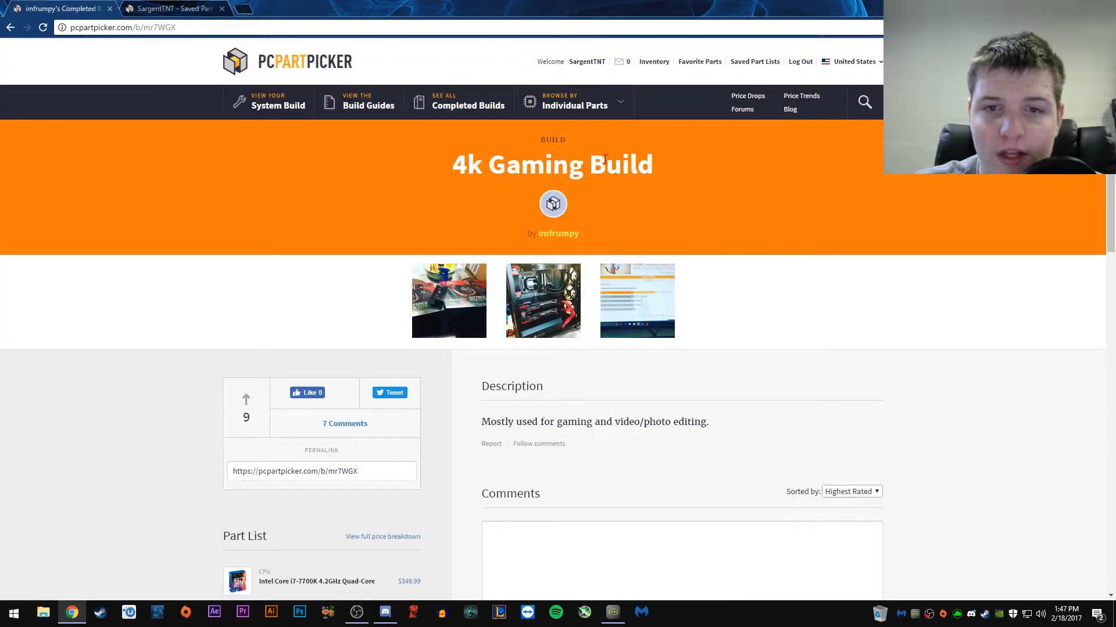
pyautogui.moveTo(693, 223)
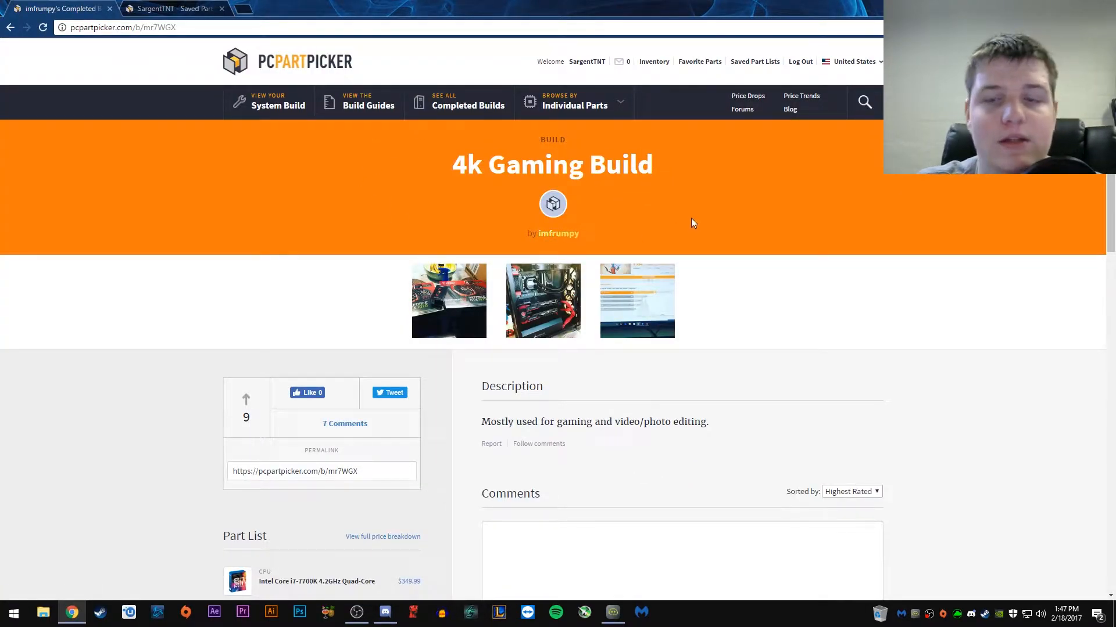
pyautogui.scroll(-3)
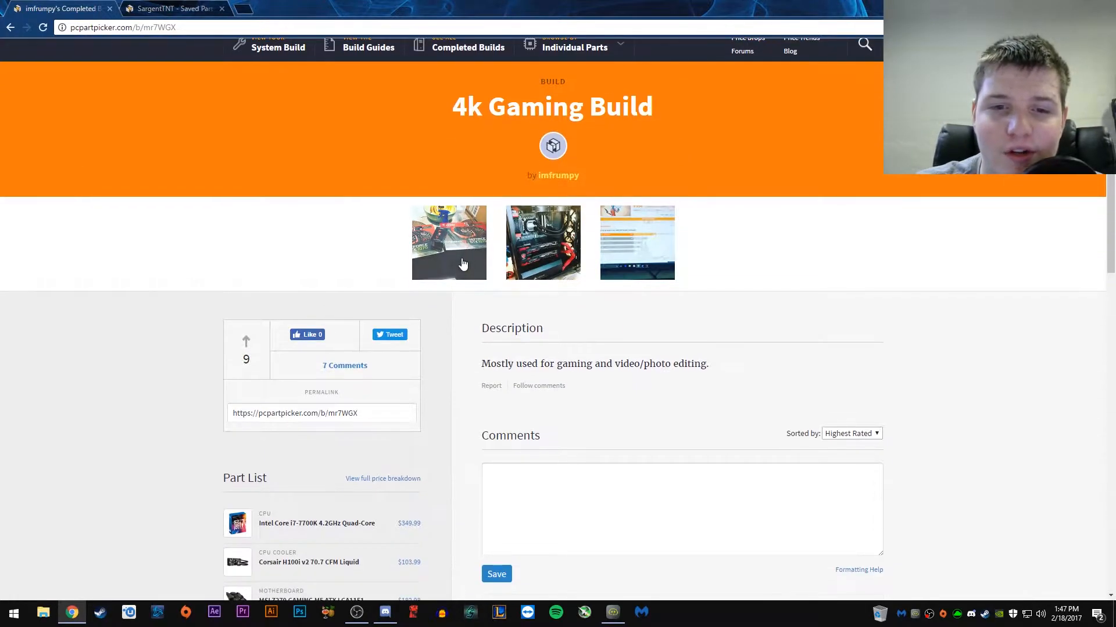
pyautogui.moveTo(455, 258)
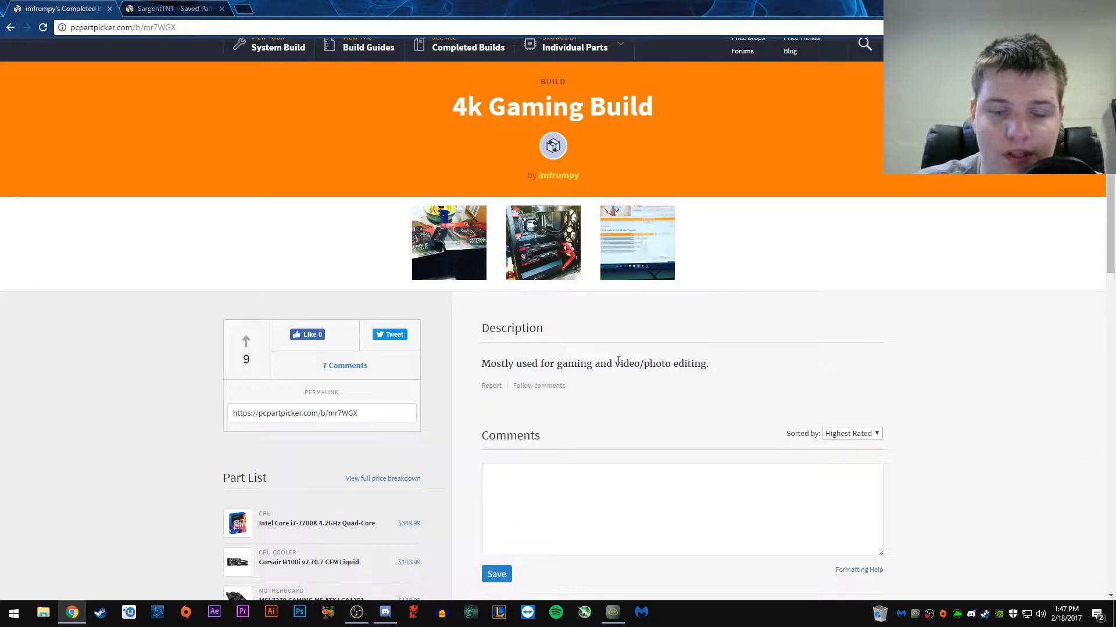
pyautogui.moveTo(447, 265)
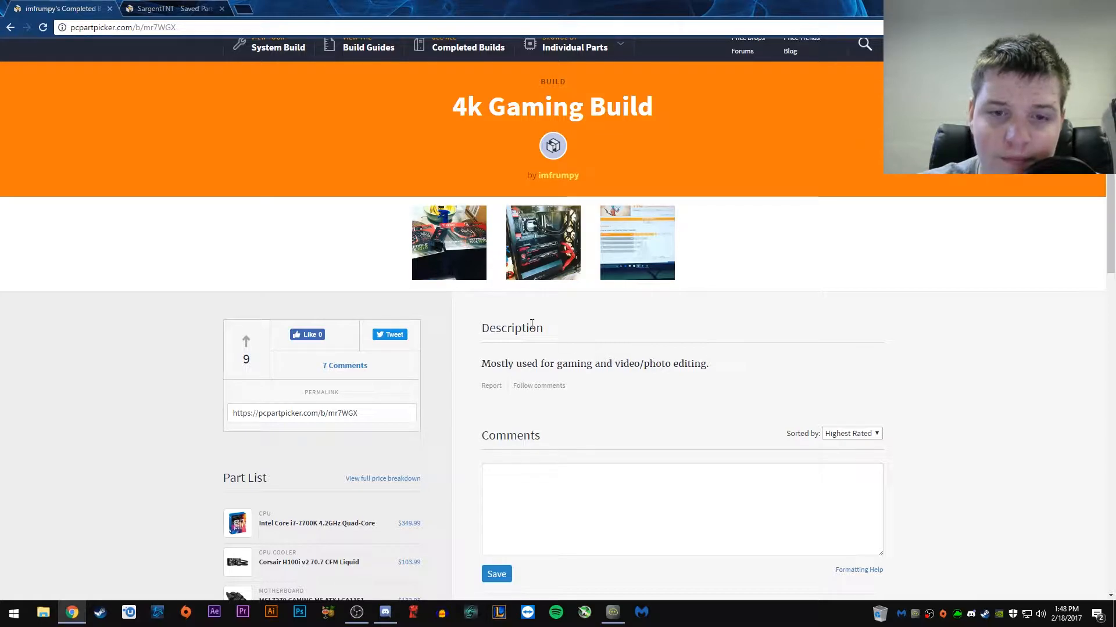
# Step: View the first build photo of two boxed MSI GeForce GTX 1070 cards full size
pyautogui.click(449, 242)
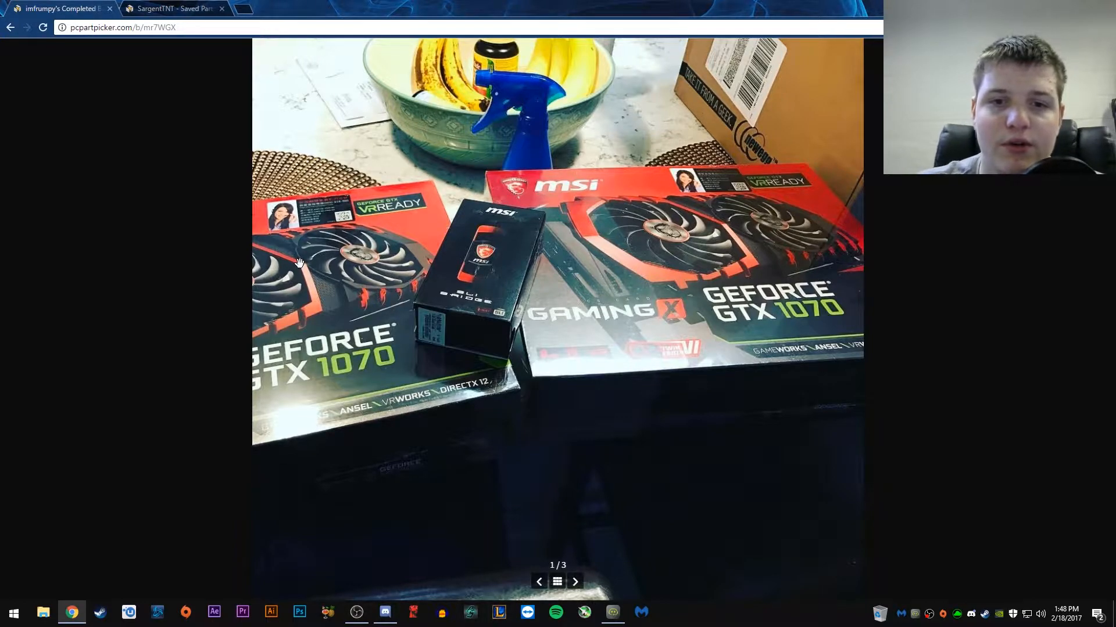
pyautogui.moveTo(478, 254)
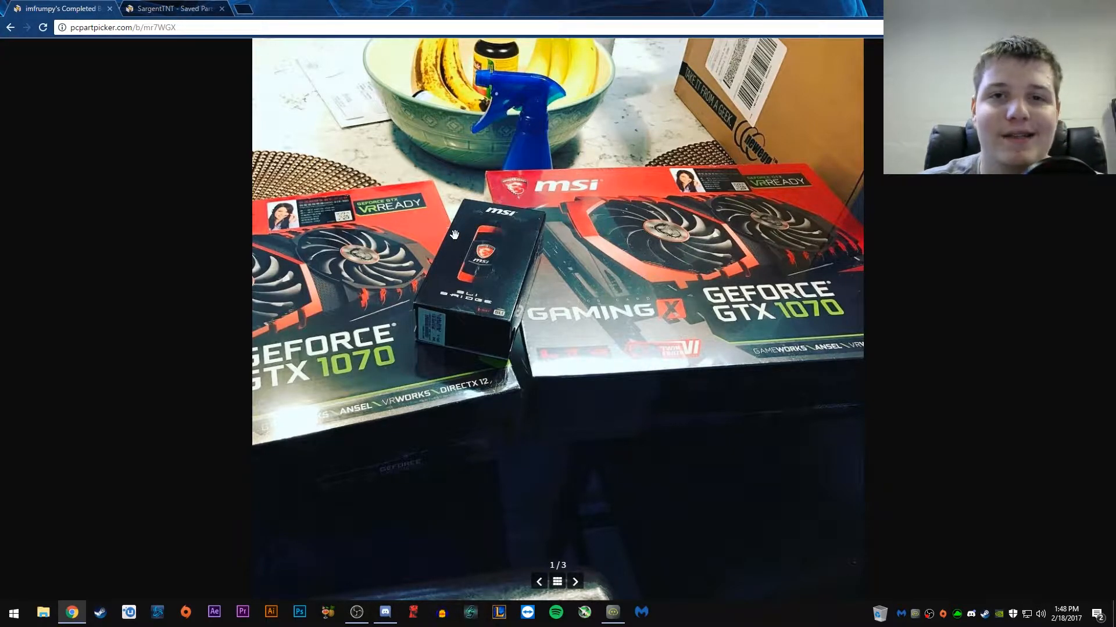
pyautogui.moveTo(413, 238)
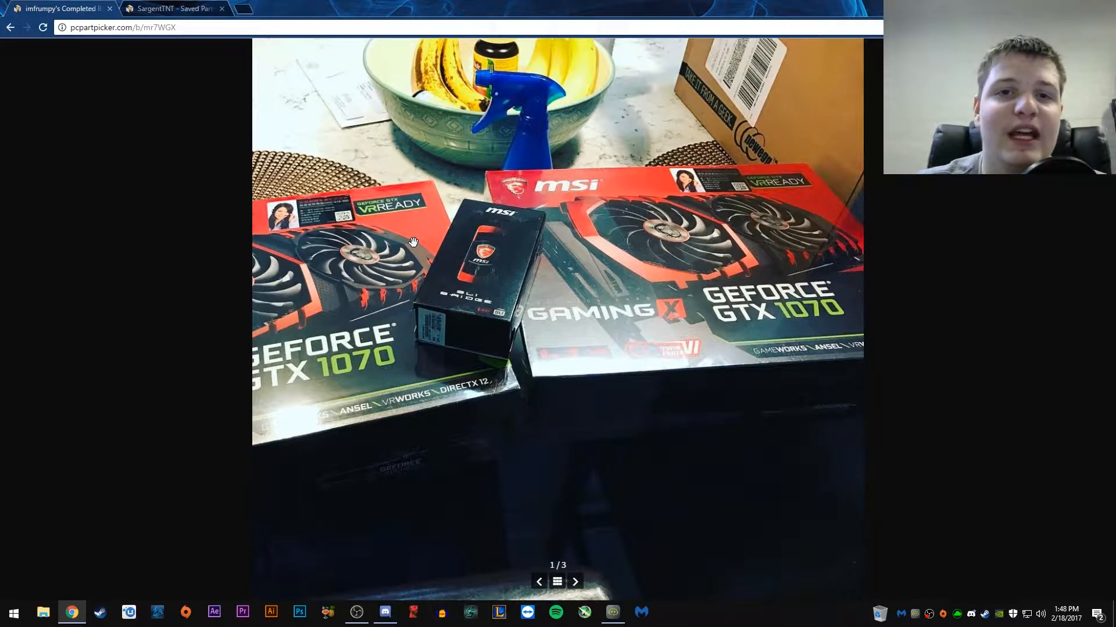
pyautogui.moveTo(242, 324)
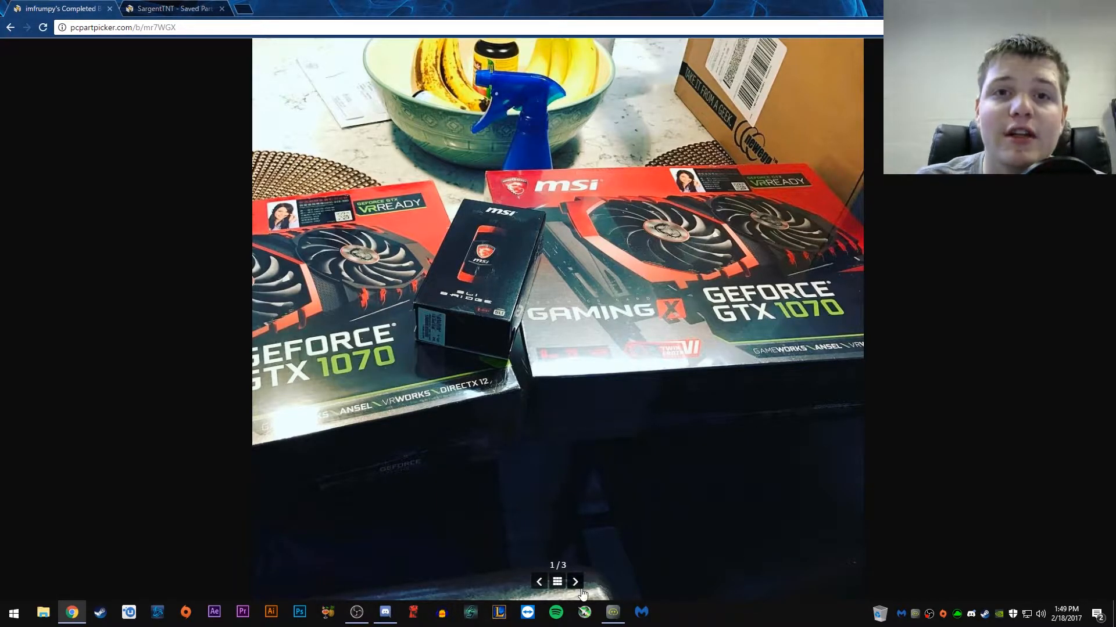
pyautogui.click(575, 581)
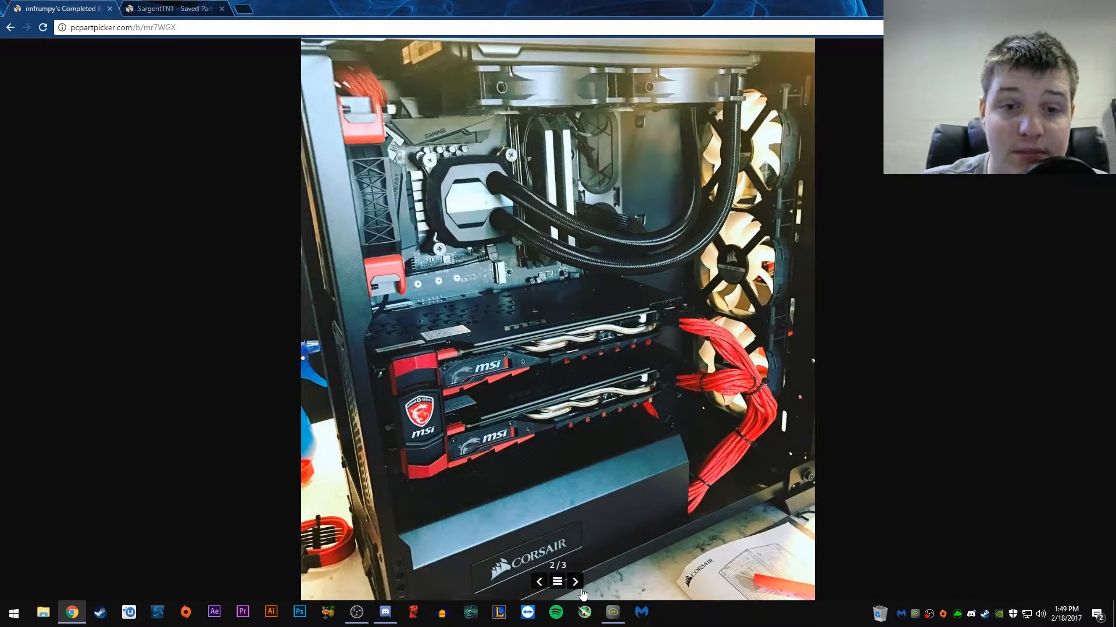
pyautogui.moveTo(375, 100)
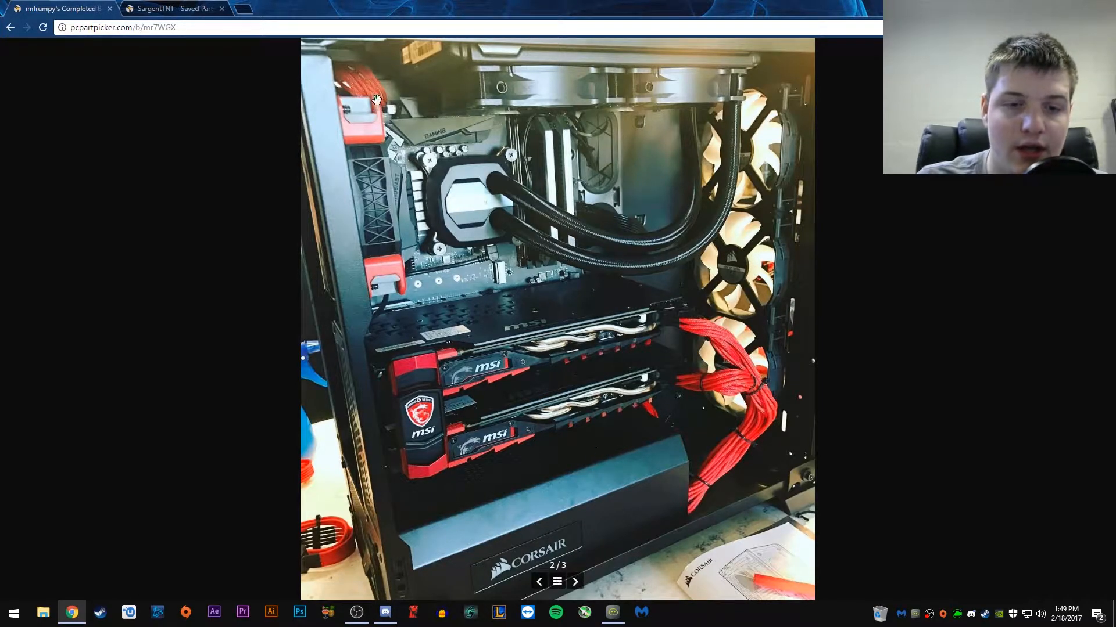
pyautogui.moveTo(332, 327)
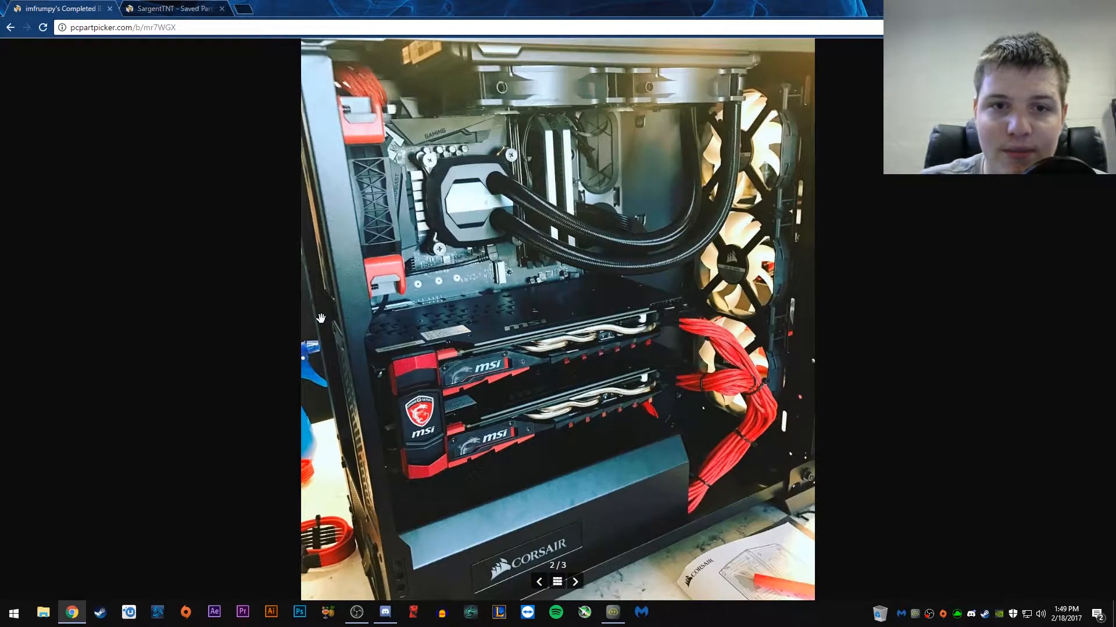
pyautogui.moveTo(250, 290)
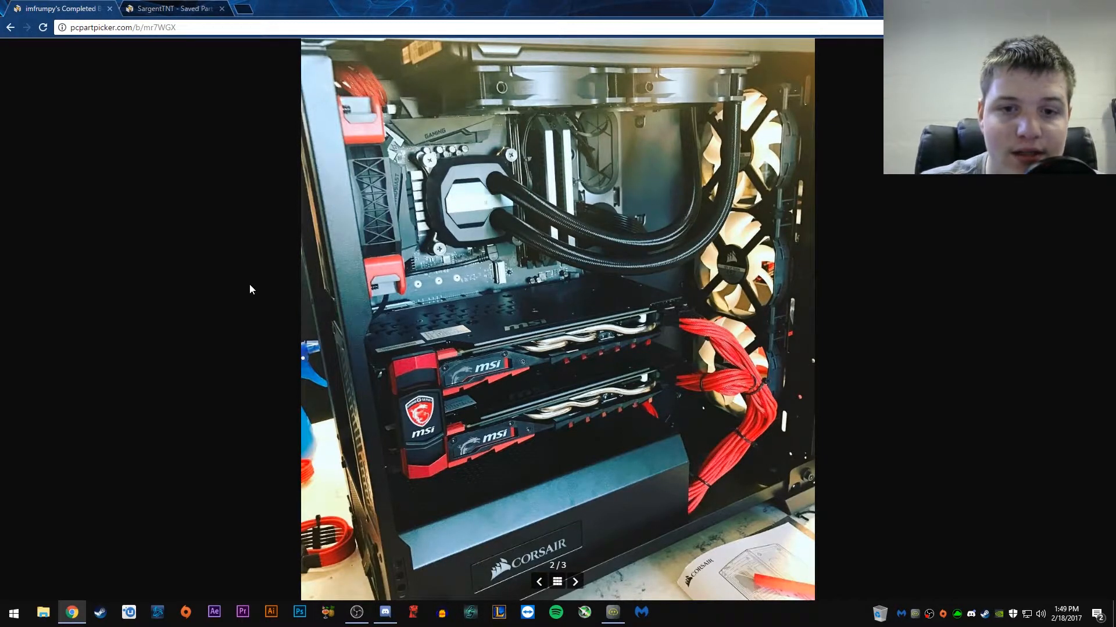
pyautogui.moveTo(655, 185)
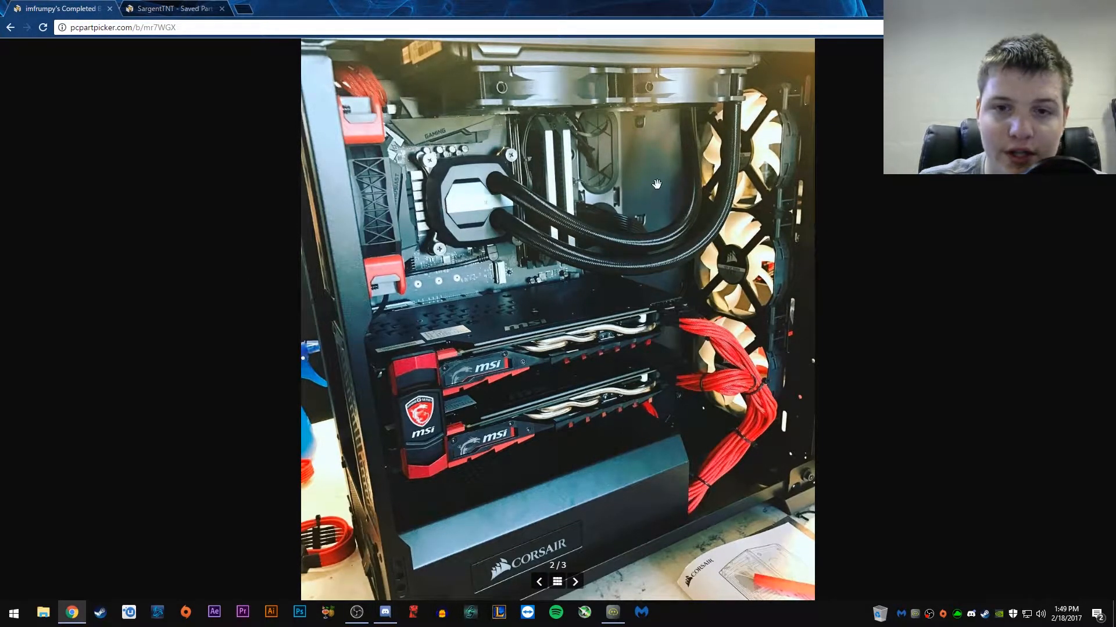
pyautogui.moveTo(494, 221)
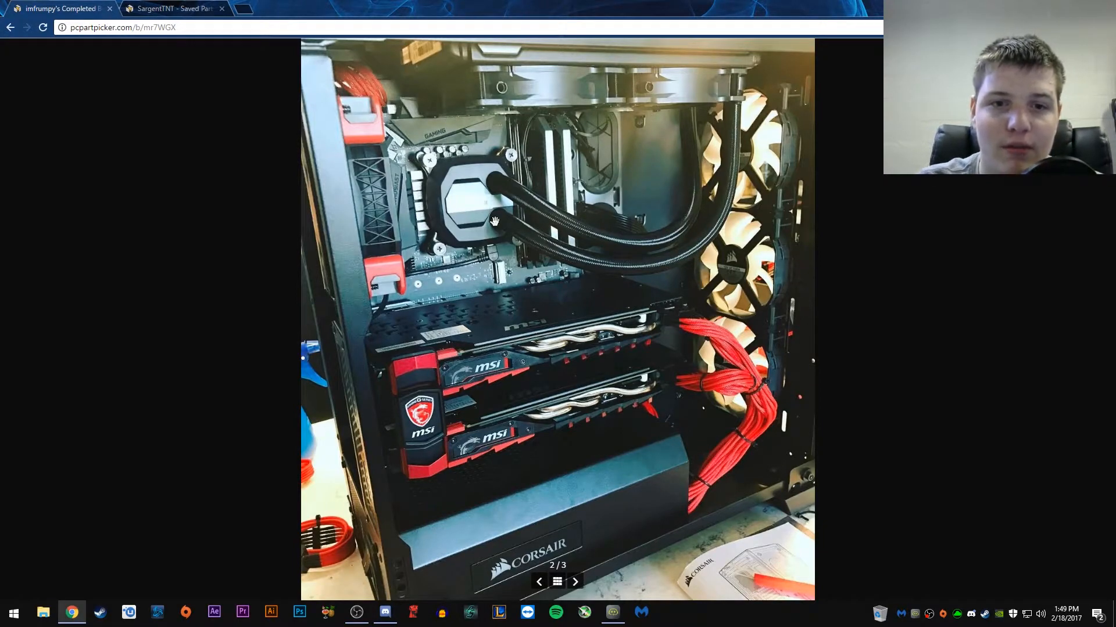
pyautogui.moveTo(423, 276)
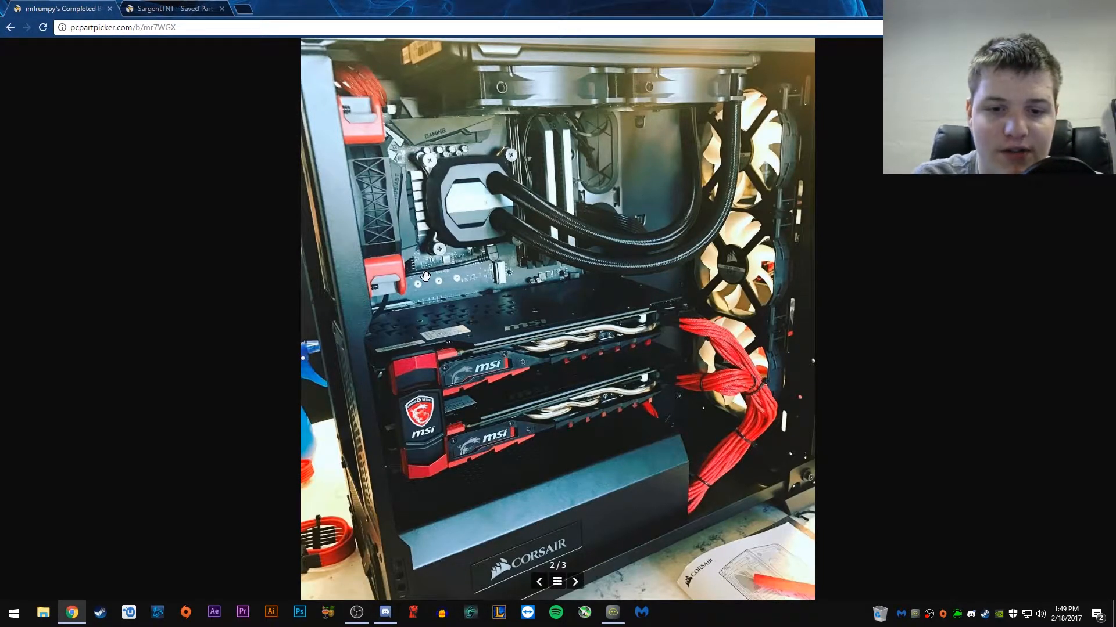
pyautogui.moveTo(388, 438)
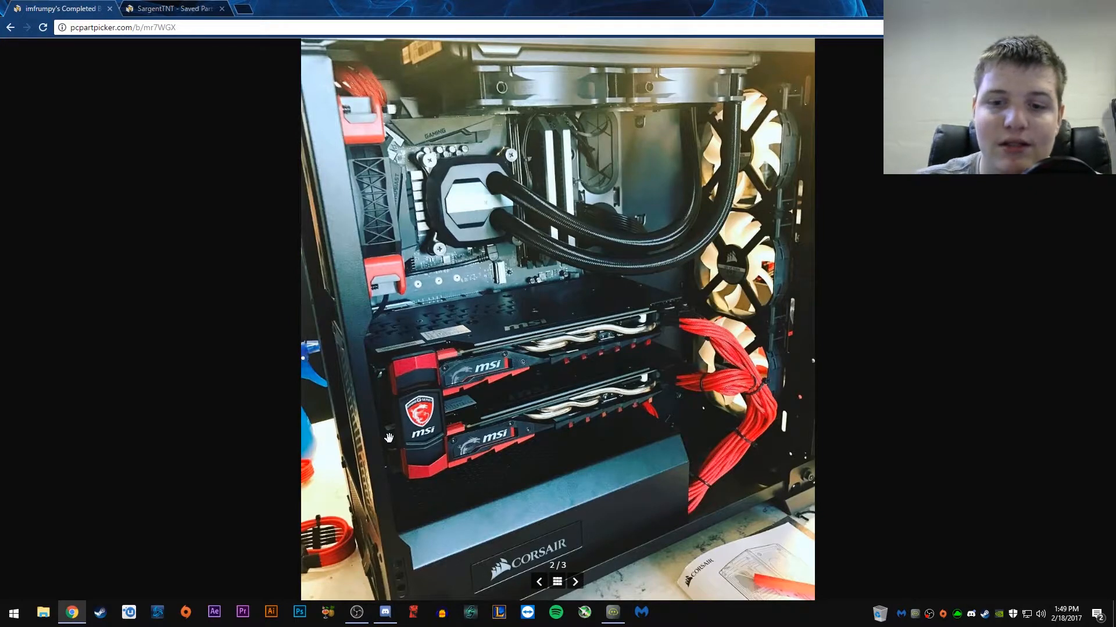
pyautogui.moveTo(383, 441)
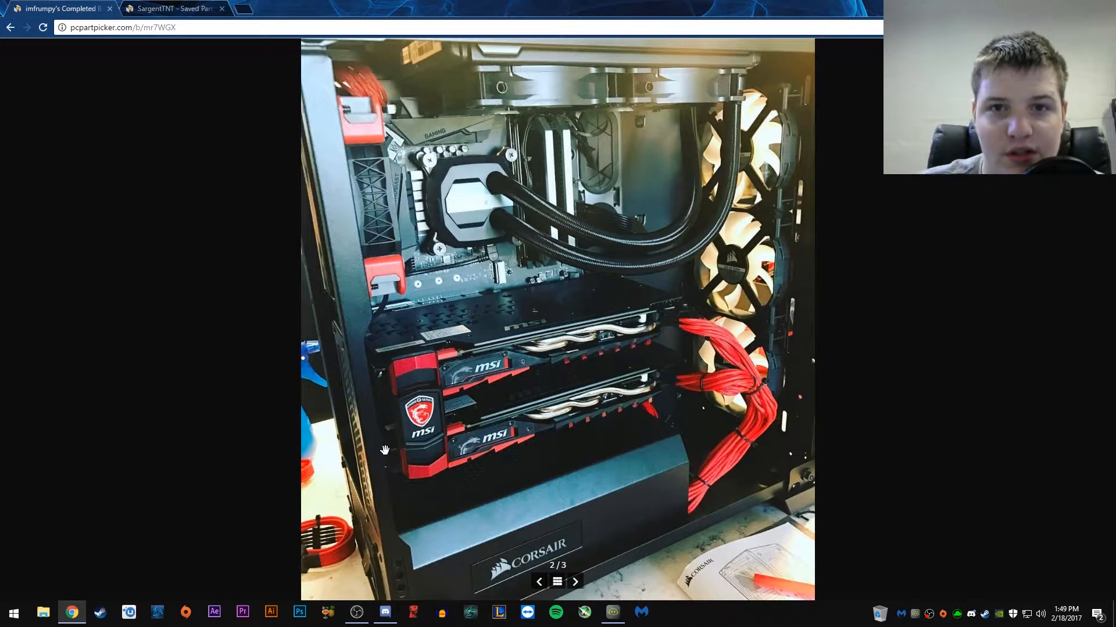
pyautogui.moveTo(646, 396)
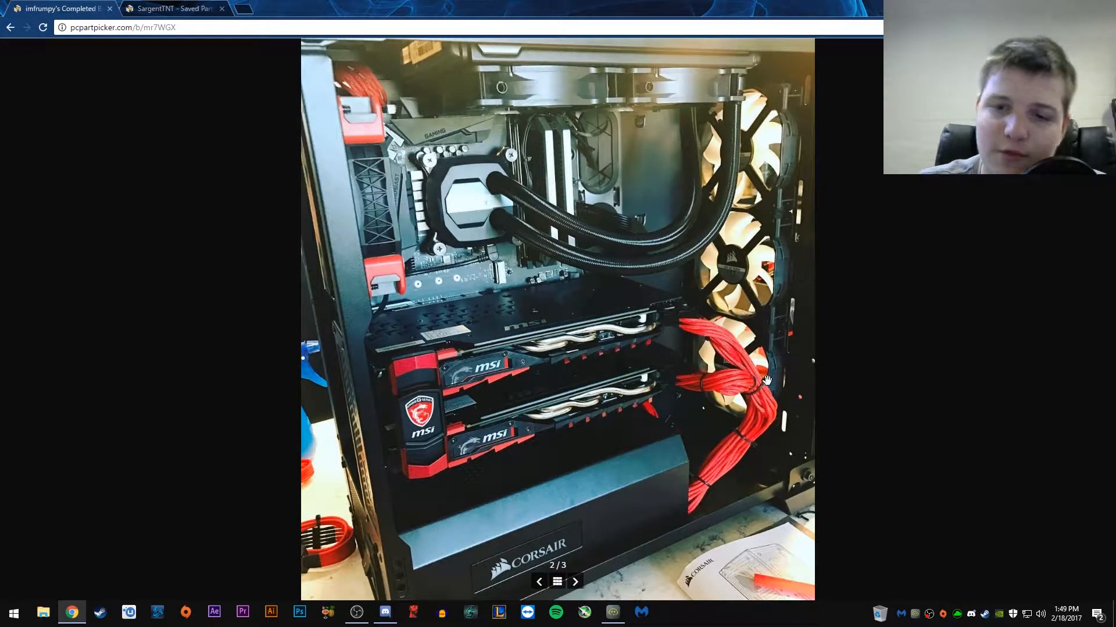
pyautogui.moveTo(751, 306)
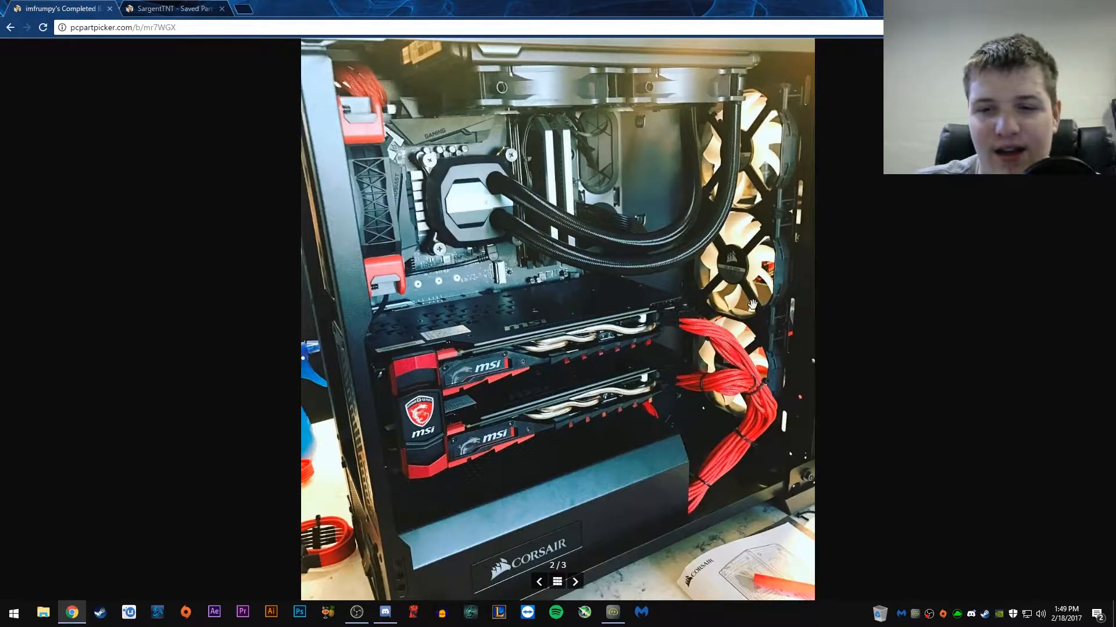
pyautogui.moveTo(747, 324)
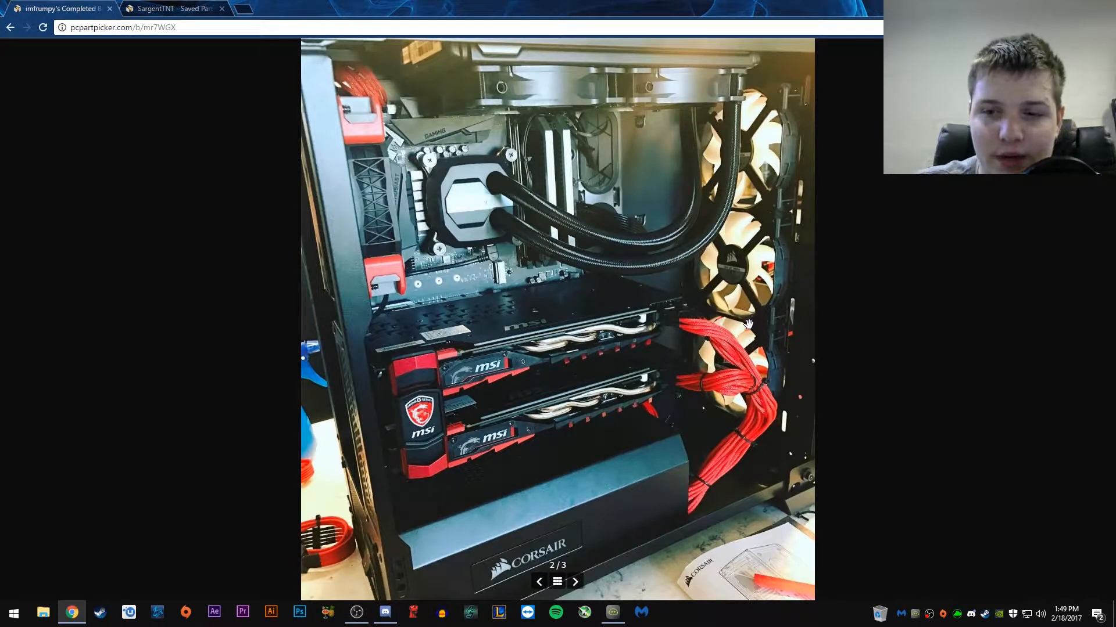
pyautogui.moveTo(742, 330)
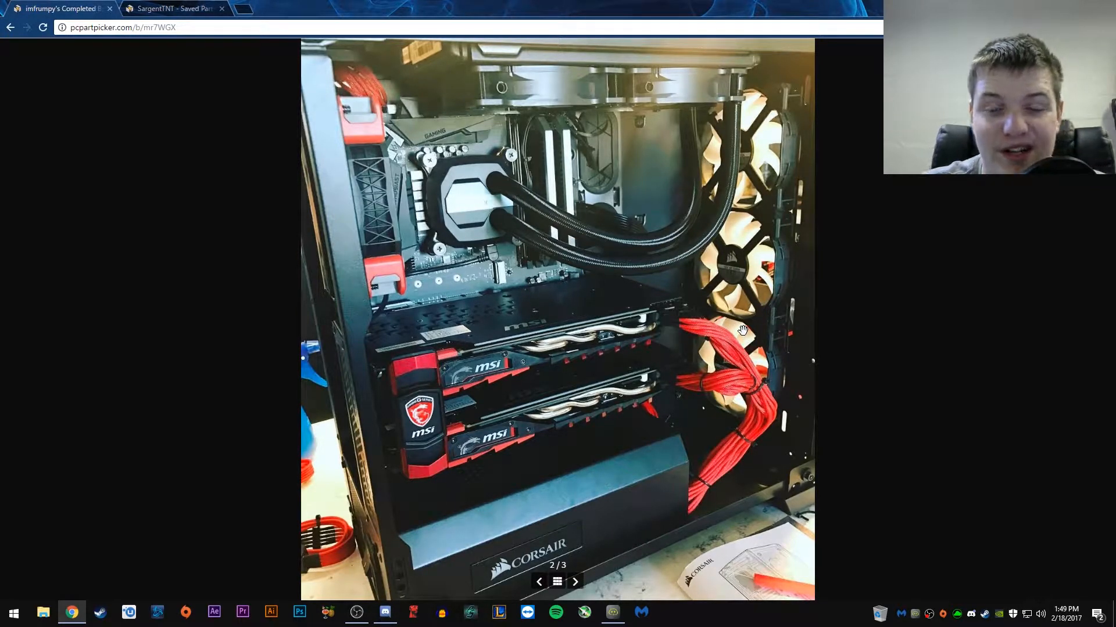
pyautogui.moveTo(627, 64)
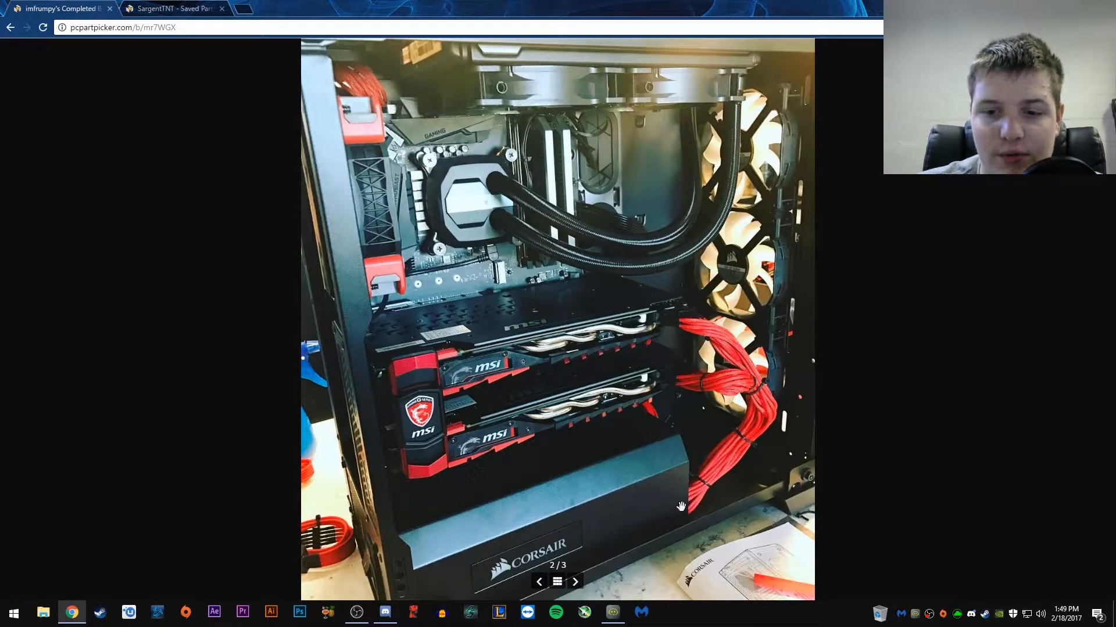
pyautogui.moveTo(463, 404)
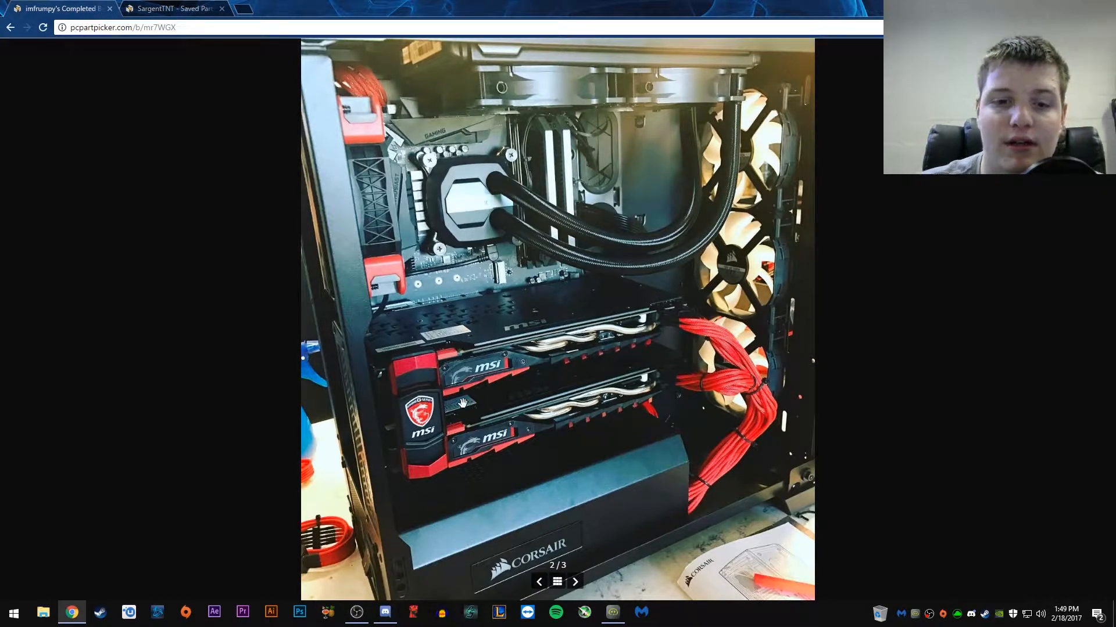
pyautogui.moveTo(489, 387)
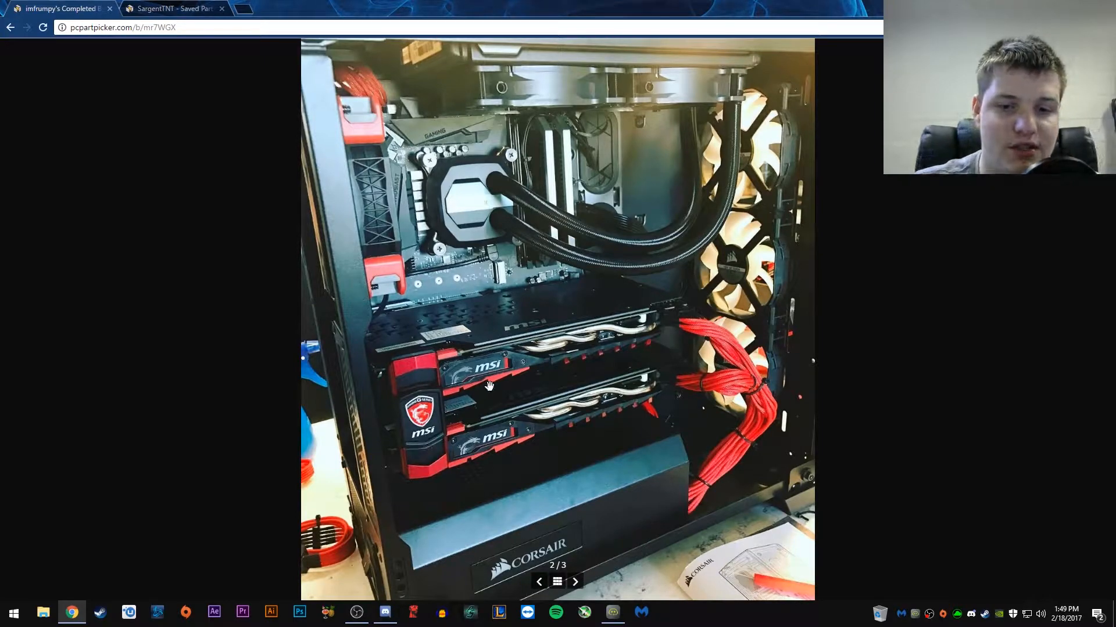
pyautogui.moveTo(539, 197)
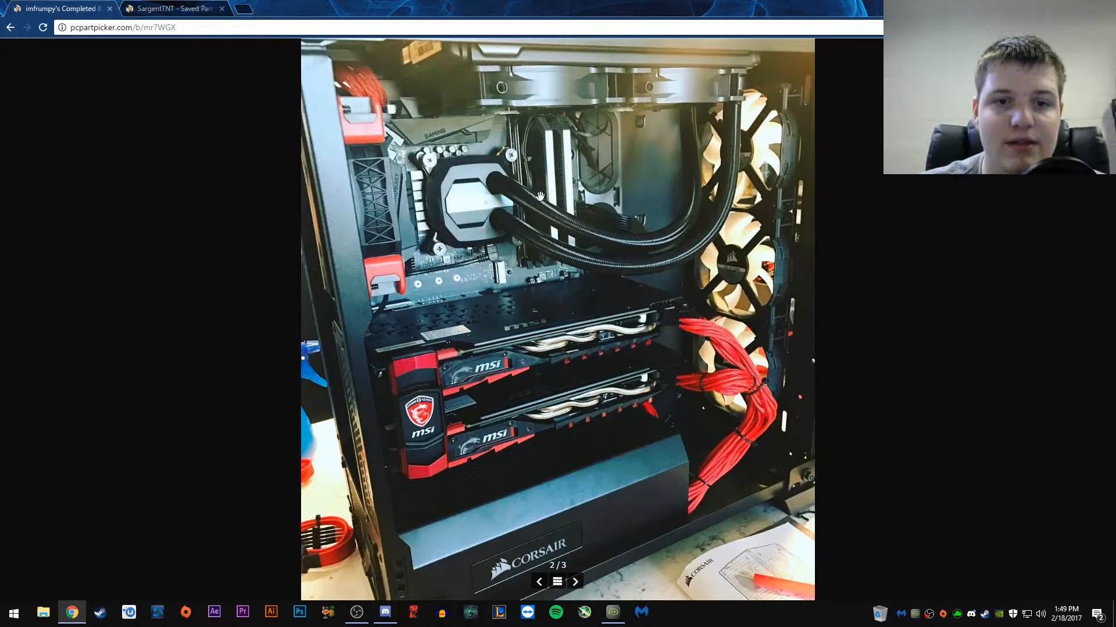
pyautogui.moveTo(435, 176)
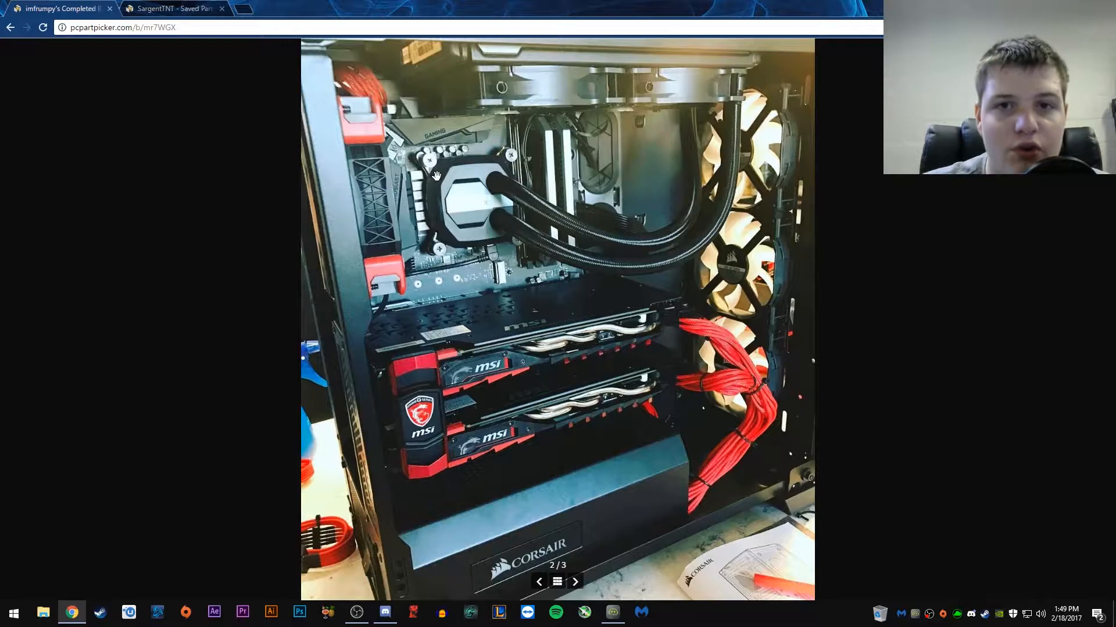
pyautogui.moveTo(381, 143)
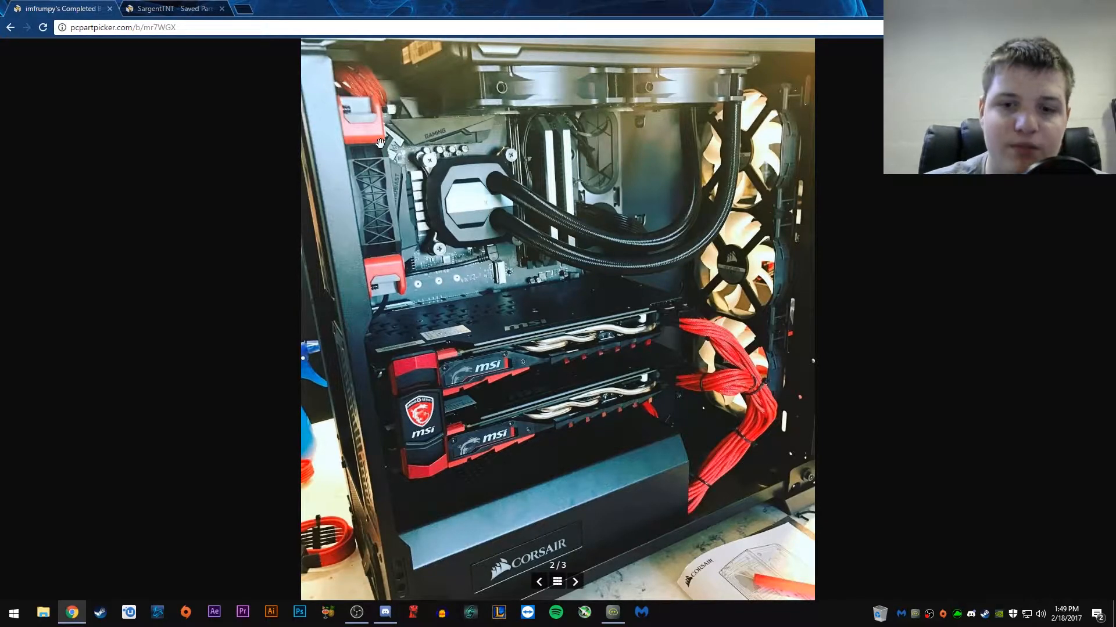
pyautogui.moveTo(368, 189)
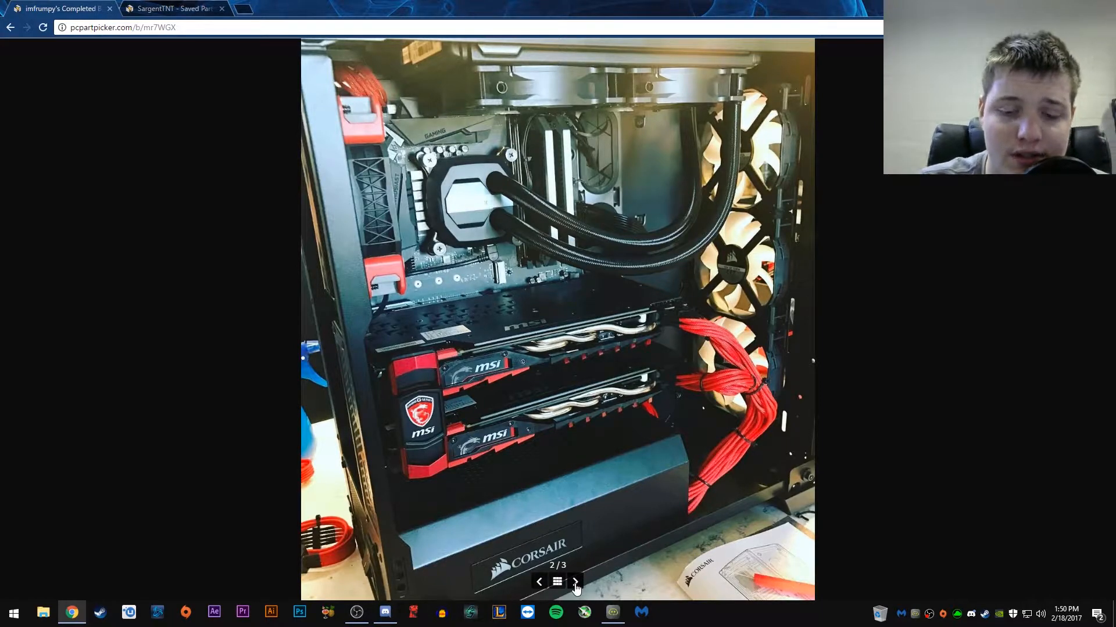
# Step: Scroll down to the Part List headed by the Intel Core i7-7700K
pyautogui.scroll(-3)
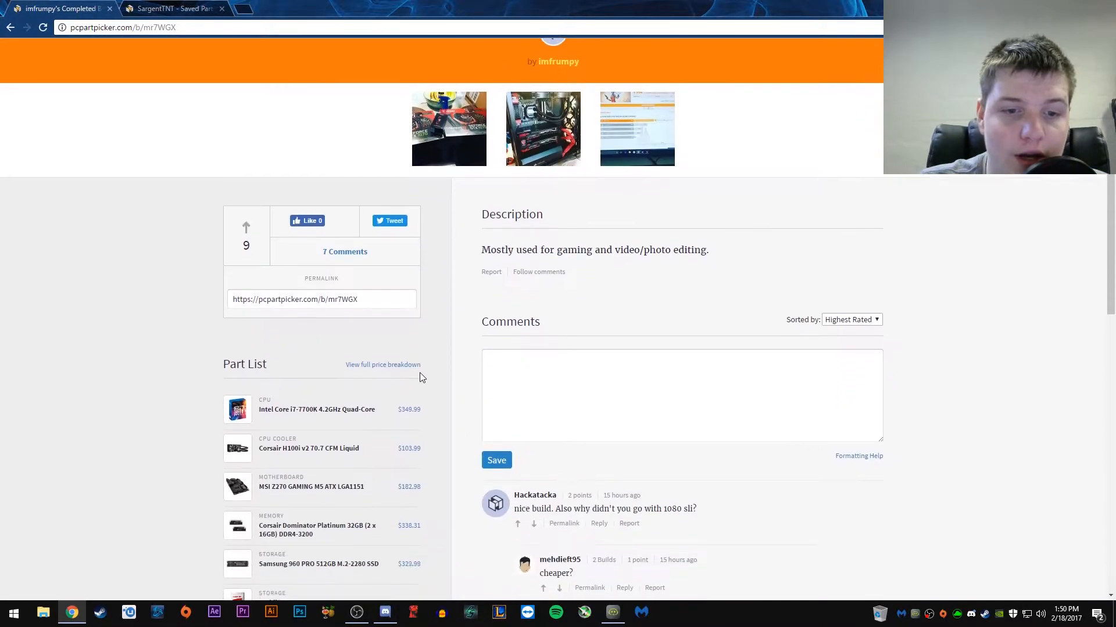
pyautogui.scroll(-3)
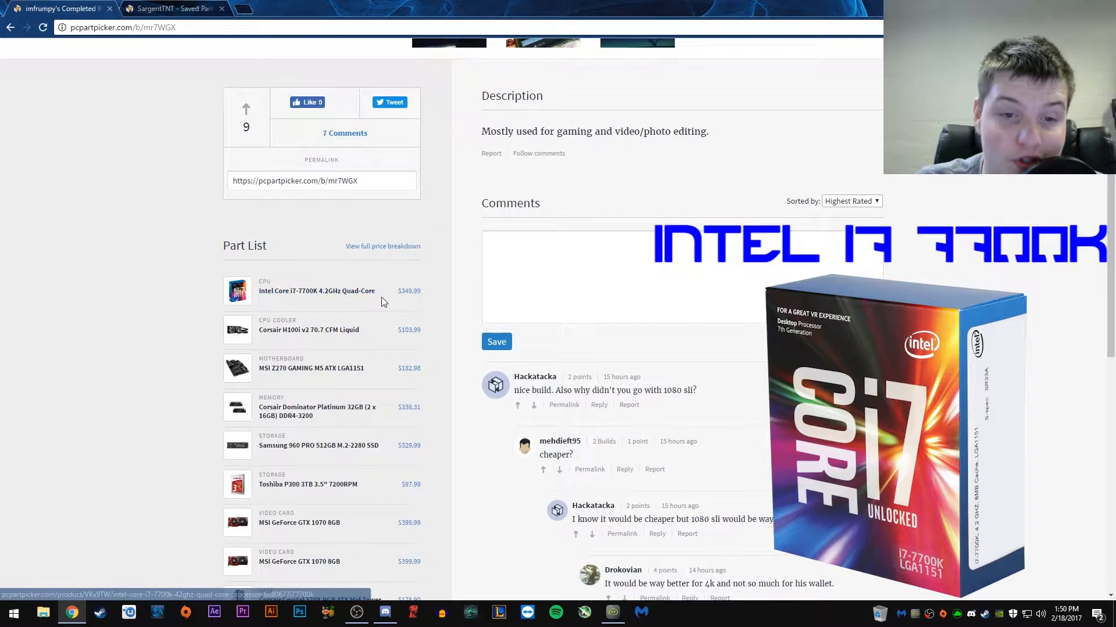
pyautogui.moveTo(387, 297)
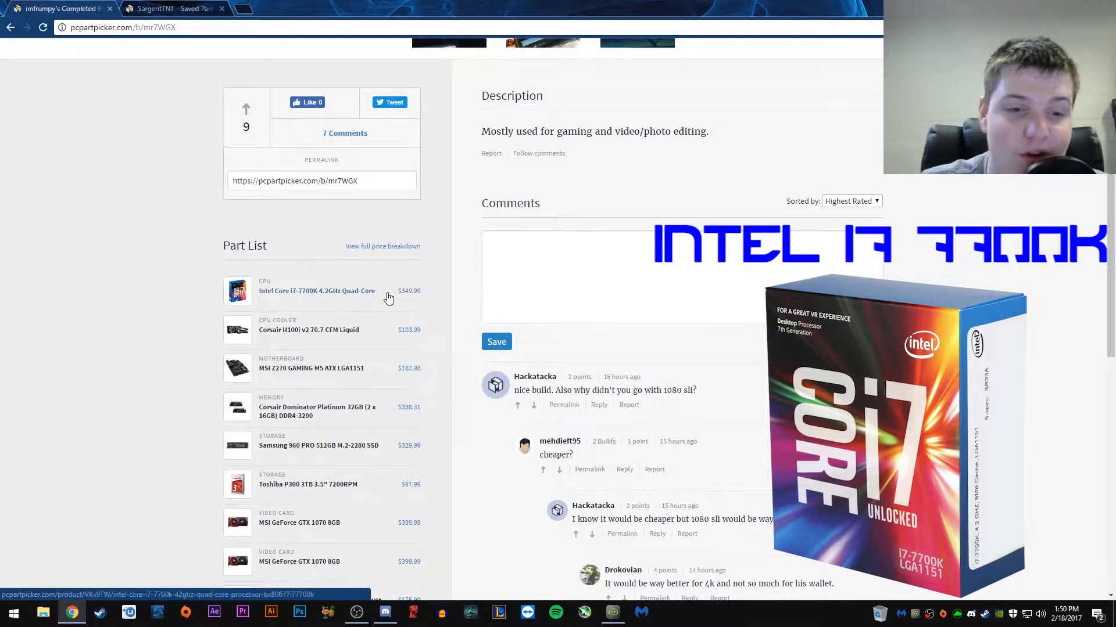
pyautogui.moveTo(543, 125)
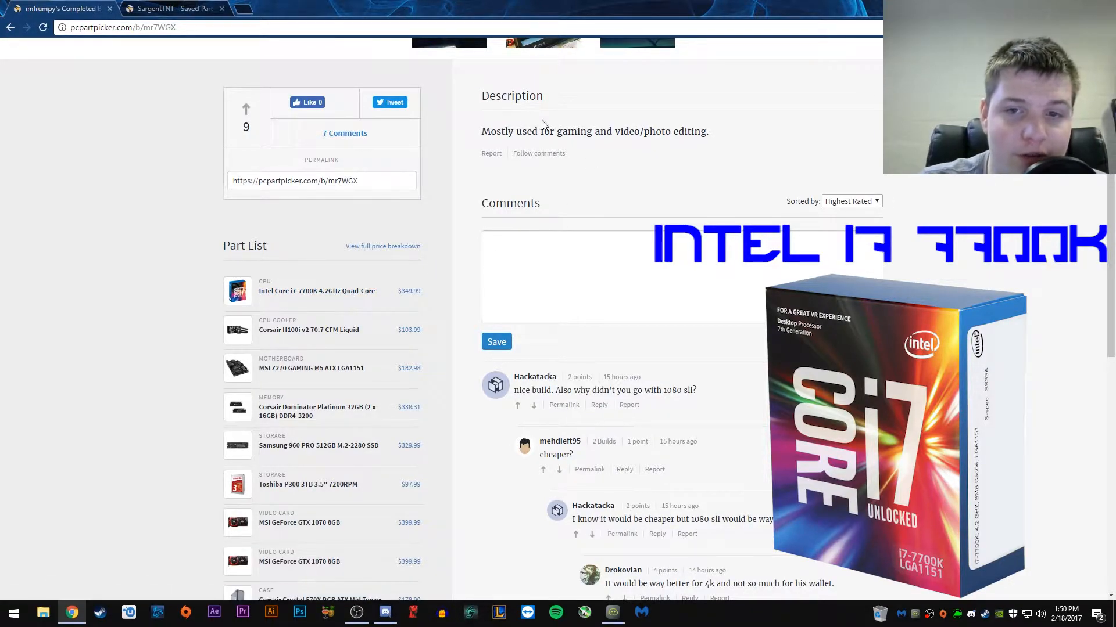
pyautogui.moveTo(647, 164)
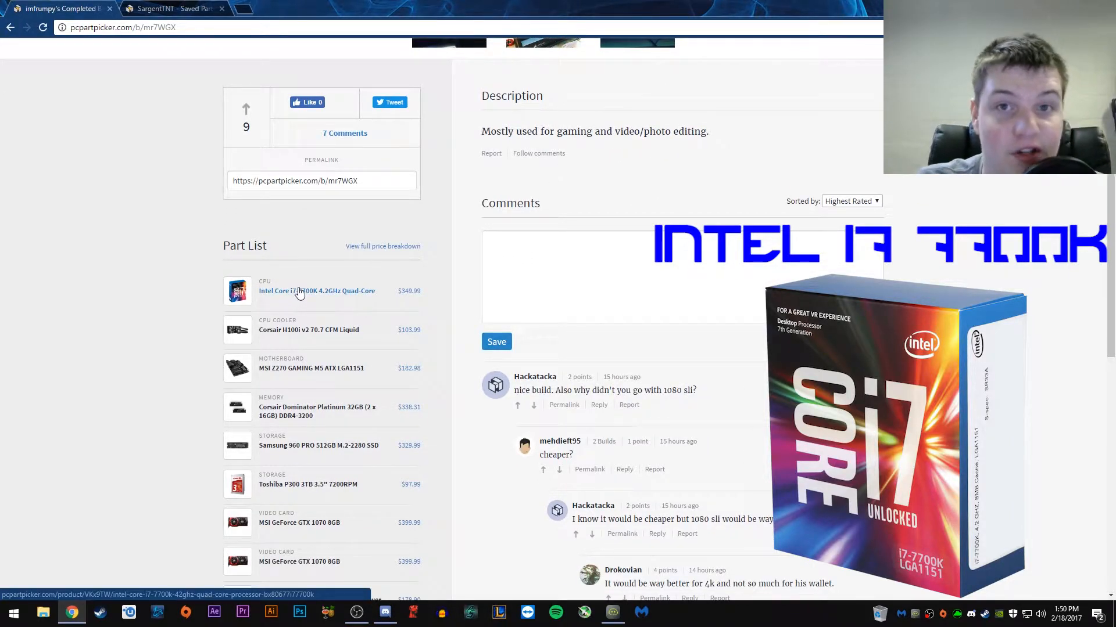
pyautogui.moveTo(291, 308)
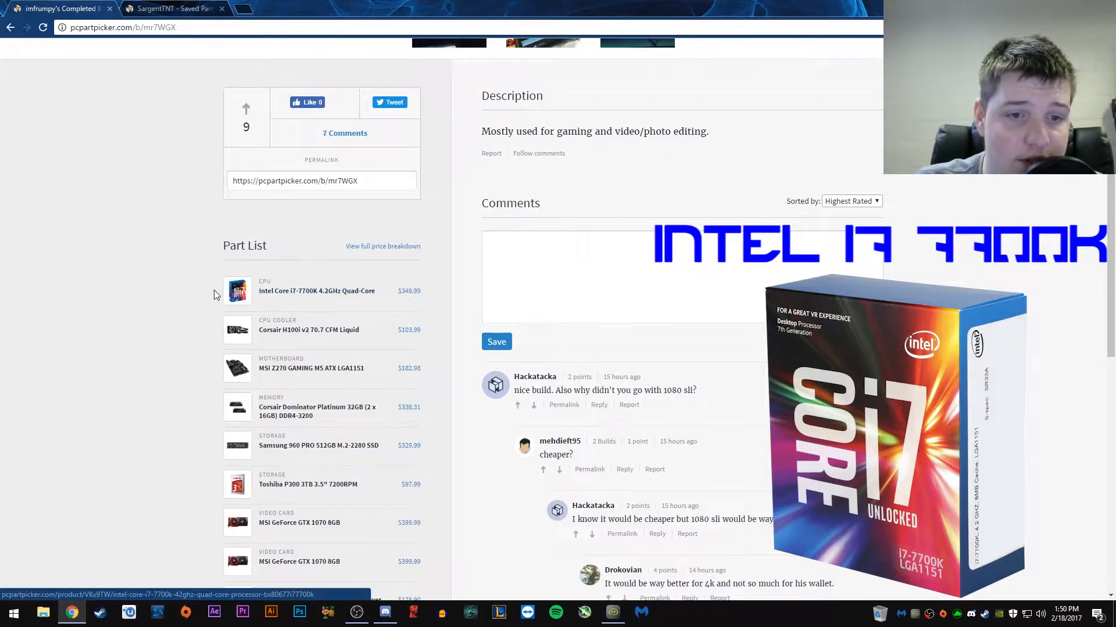
pyautogui.moveTo(325, 312)
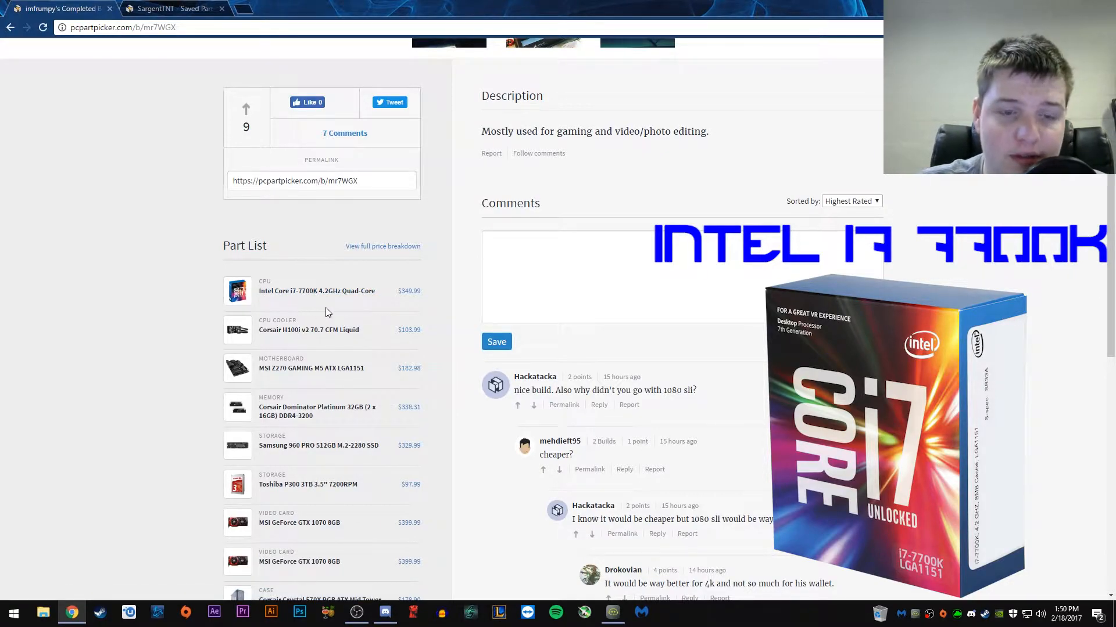
pyautogui.moveTo(308, 319)
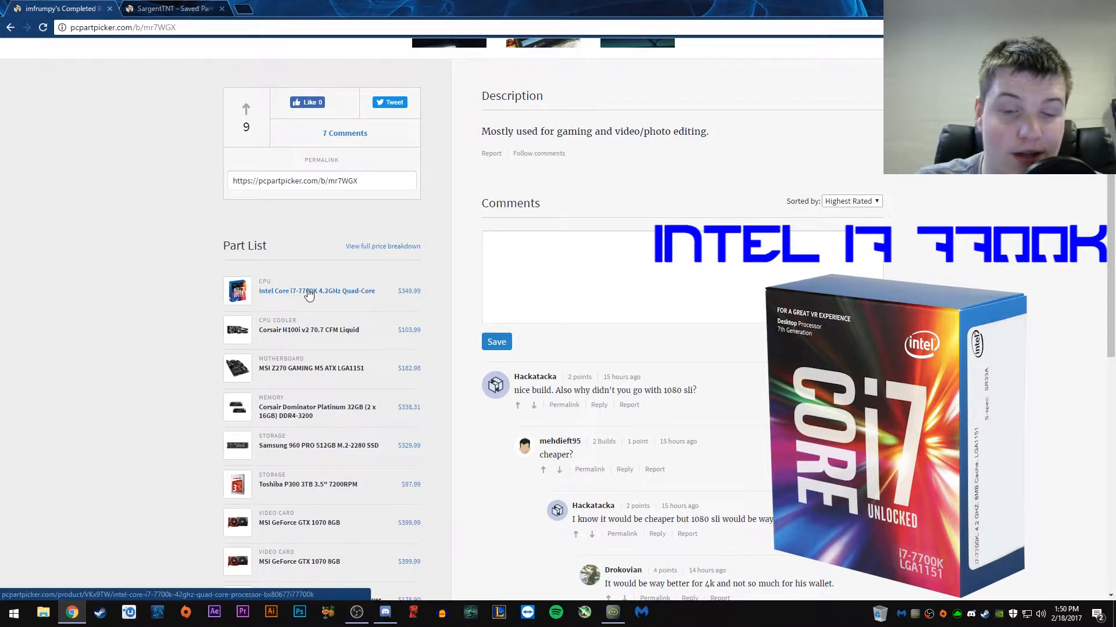
pyautogui.moveTo(131, 320)
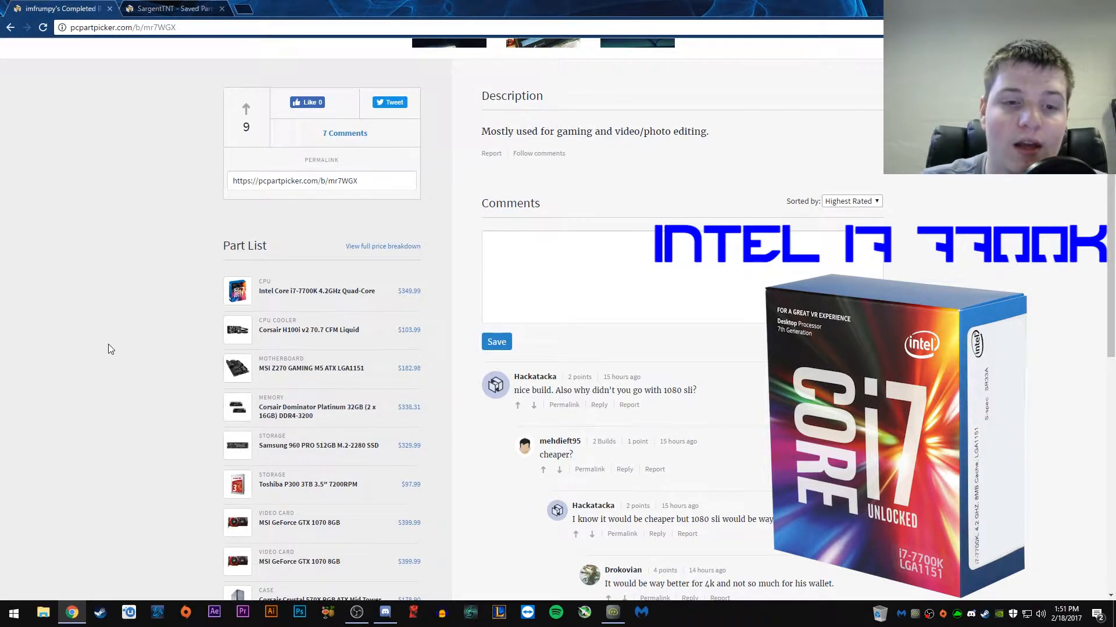
pyautogui.moveTo(120, 352)
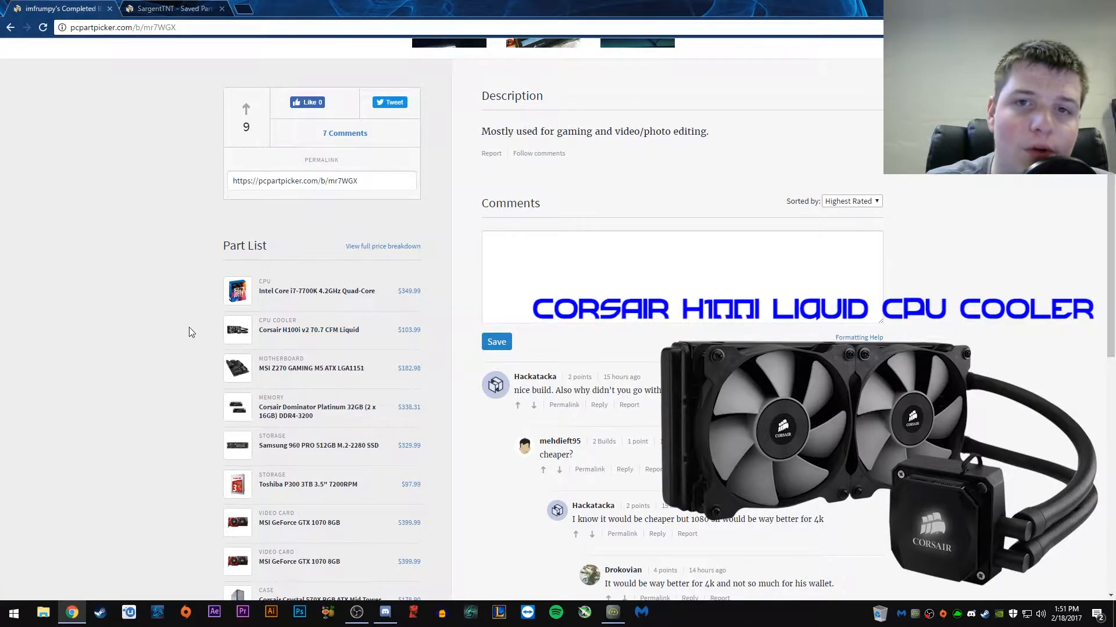
pyautogui.moveTo(188, 326)
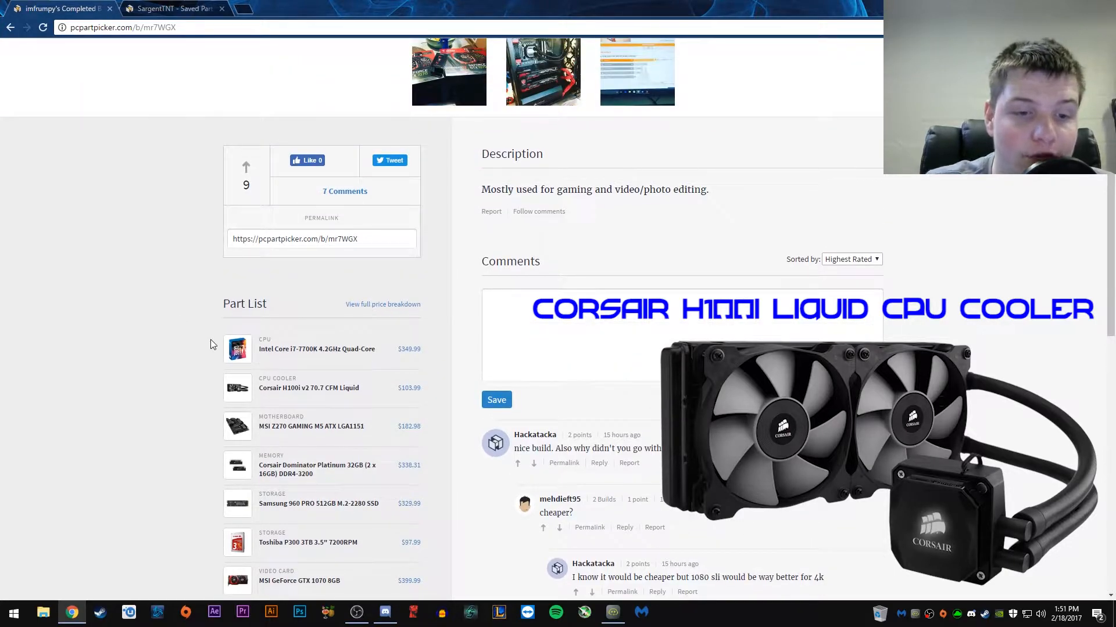
pyautogui.moveTo(100, 282)
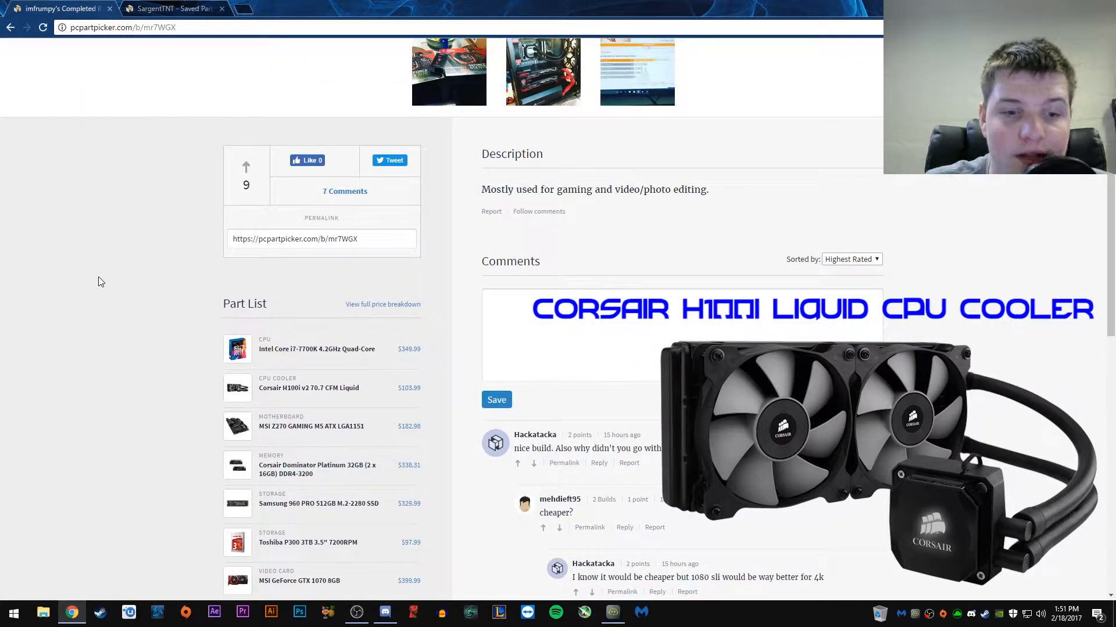
# Step: View the second build photo, then go back to the build page
pyautogui.click(542, 71)
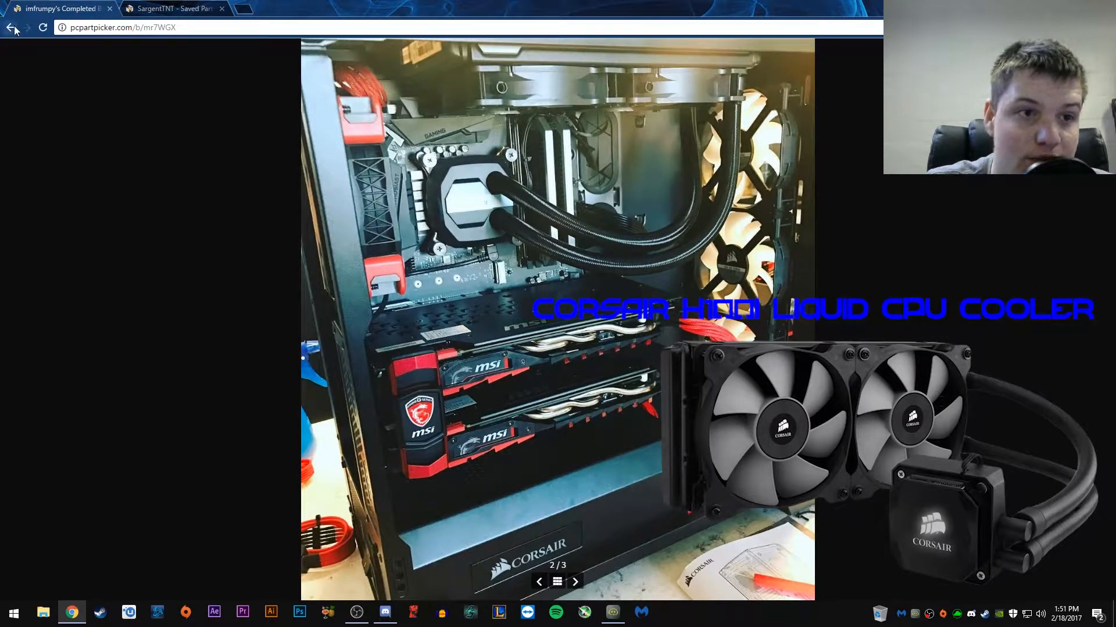
pyautogui.click(9, 27)
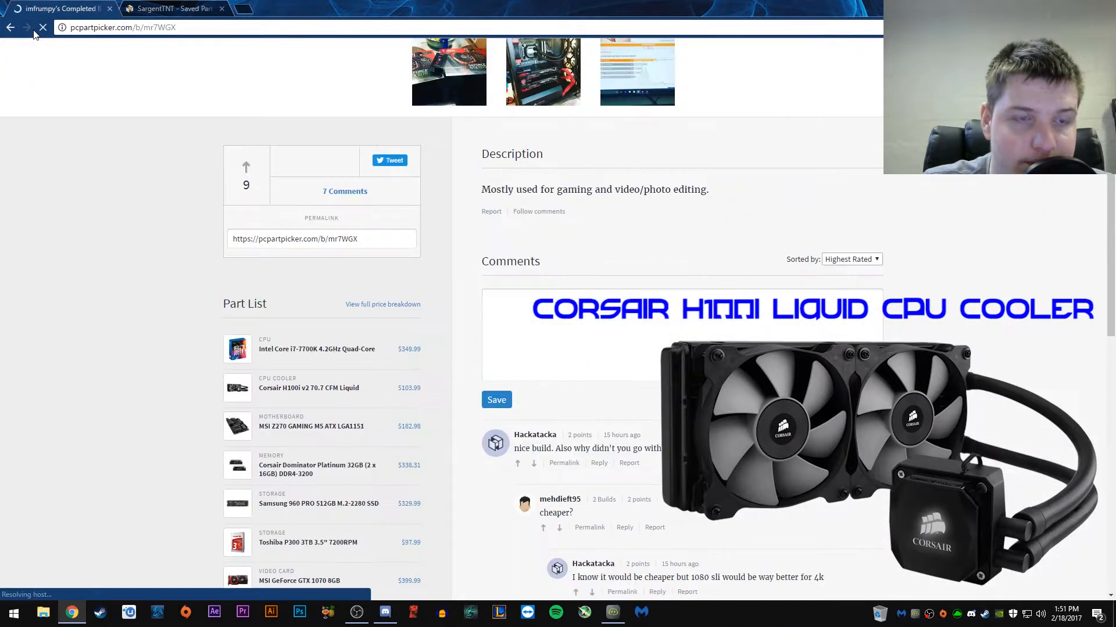
pyautogui.click(41, 27)
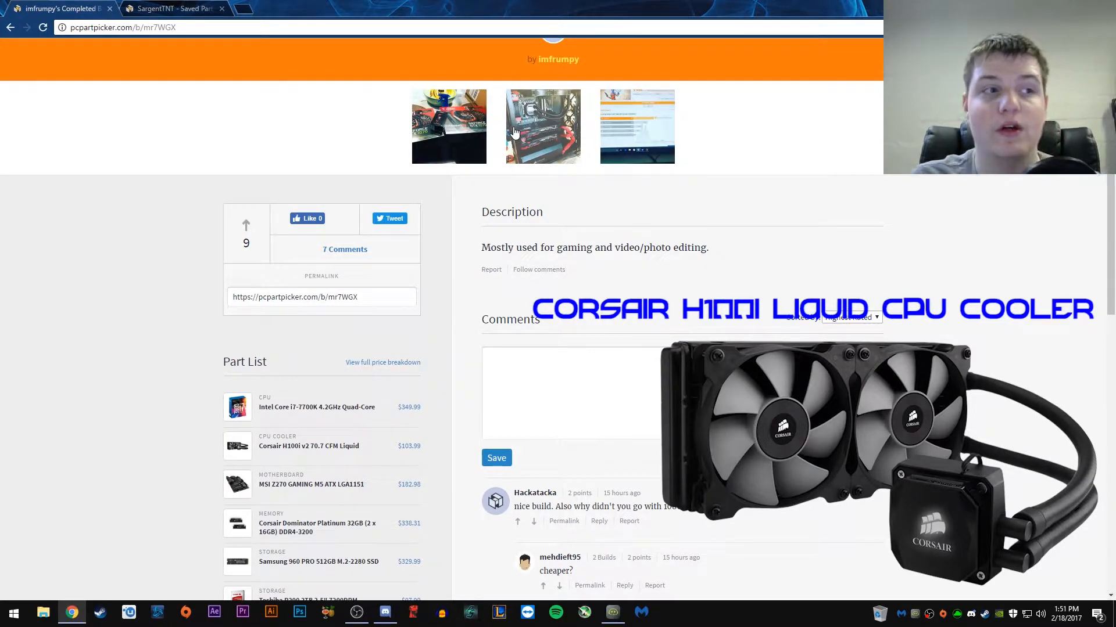
# Step: Scroll the part list down to Windows 10 Pro beside the 1080 SLI comments
pyautogui.scroll(-3)
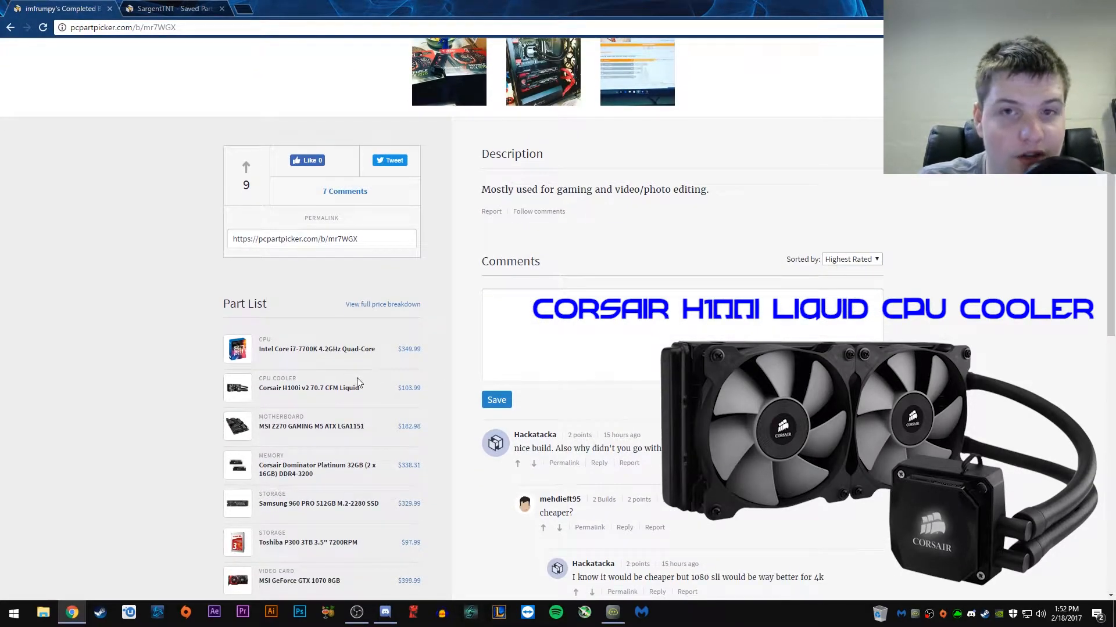
pyautogui.moveTo(192, 253)
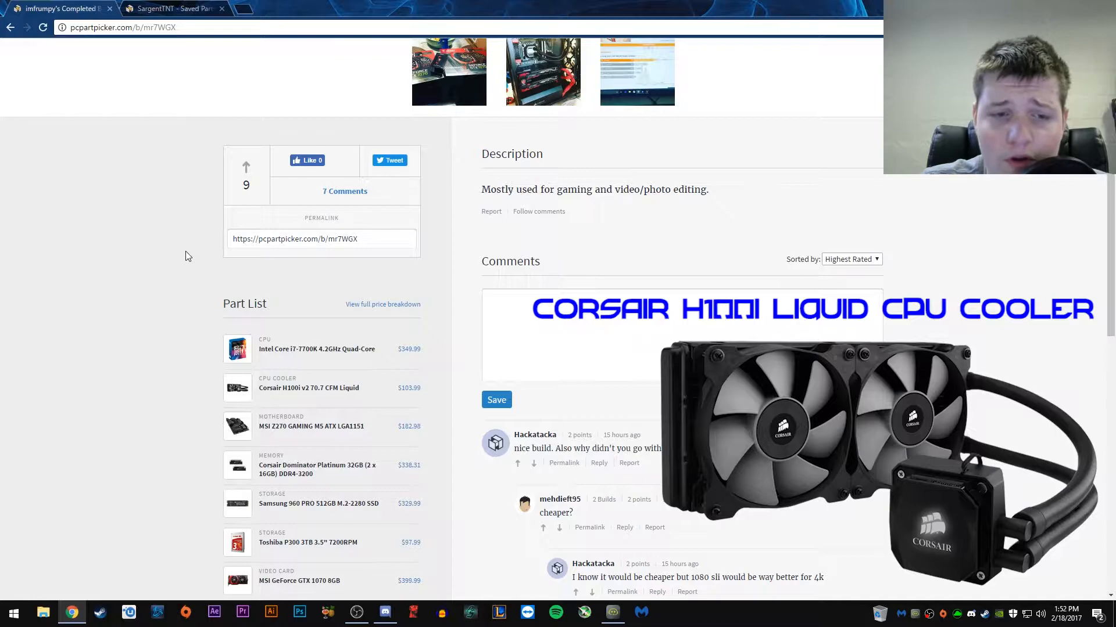
pyautogui.scroll(3)
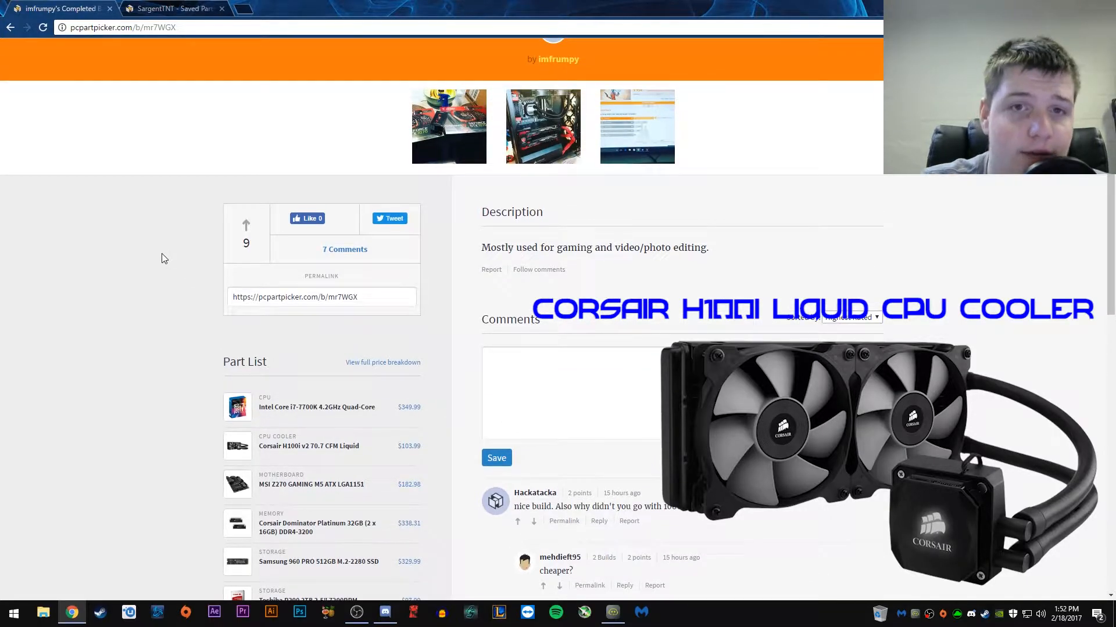
pyautogui.scroll(-3)
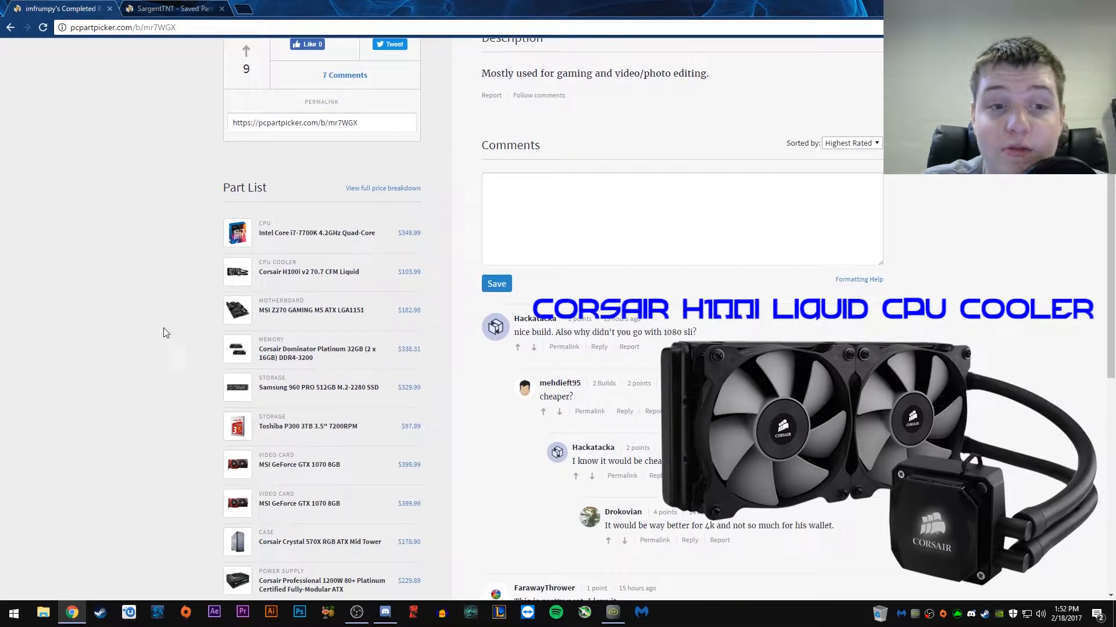
pyautogui.moveTo(231, 235)
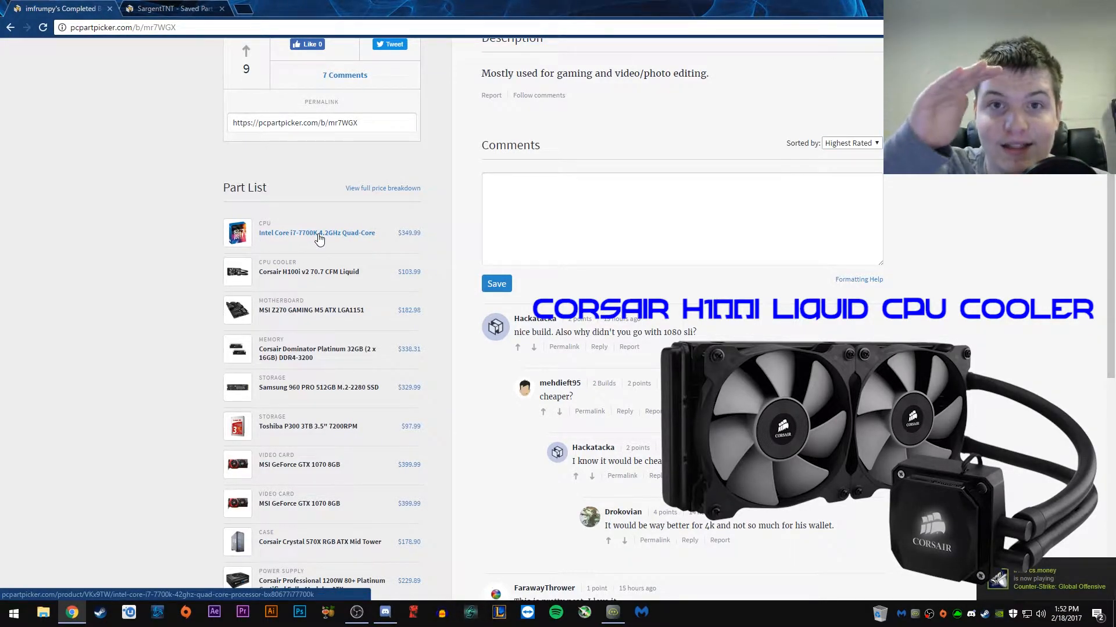
pyautogui.moveTo(267, 260)
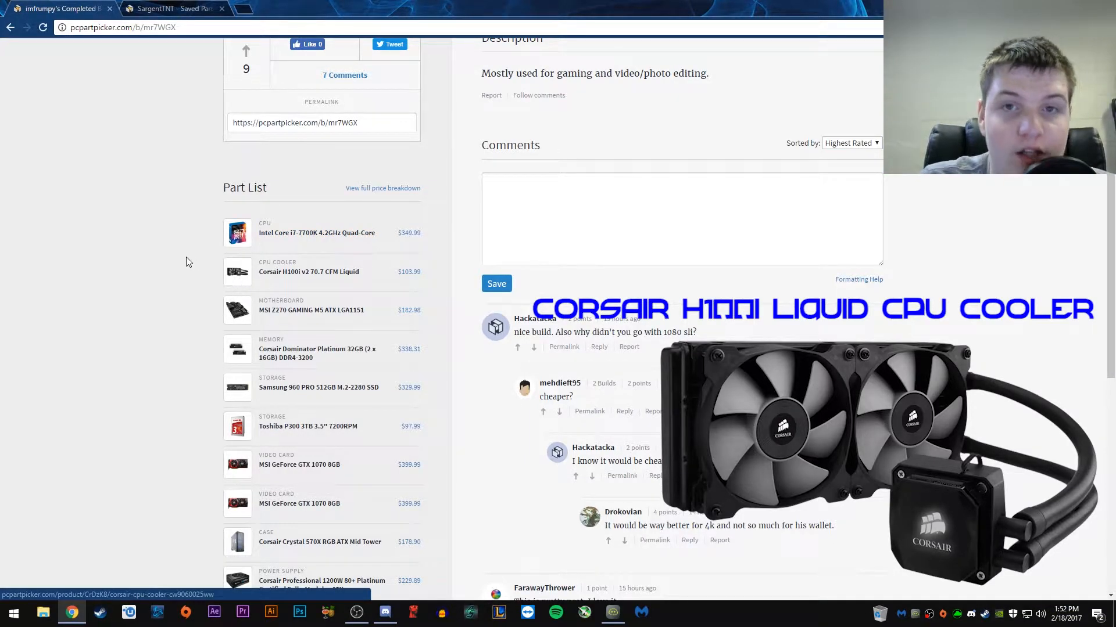
pyautogui.scroll(3)
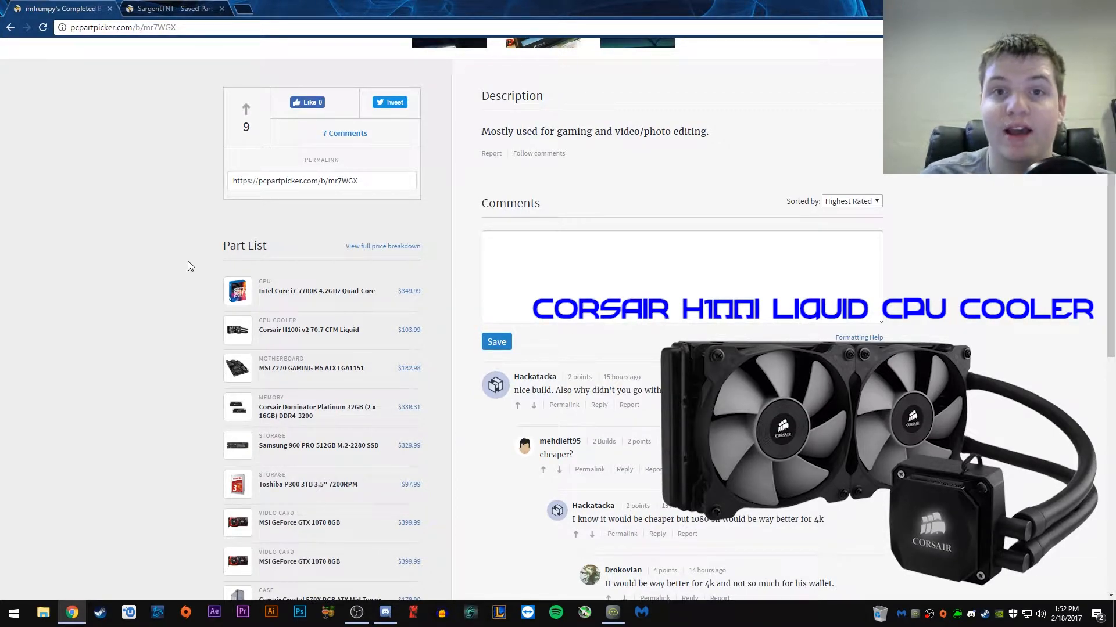
pyautogui.scroll(-3)
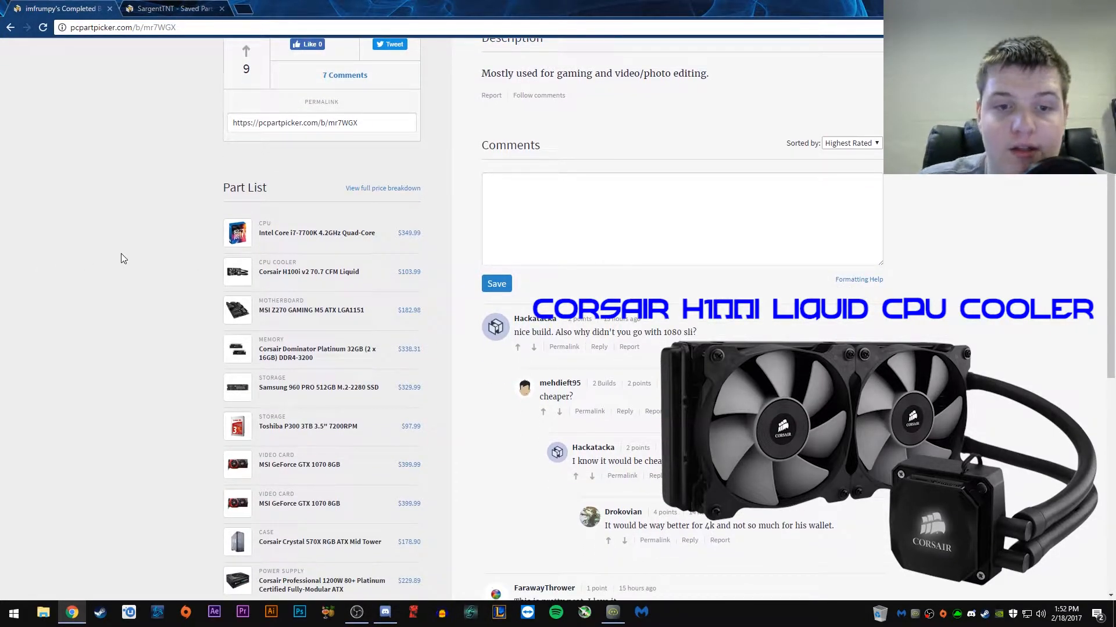
pyautogui.scroll(-3)
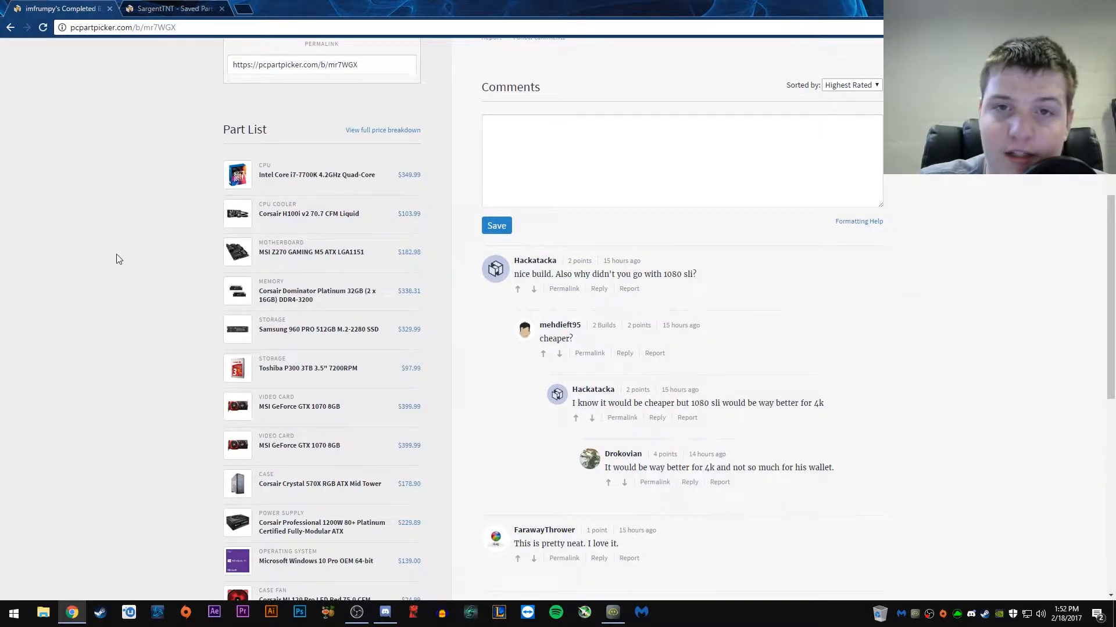
pyautogui.moveTo(310, 251)
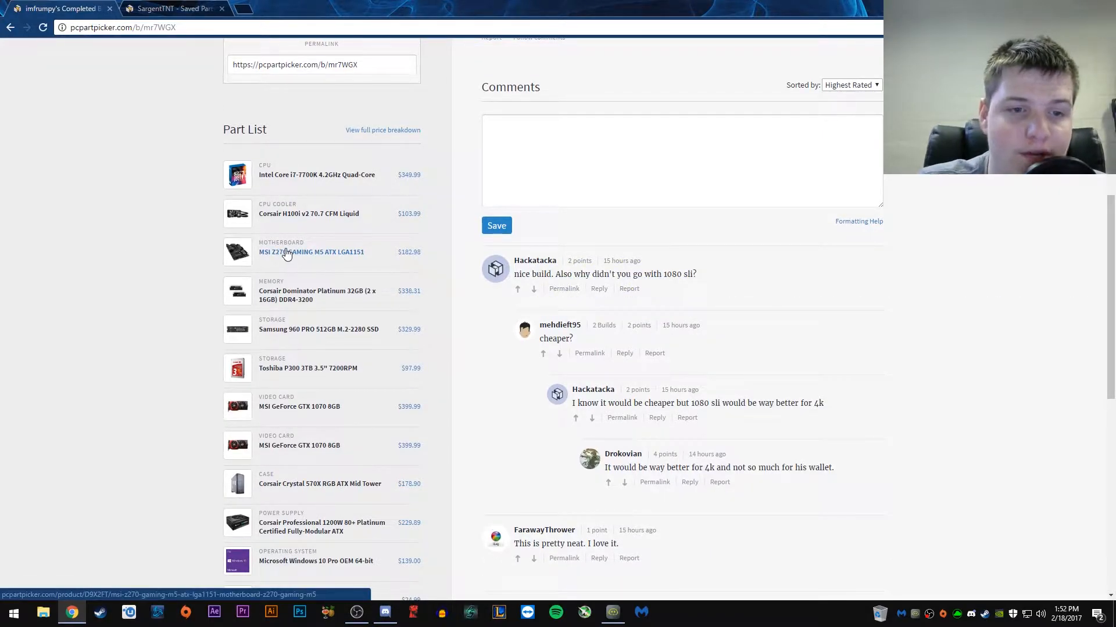
pyautogui.click(311, 252)
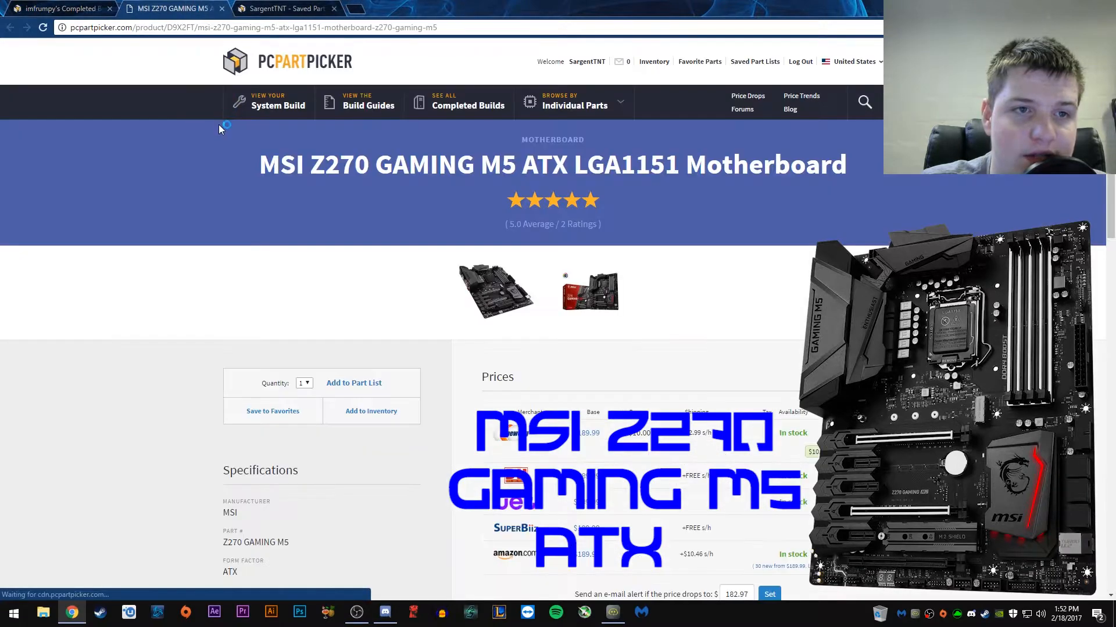
pyautogui.click(495, 291)
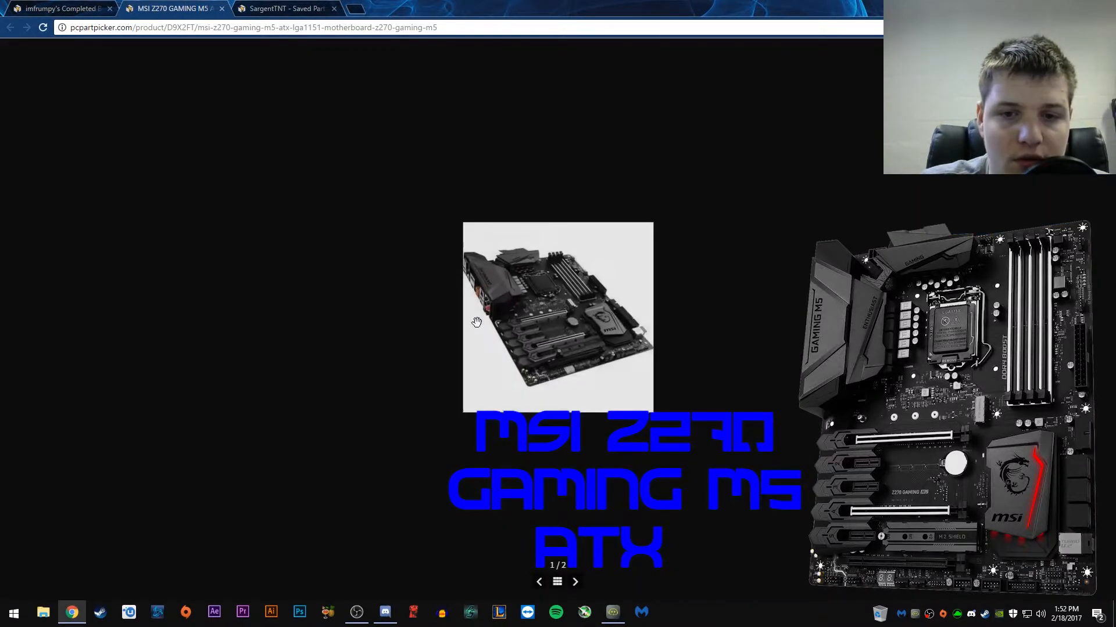
pyautogui.moveTo(375, 327)
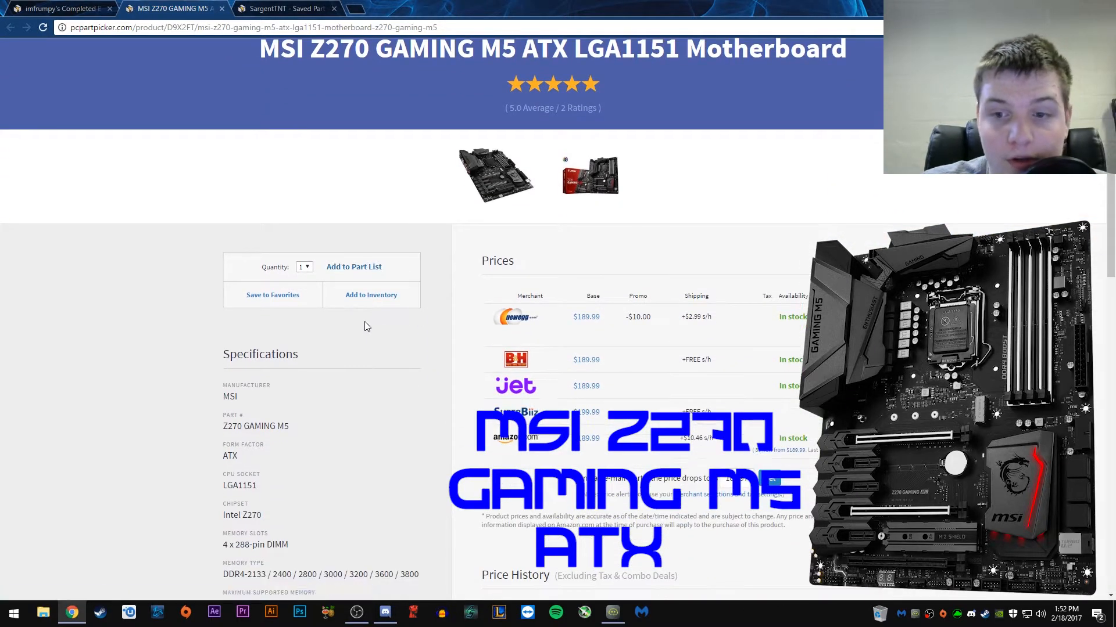
pyautogui.scroll(-3)
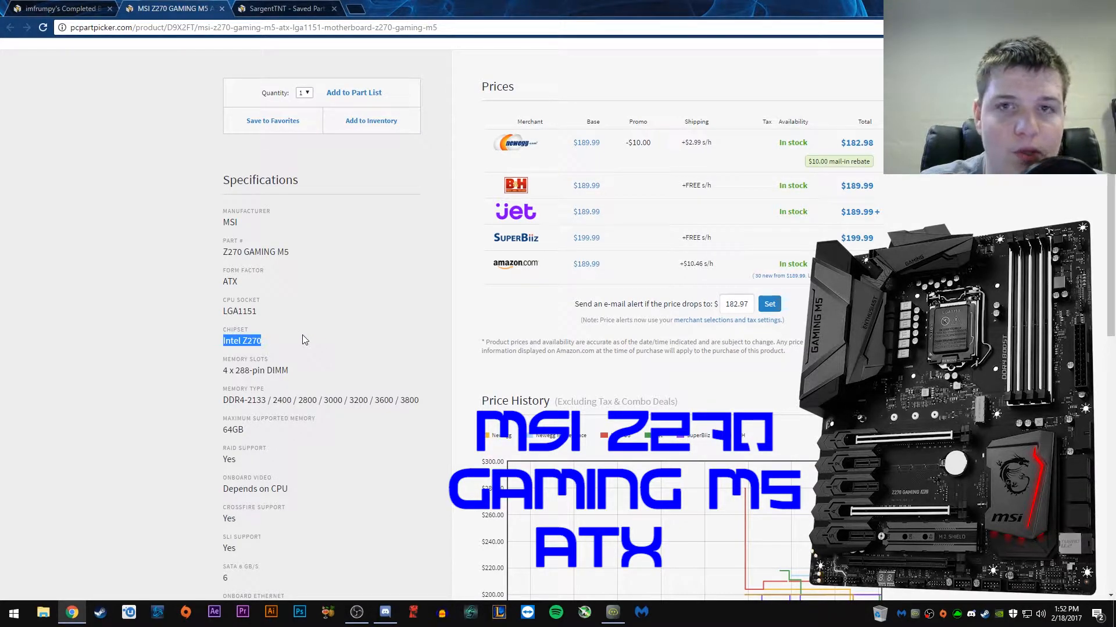
pyautogui.moveTo(318, 348)
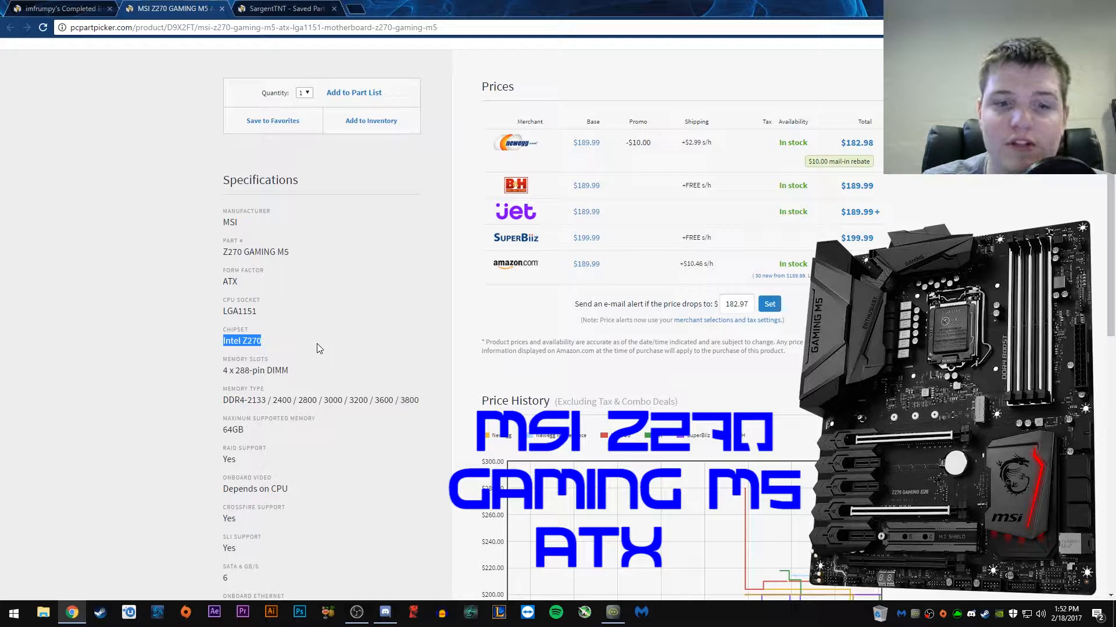
pyautogui.doubleClick(408, 400)
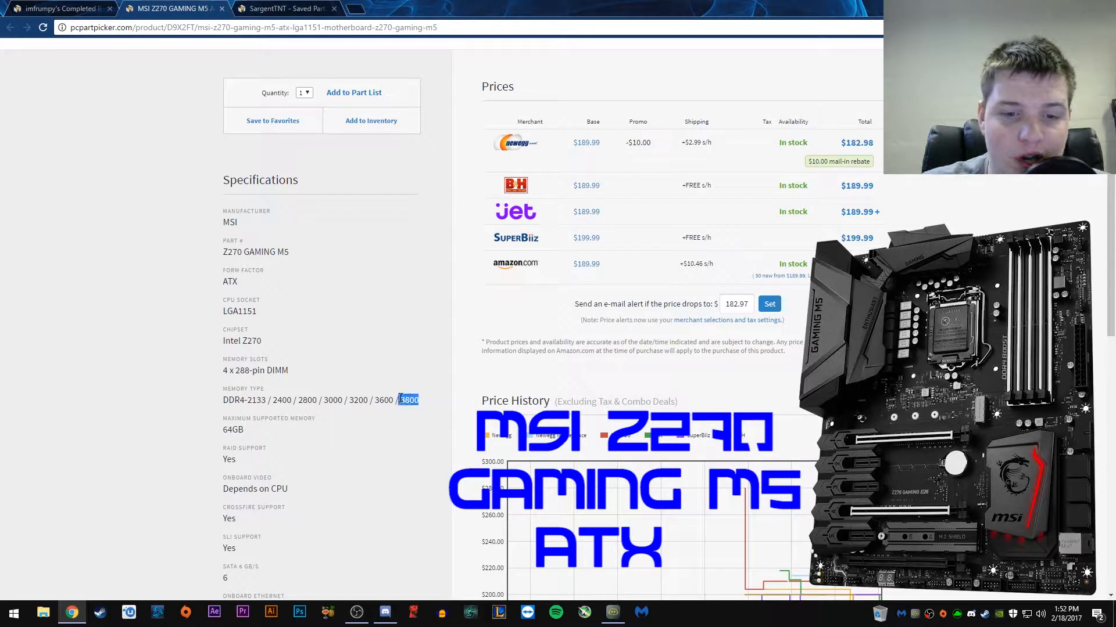
pyautogui.moveTo(398, 384)
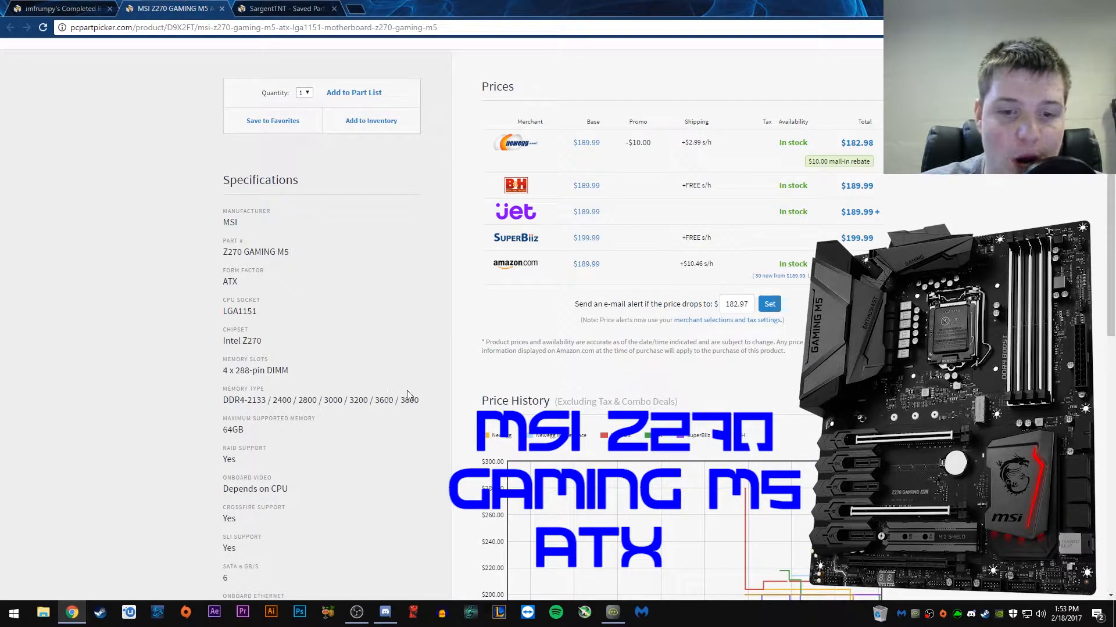
pyautogui.moveTo(368, 411)
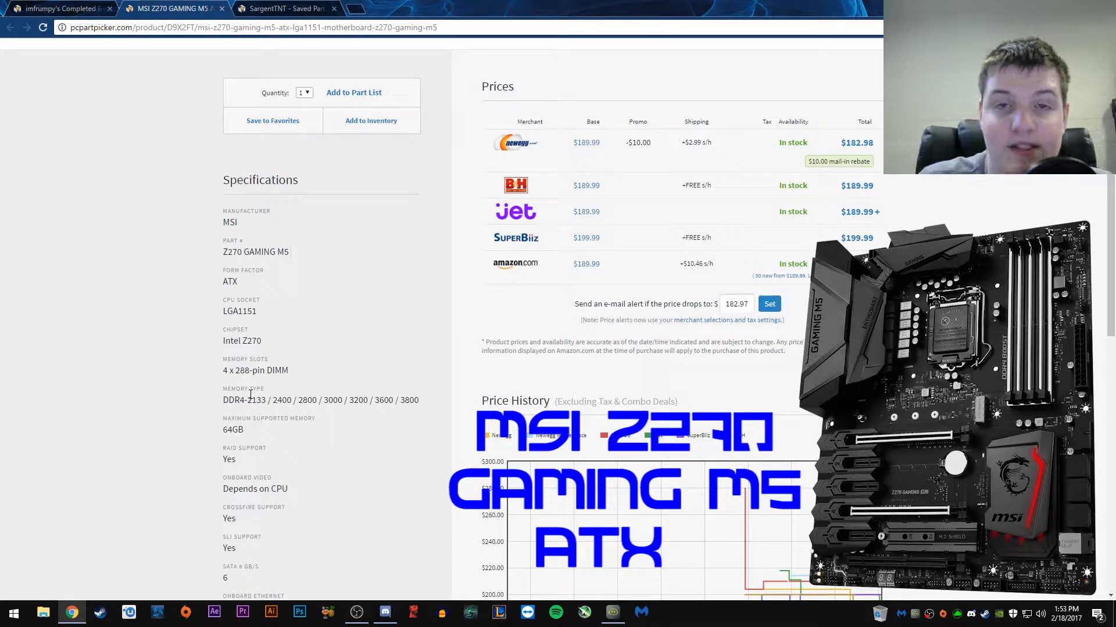
pyautogui.moveTo(131, 373)
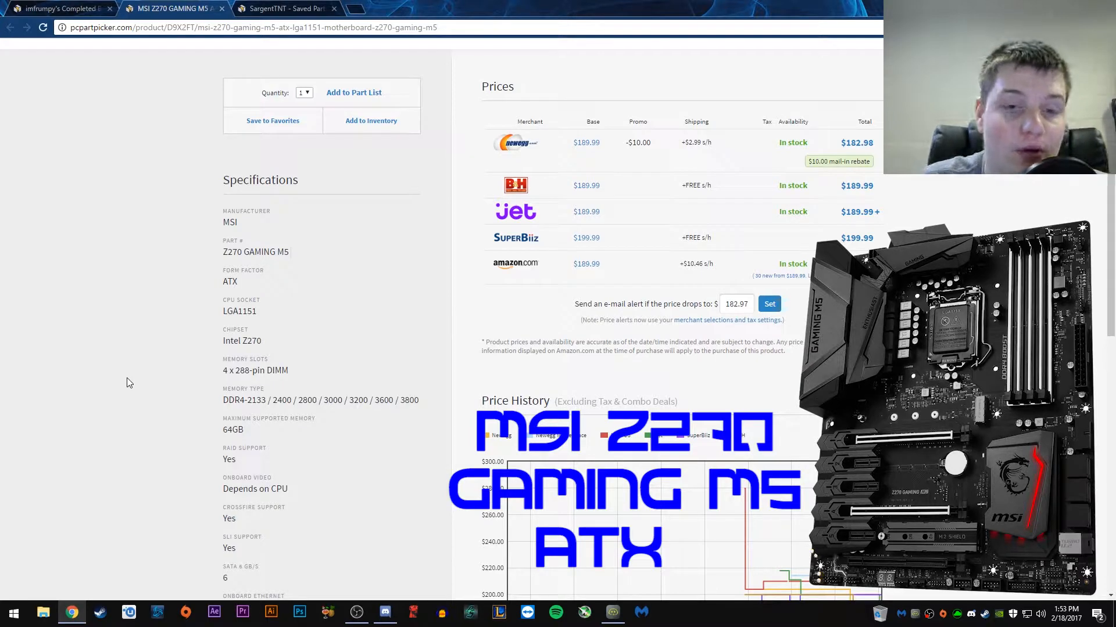
pyautogui.scroll(-3)
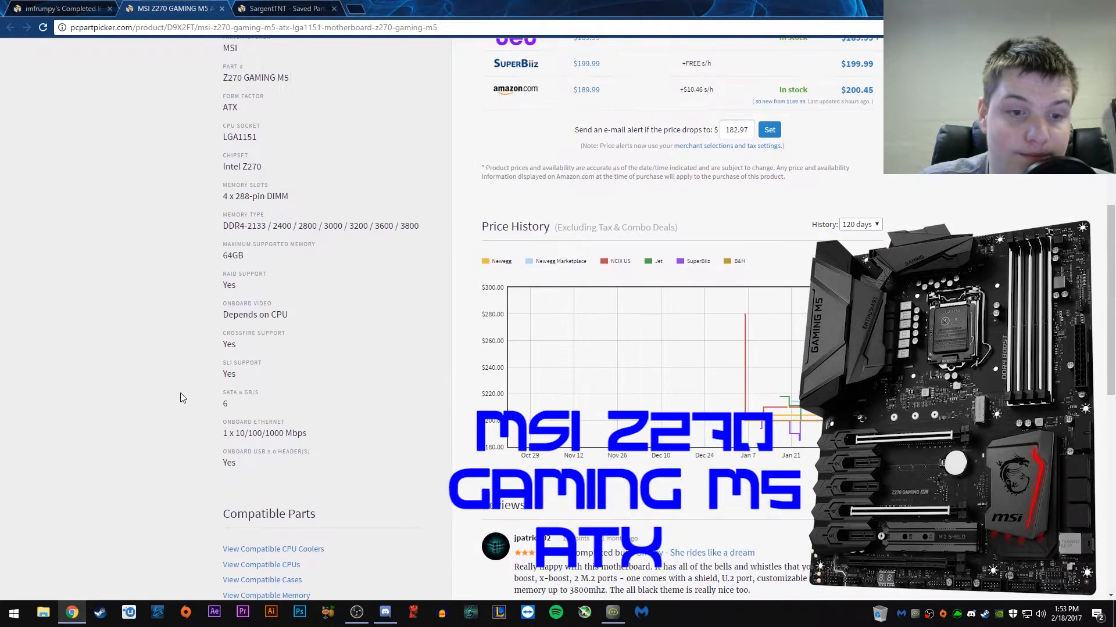
pyautogui.scroll(3)
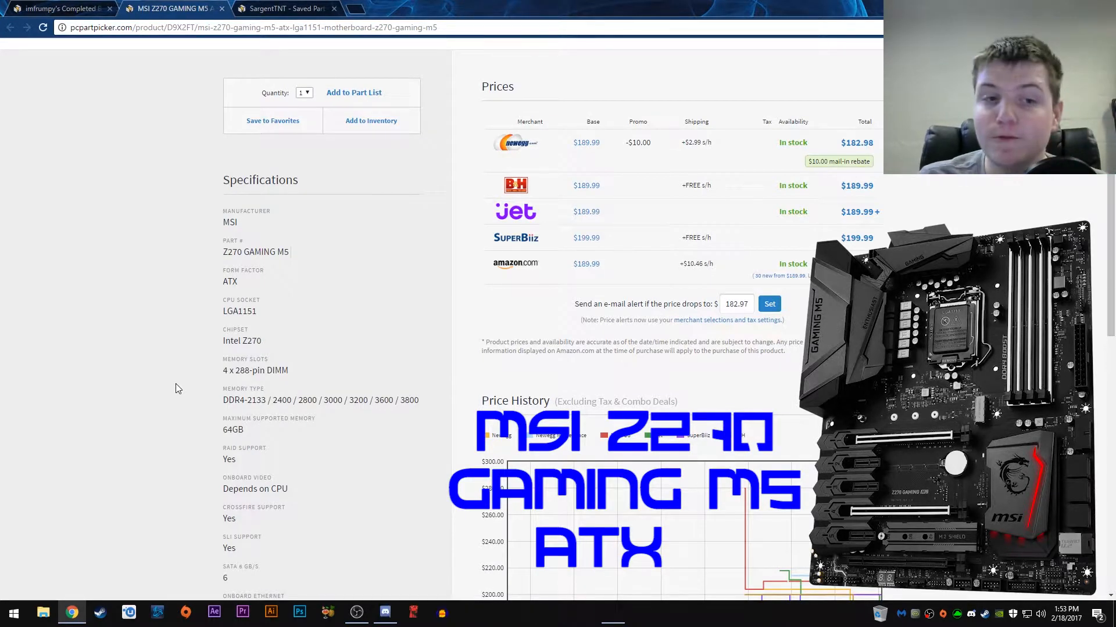
pyautogui.scroll(3)
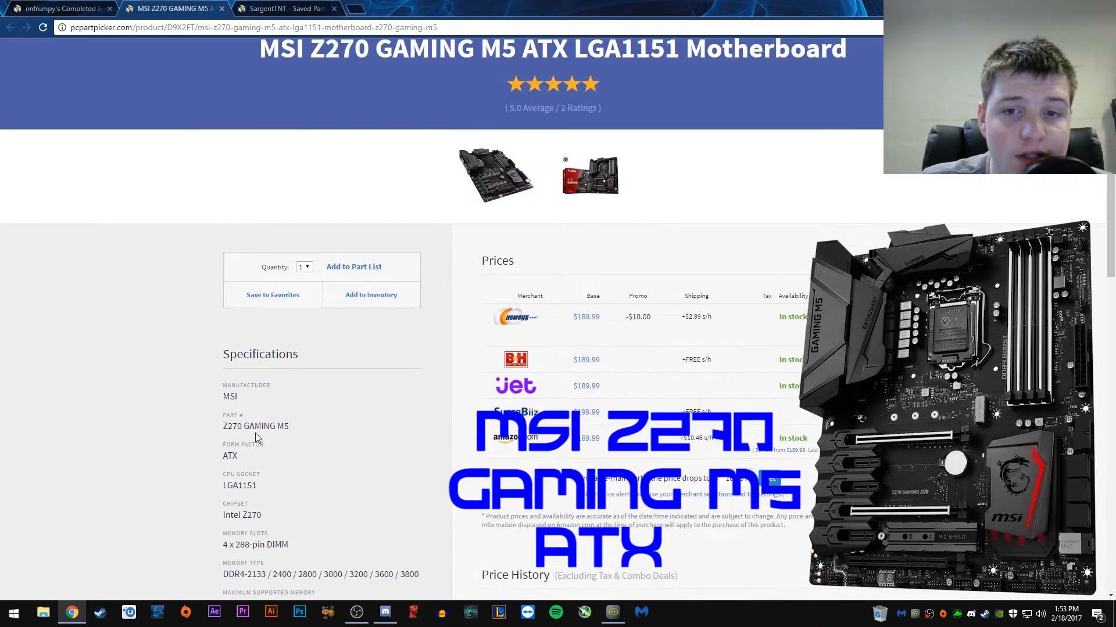
pyautogui.click(589, 175)
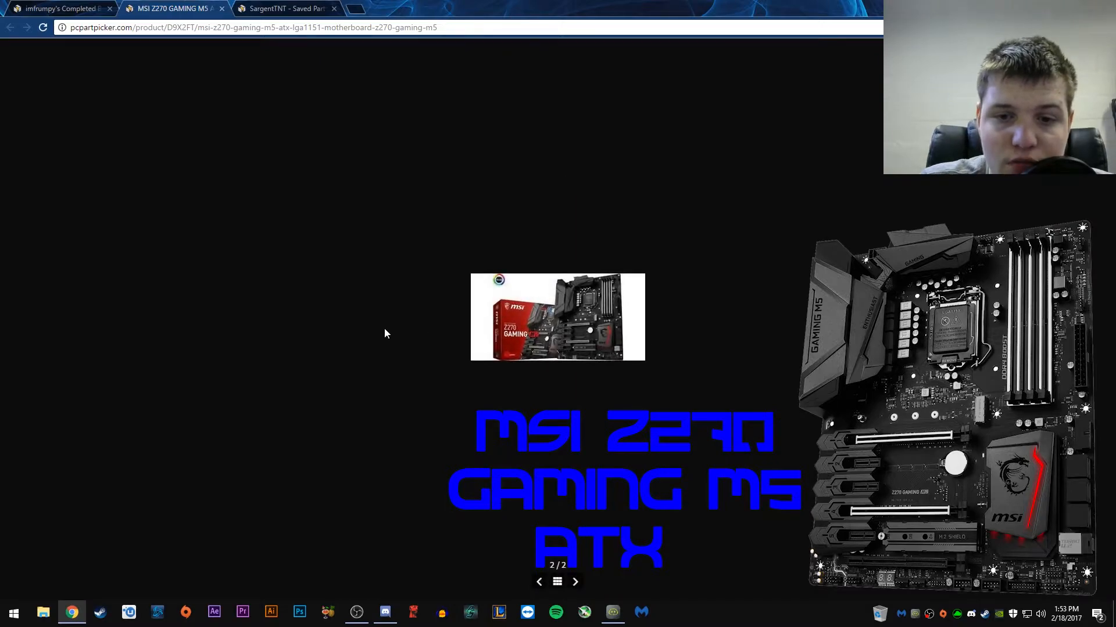
pyautogui.click(61, 7)
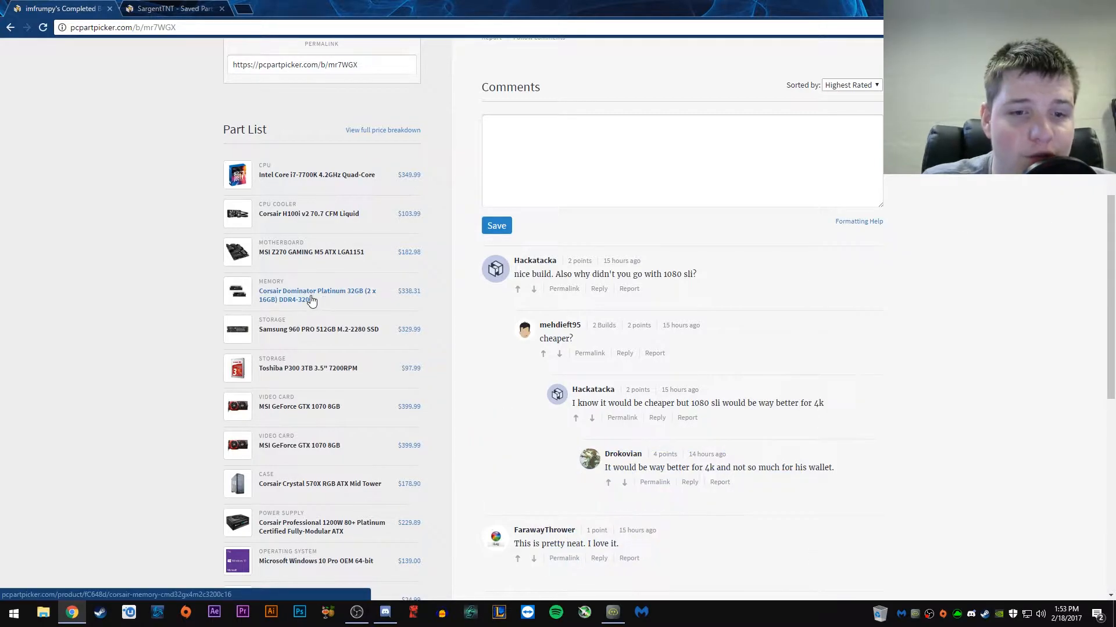
# Step: Open the Corsair Dominator Platinum 32GB DDR4 memory page from the part list
pyautogui.click(317, 294)
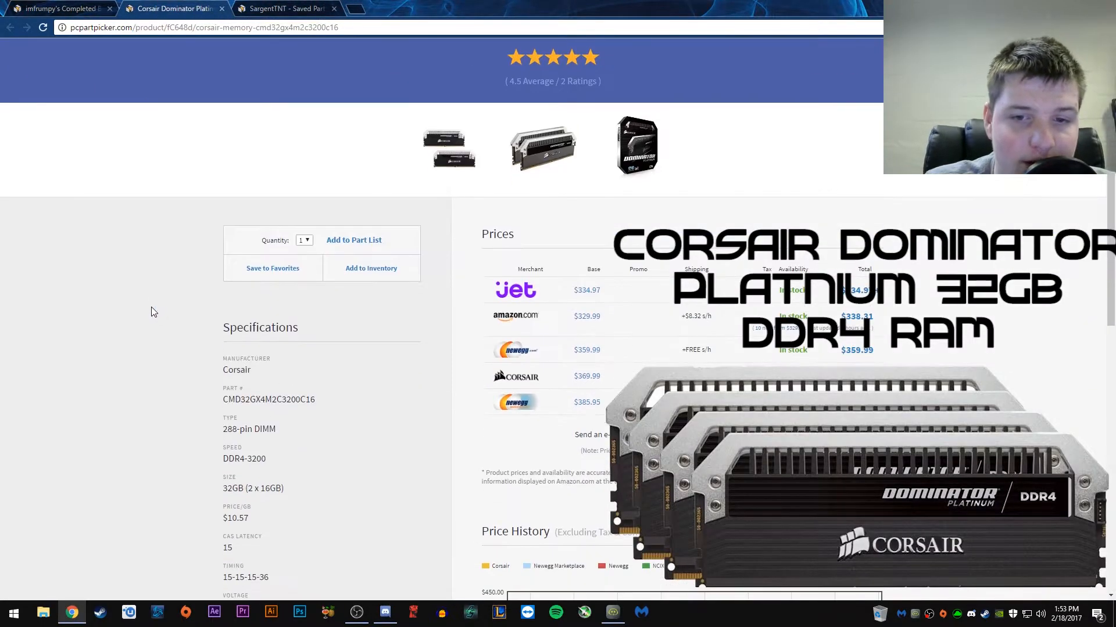
pyautogui.scroll(3)
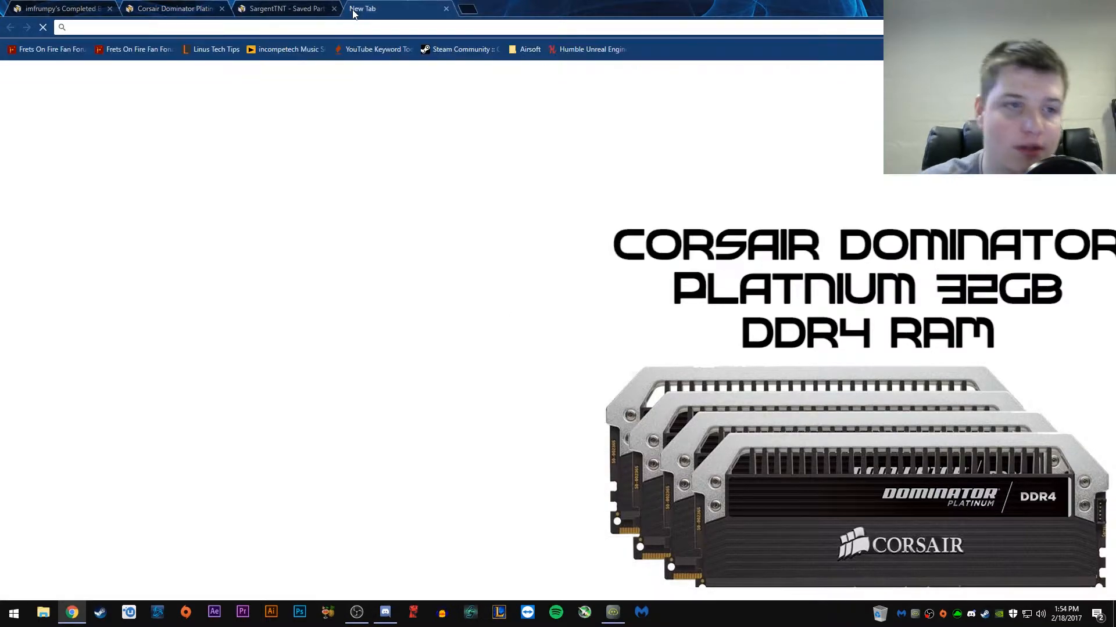
# Step: Search the web for 32GB DDR3 memory
pyautogui.write('32G')
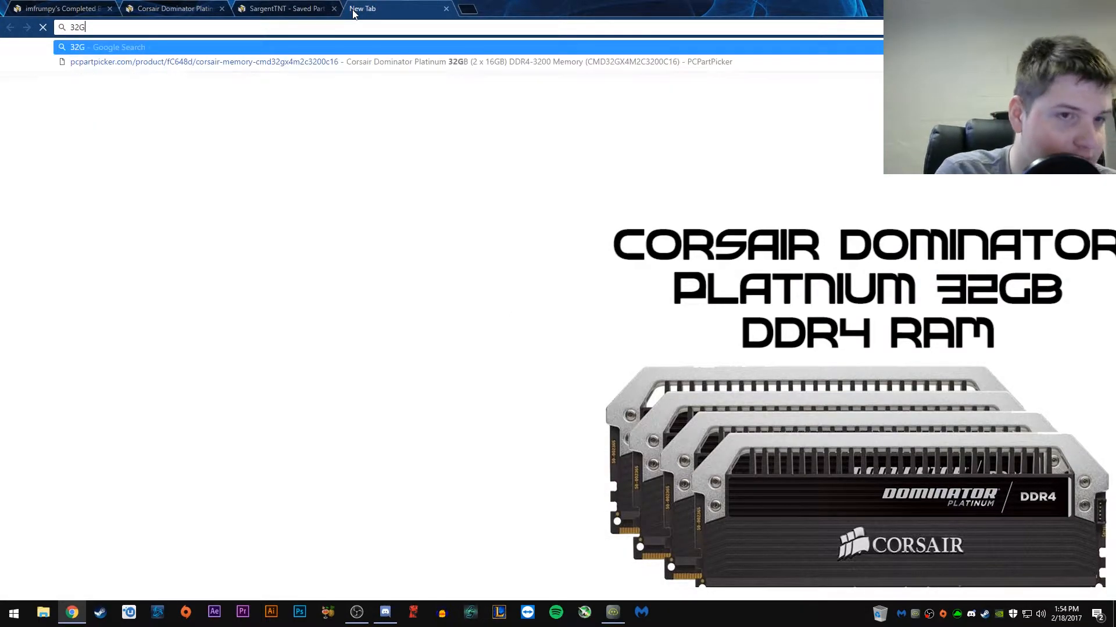
pyautogui.write('B DR33')
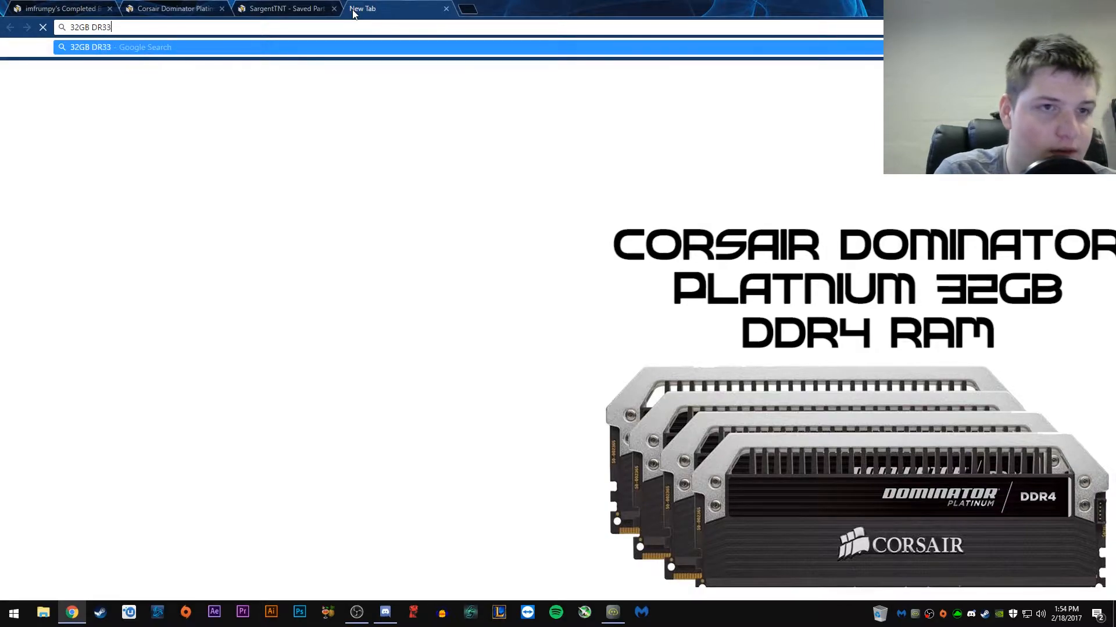
pyautogui.press('Return')
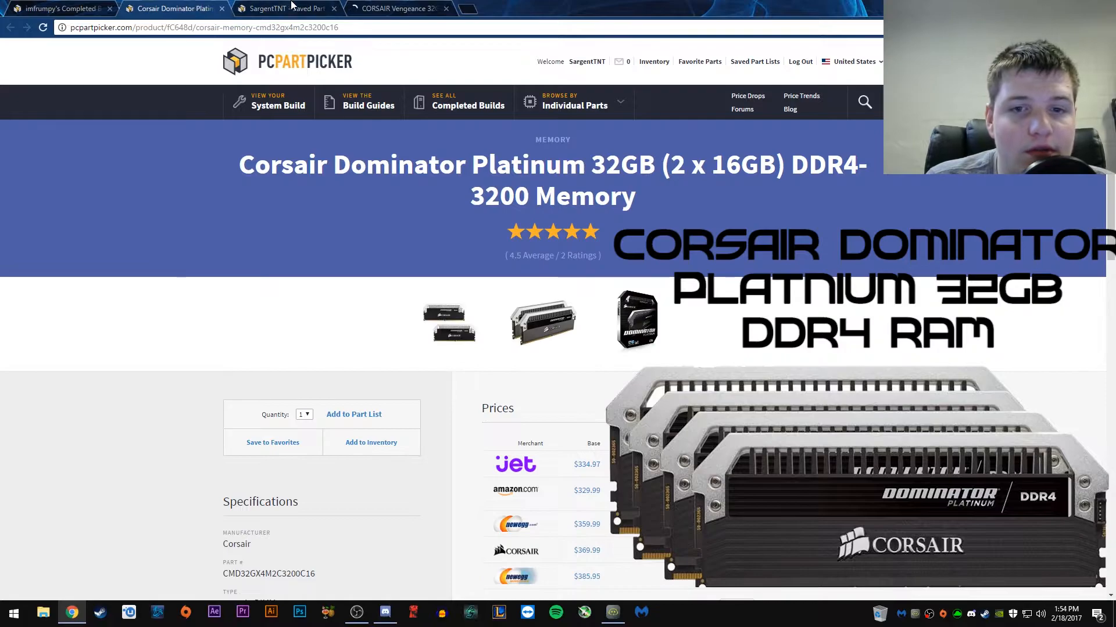
# Step: Compare the Newegg Corsair Vengeance 32GB DDR3 listing ($214.99) against the Dominator page
pyautogui.click(395, 9)
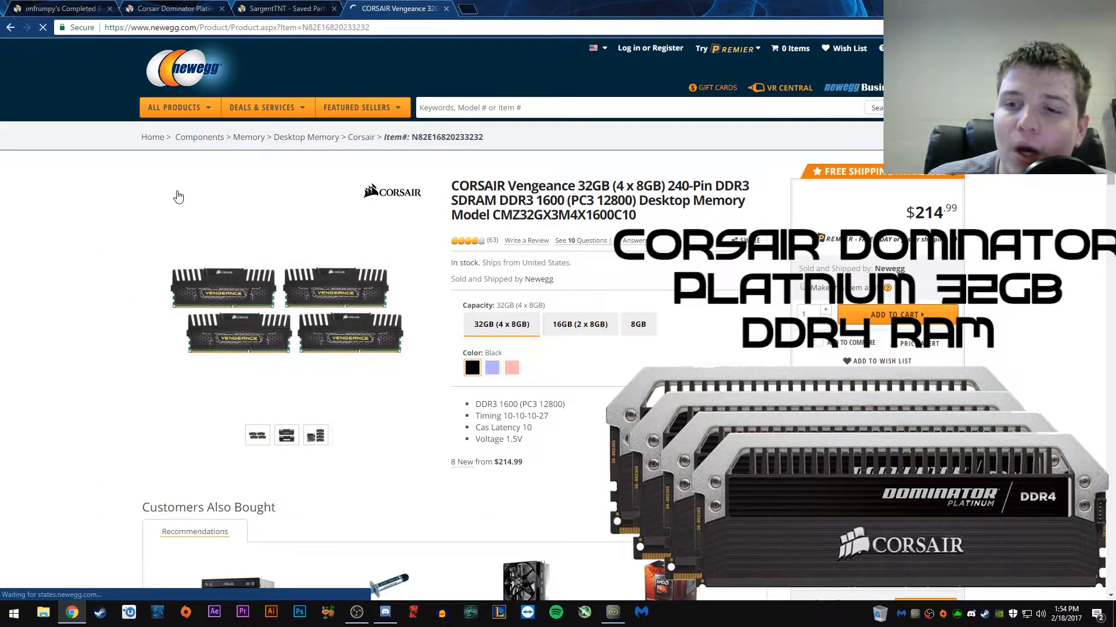
pyautogui.click(175, 8)
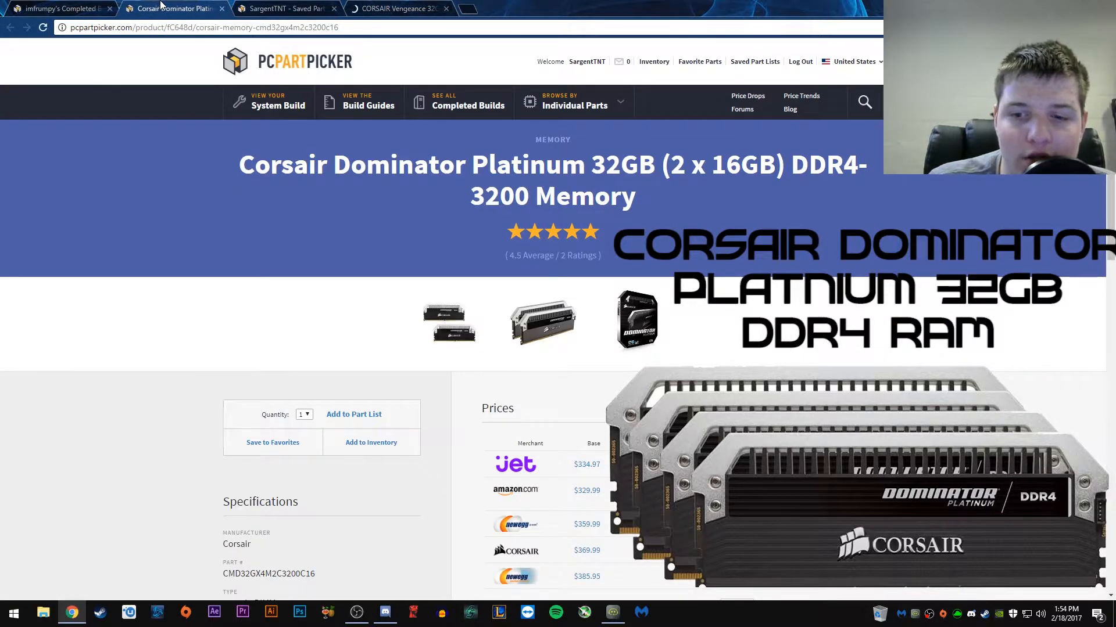
pyautogui.click(399, 9)
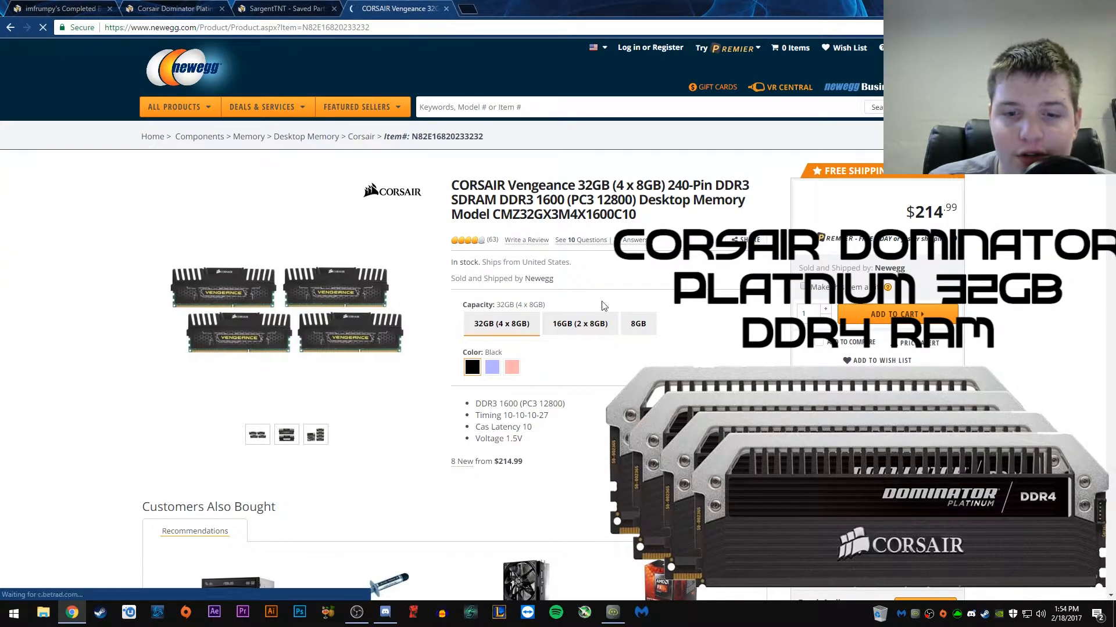
pyautogui.scroll(-3)
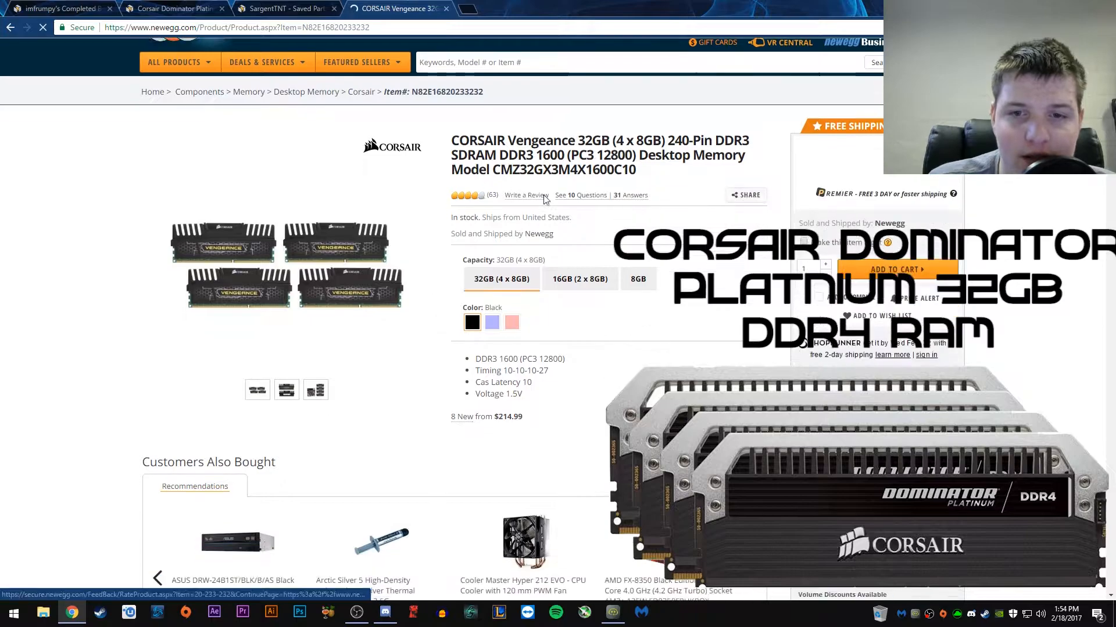
pyautogui.scroll(-3)
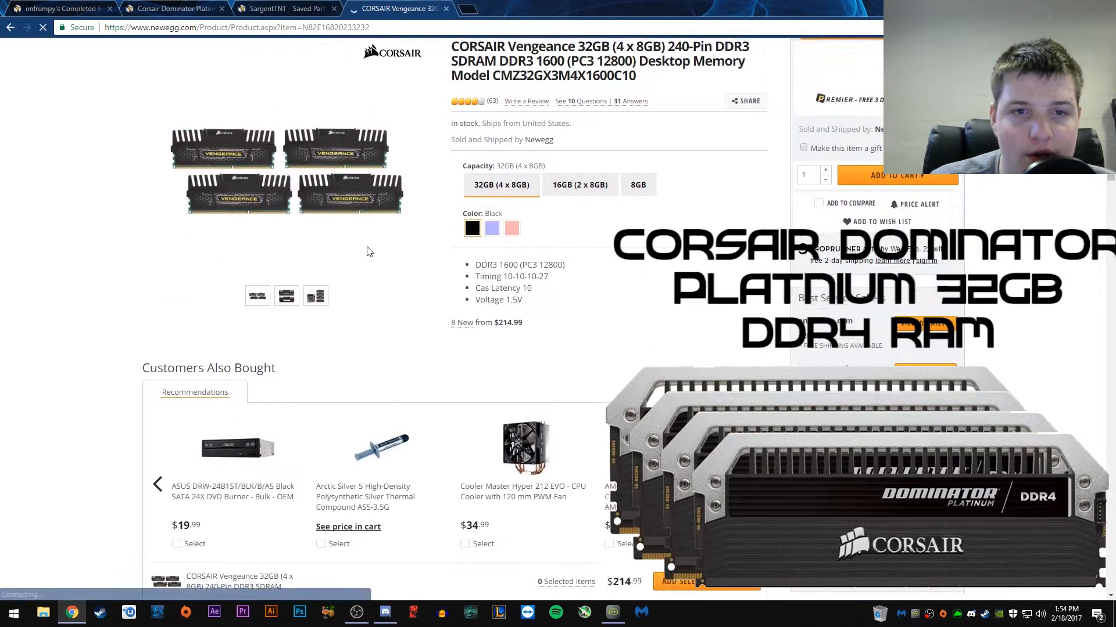
# Step: Compare the Vengeance listing with the Dominator Platinum page, ending on Dominator's $329.99+ prices
pyautogui.click(175, 8)
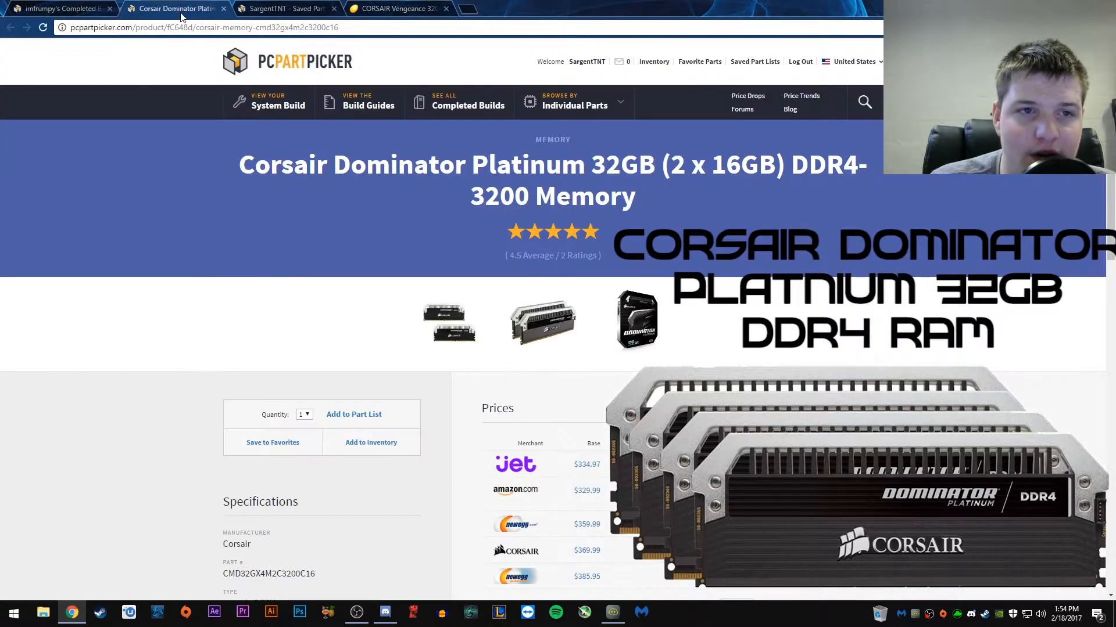
pyautogui.moveTo(156, 47)
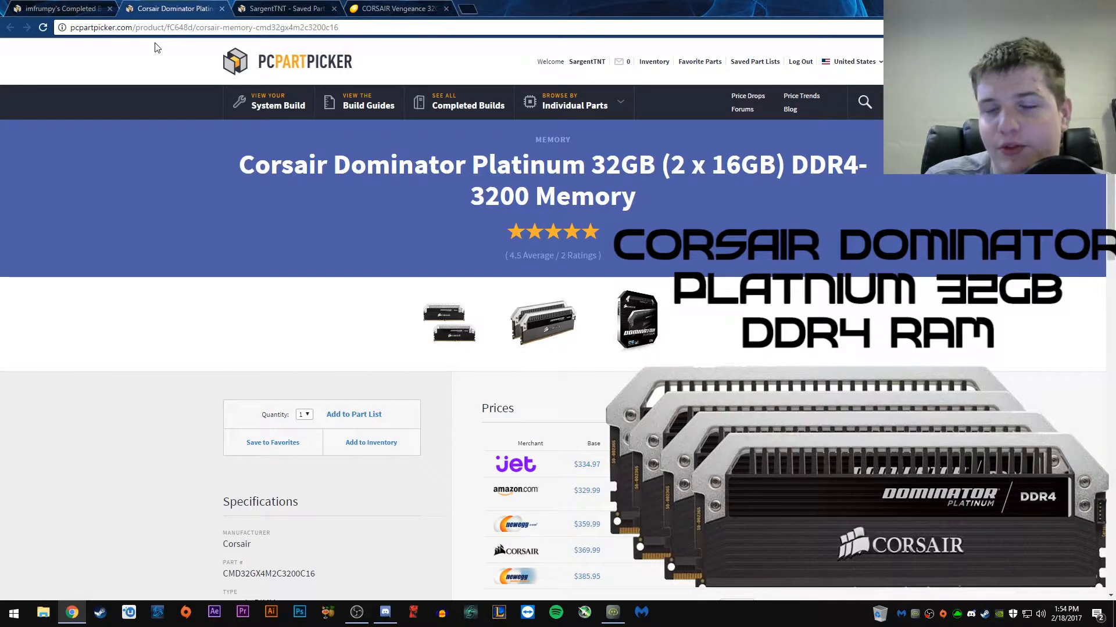
pyautogui.moveTo(202, 81)
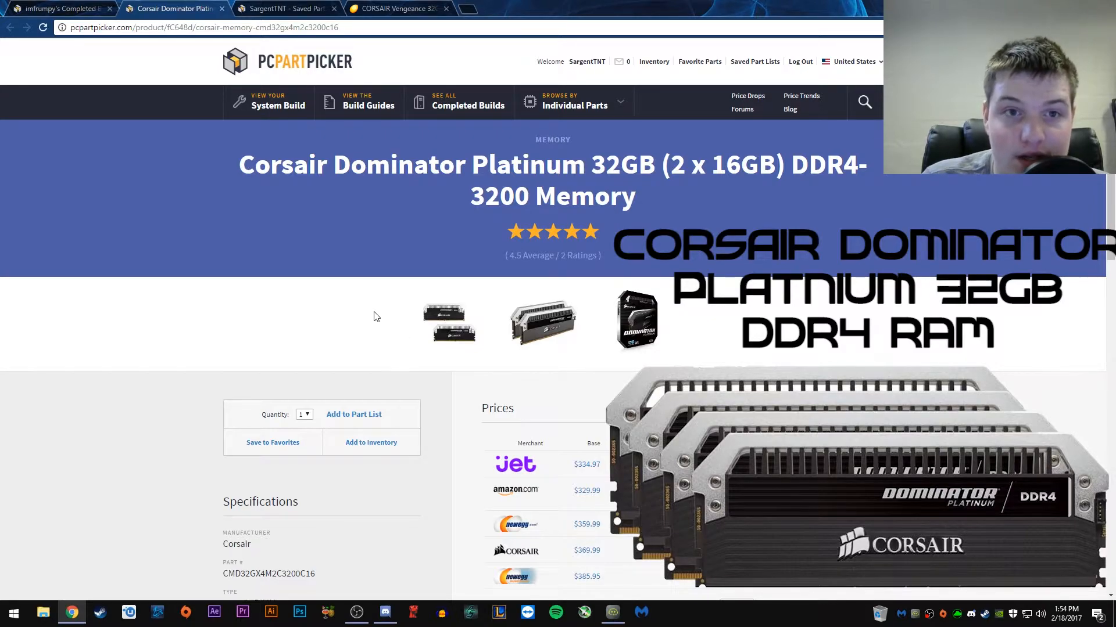
pyautogui.click(399, 9)
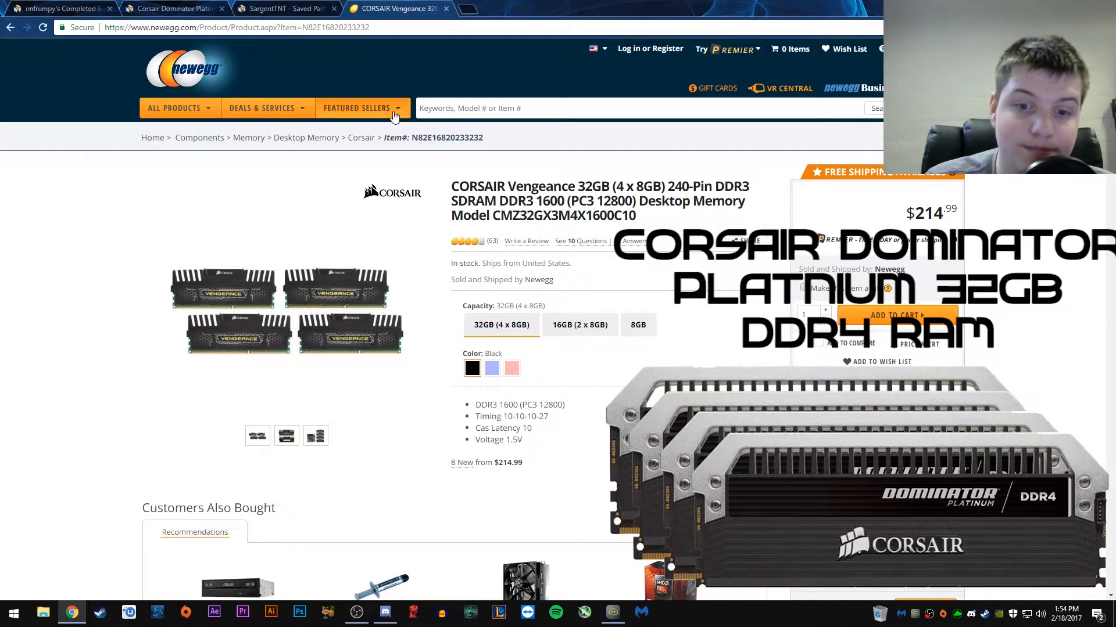
pyautogui.scroll(-3)
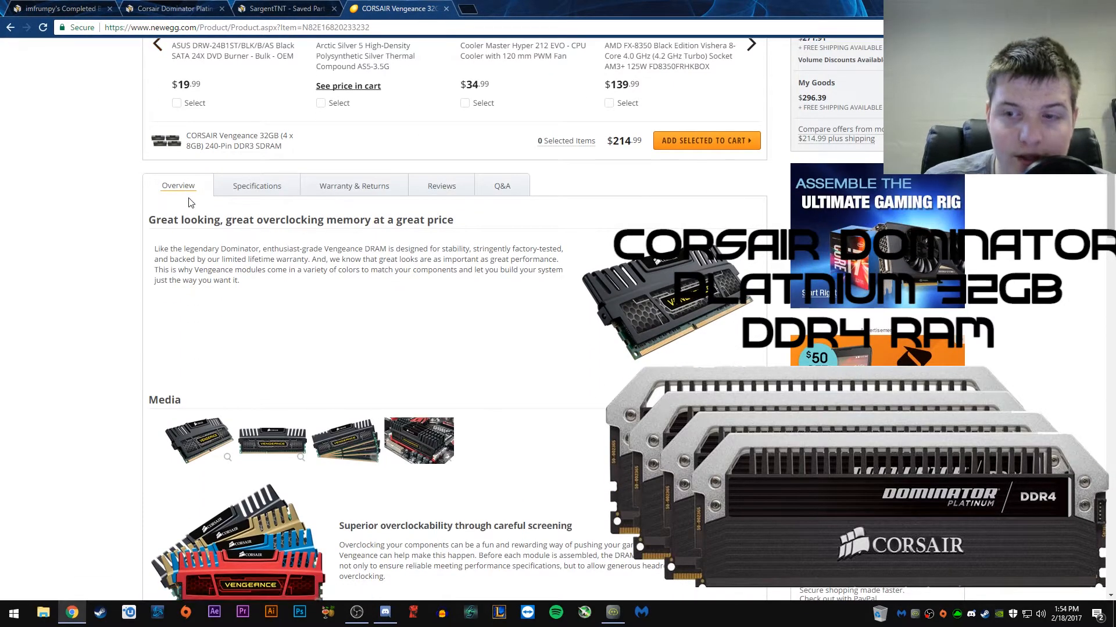
pyautogui.click(170, 9)
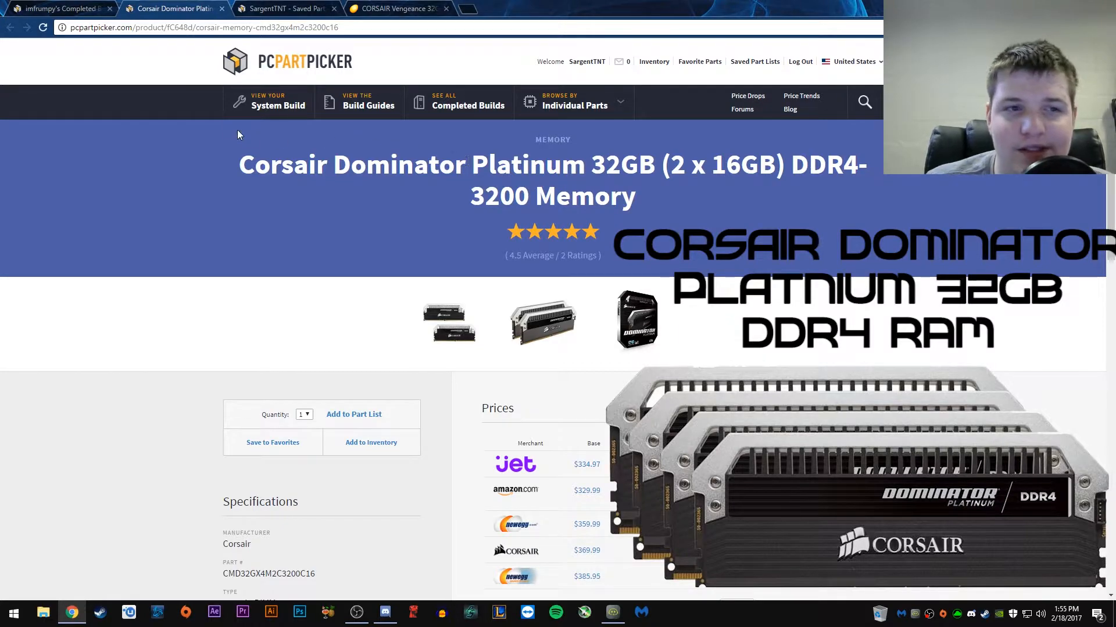
pyautogui.moveTo(57, 8)
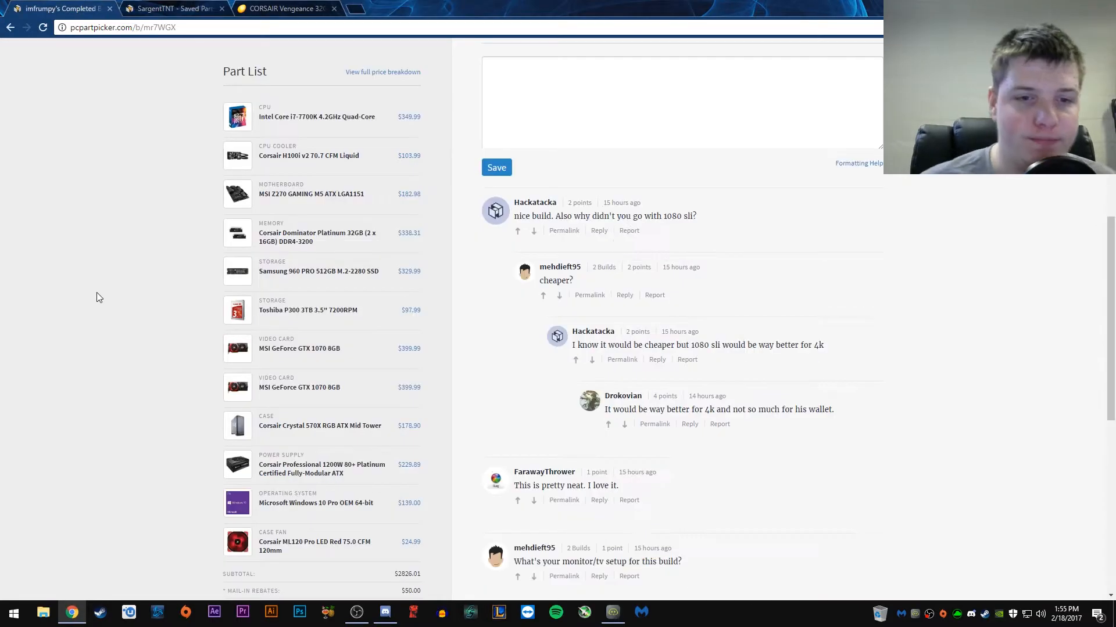
pyautogui.scroll(-3)
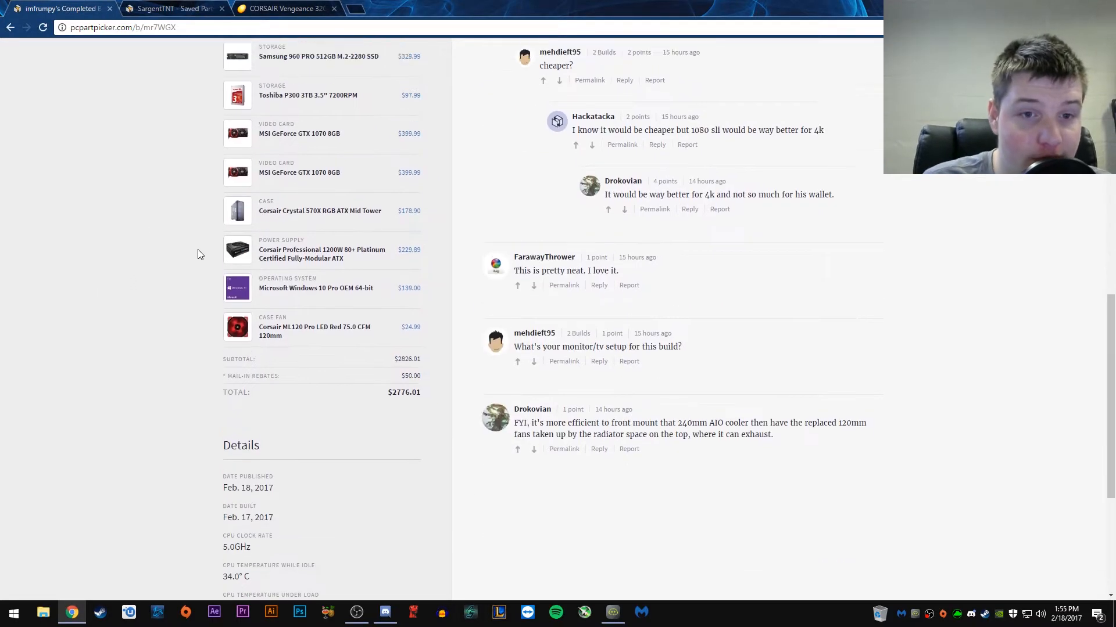
pyautogui.rightClick(292, 387)
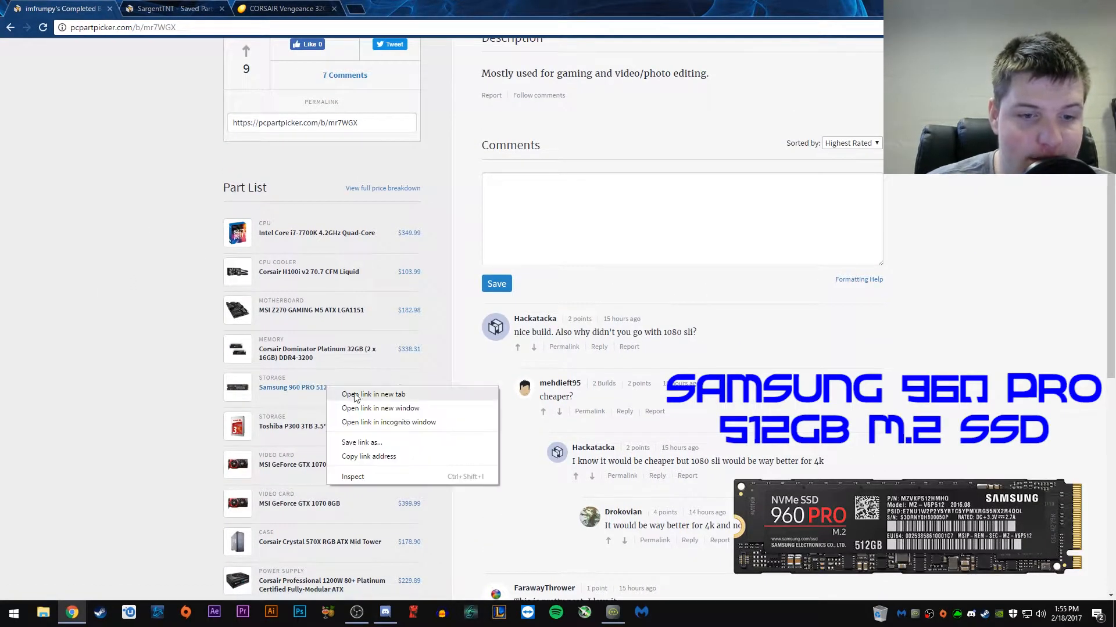
pyautogui.click(374, 394)
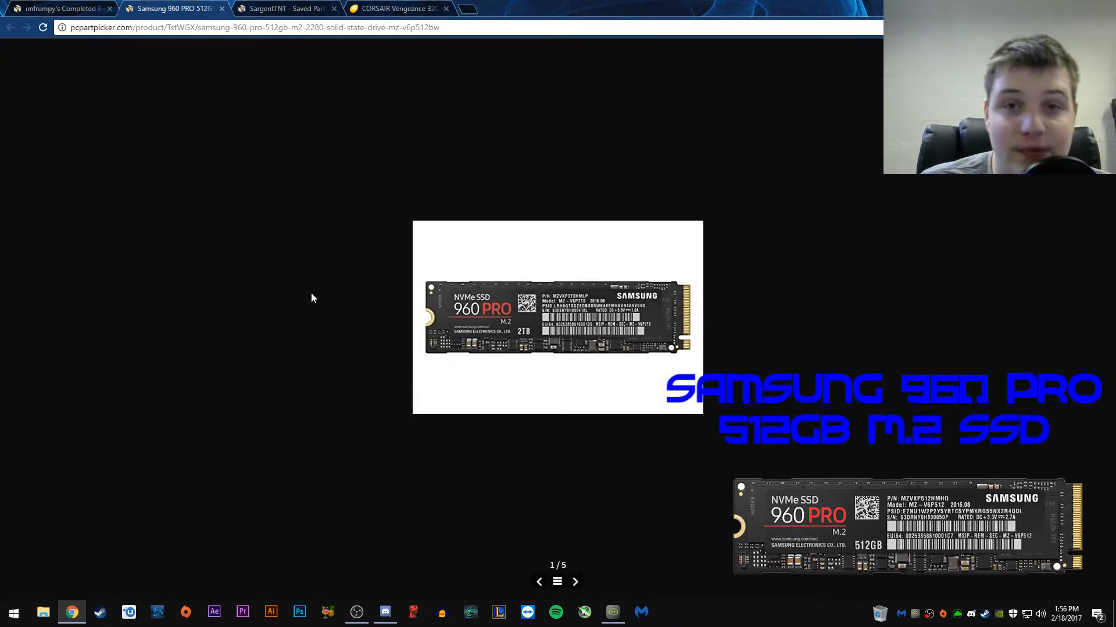
pyautogui.moveTo(301, 304)
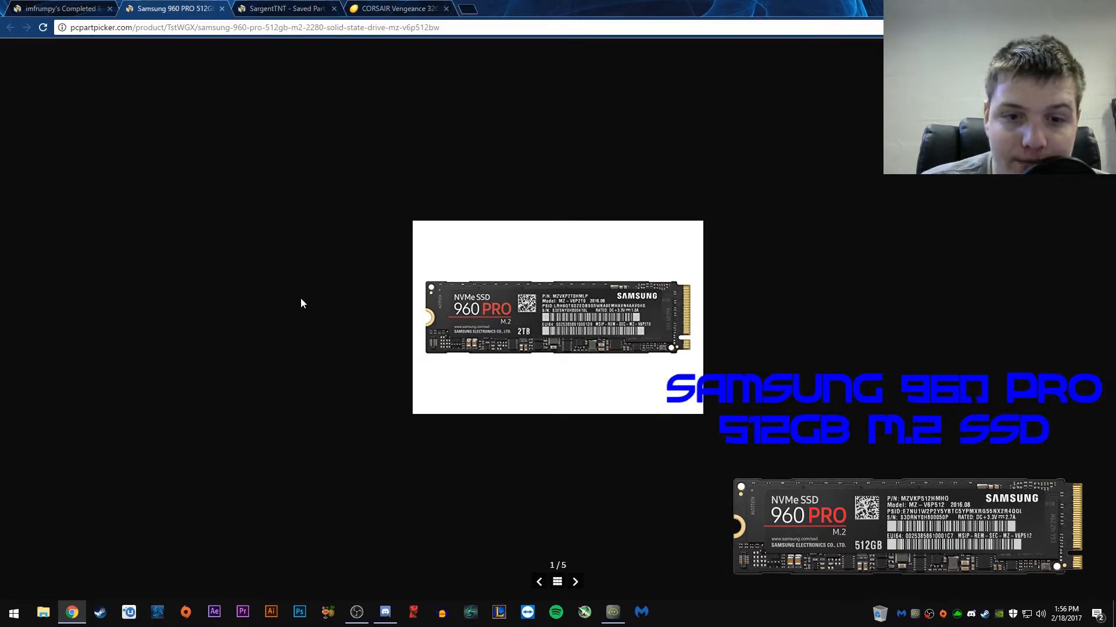
pyautogui.moveTo(285, 316)
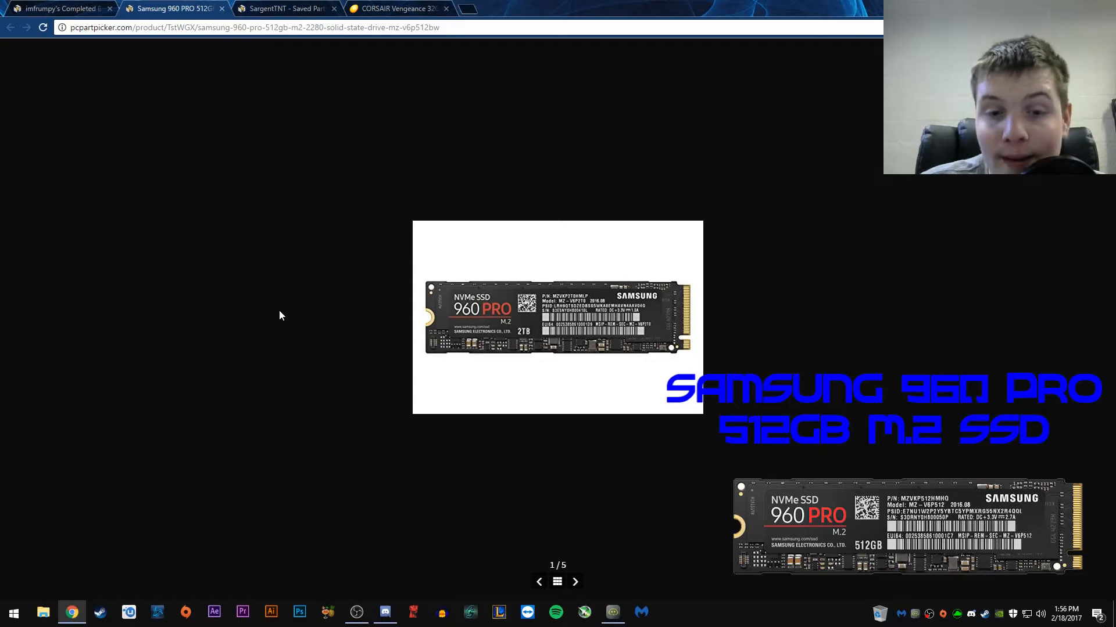
pyautogui.moveTo(530, 334)
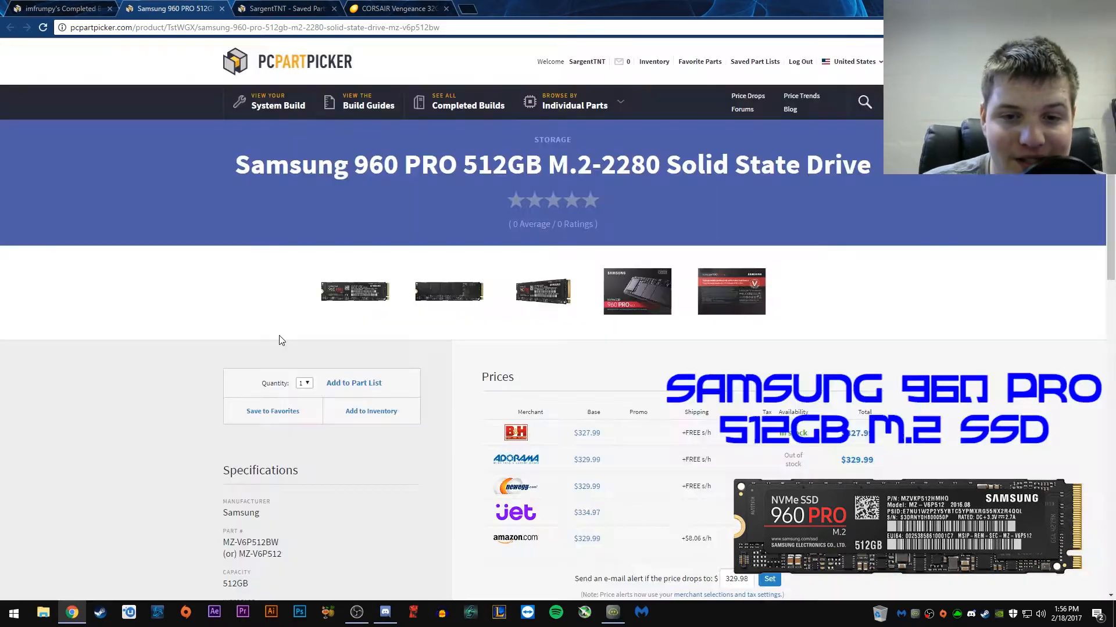
pyautogui.scroll(-3)
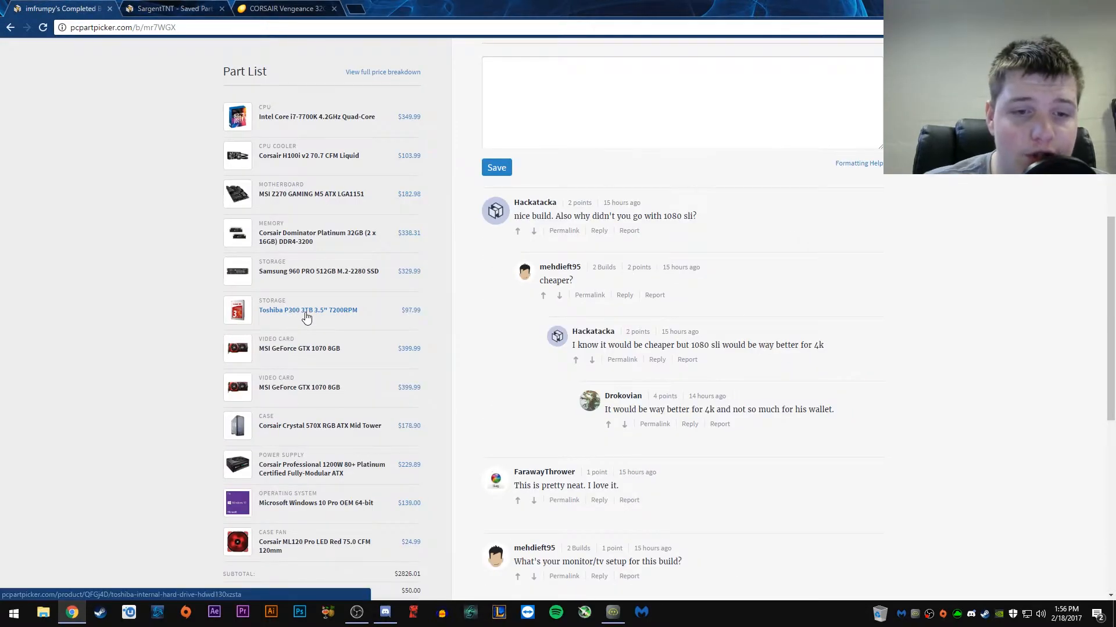
# Step: Open the Toshiba P300 3TB hard drive page and browse its prices from $97.99
pyautogui.click(308, 309)
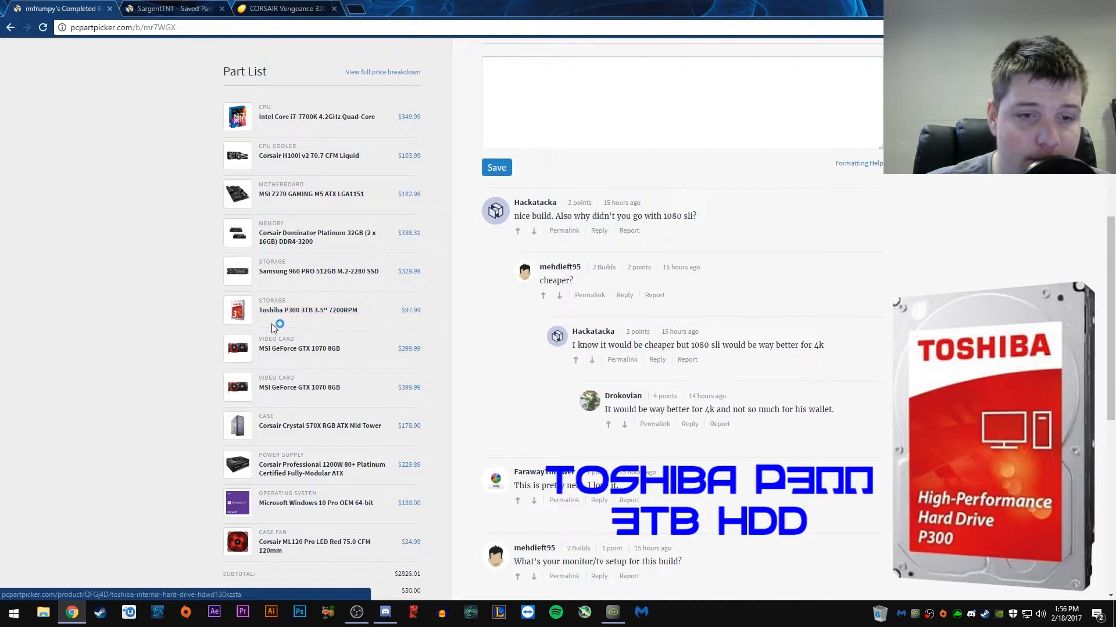
pyautogui.click(308, 310)
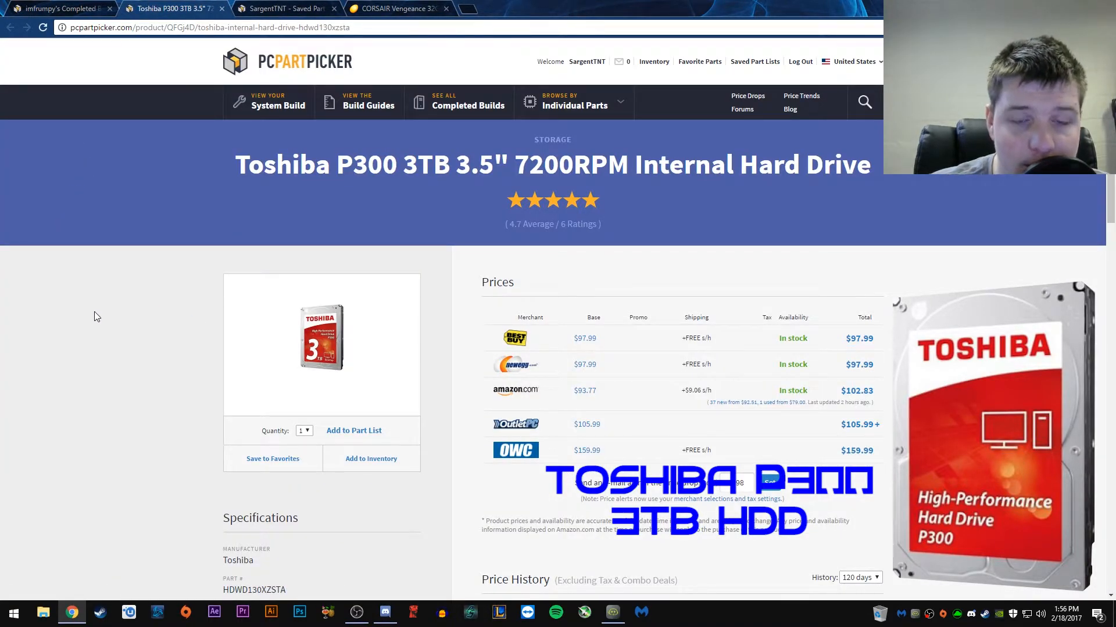
pyautogui.moveTo(455, 199)
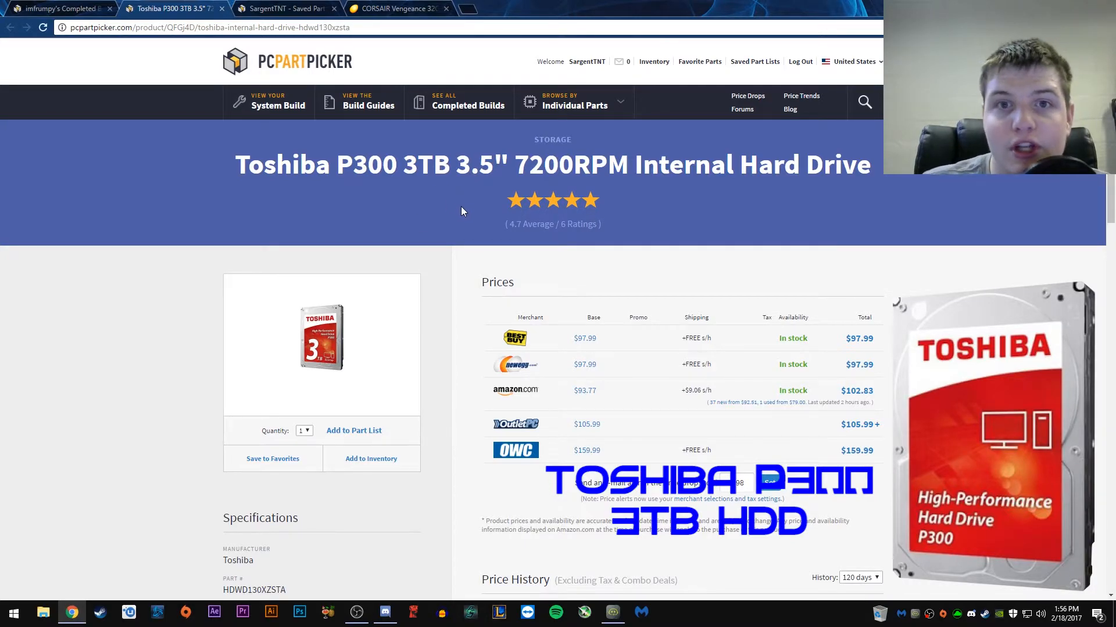
pyautogui.scroll(-3)
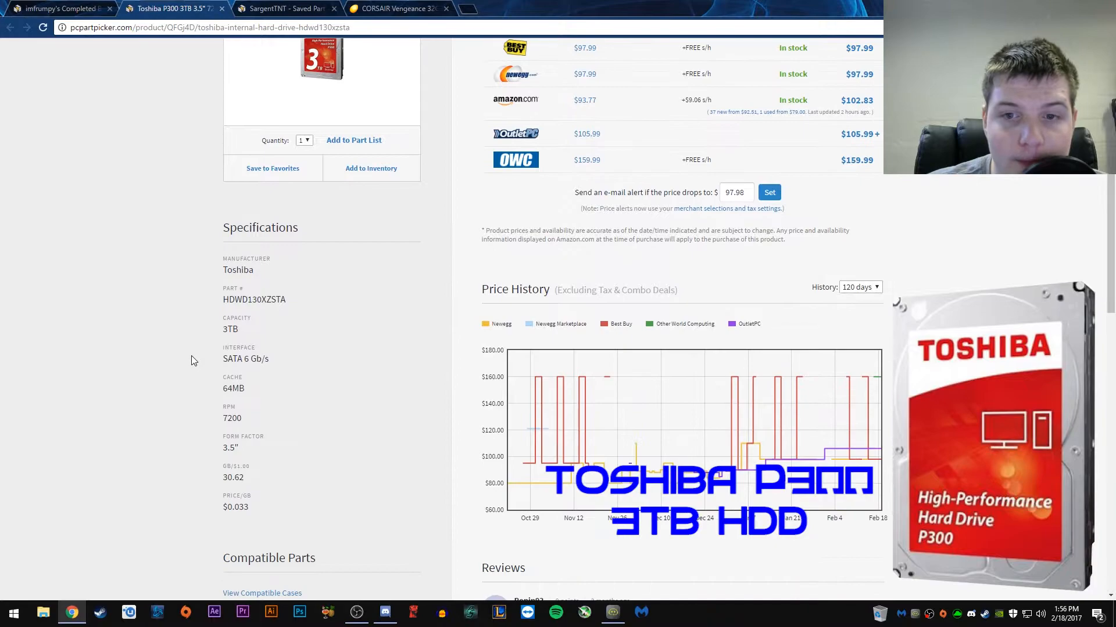
pyautogui.scroll(3)
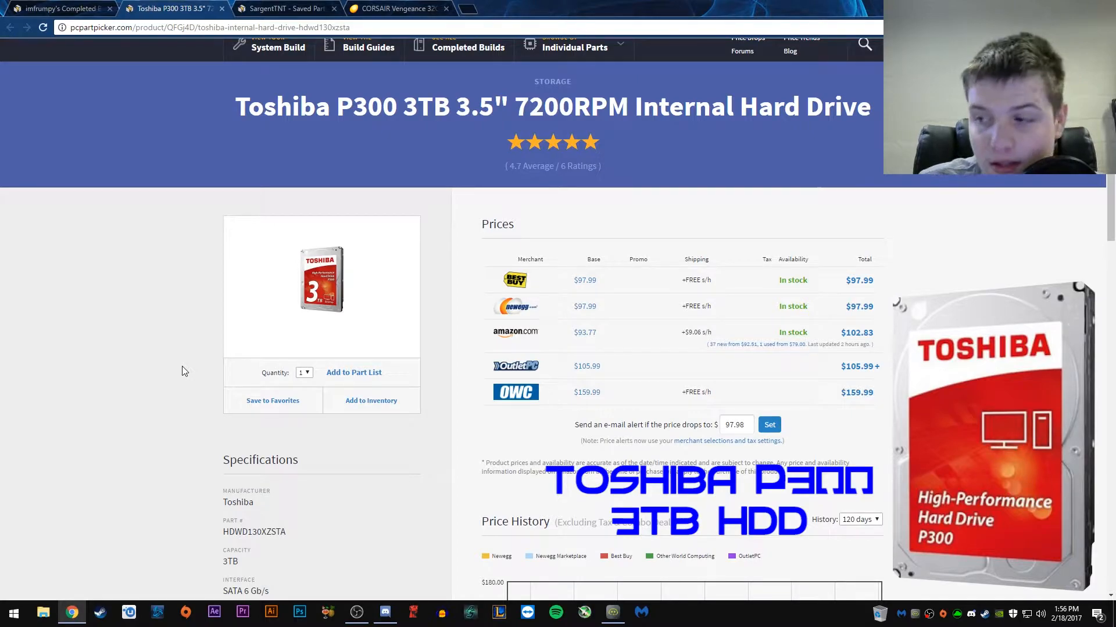
pyautogui.moveTo(143, 306)
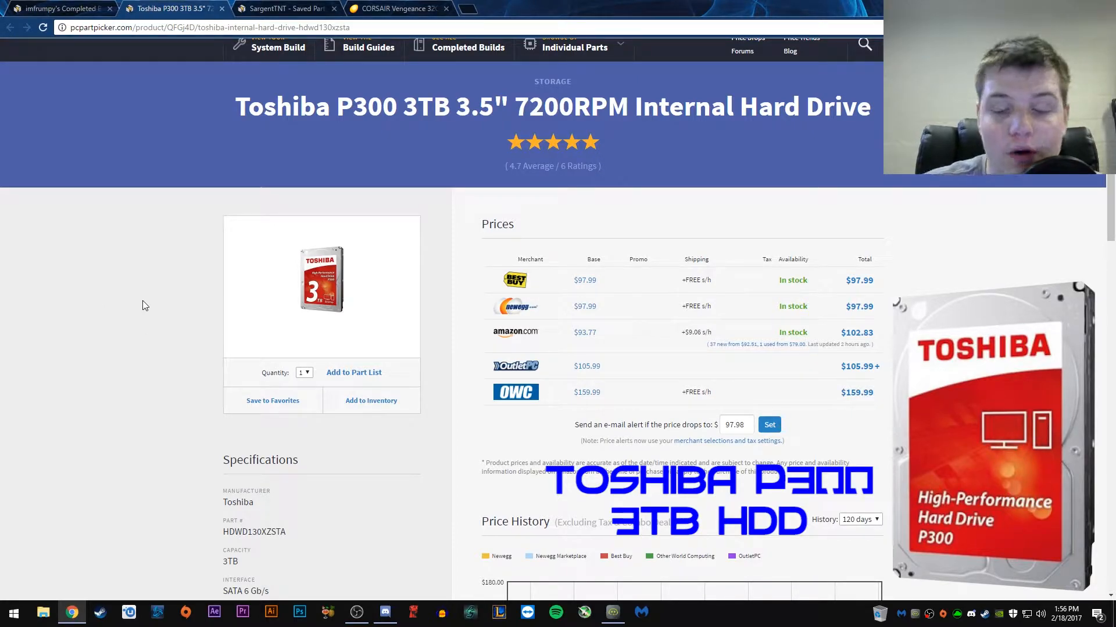
pyautogui.scroll(3)
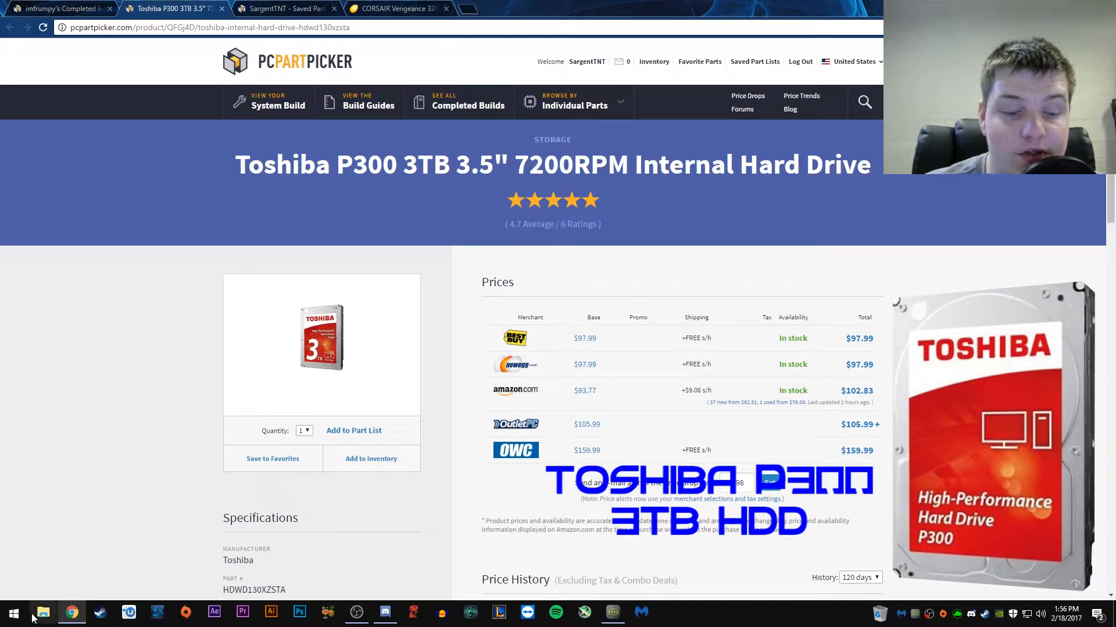
pyautogui.moveTo(107, 399)
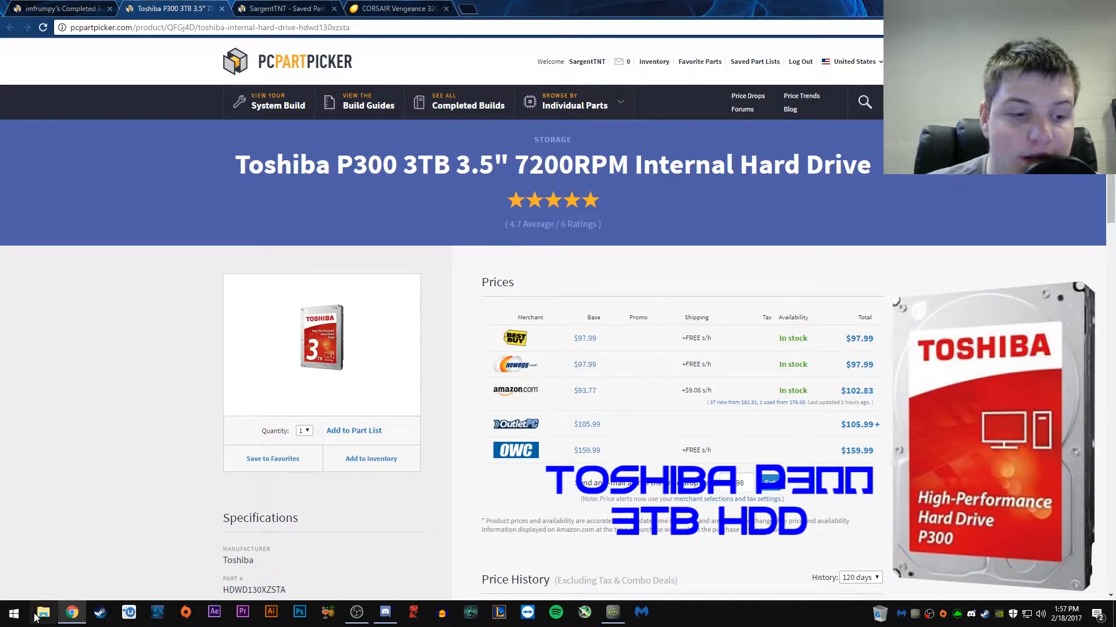
pyautogui.click(42, 612)
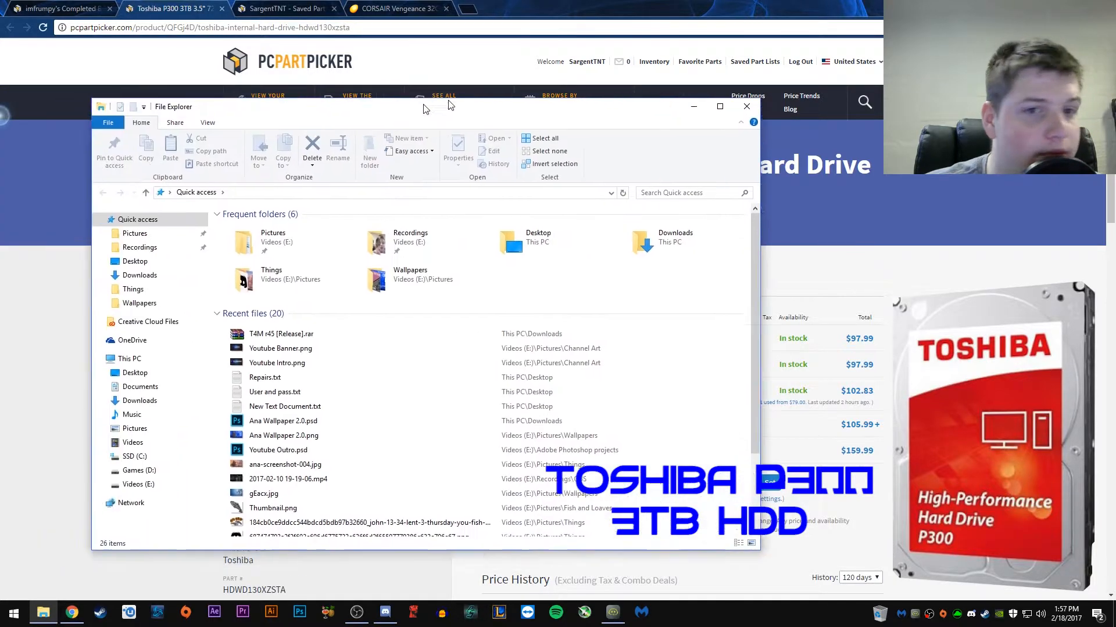
pyautogui.click(134, 456)
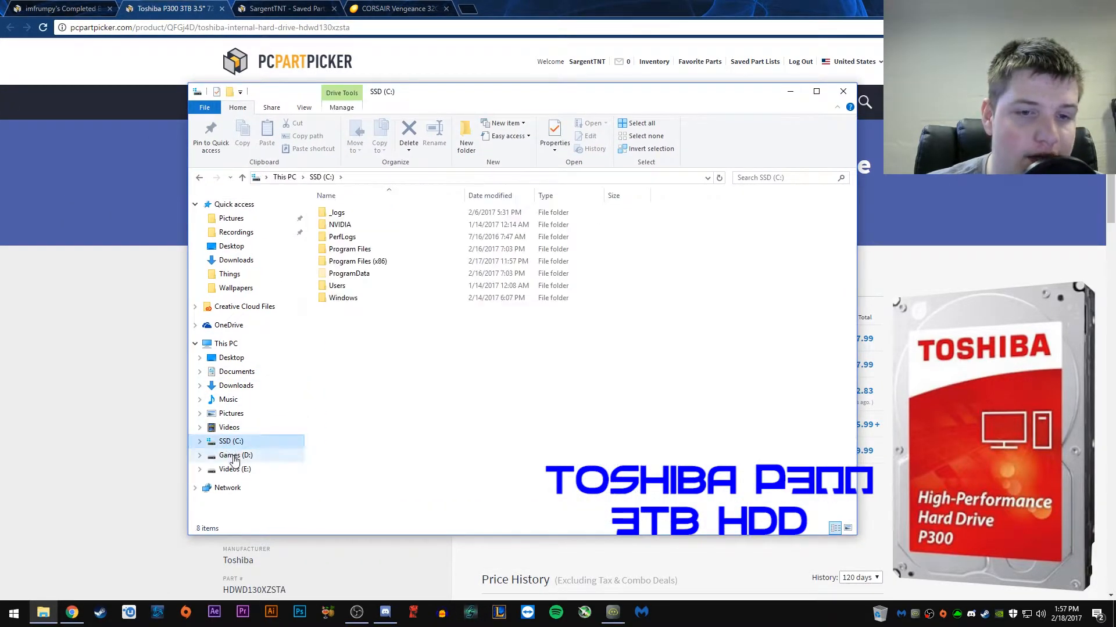
pyautogui.click(226, 342)
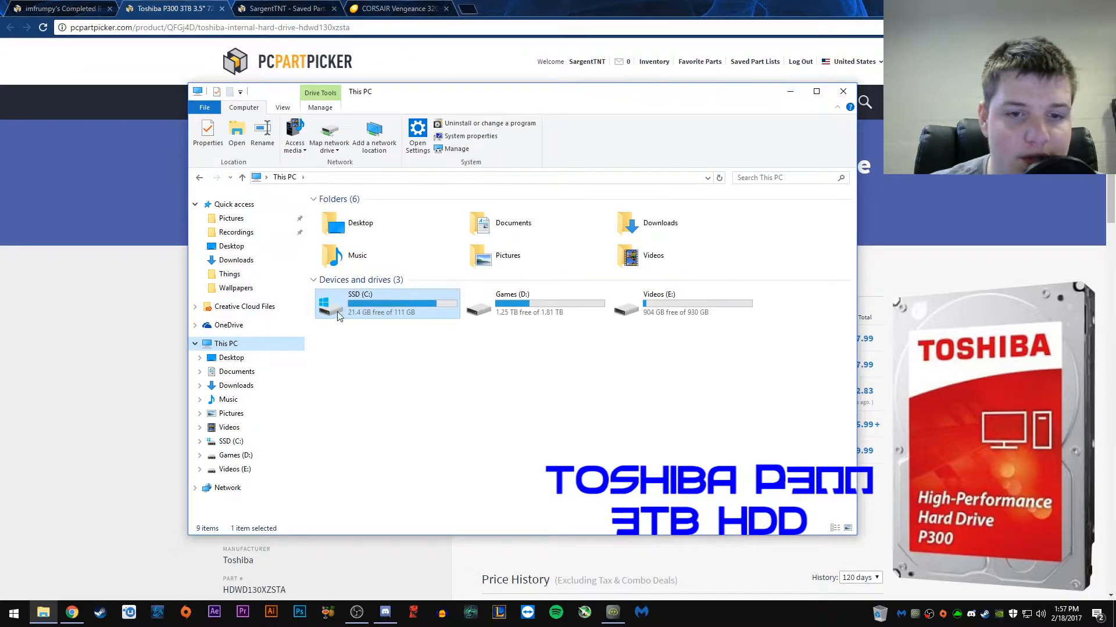
pyautogui.moveTo(352, 322)
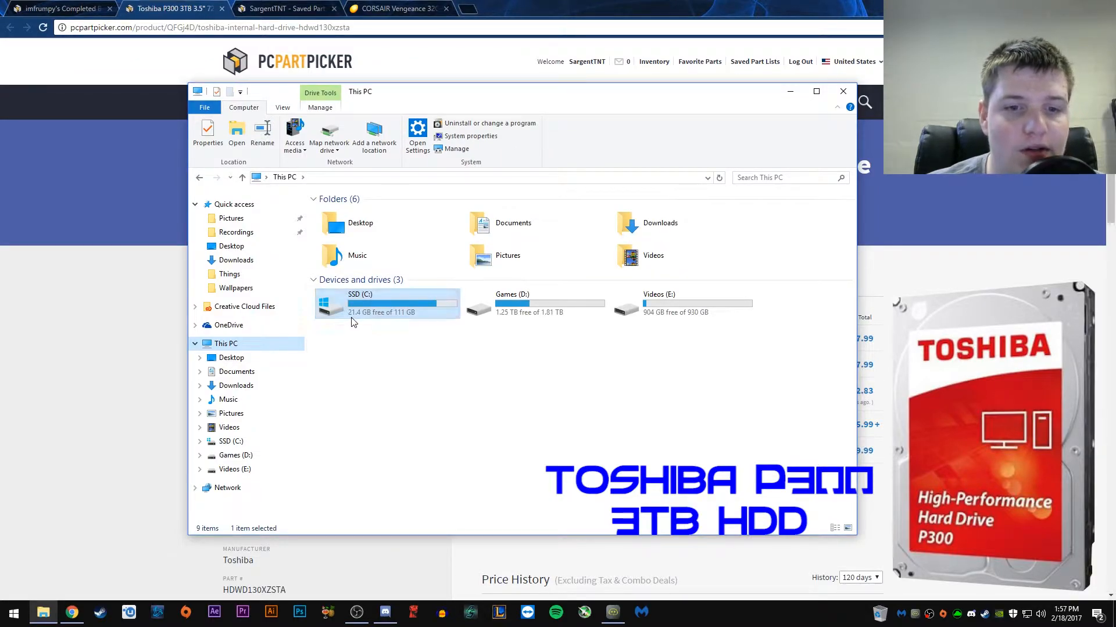
pyautogui.click(535, 304)
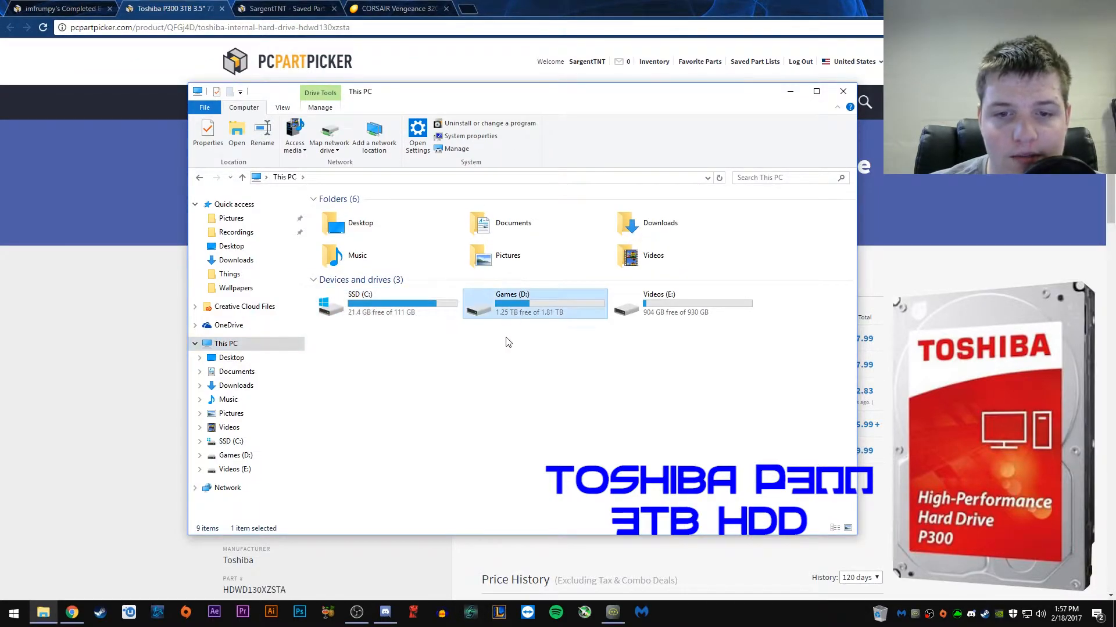
pyautogui.click(682, 303)
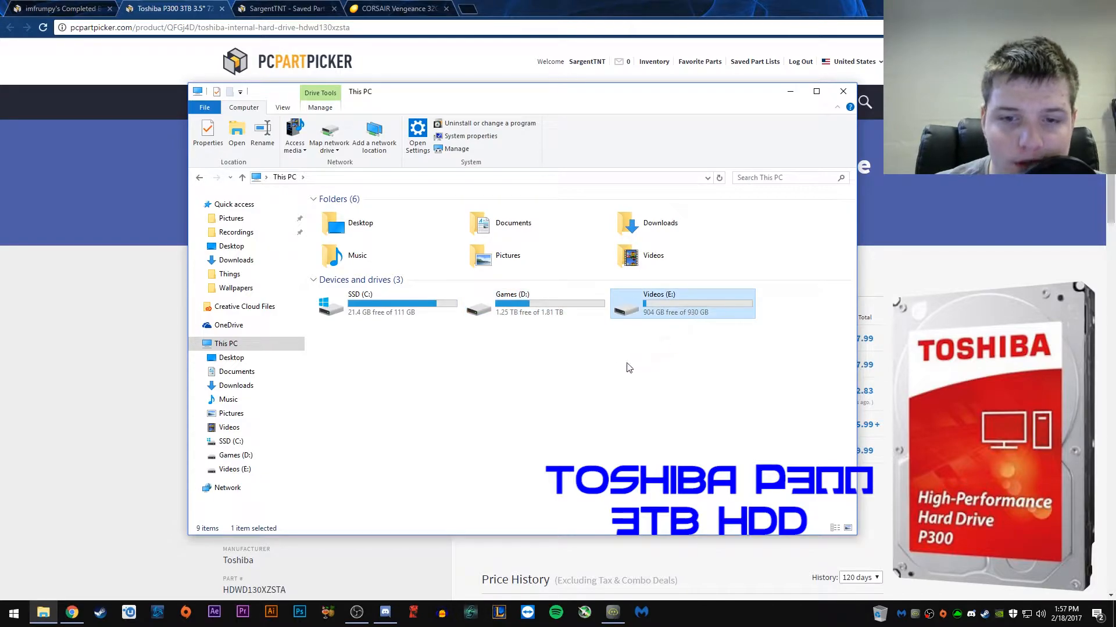
pyautogui.doubleClick(512, 304)
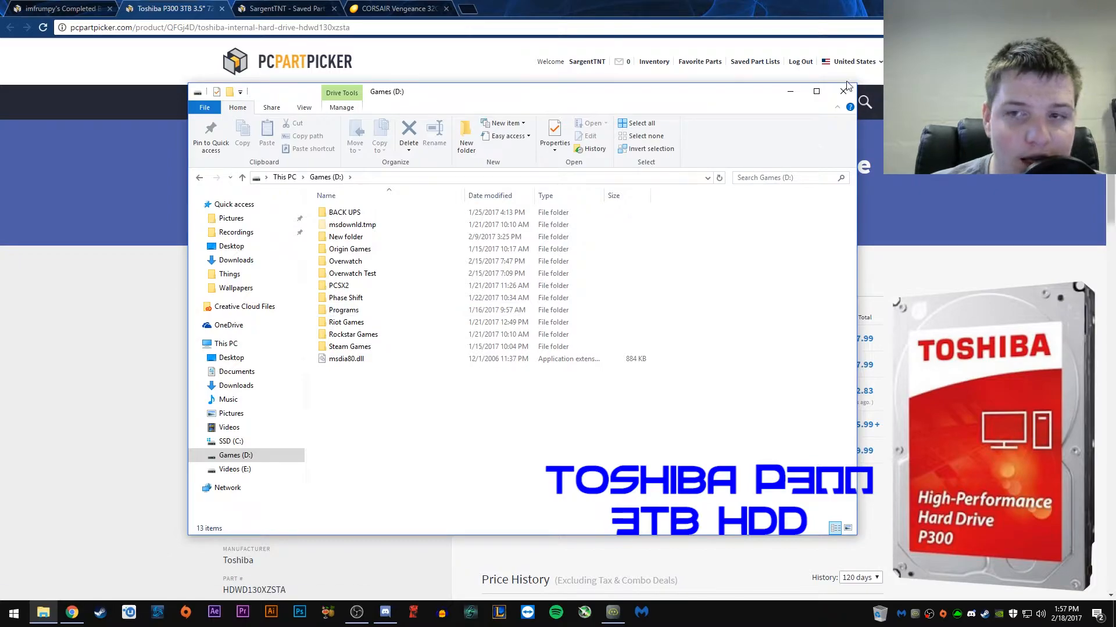
pyautogui.click(843, 89)
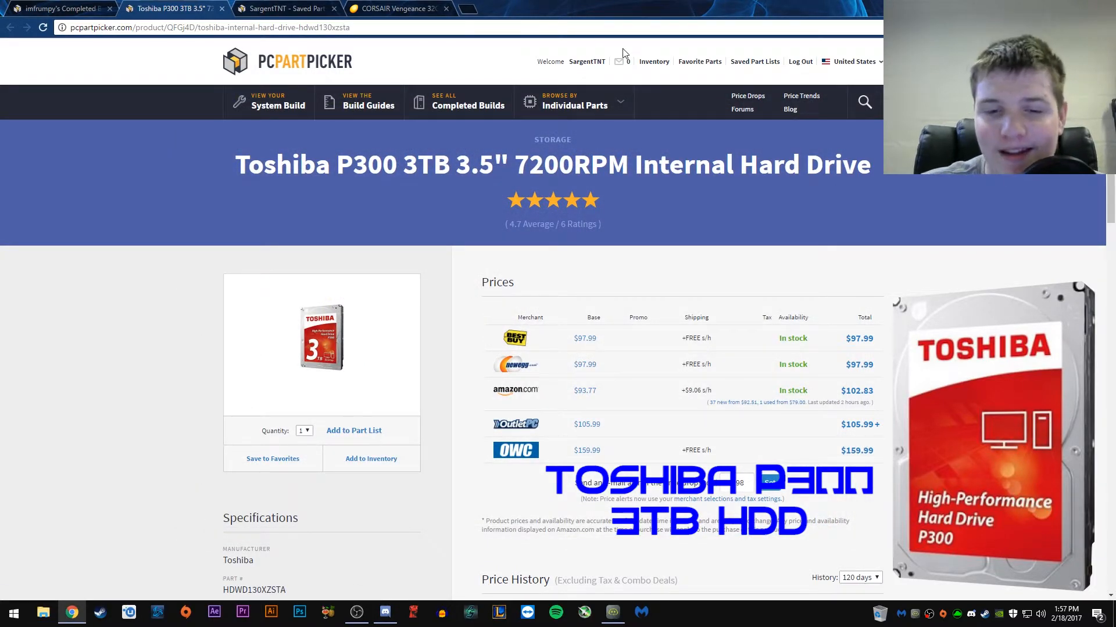
pyautogui.moveTo(450, 417)
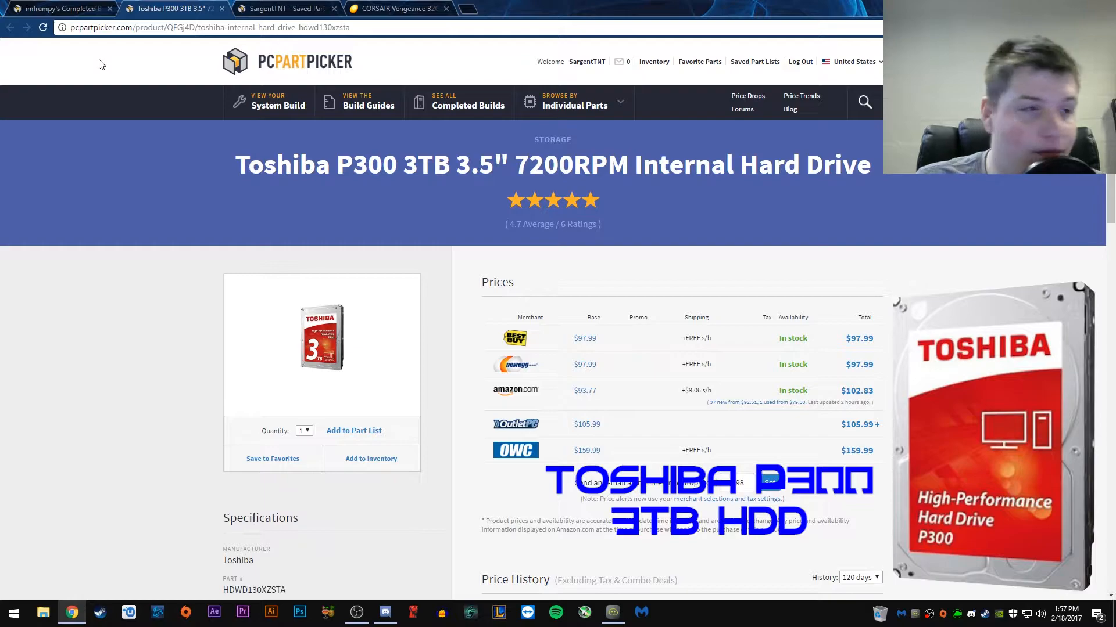
pyautogui.moveTo(147, 96)
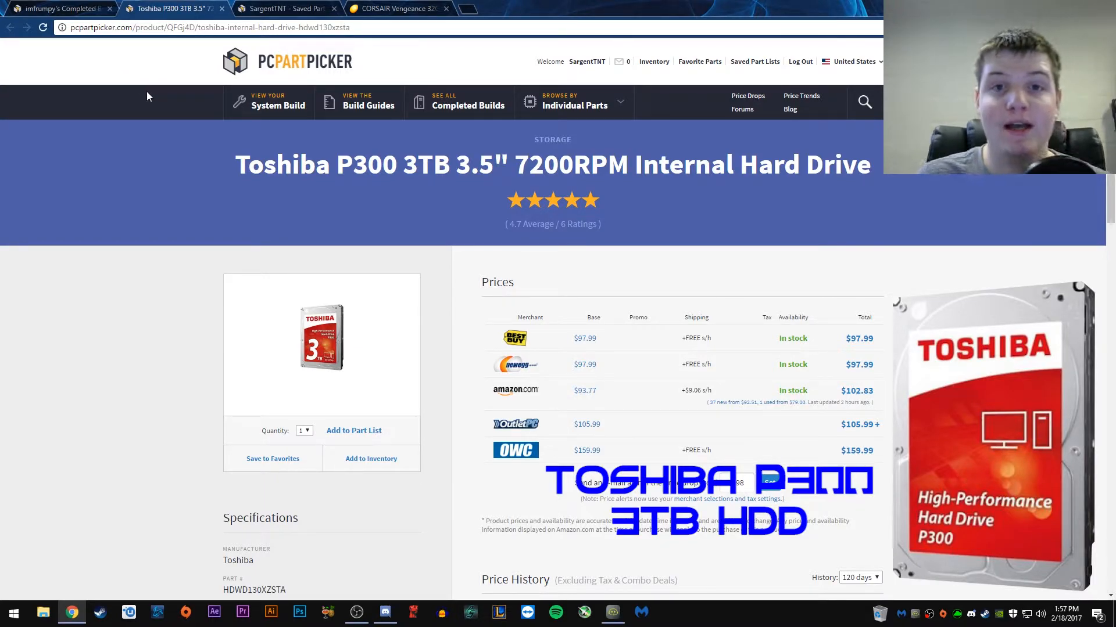
pyautogui.moveTo(191, 188)
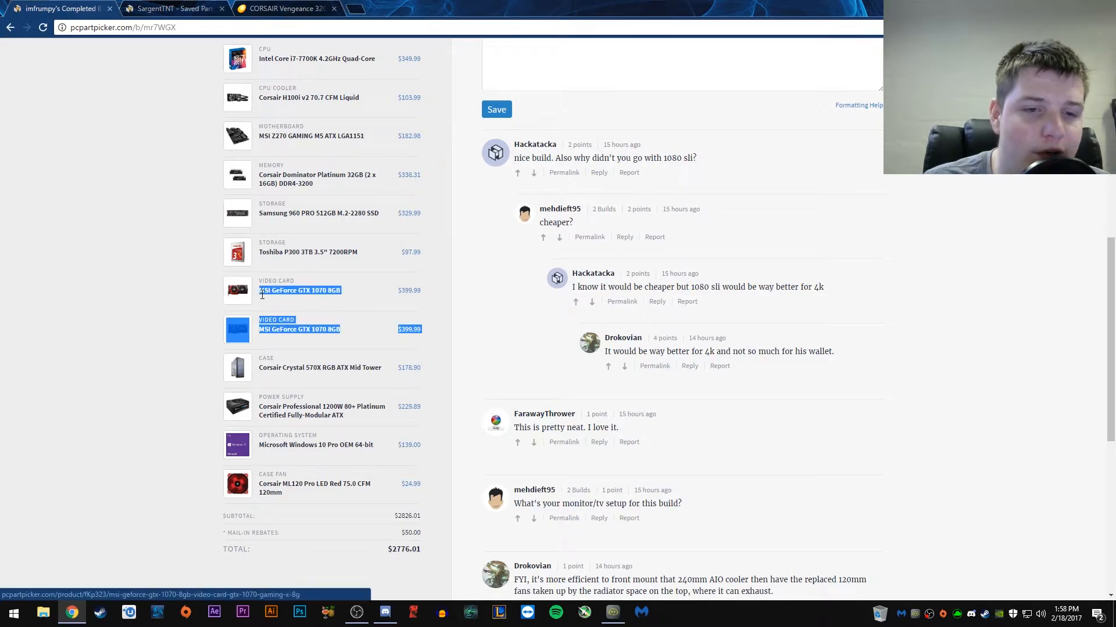
# Step: Browse the MSI GeForce GTX 1070 8GB page, then return to Completed Builds
pyautogui.click(300, 320)
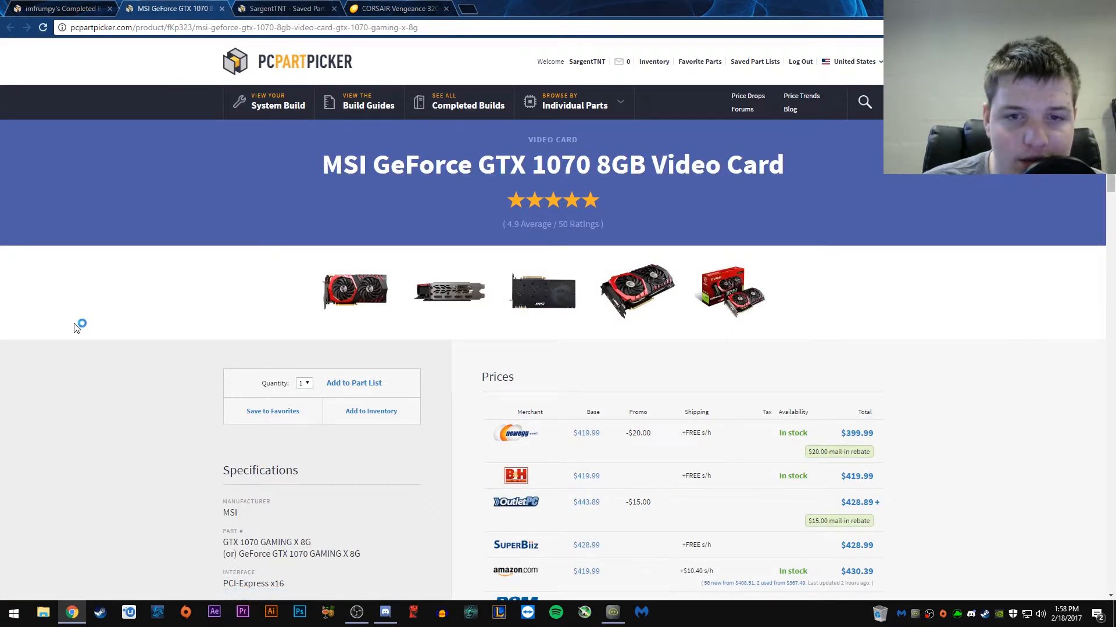
pyautogui.scroll(-3)
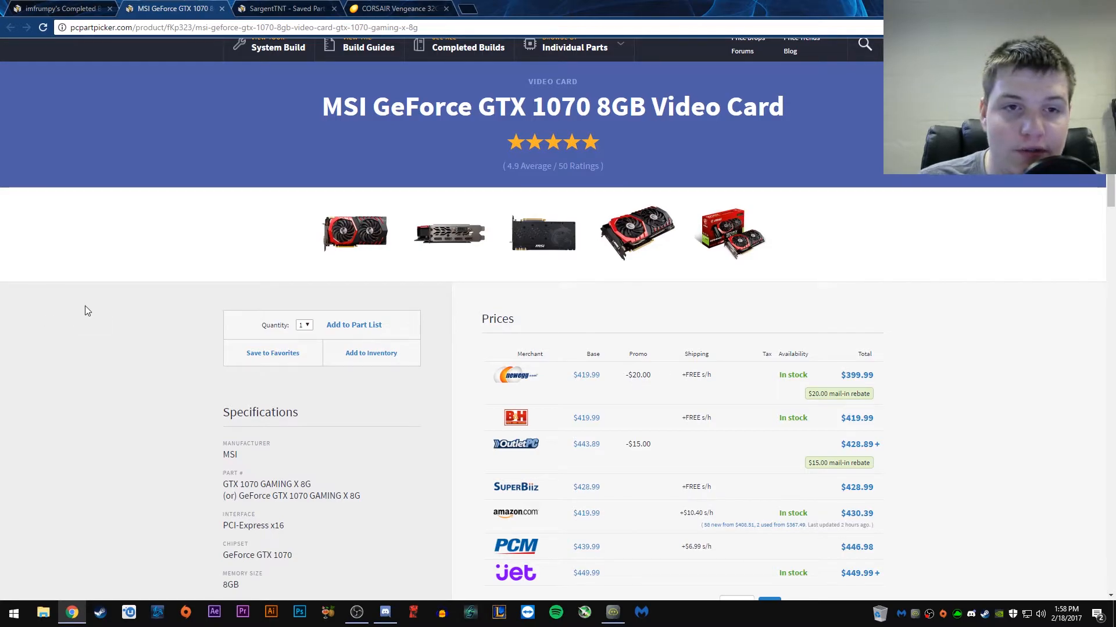
pyautogui.moveTo(101, 288)
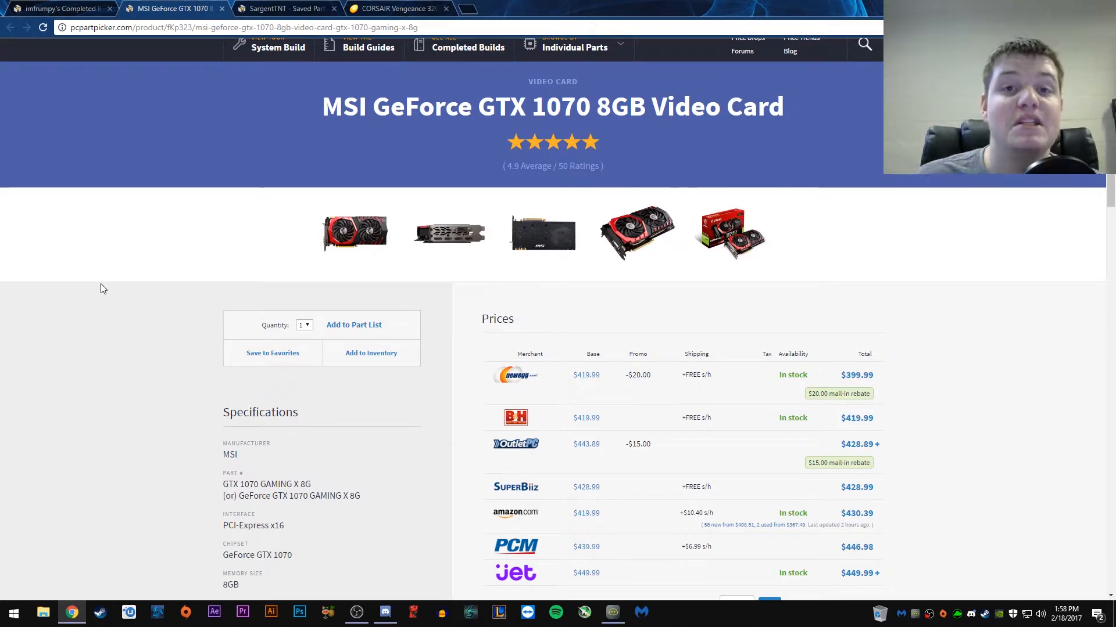
pyautogui.moveTo(104, 297)
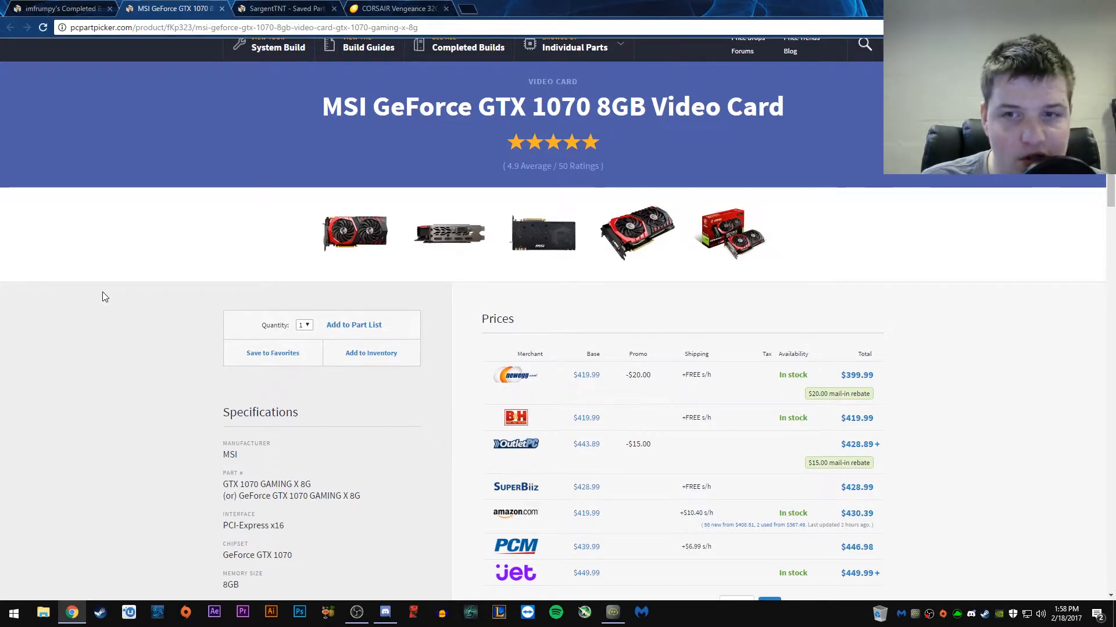
pyautogui.moveTo(101, 307)
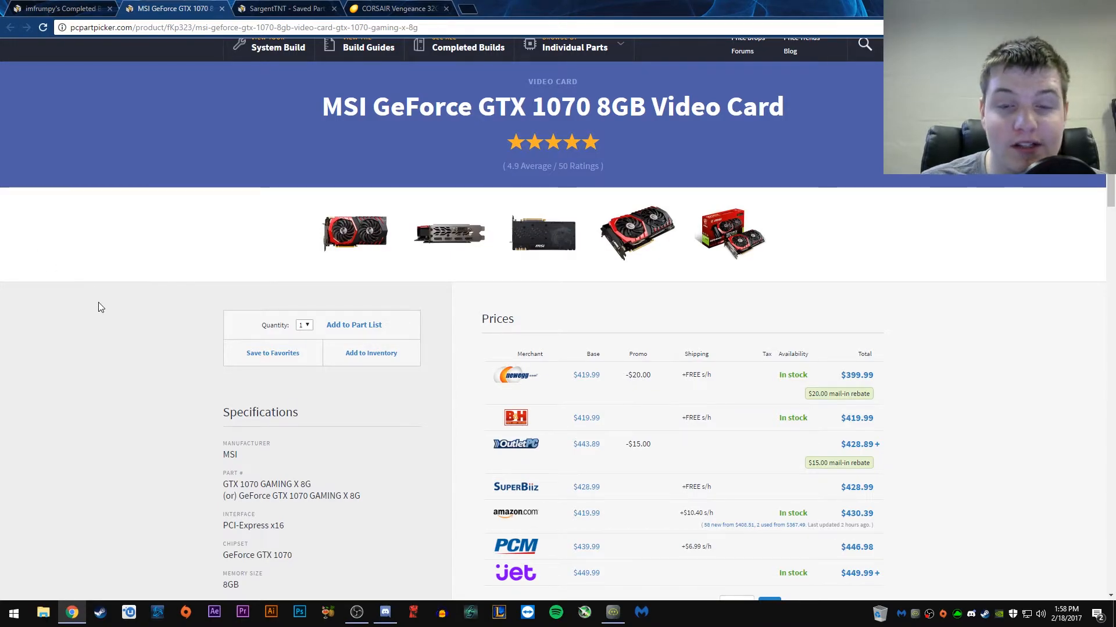
pyautogui.moveTo(84, 296)
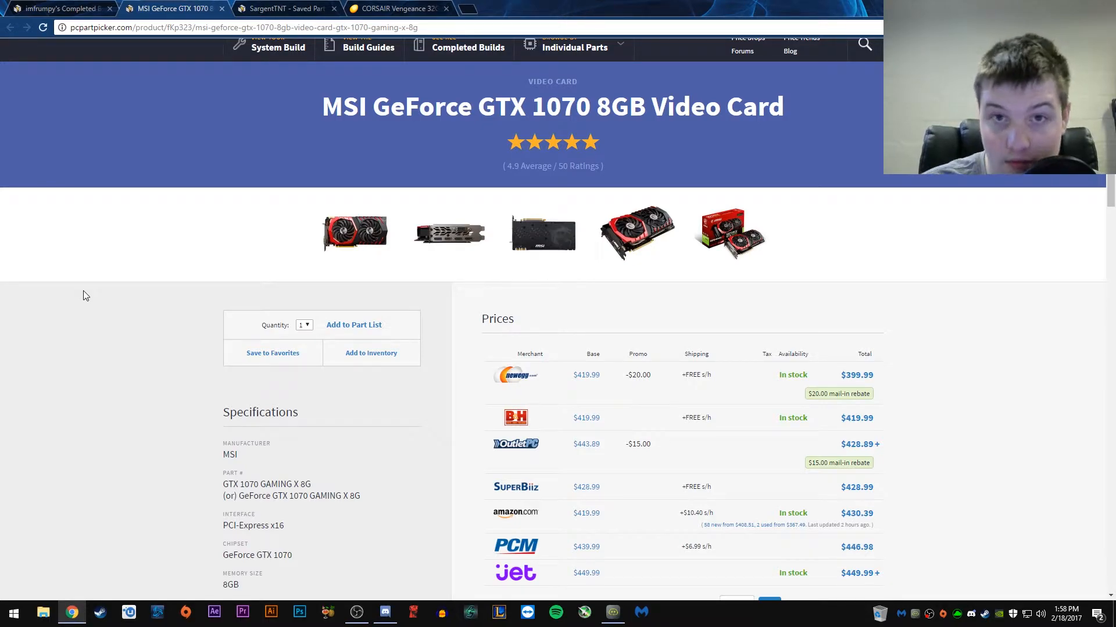
pyautogui.moveTo(84, 314)
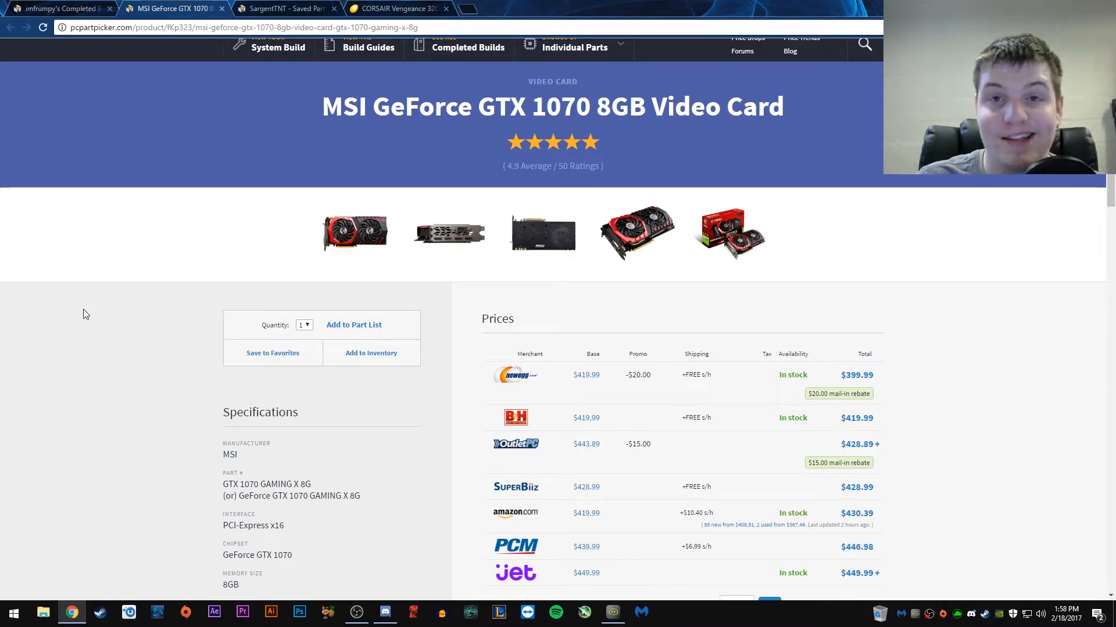
pyautogui.moveTo(73, 282)
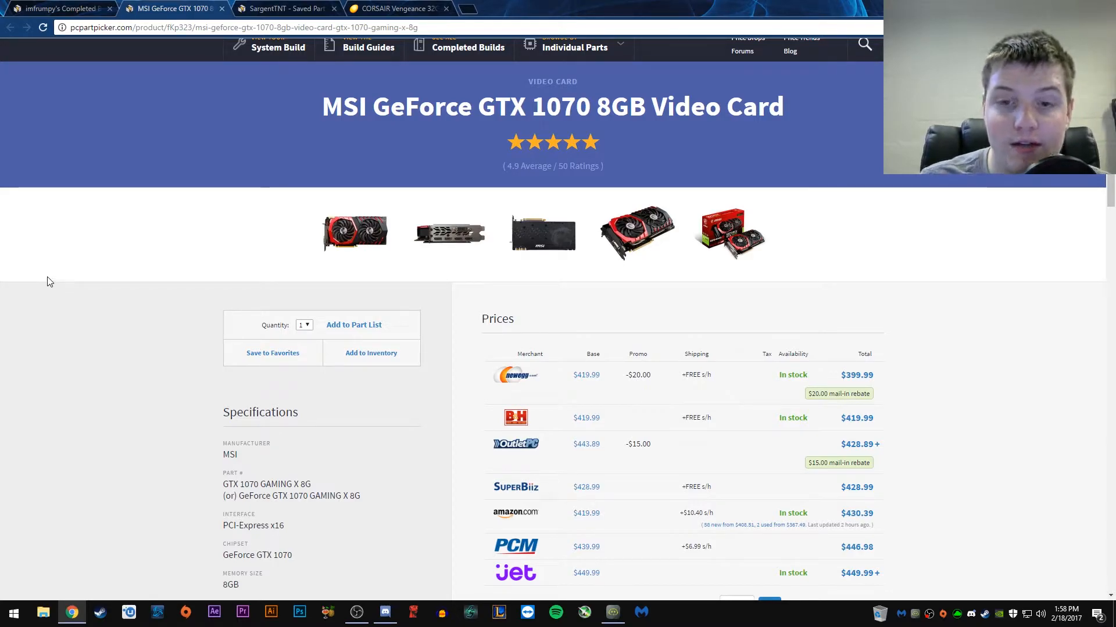
pyautogui.moveTo(53, 296)
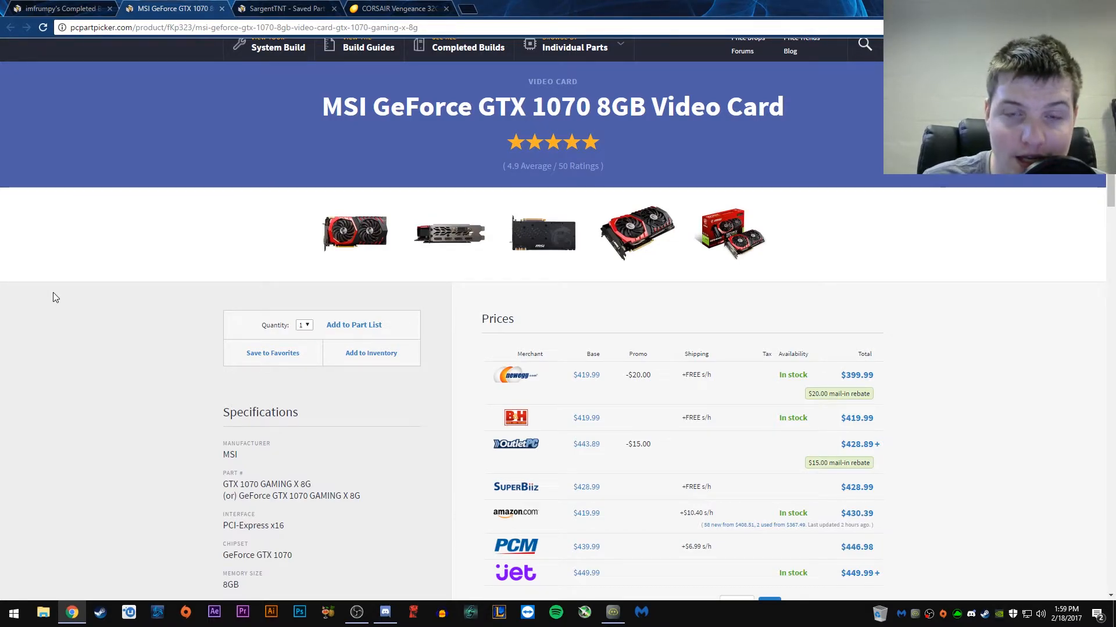
pyautogui.moveTo(107, 335)
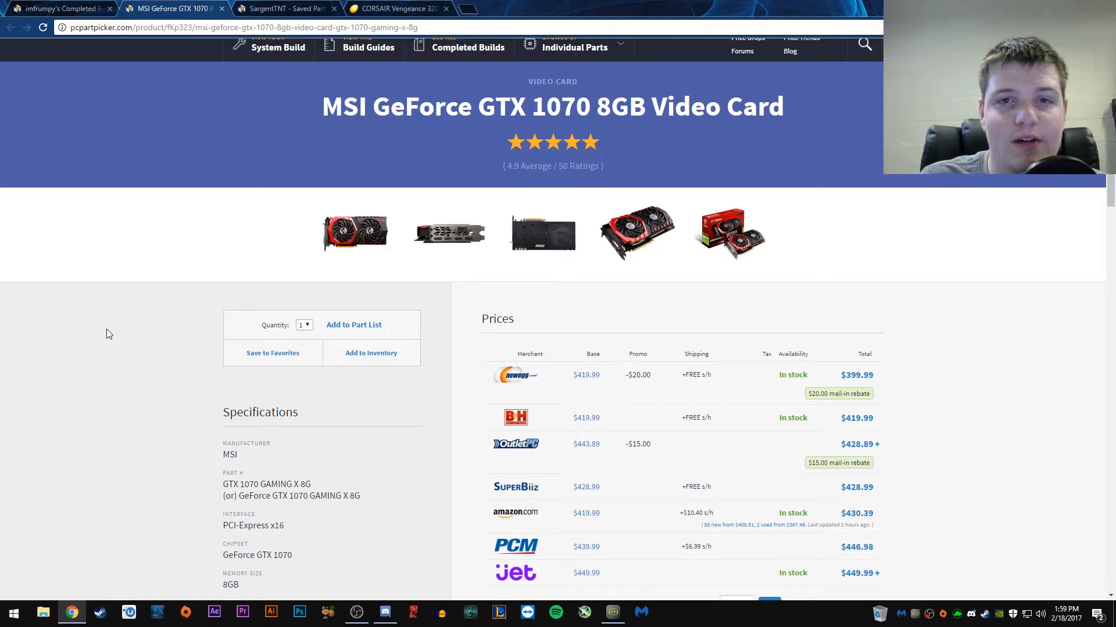
pyautogui.moveTo(120, 339)
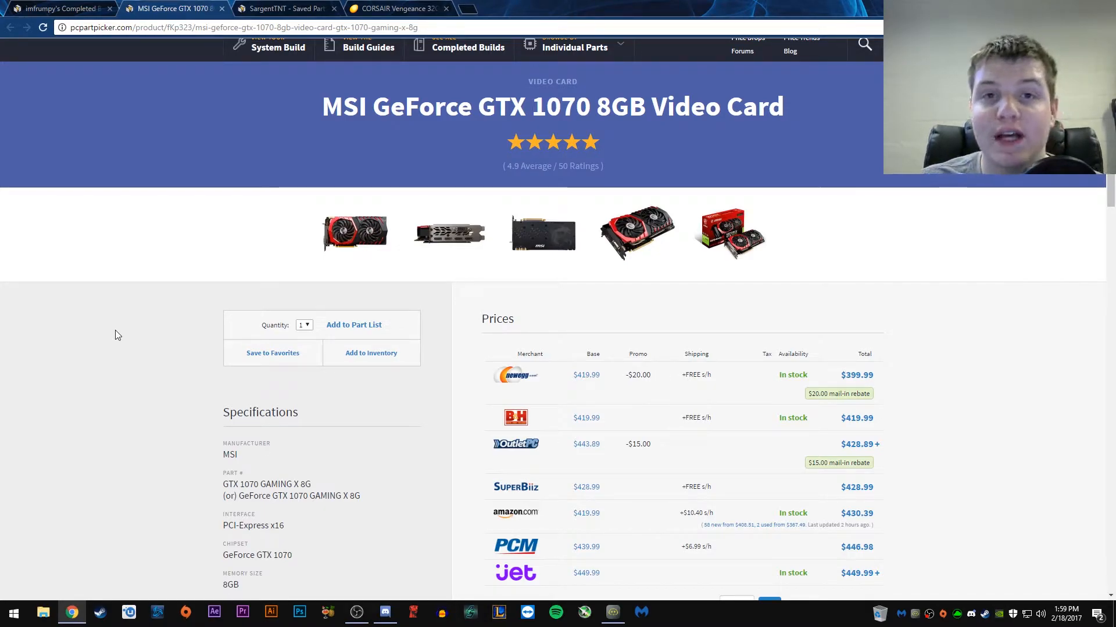
pyautogui.scroll(3)
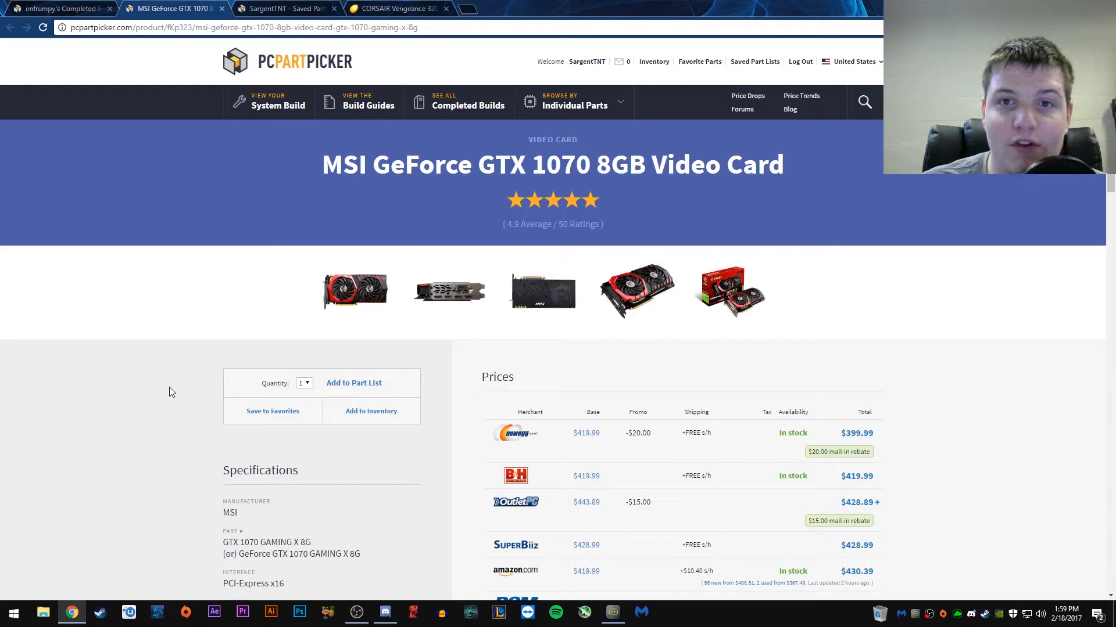
pyautogui.moveTo(198, 104)
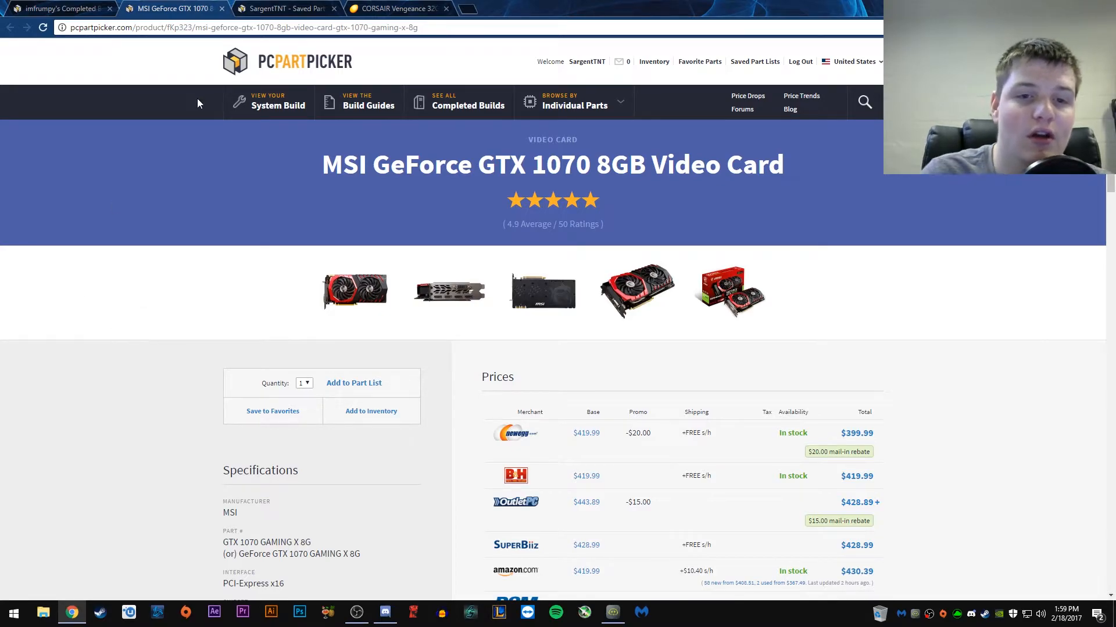
pyautogui.scroll(-3)
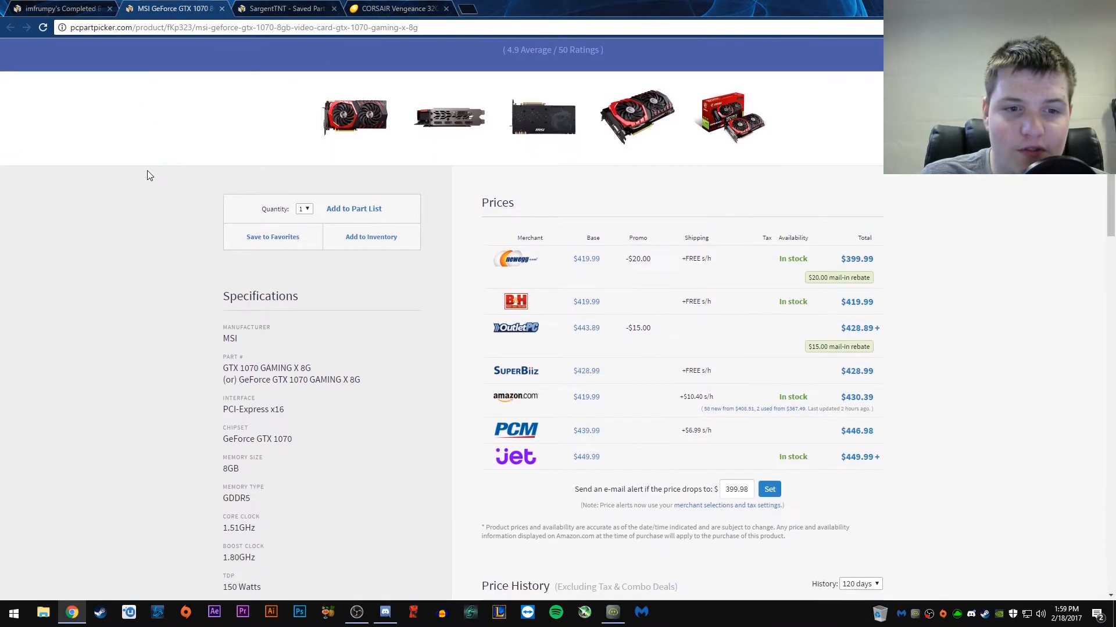
pyautogui.scroll(3)
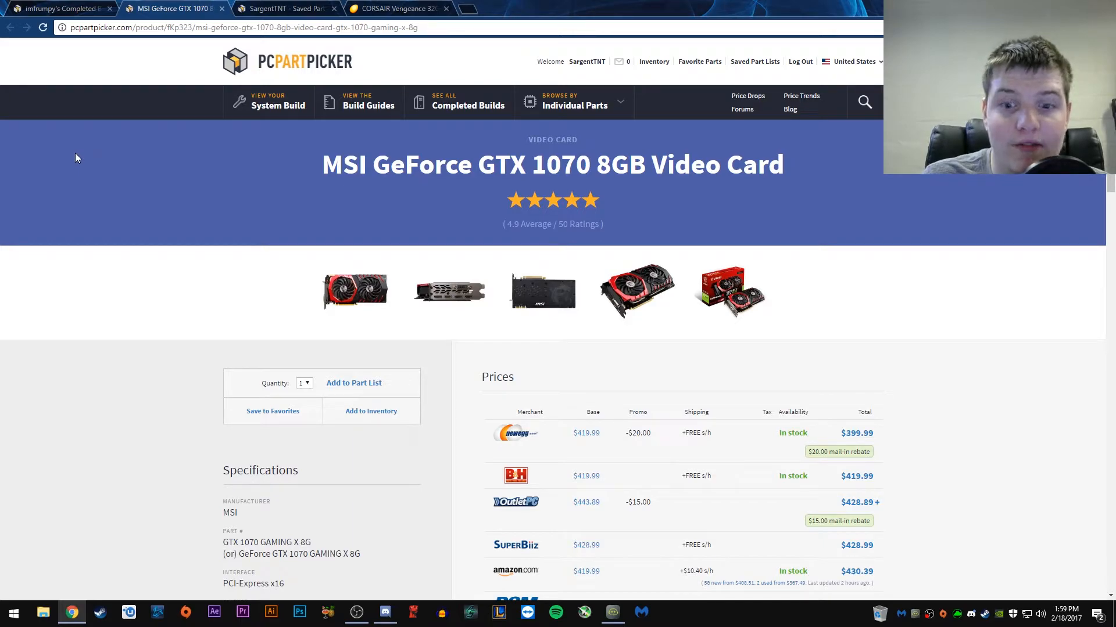
pyautogui.moveTo(69, 130)
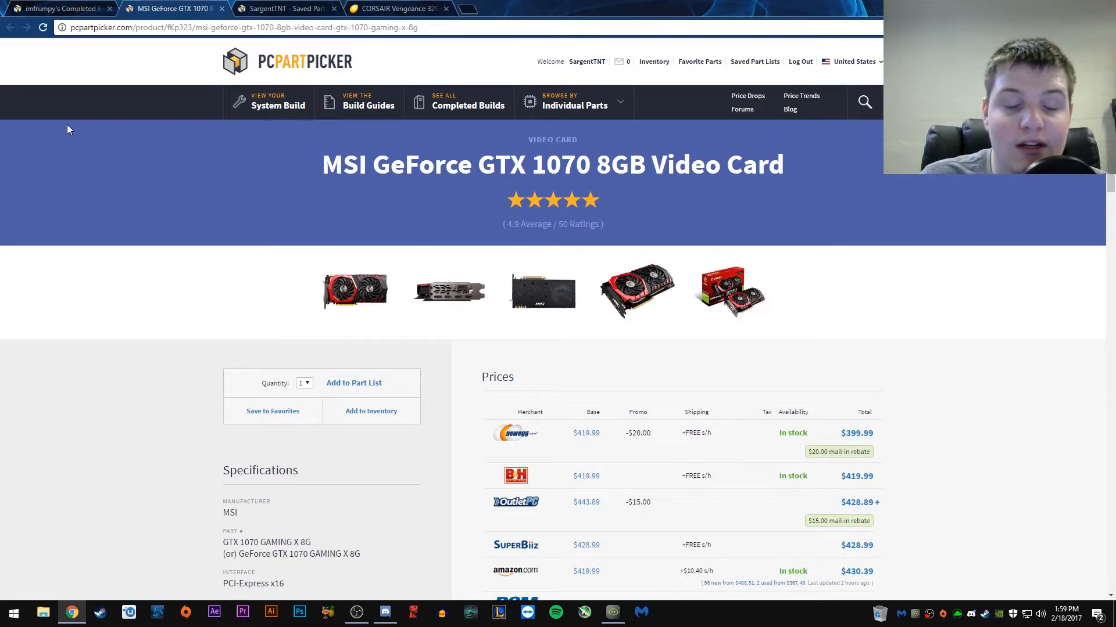
pyautogui.moveTo(418, 111)
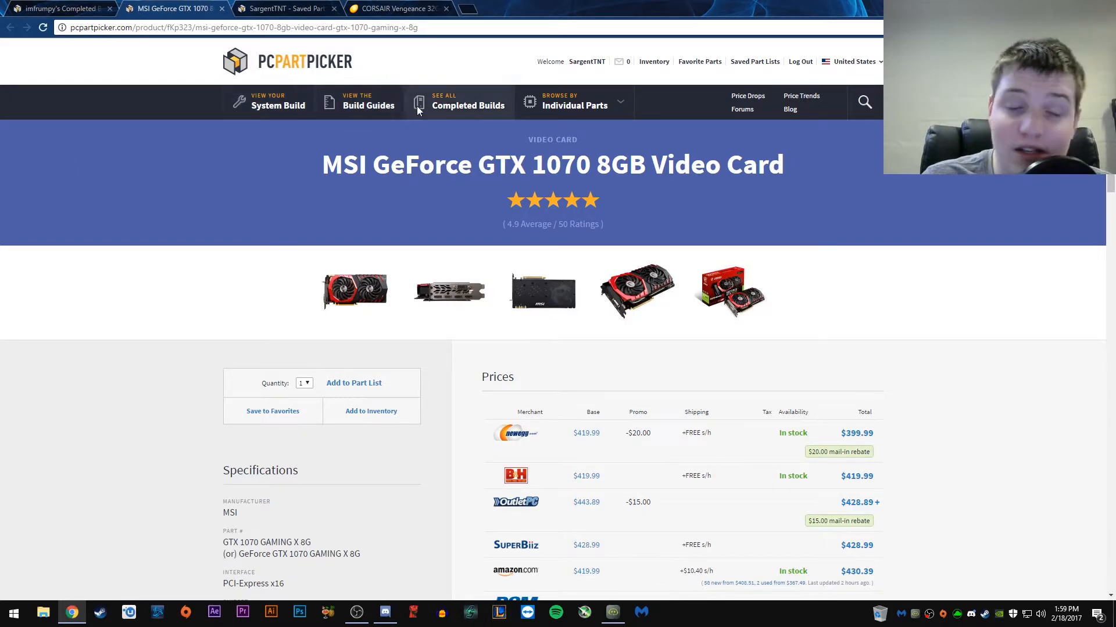
pyautogui.click(468, 105)
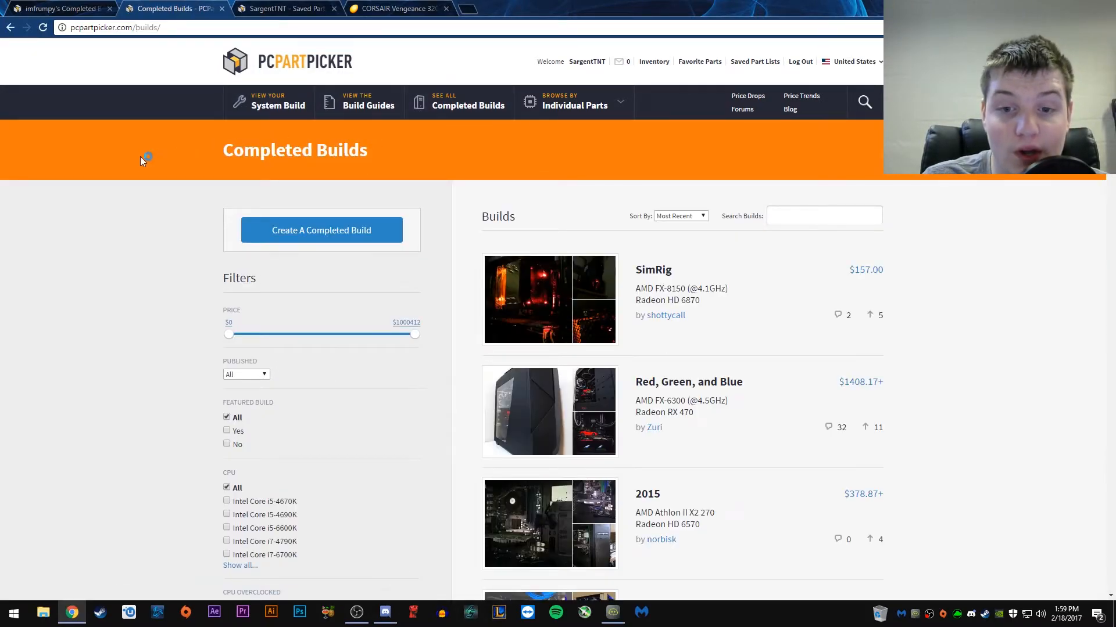
pyautogui.moveTo(116, 163)
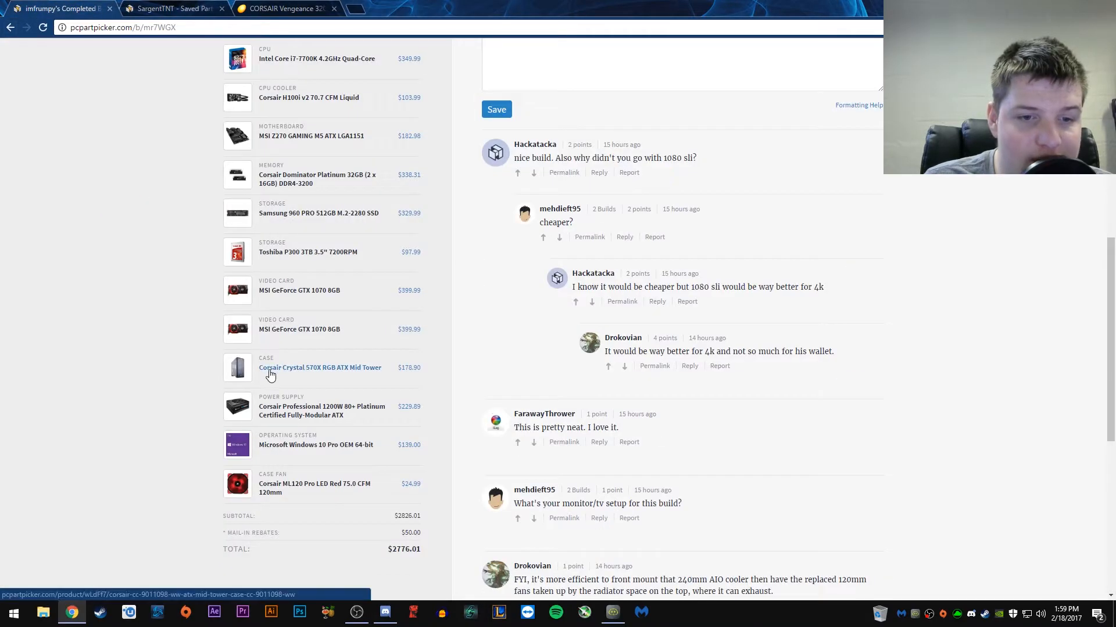
# Step: Open the Corsair Crystal 570X RGB ATX Mid Tower Case page and browse its product photos
pyautogui.click(320, 367)
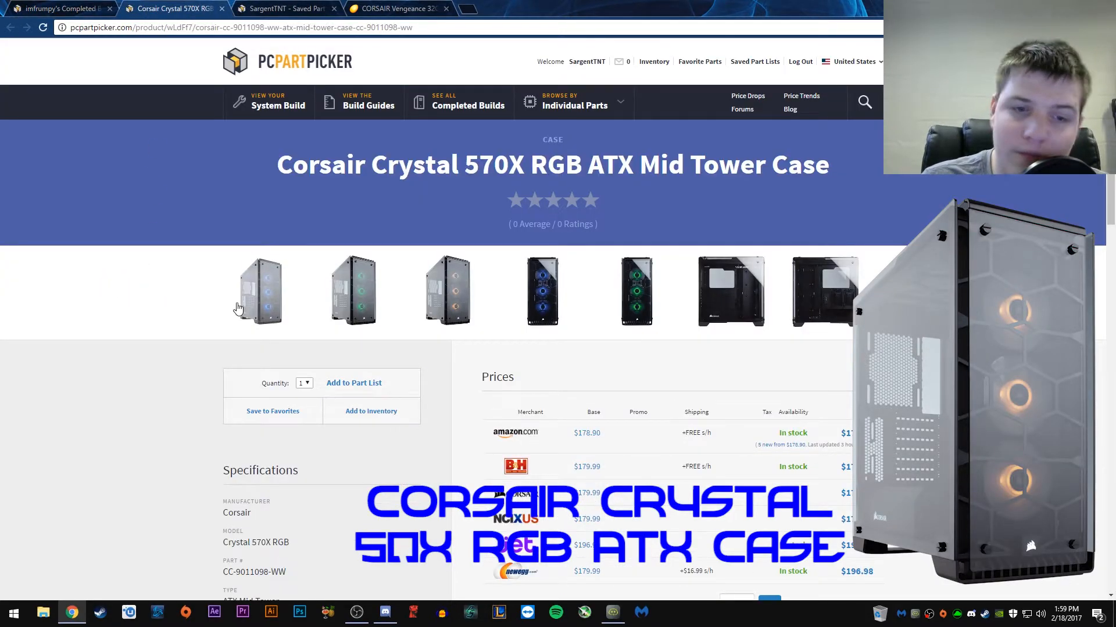
pyautogui.click(258, 290)
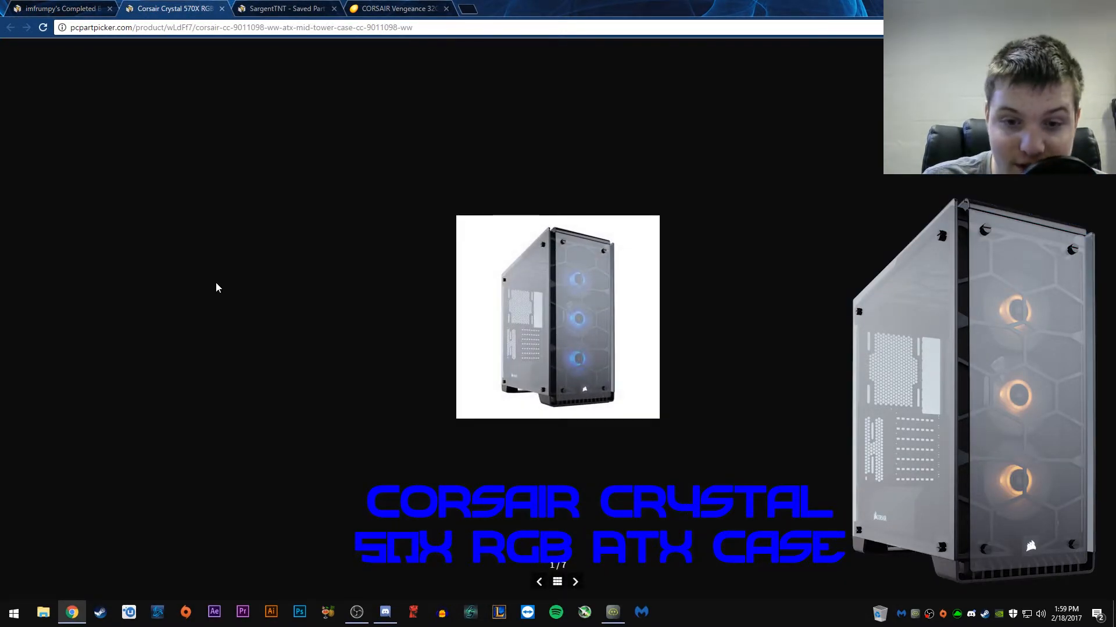
pyautogui.moveTo(539, 297)
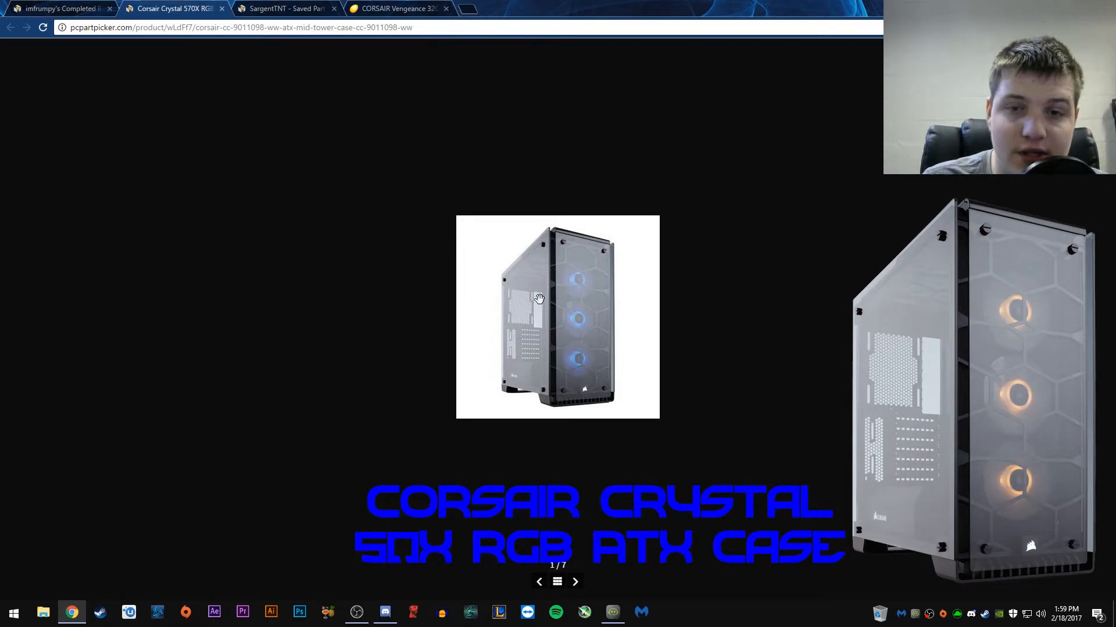
pyautogui.moveTo(518, 319)
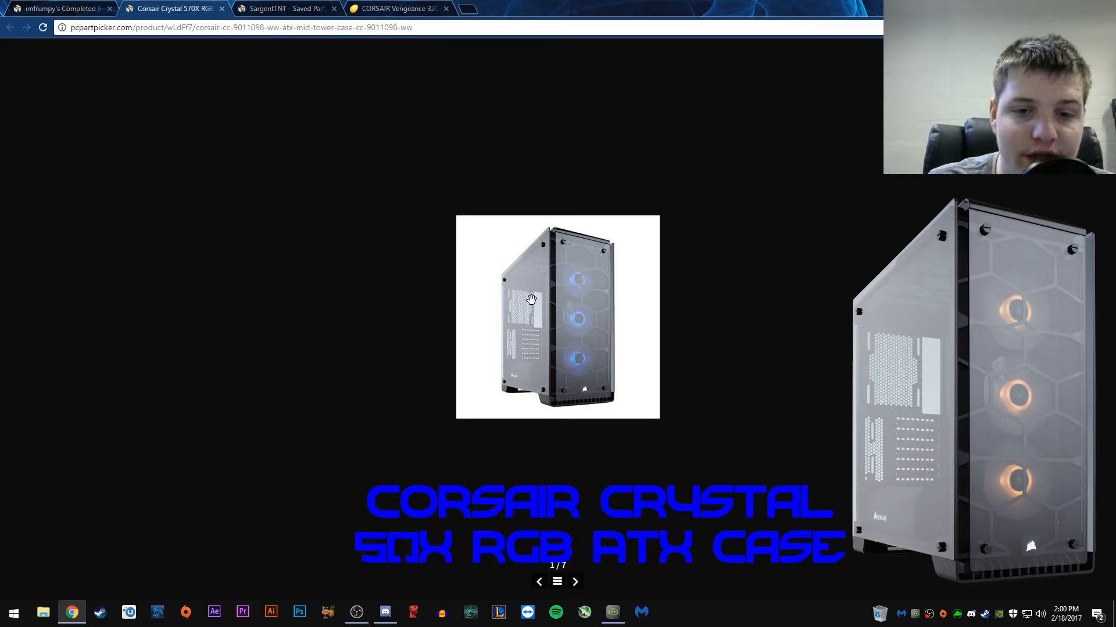
pyautogui.moveTo(511, 302)
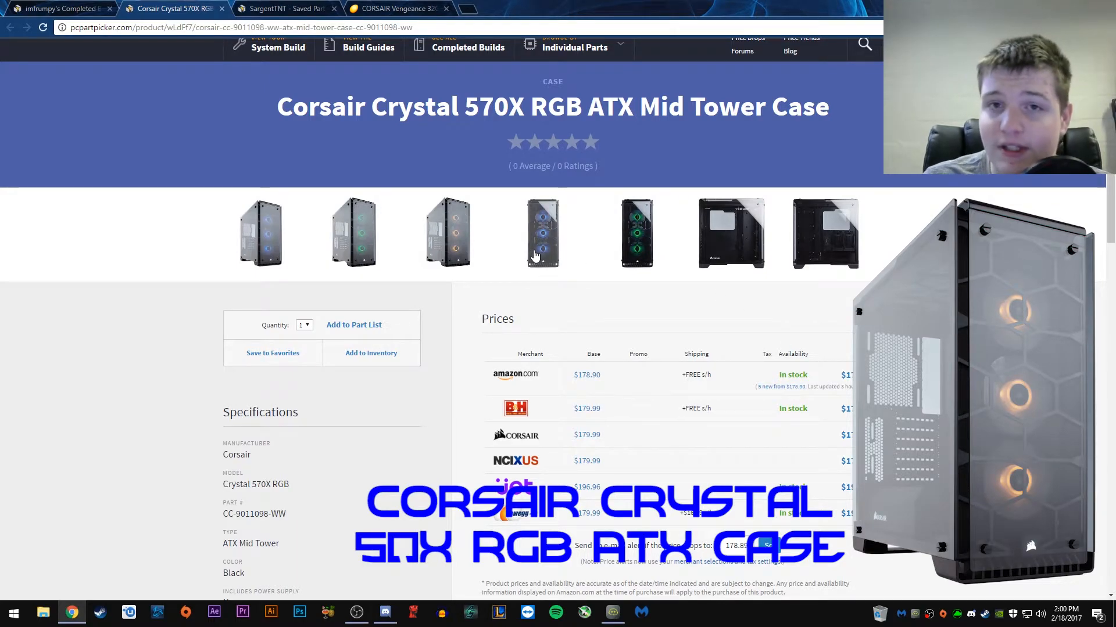
pyautogui.scroll(-3)
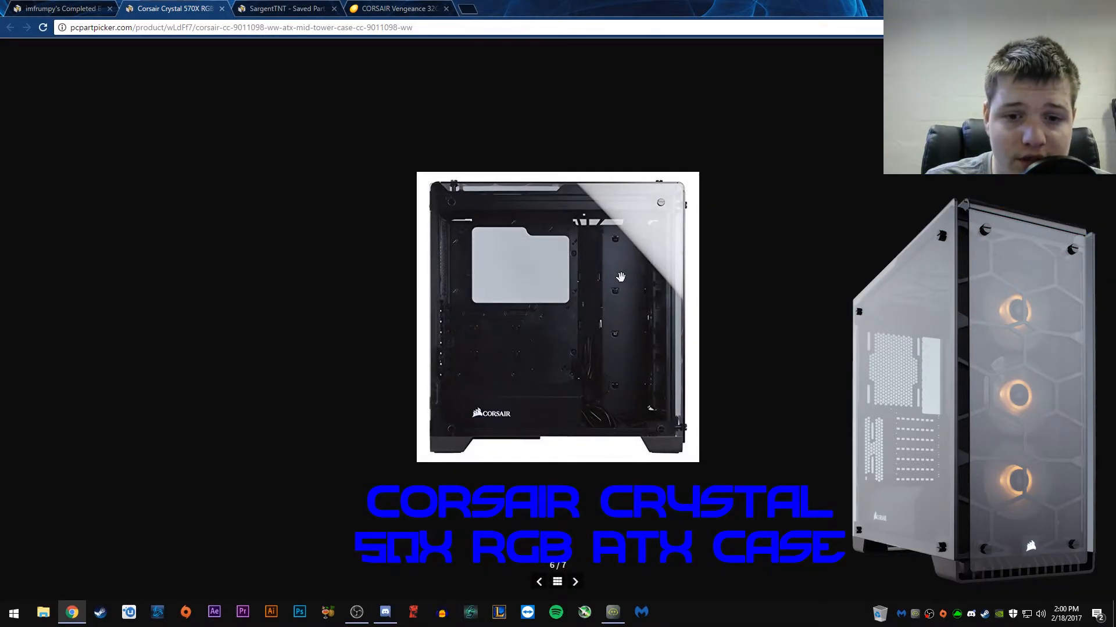
pyautogui.moveTo(452, 407)
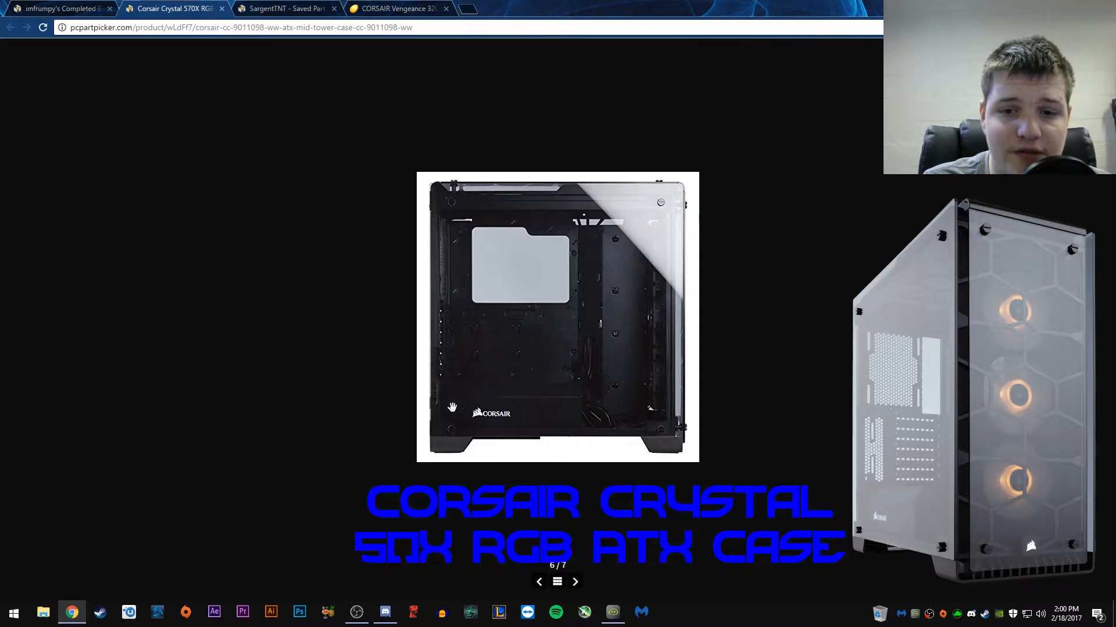
pyautogui.moveTo(559, 399)
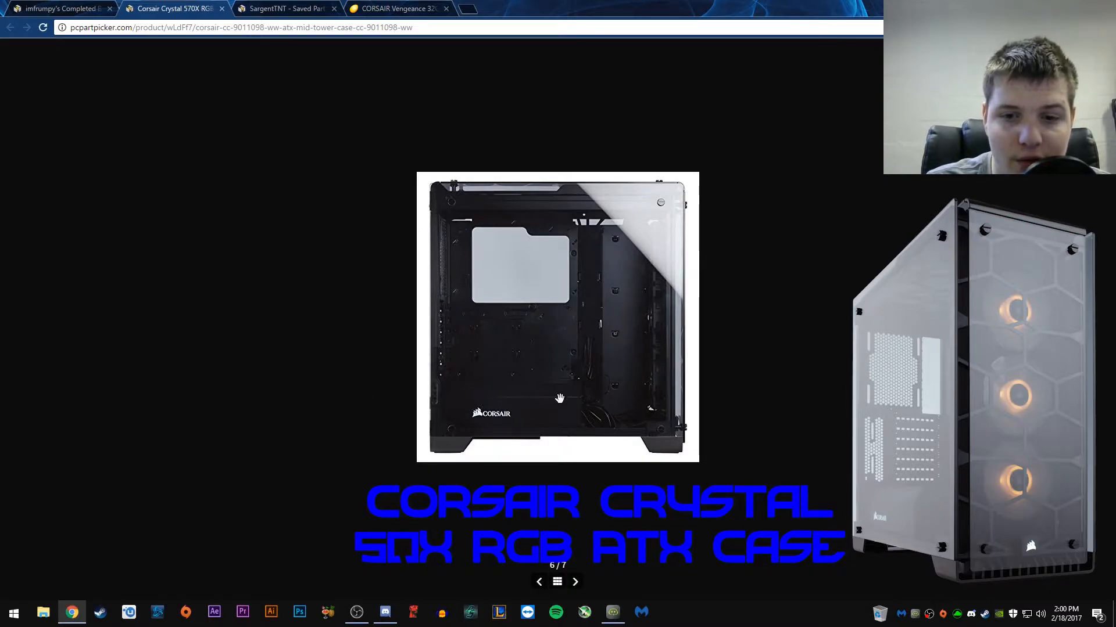
pyautogui.moveTo(403, 319)
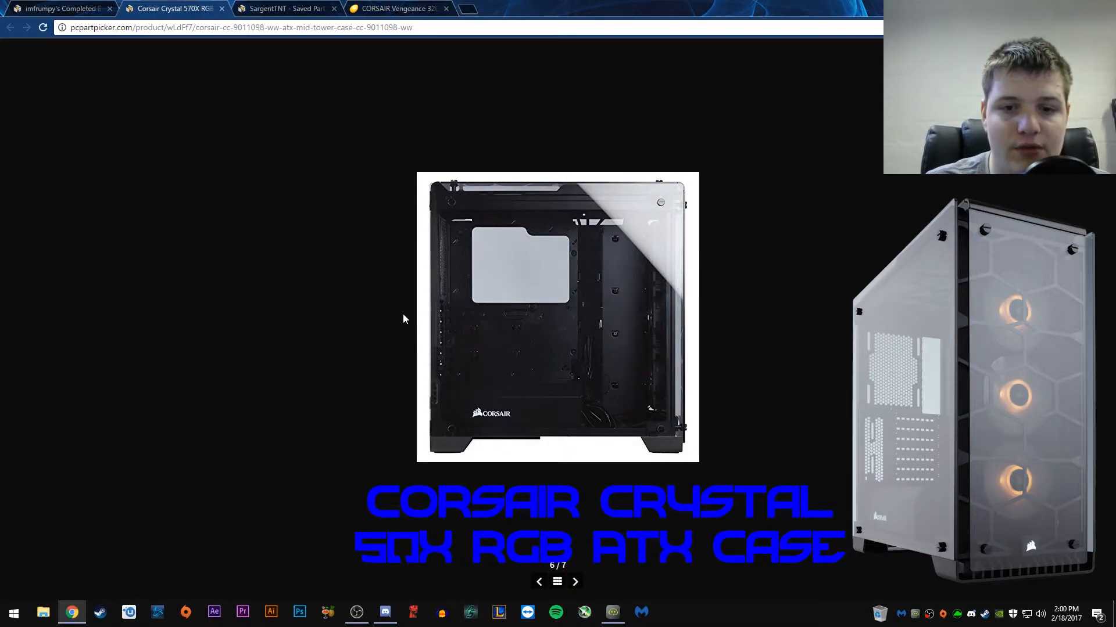
pyautogui.moveTo(245, 285)
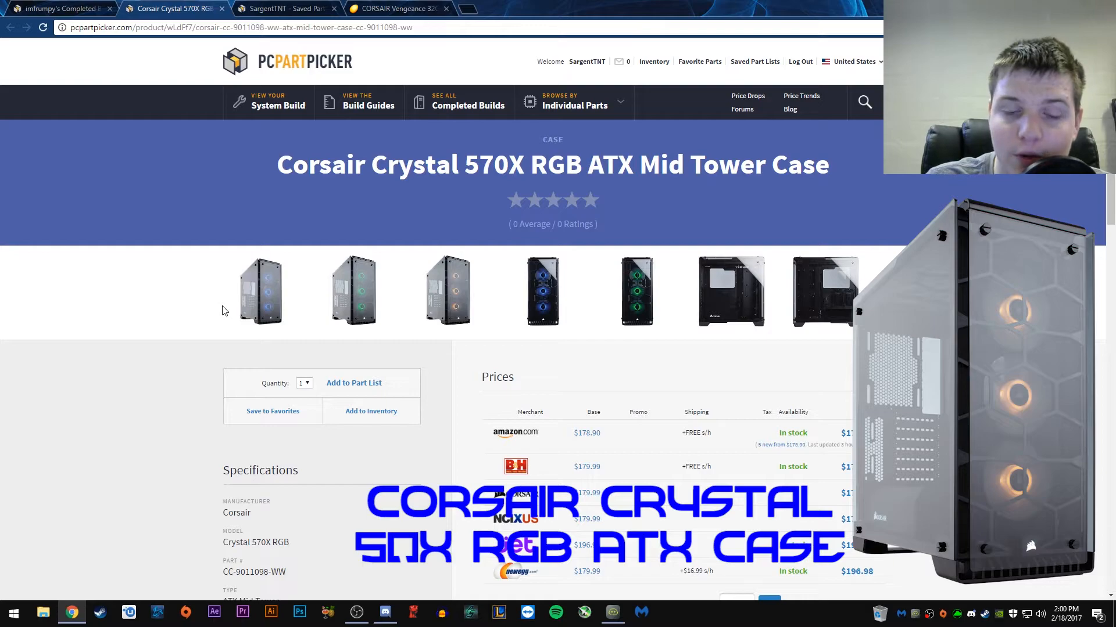
pyautogui.moveTo(152, 297)
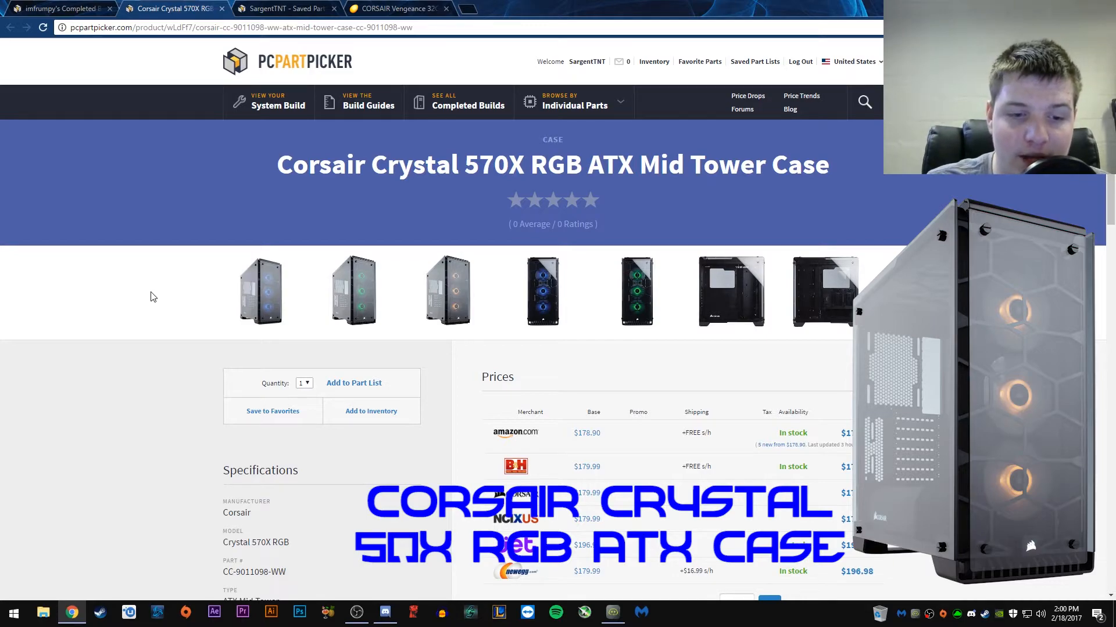
pyautogui.moveTo(114, 301)
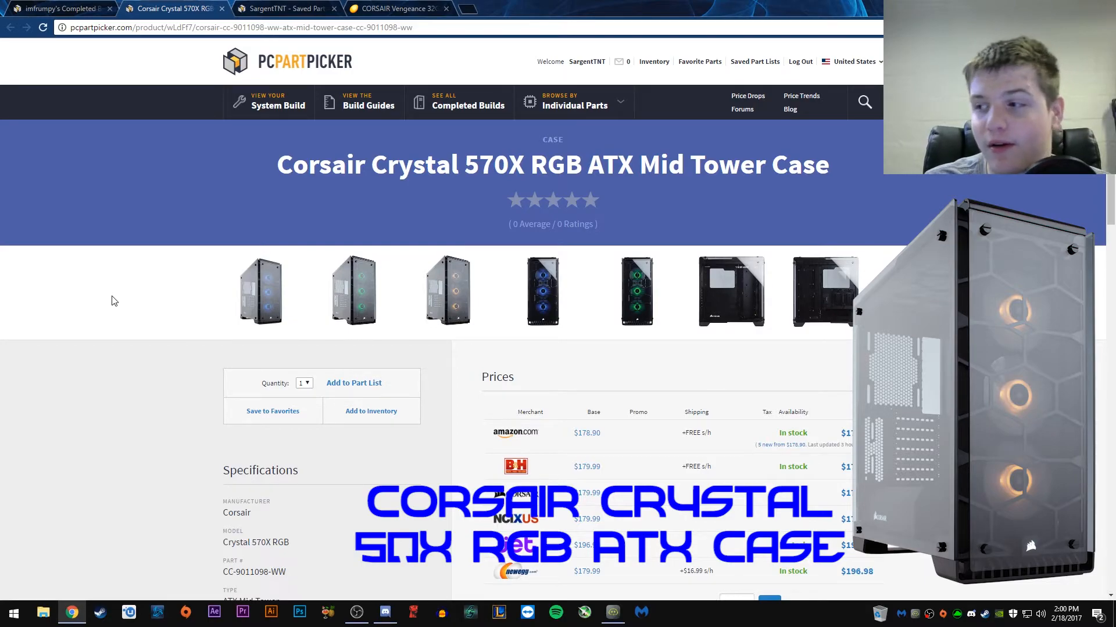
pyautogui.moveTo(62, 273)
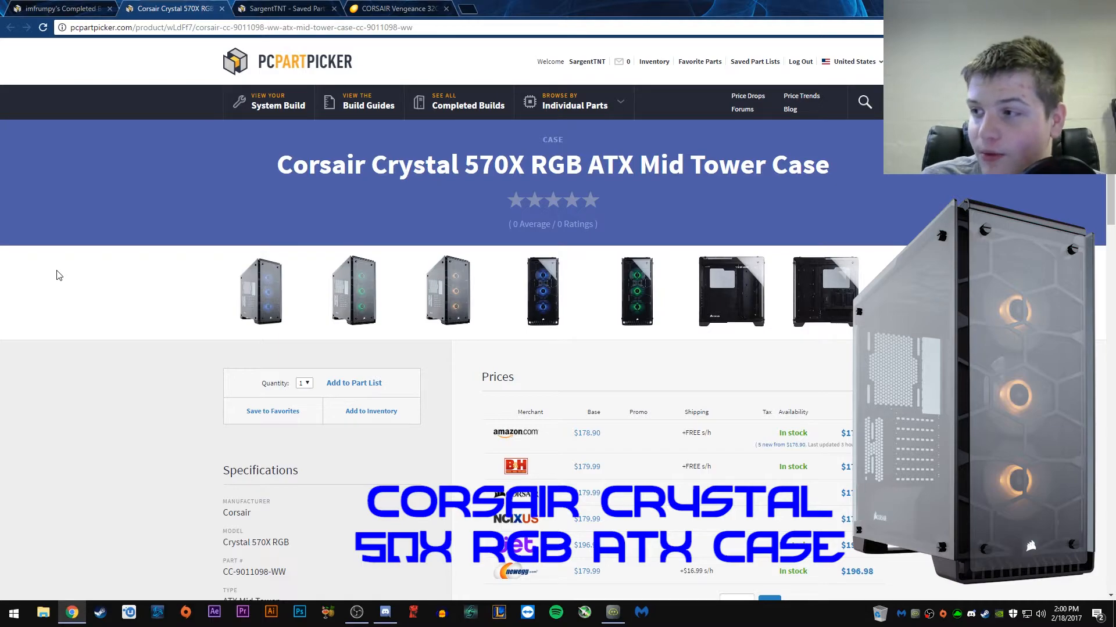
pyautogui.moveTo(39, 225)
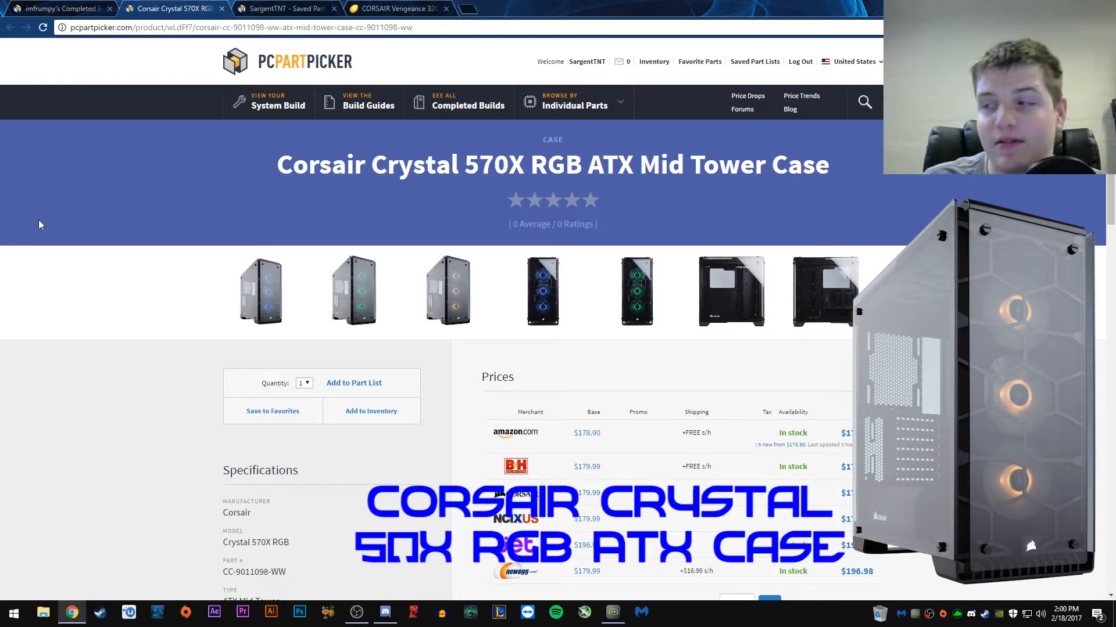
pyautogui.moveTo(7, 217)
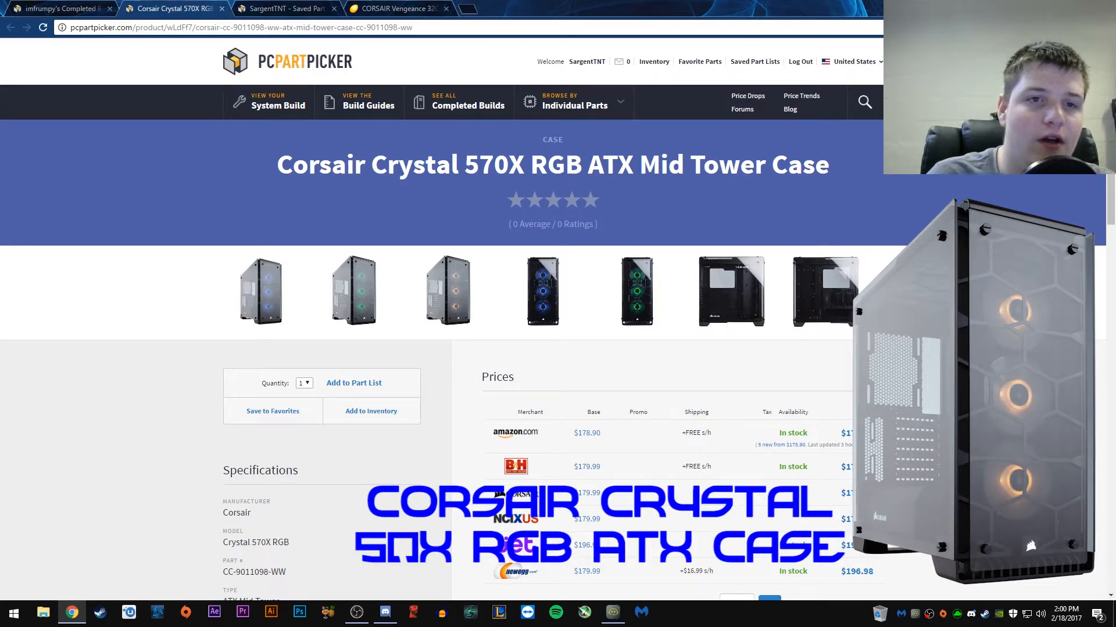
pyautogui.click(285, 7)
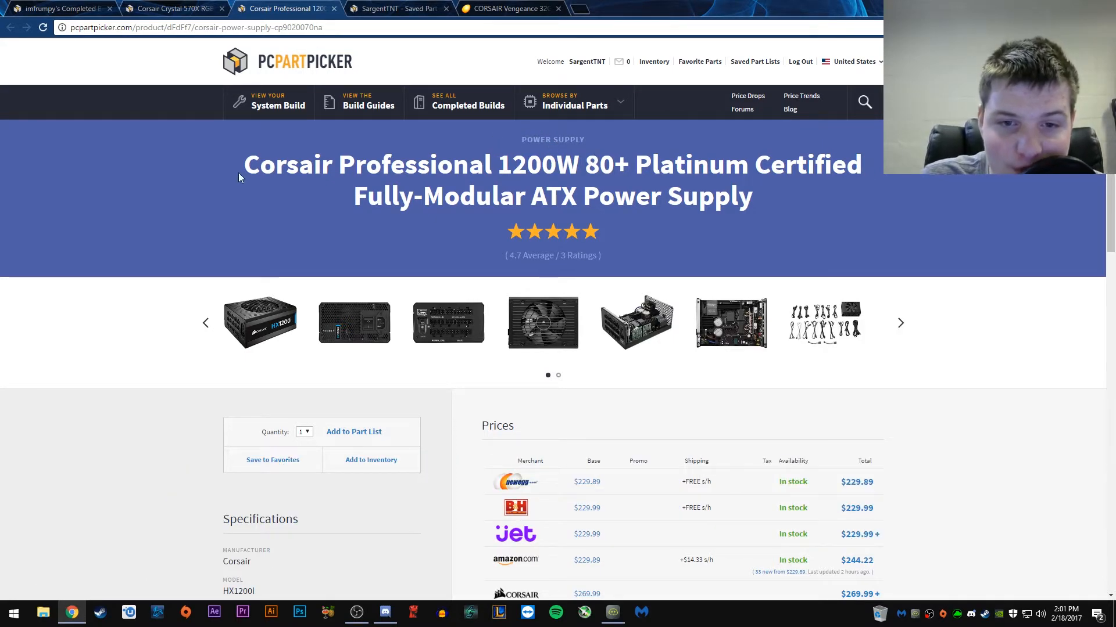
pyautogui.moveTo(225, 336)
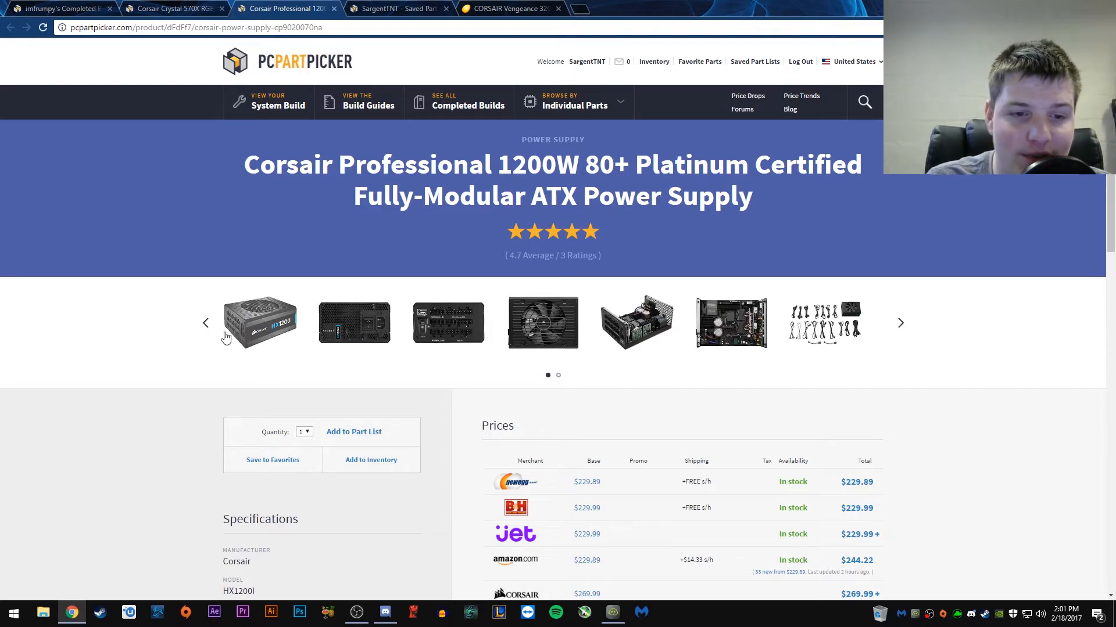
# Step: Review the Corsair Professional 1200W Platinum PSU prices, then return to the case and build tabs
pyautogui.scroll(-3)
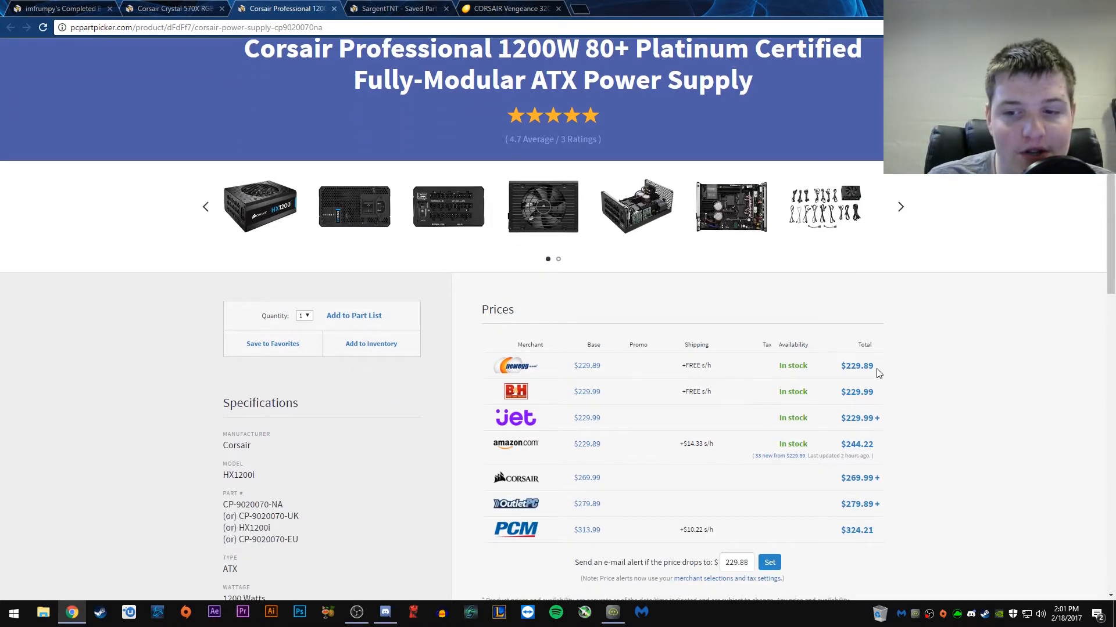
pyautogui.scroll(3)
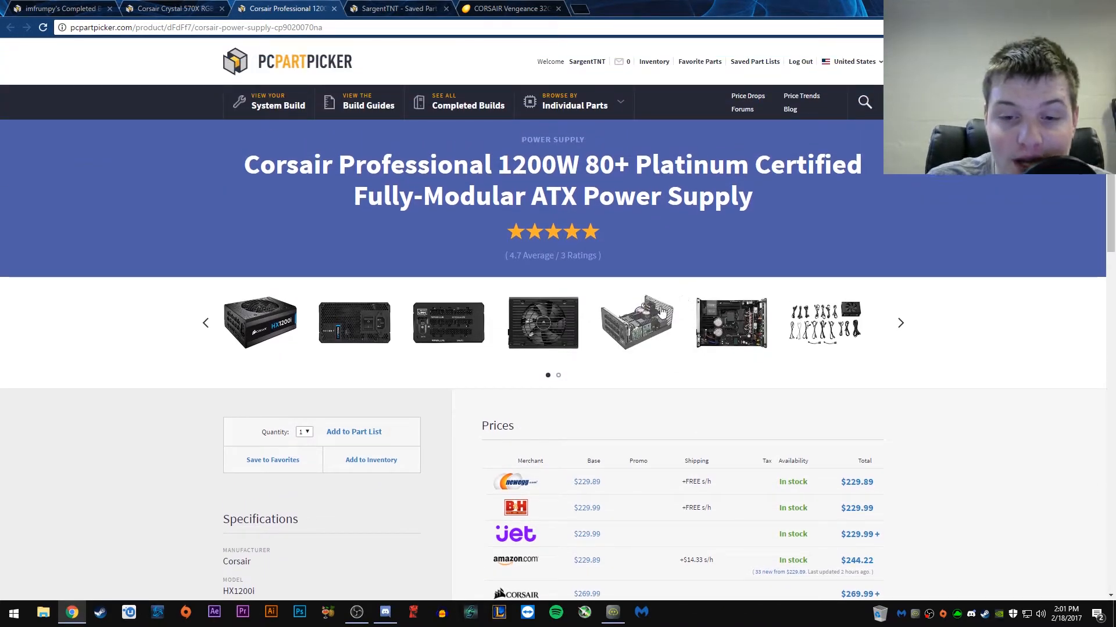
pyautogui.click(542, 322)
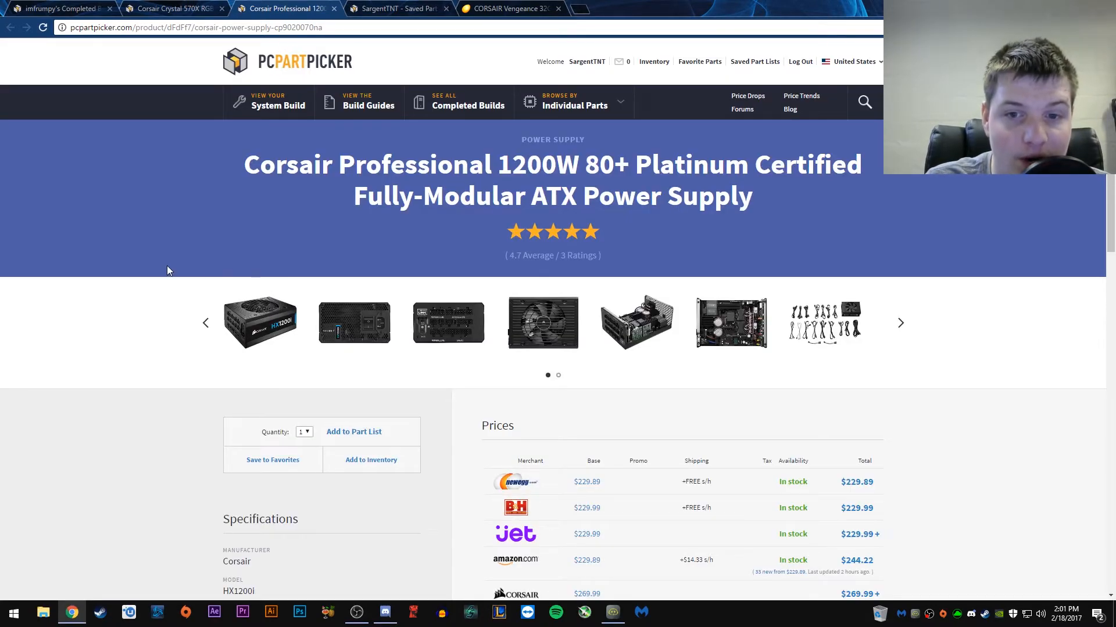
pyautogui.moveTo(150, 248)
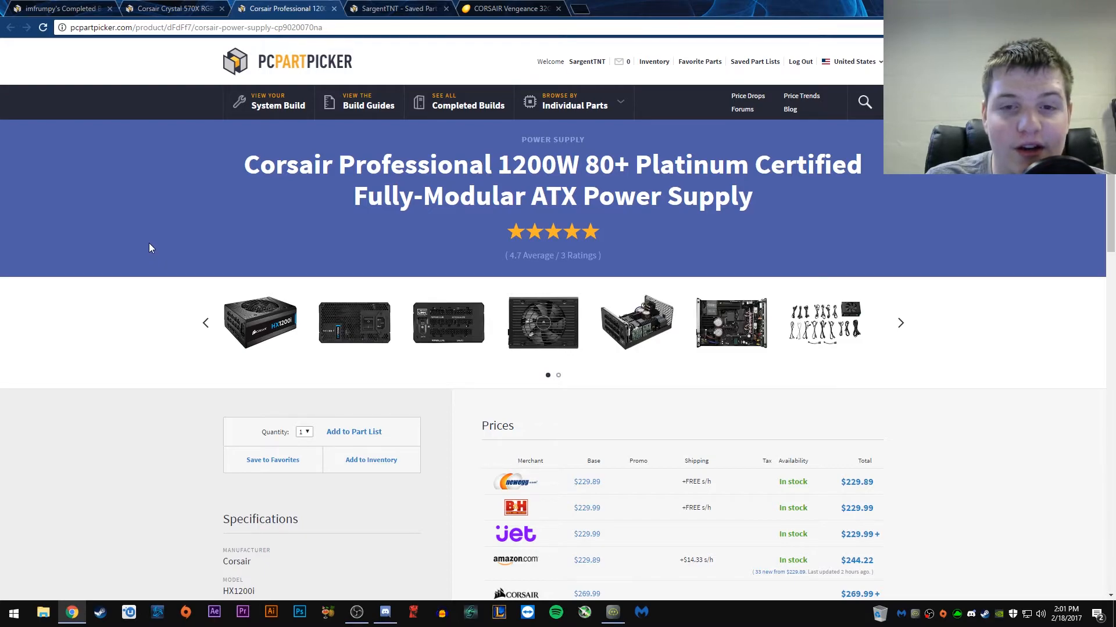
pyautogui.moveTo(141, 245)
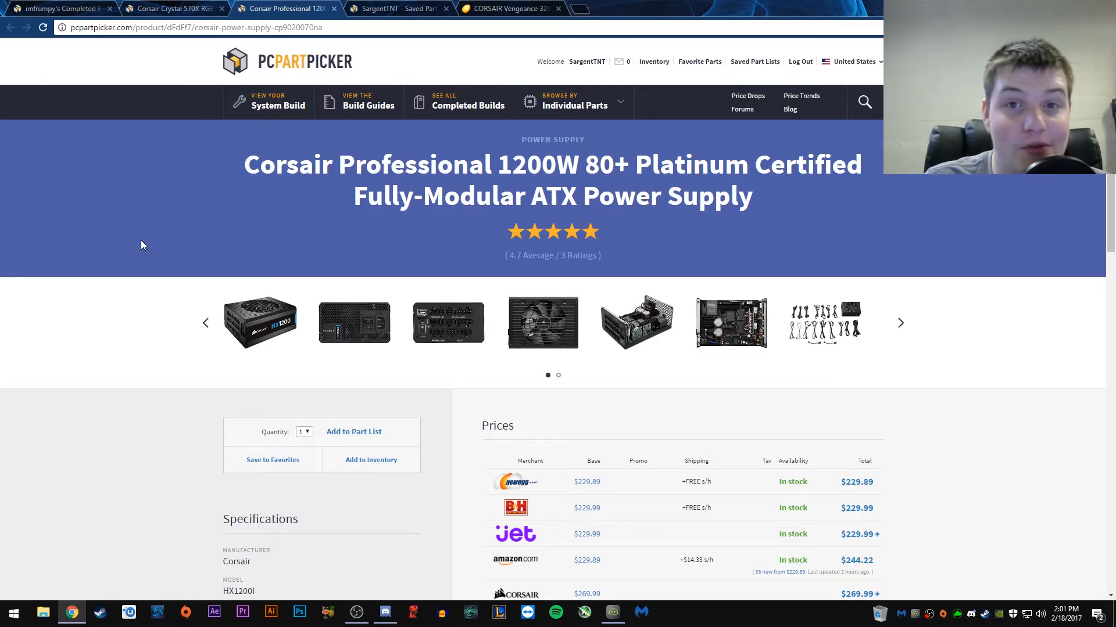
pyautogui.moveTo(96, 219)
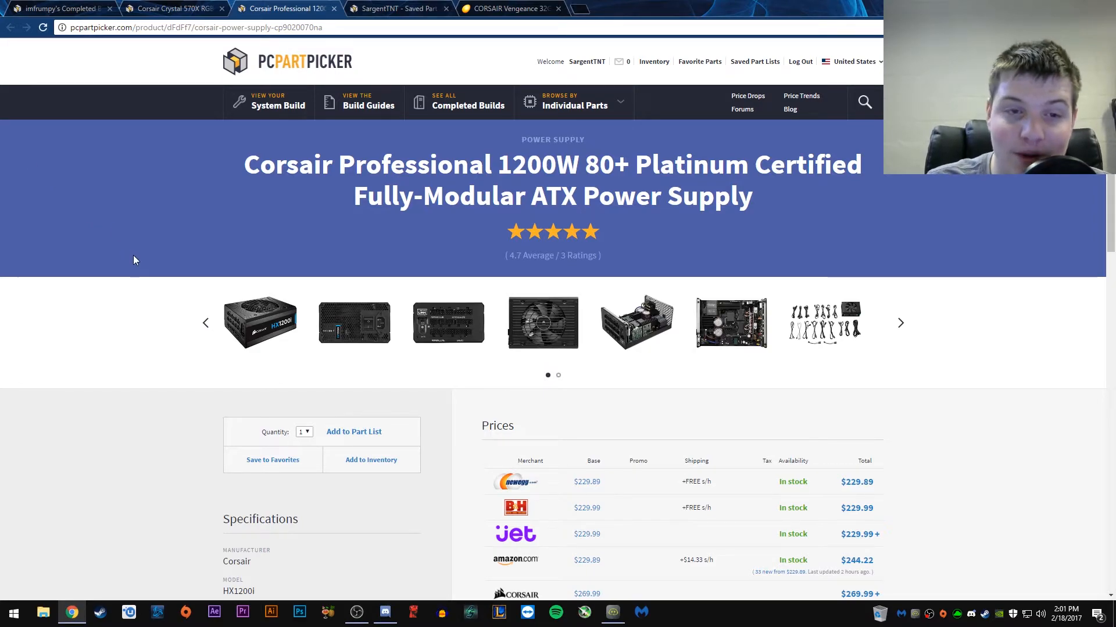
pyautogui.click(170, 7)
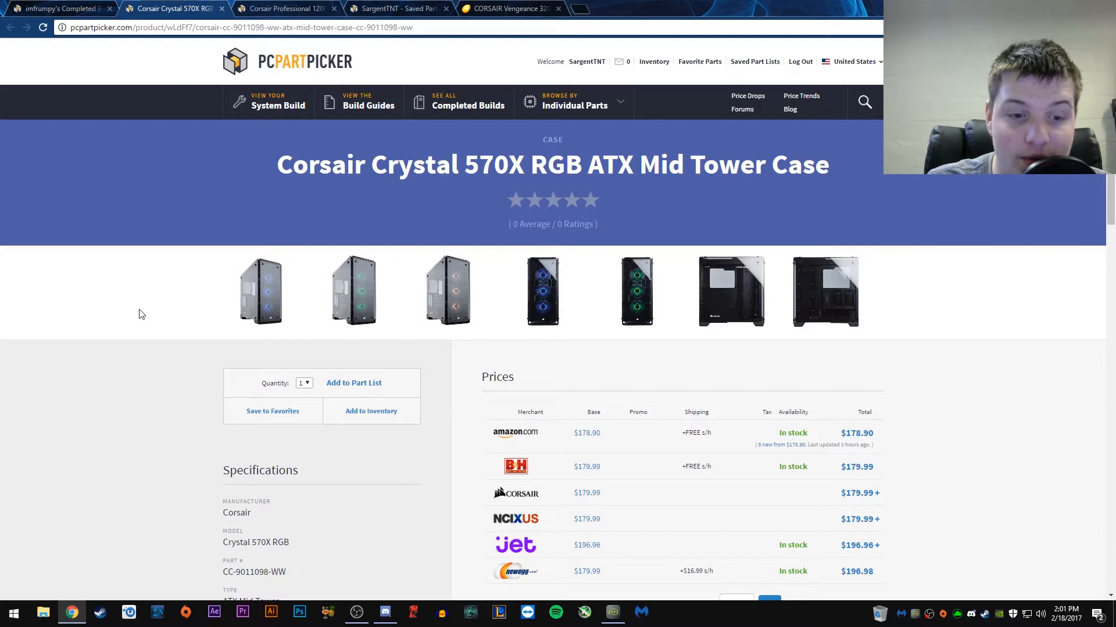
pyautogui.click(60, 9)
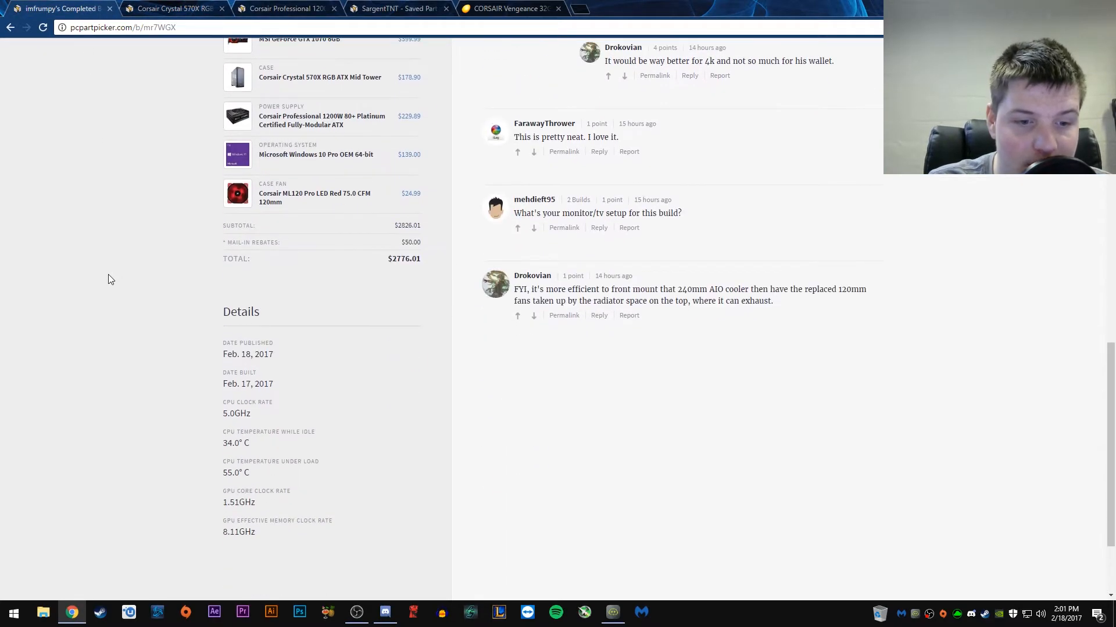
# Step: Close the Windows 10 Pro OEM tab and bring the build's part list to the case fan
pyautogui.scroll(3)
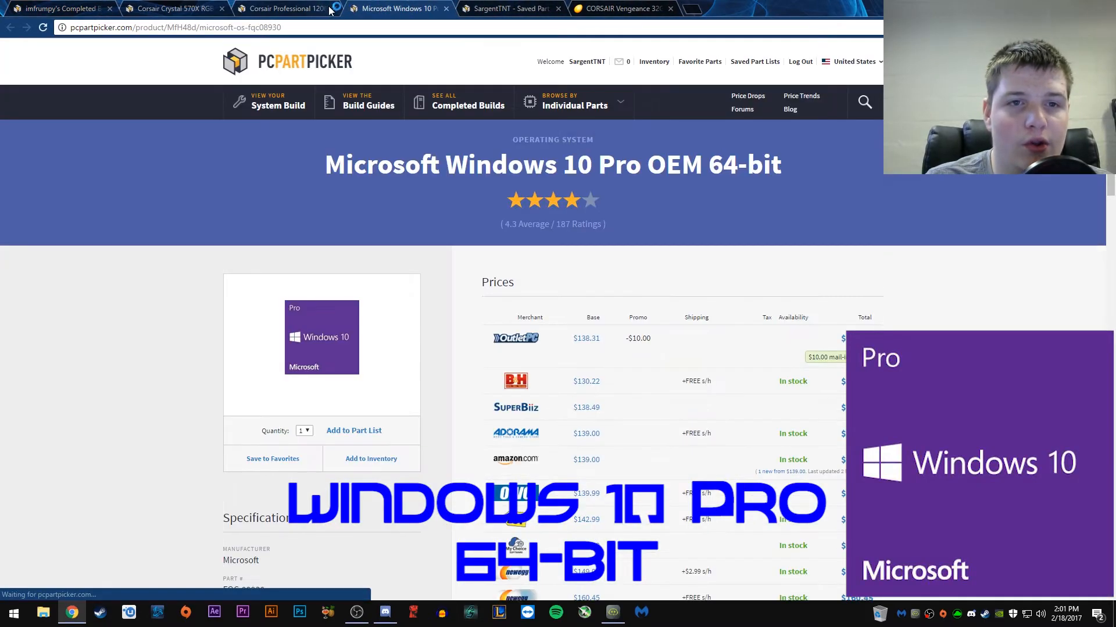
pyautogui.click(333, 9)
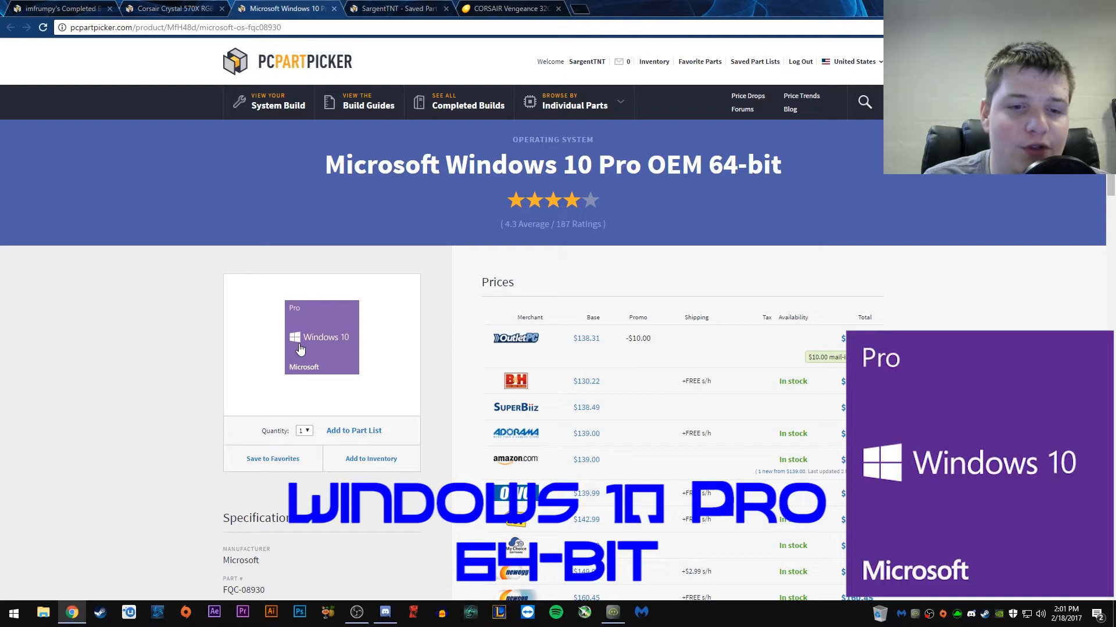
pyautogui.moveTo(311, 329)
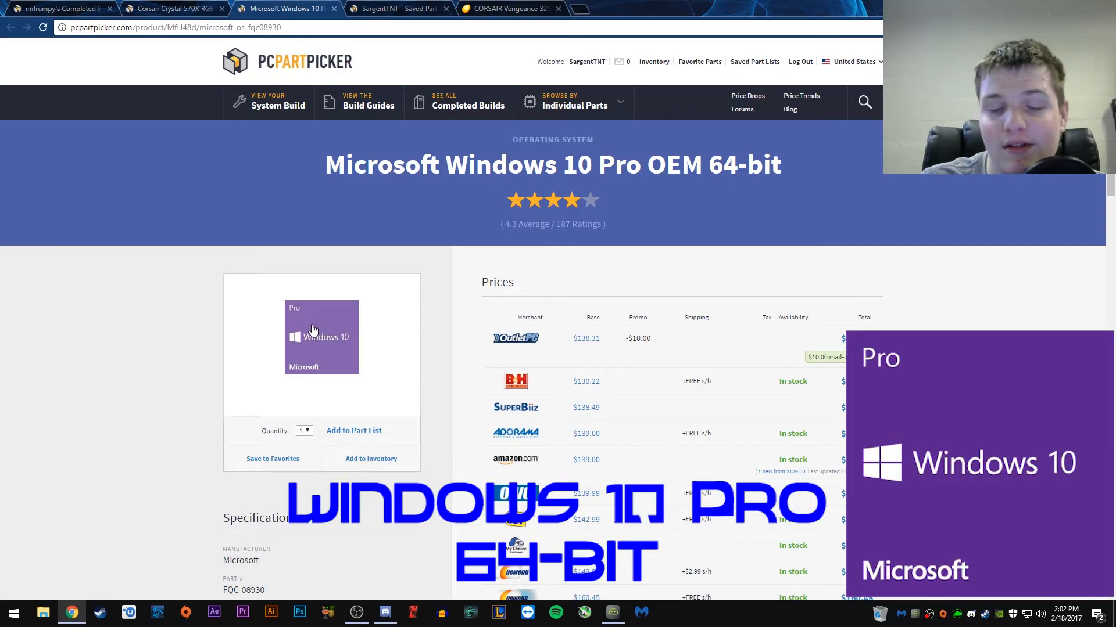
pyautogui.moveTo(245, 335)
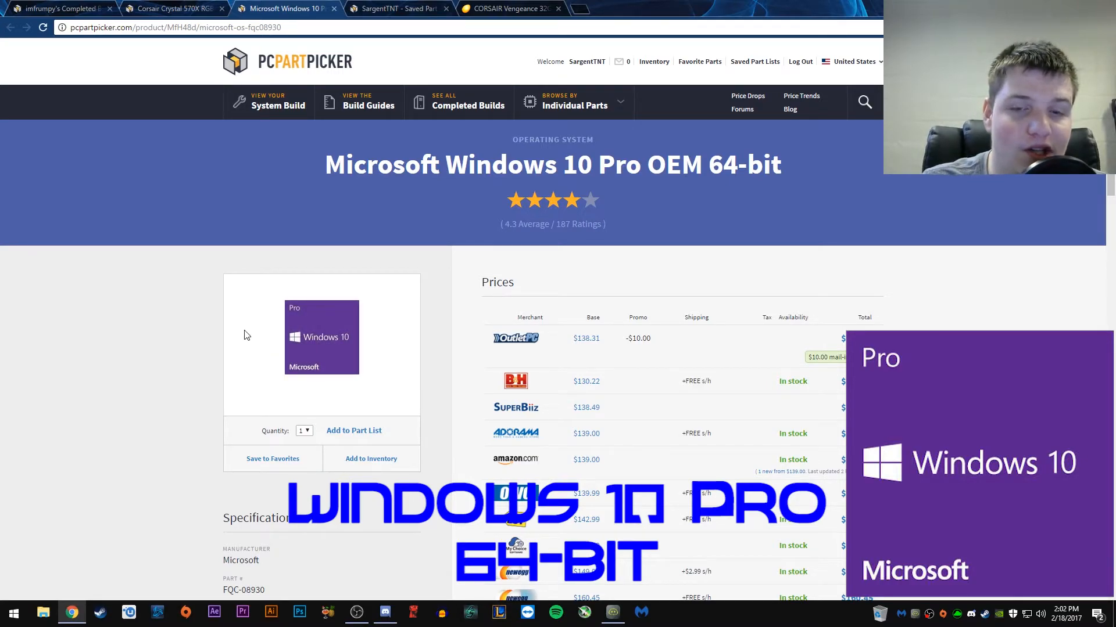
pyautogui.moveTo(242, 329)
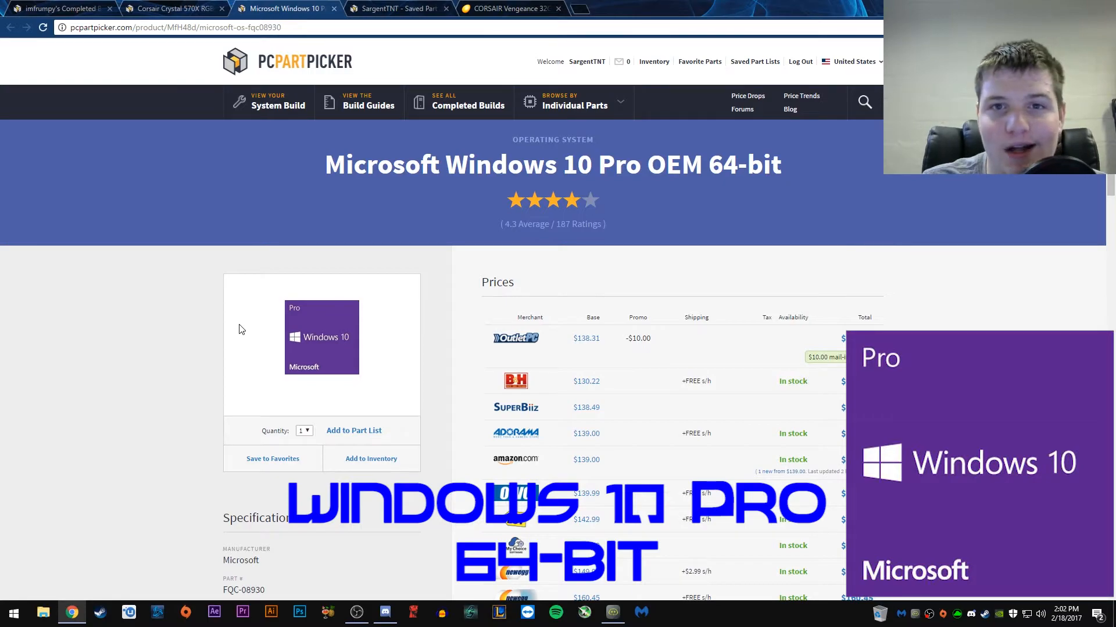
pyautogui.moveTo(250, 329)
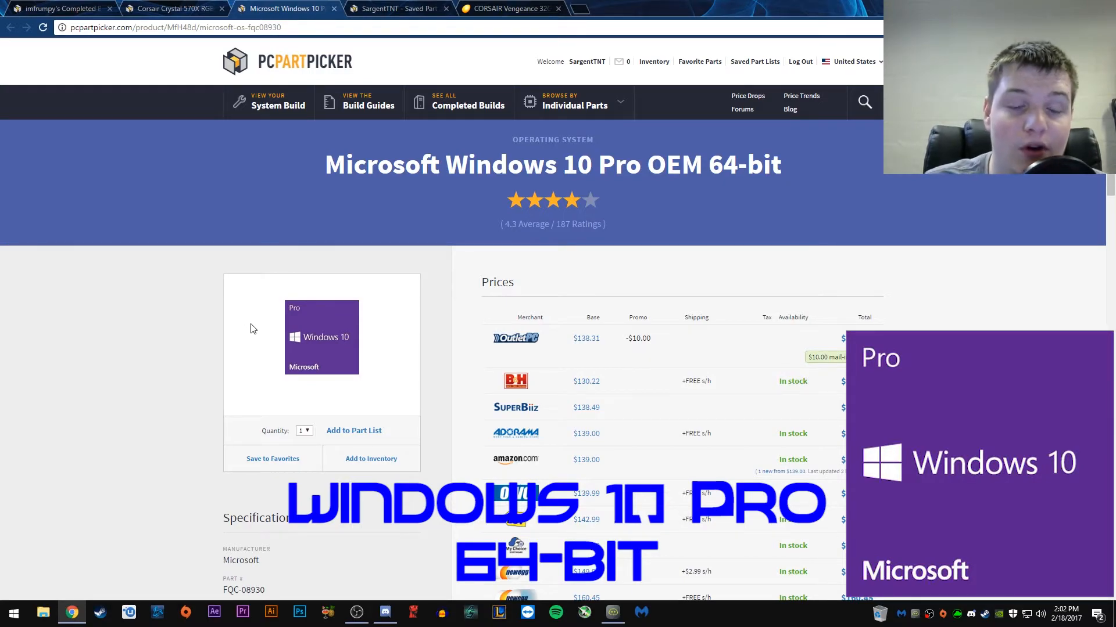
pyautogui.moveTo(209, 237)
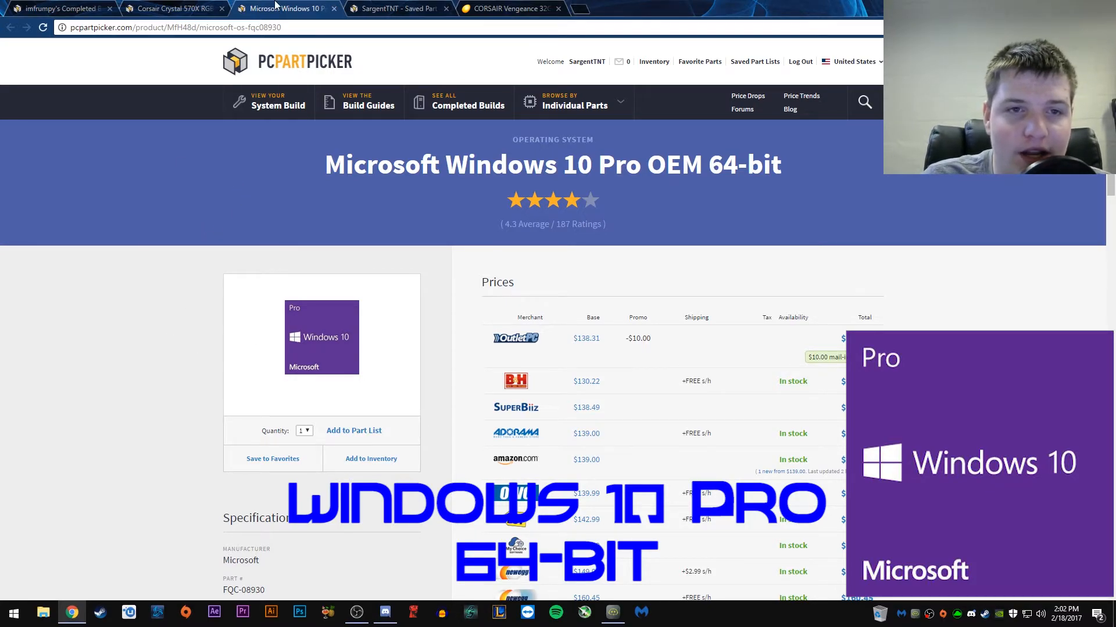
pyautogui.moveTo(171, 283)
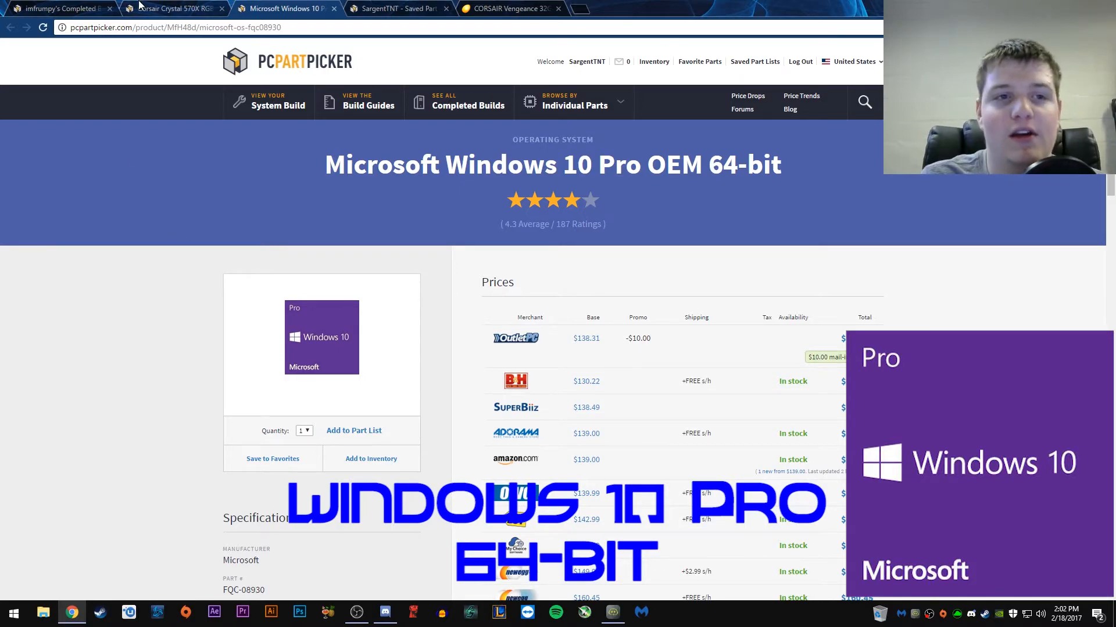
pyautogui.click(171, 8)
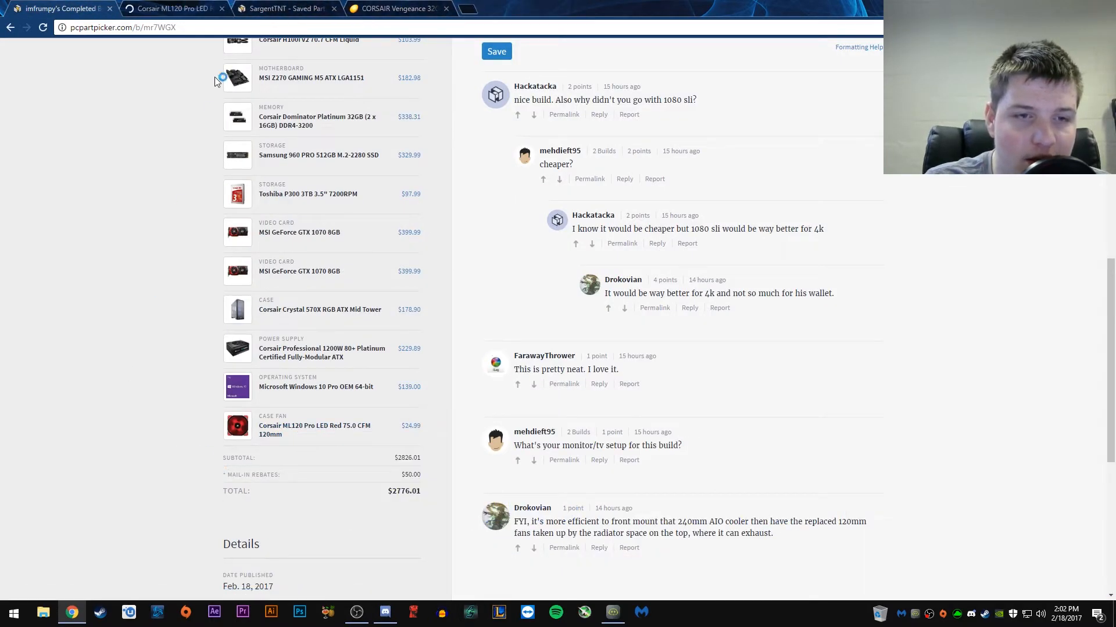
# Step: View the Corsair ML120 Pro LED Red fan's first photo, specs and prices from $24.99
pyautogui.click(315, 430)
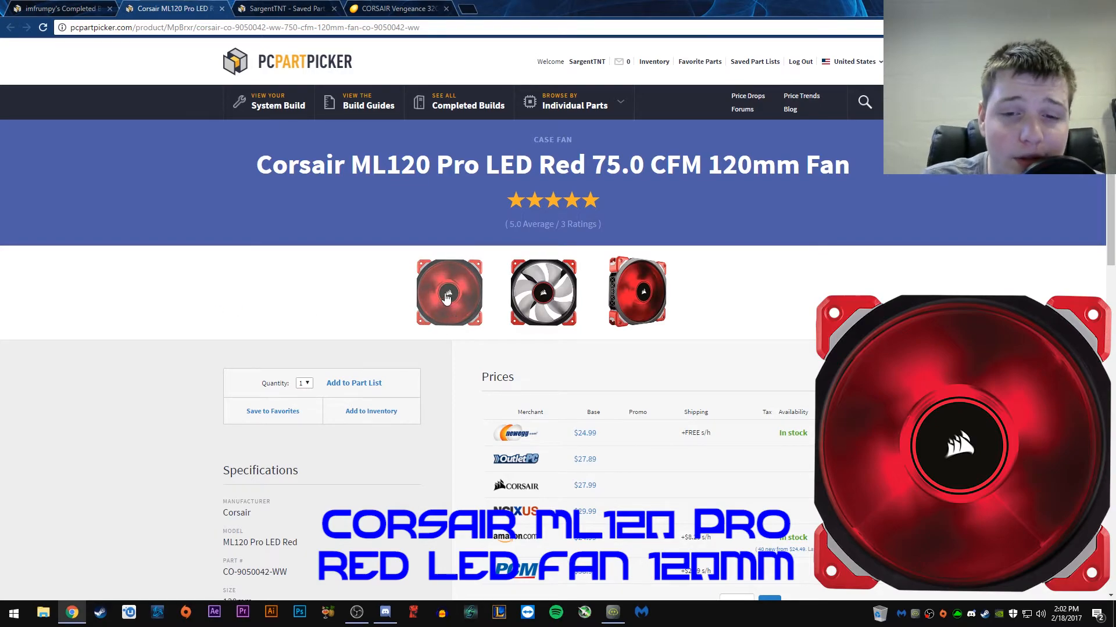
pyautogui.click(448, 291)
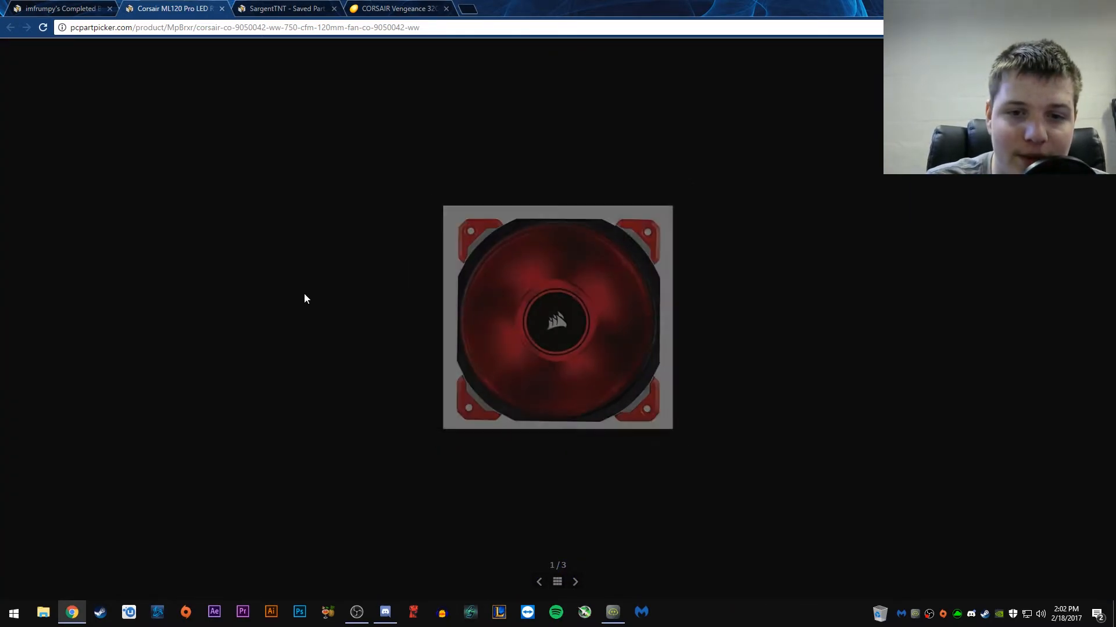
pyautogui.scroll(3)
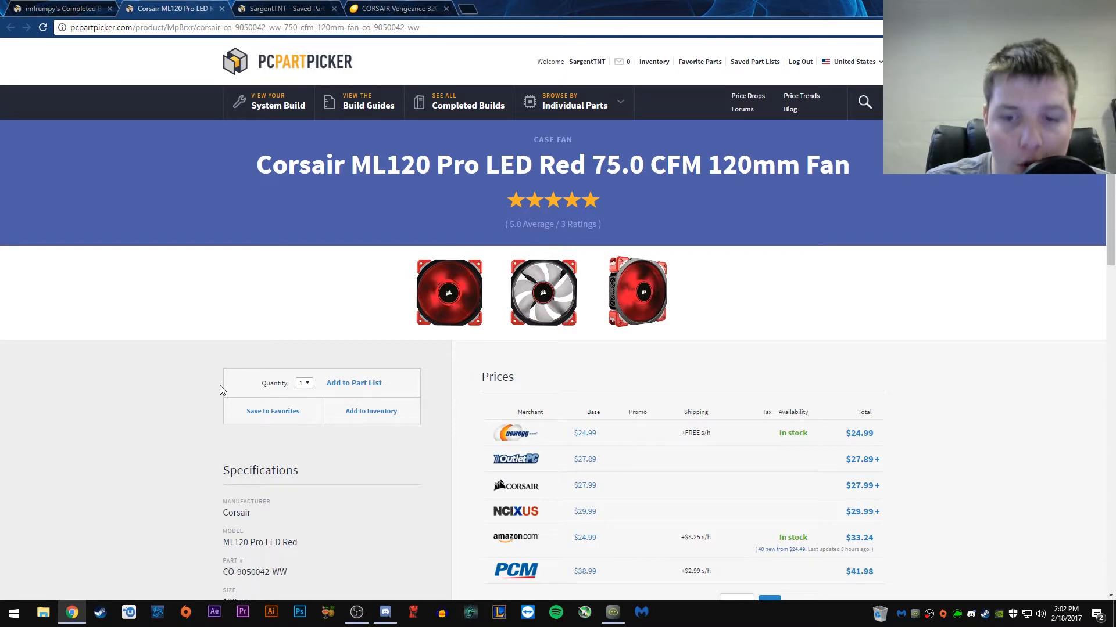
pyautogui.moveTo(215, 388)
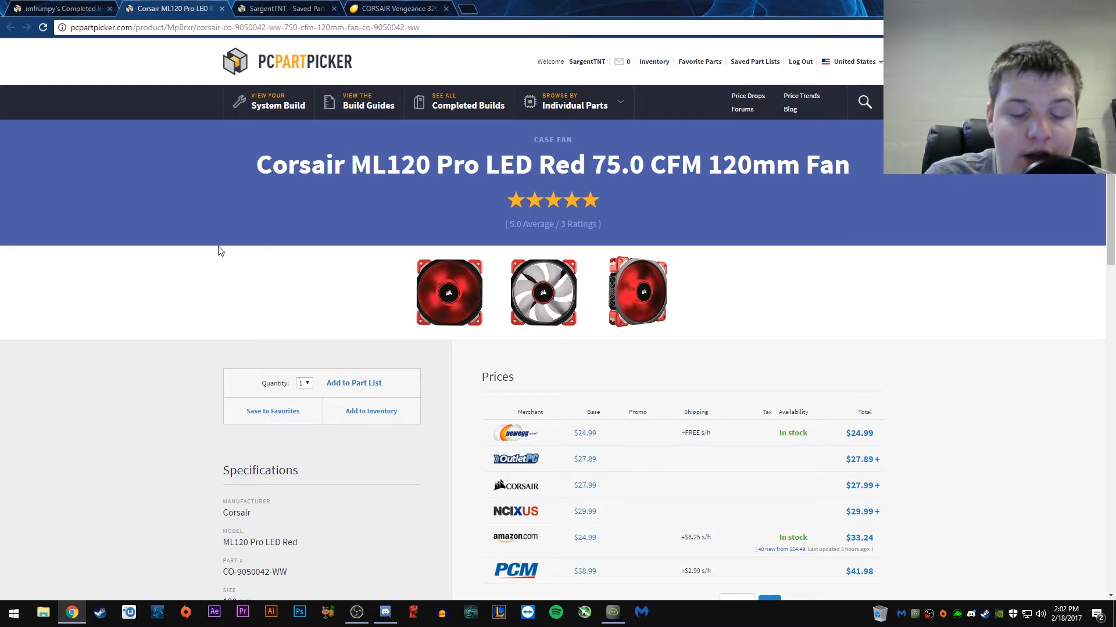
pyautogui.moveTo(213, 249)
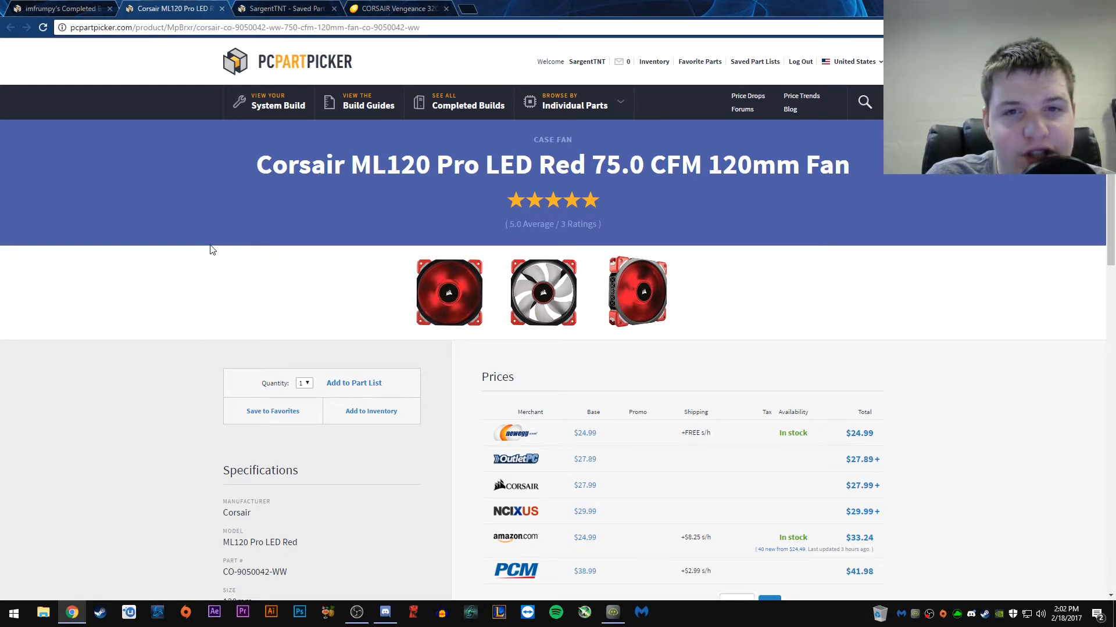
pyautogui.scroll(-3)
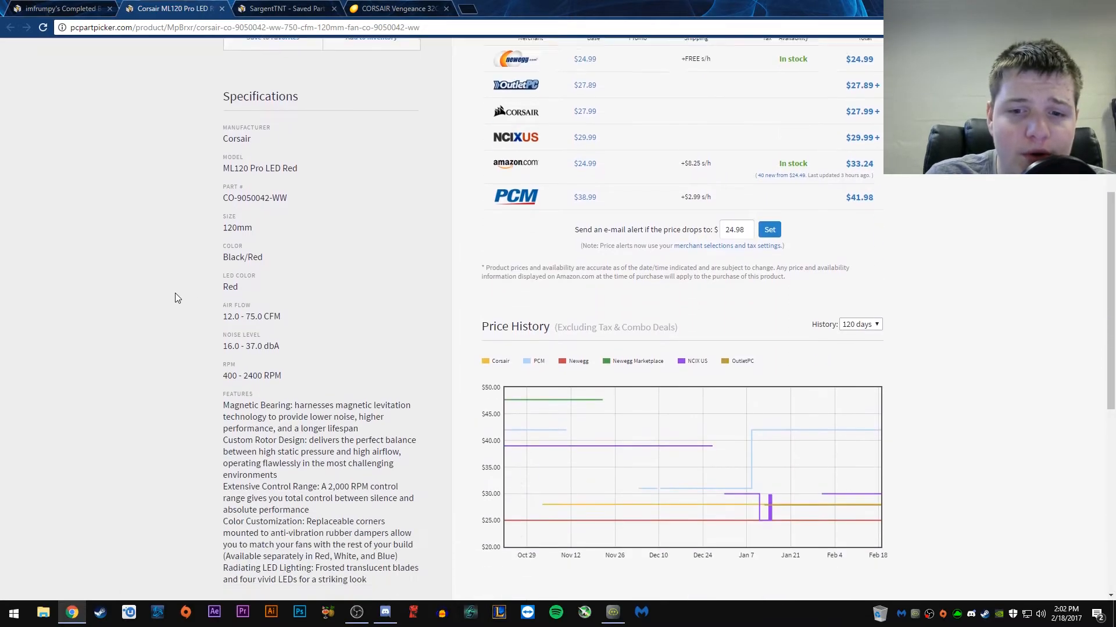
pyautogui.scroll(3)
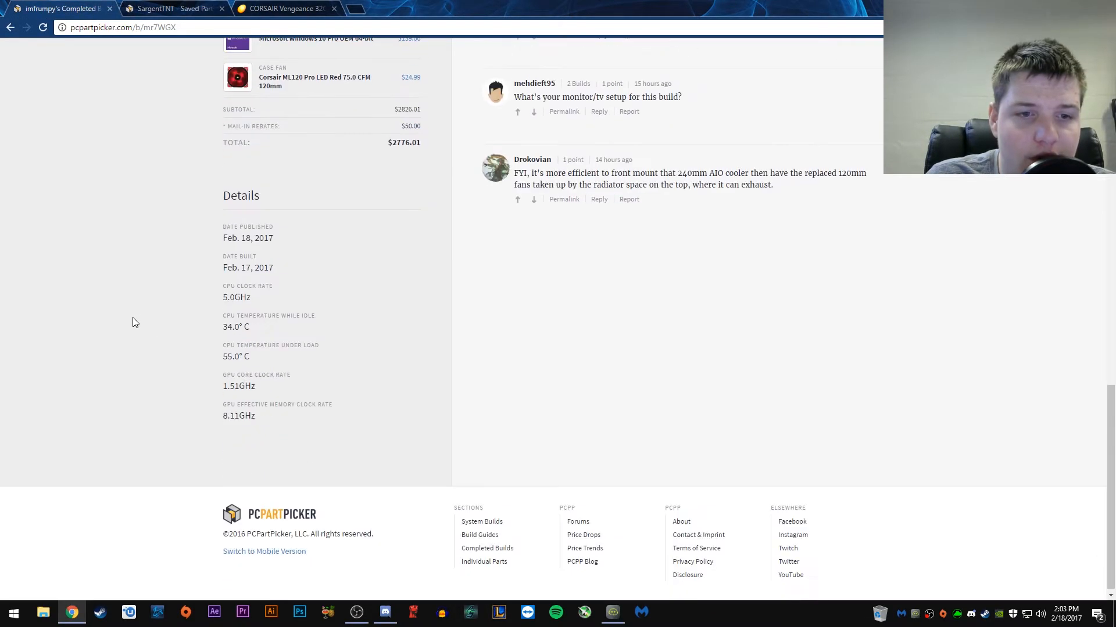
# Step: Select the 1.51GHz GPU core clock rate in Details, then scroll back to the build's title
pyautogui.doubleClick(235, 297)
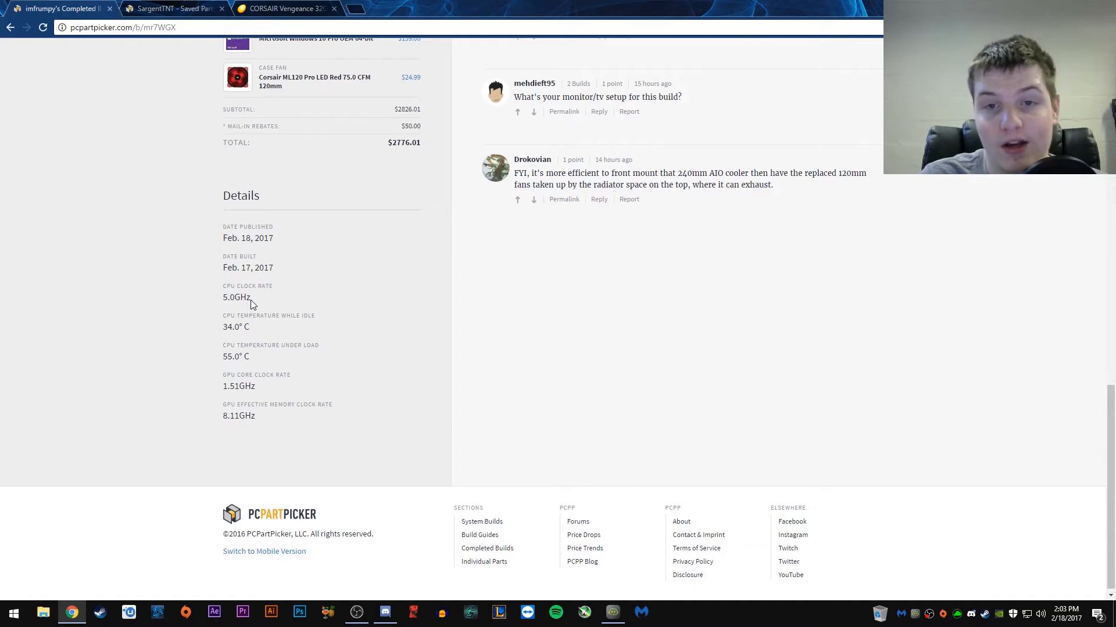
pyautogui.moveTo(175, 308)
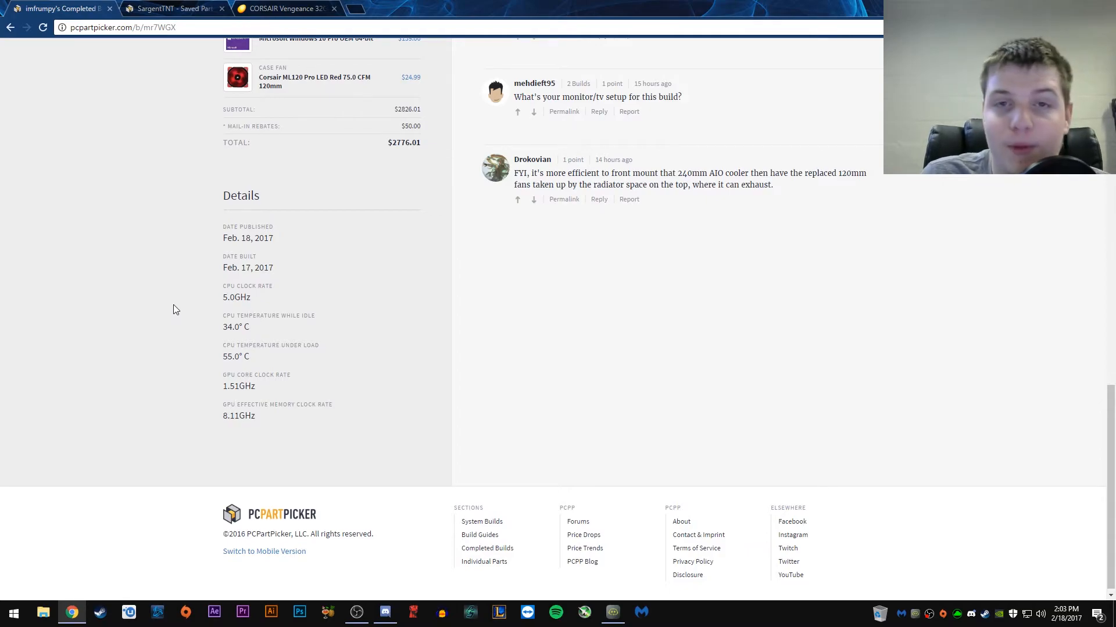
pyautogui.moveTo(186, 391)
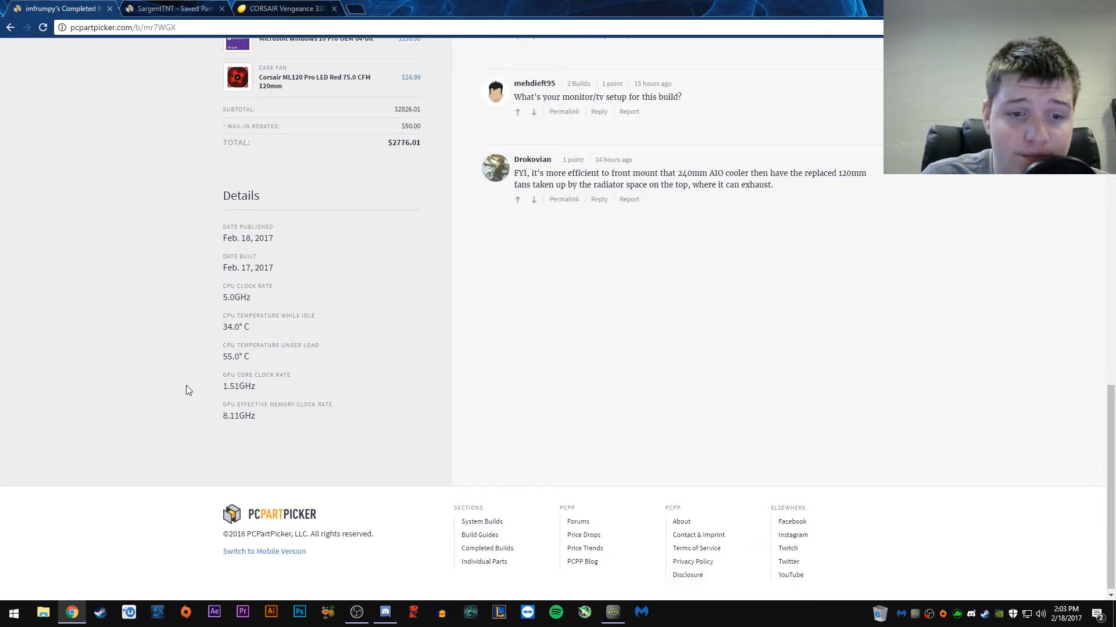
pyautogui.doubleClick(238, 386)
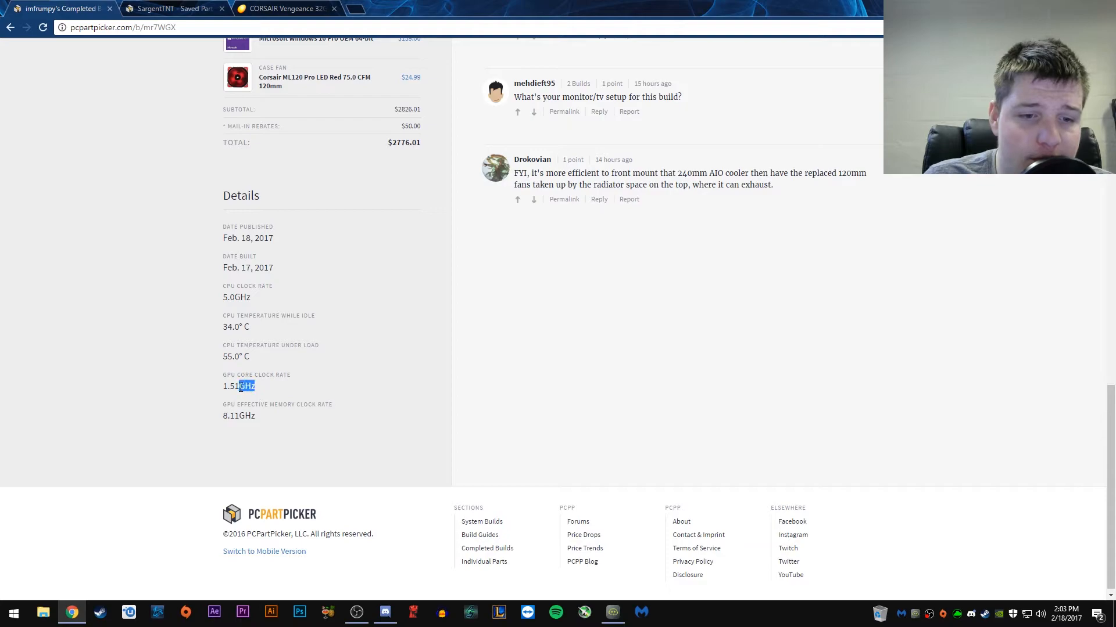
pyautogui.tripleClick(238, 386)
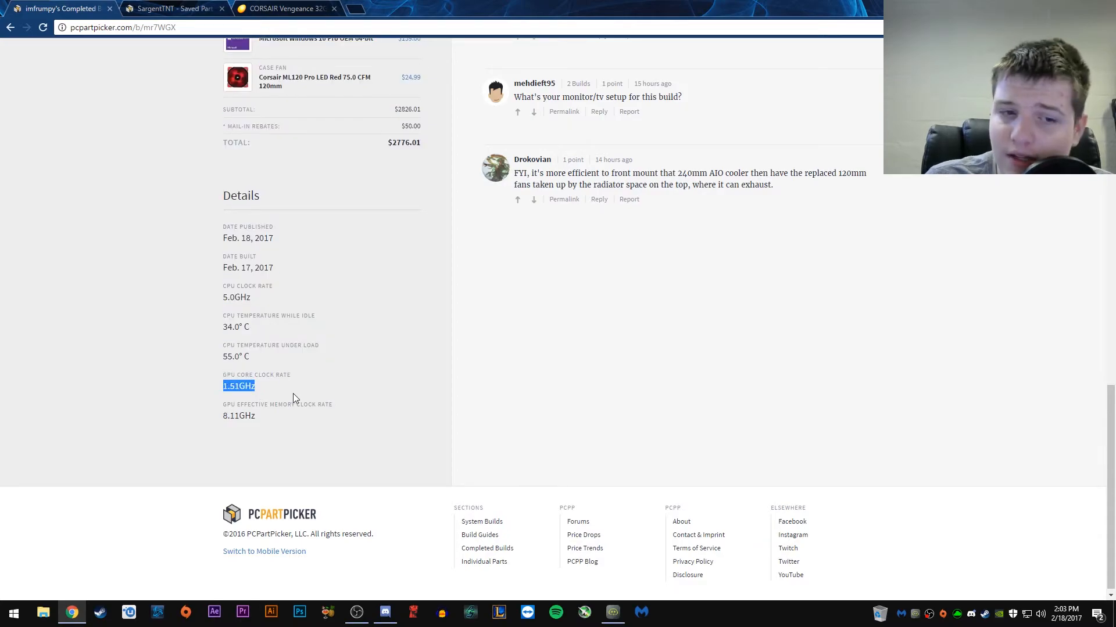
pyautogui.moveTo(284, 399)
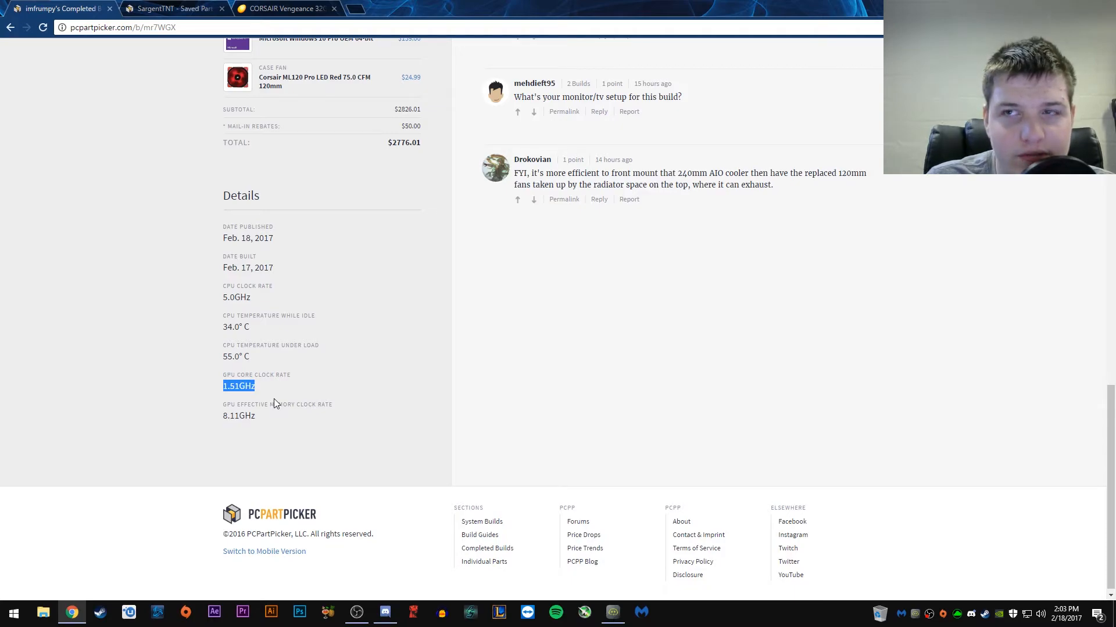
pyautogui.moveTo(286, 400)
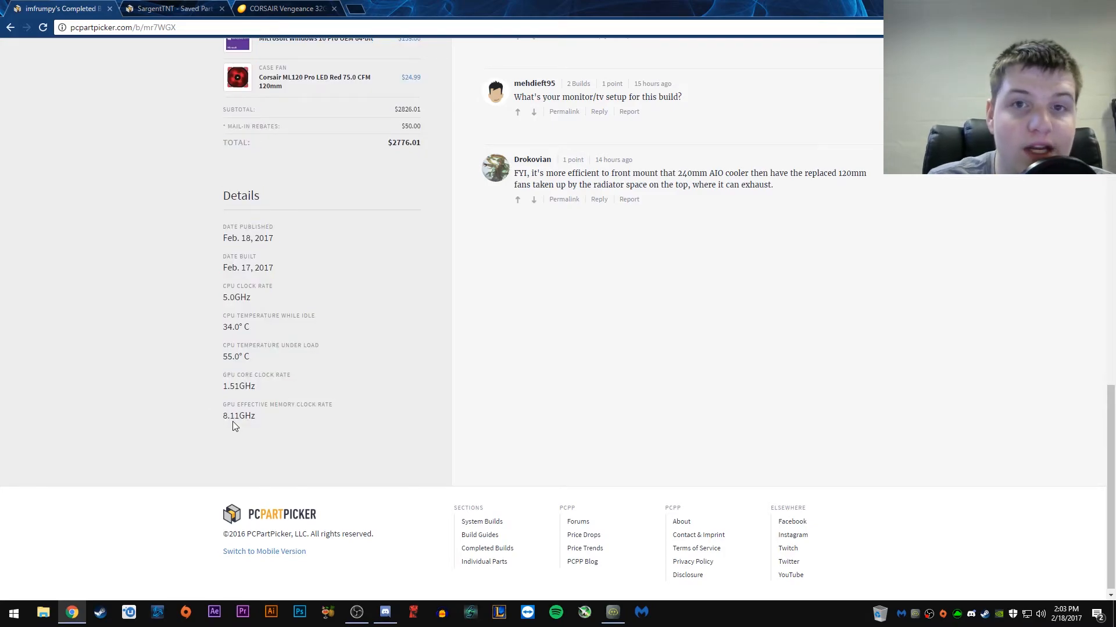
pyautogui.moveTo(266, 416)
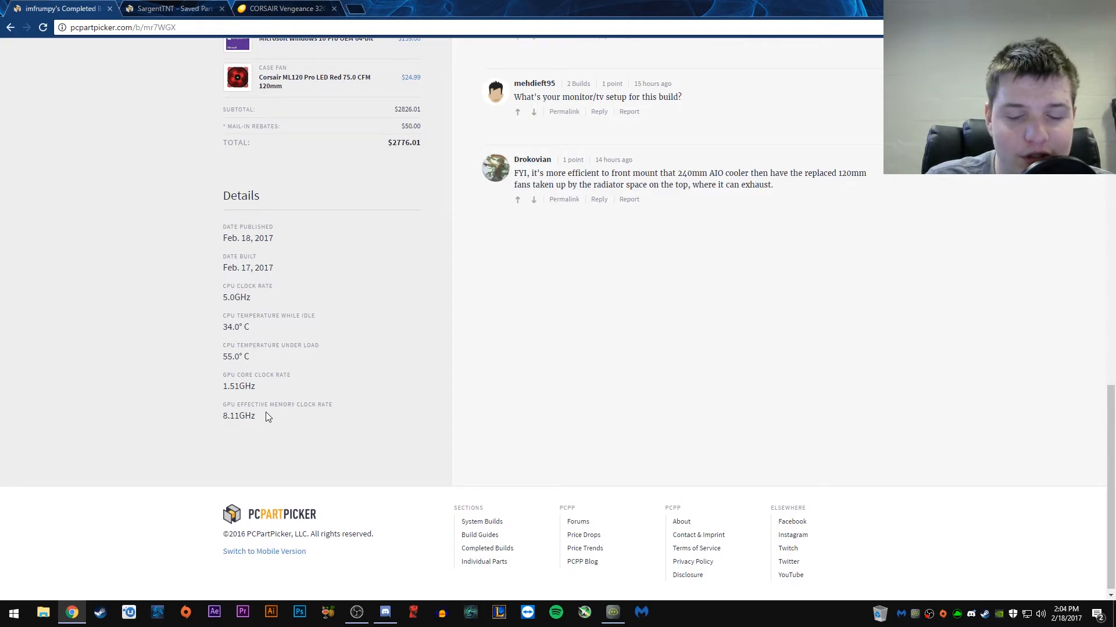
pyautogui.scroll(3)
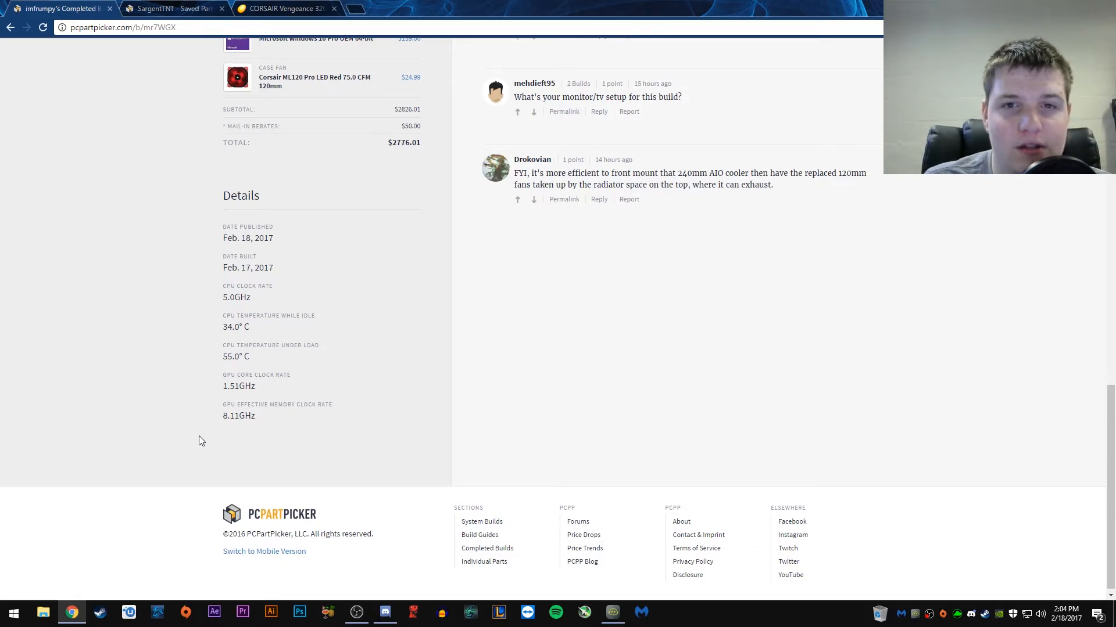
pyautogui.moveTo(179, 427)
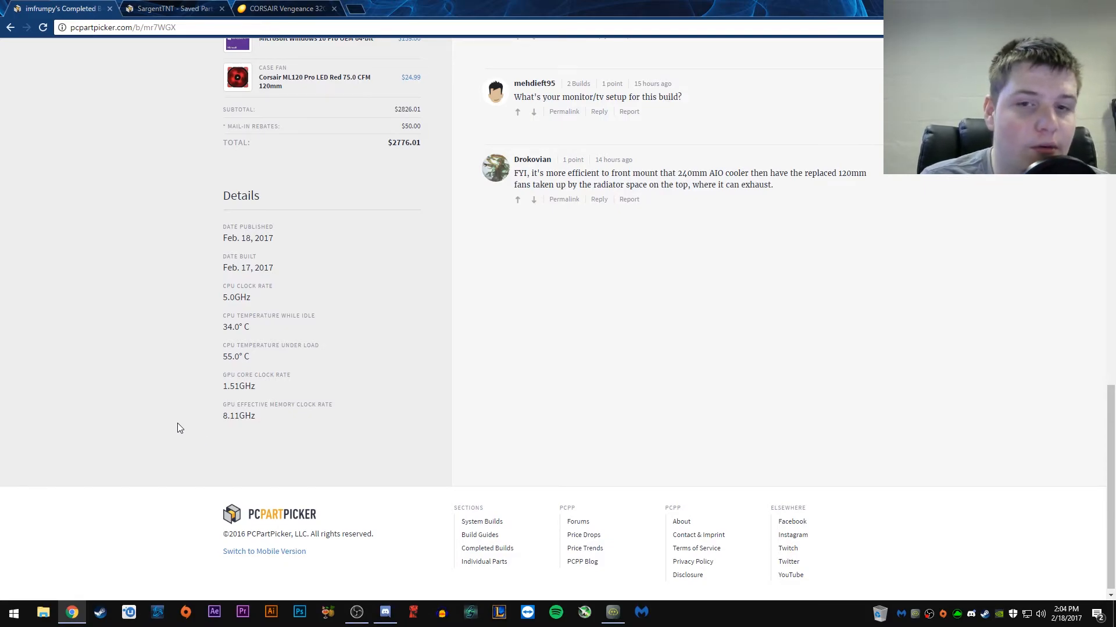
pyautogui.scroll(3)
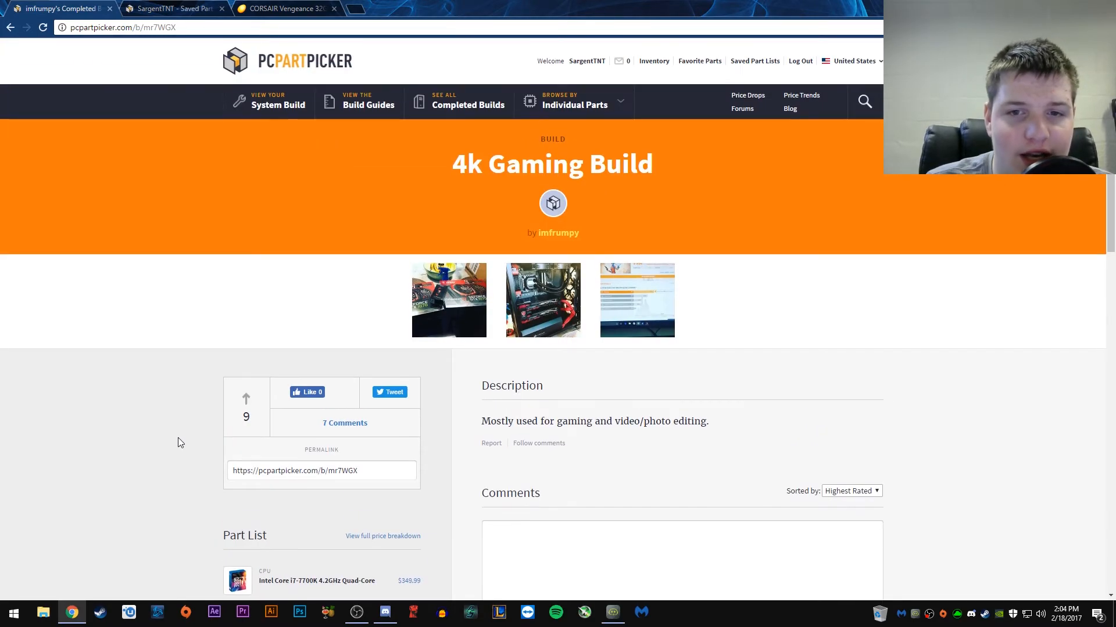
# Step: Scroll down to the Details section showing the 5.0GHz CPU clock rate and CPU temperatures
pyautogui.scroll(-3)
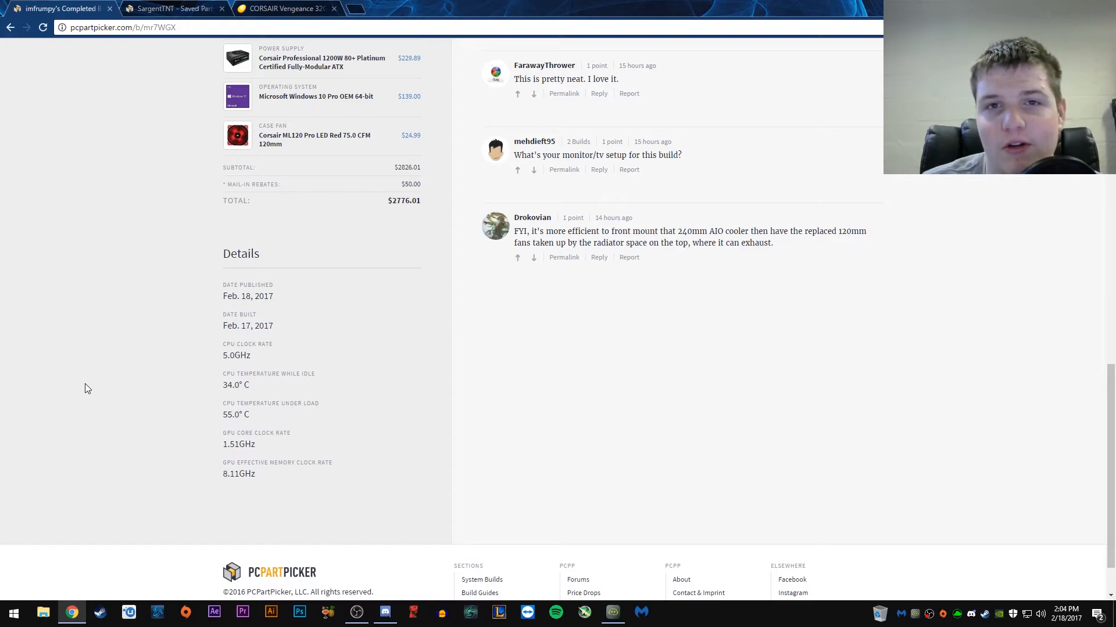
pyautogui.moveTo(25, 375)
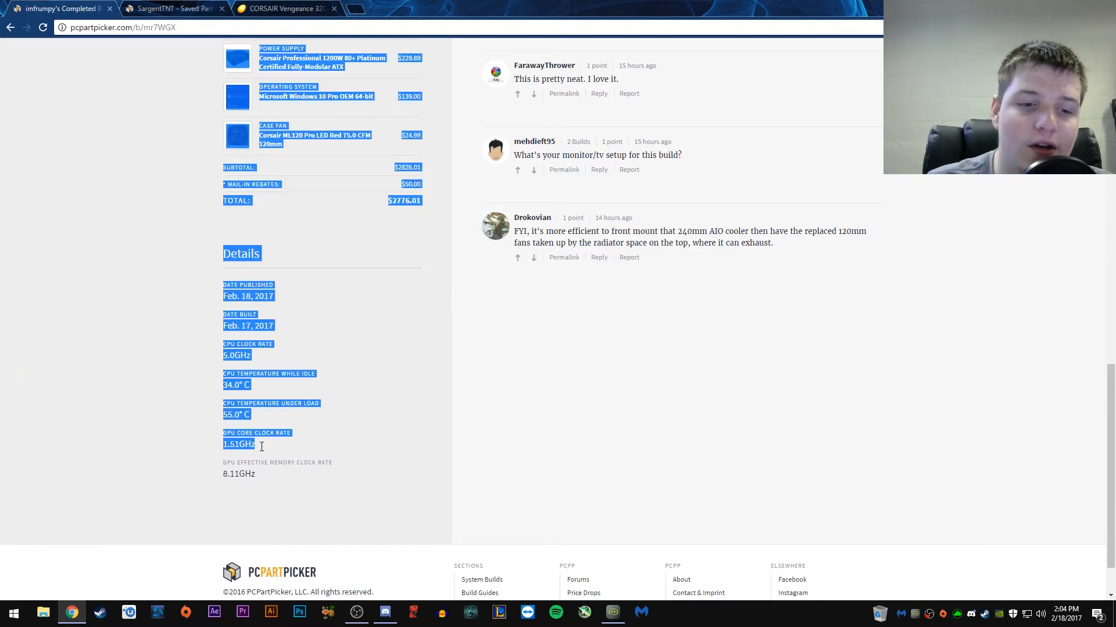
pyautogui.scroll(3)
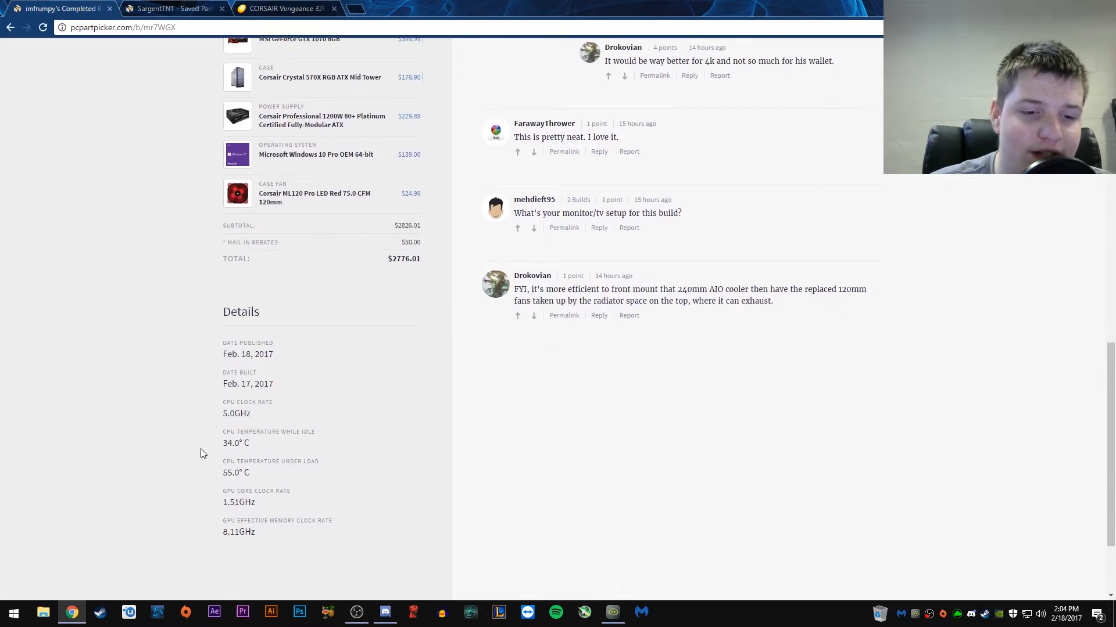
pyautogui.scroll(3)
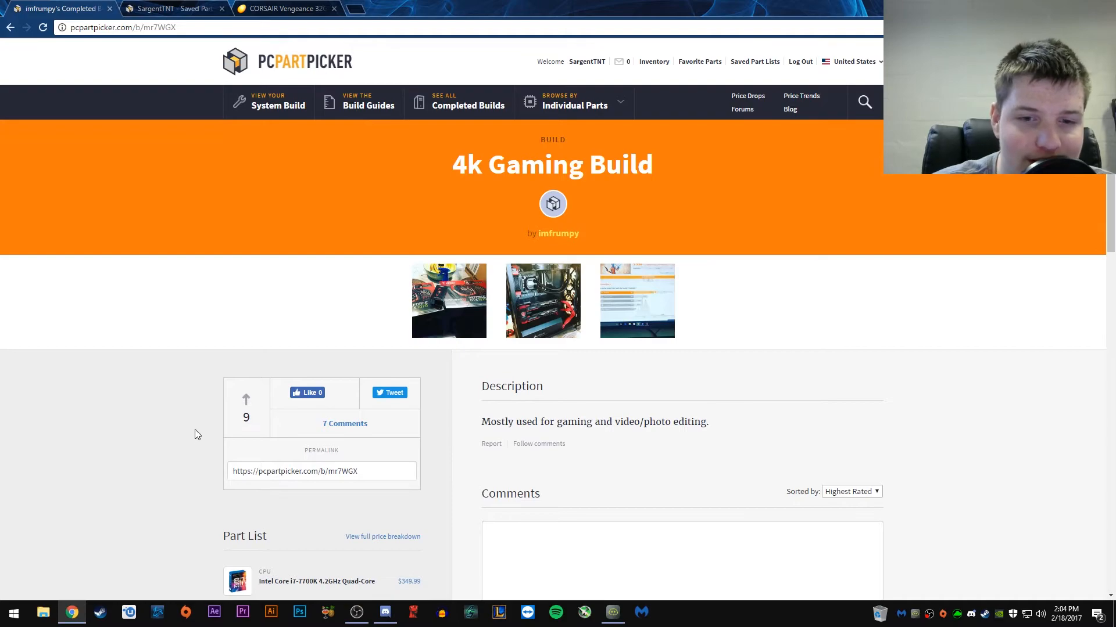
pyautogui.moveTo(140, 401)
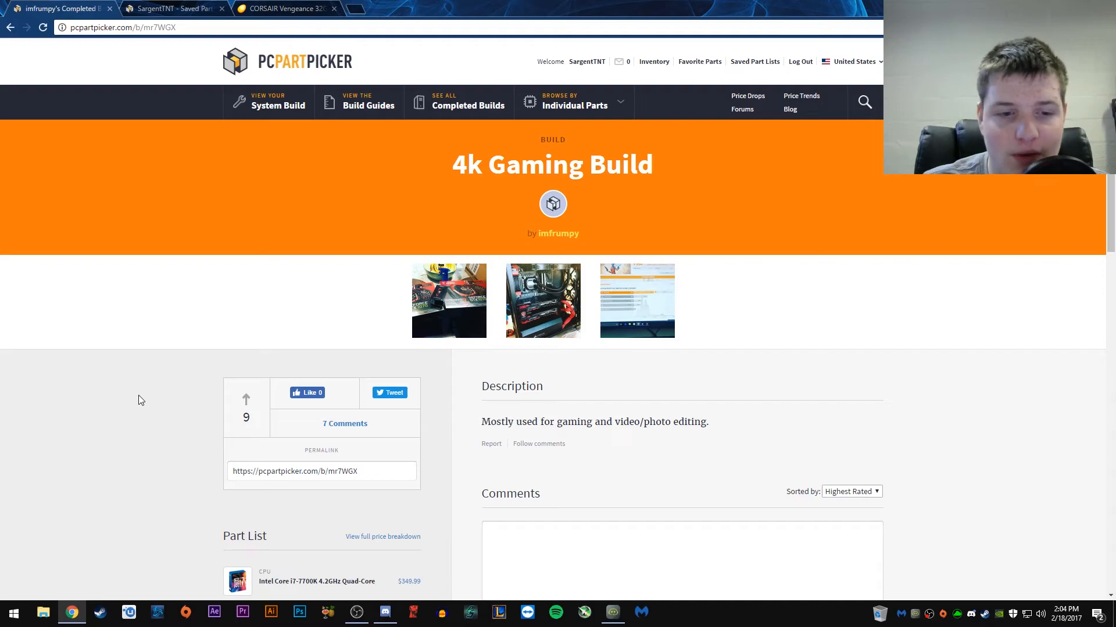
pyautogui.scroll(-3)
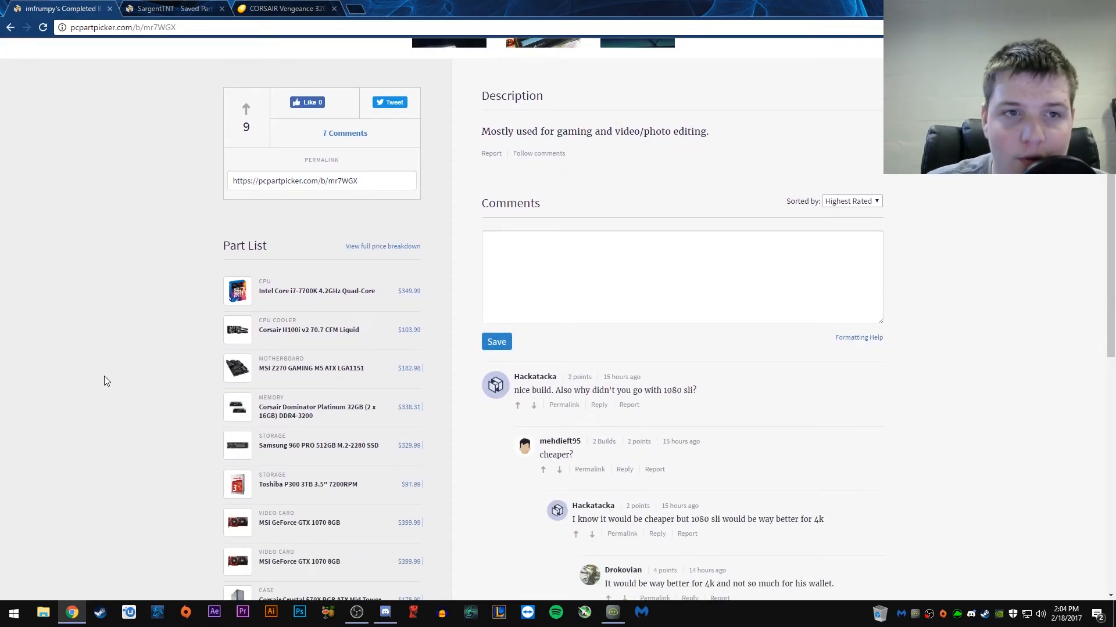
pyautogui.scroll(3)
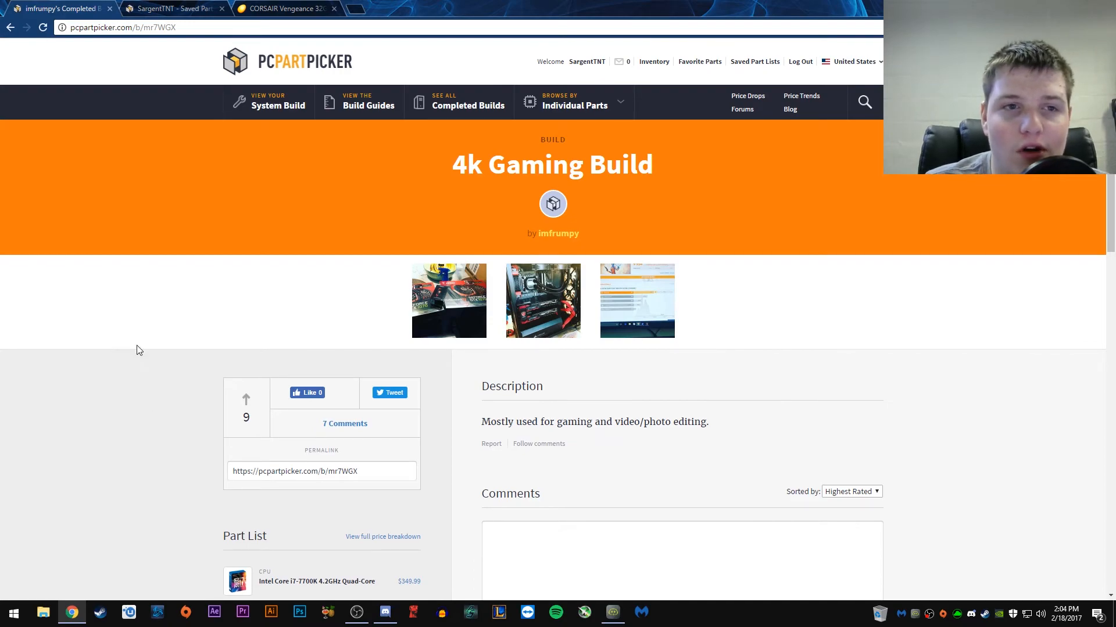
pyautogui.moveTo(89, 324)
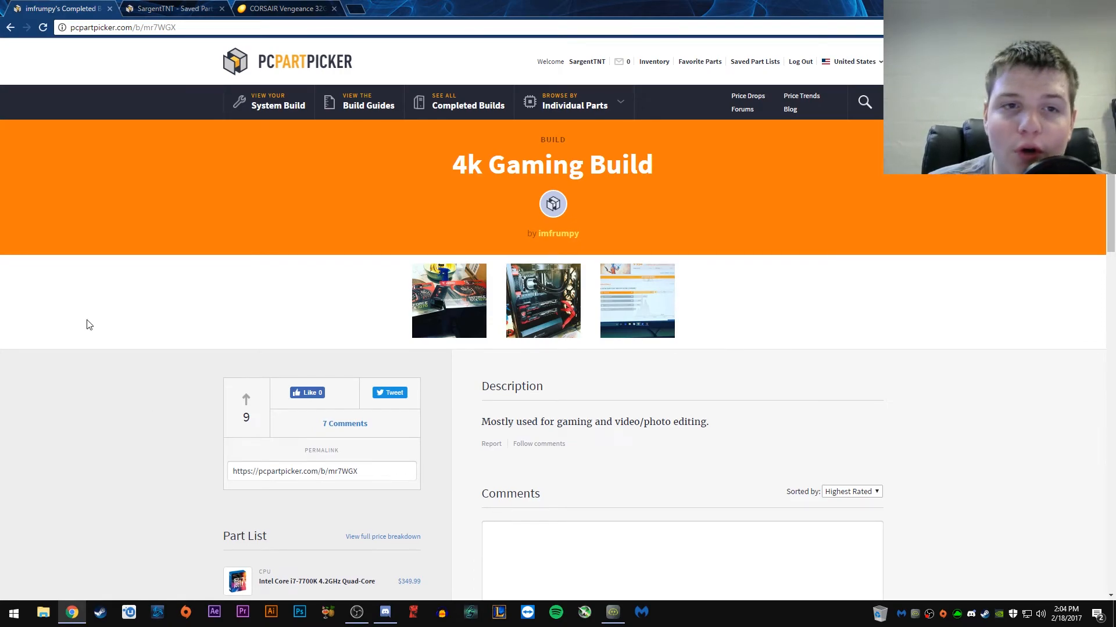
pyautogui.scroll(-3)
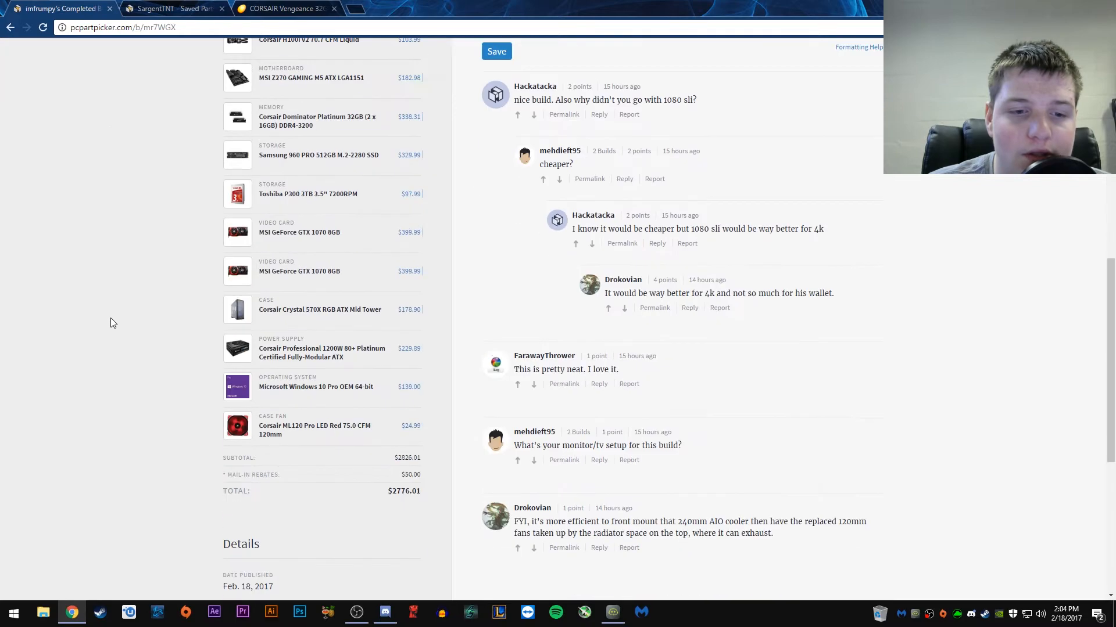
pyautogui.scroll(-3)
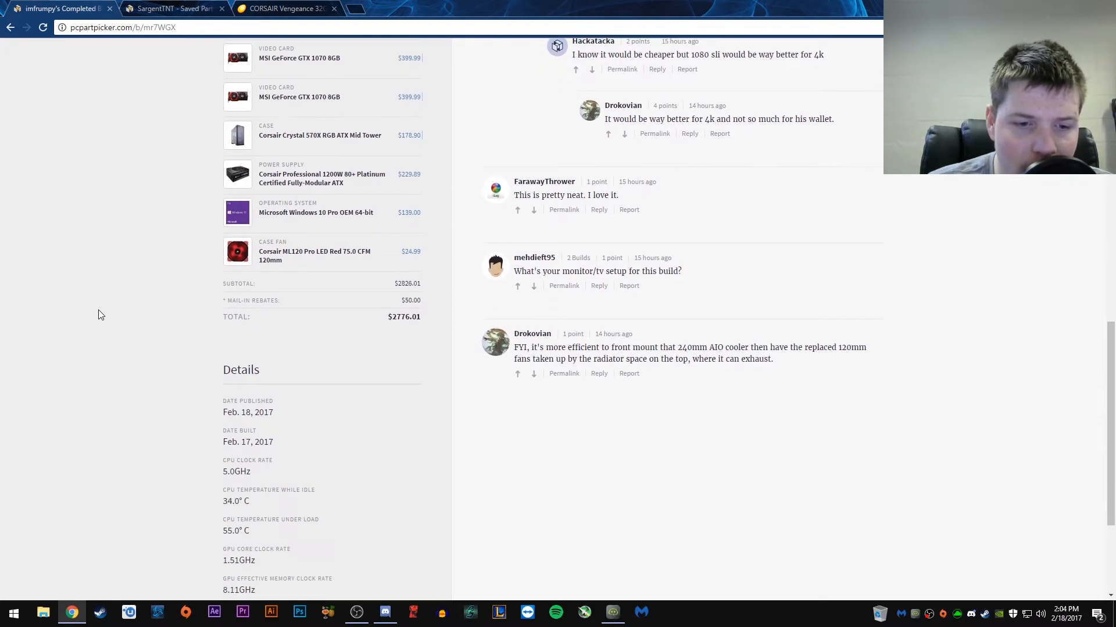
pyautogui.scroll(-3)
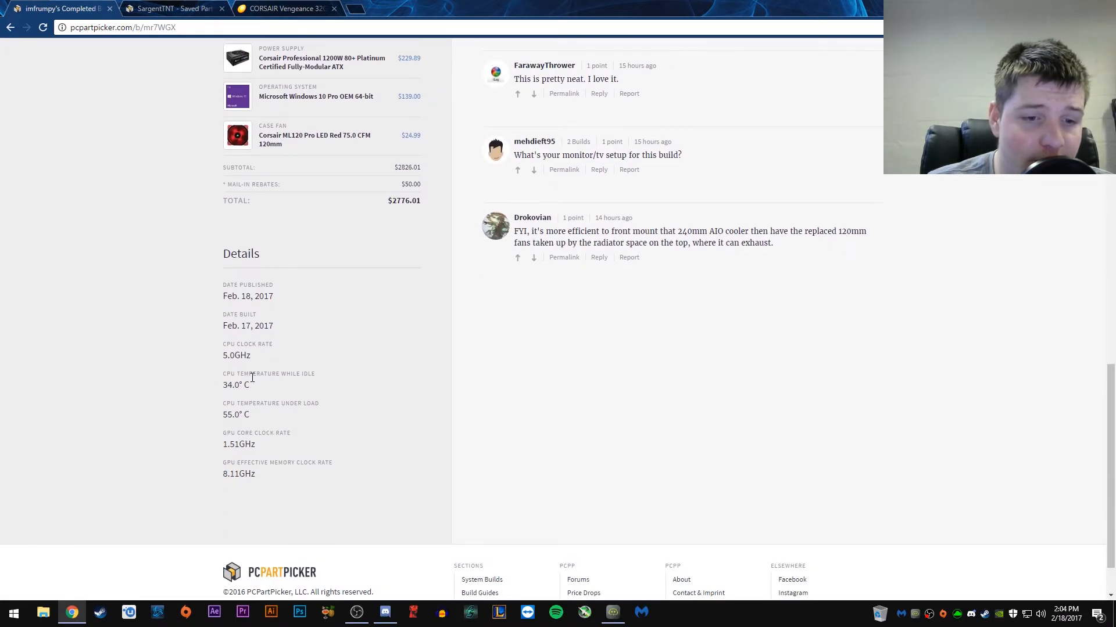
pyautogui.doubleClick(236, 384)
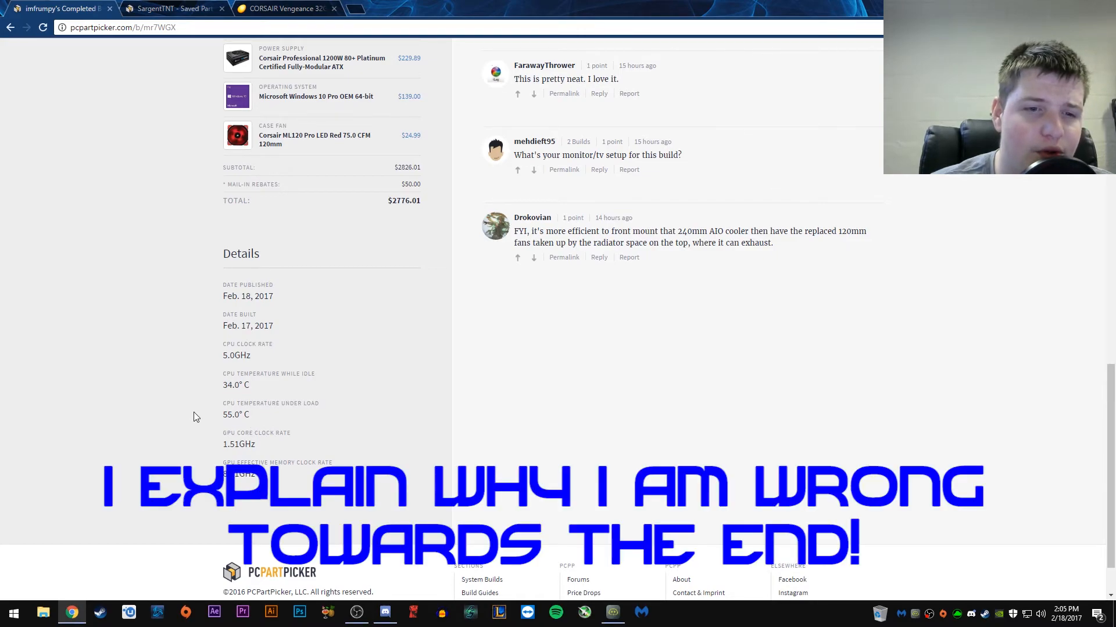
# Step: Scroll the build page up, then back down to the part list's $2776.01 total
pyautogui.scroll(3)
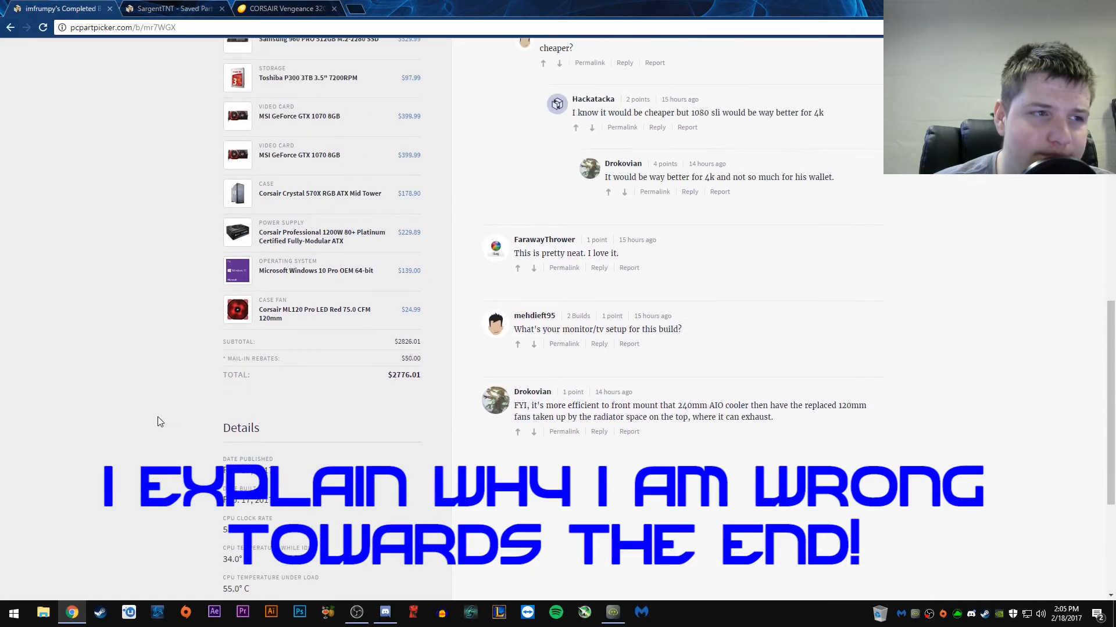
pyautogui.scroll(3)
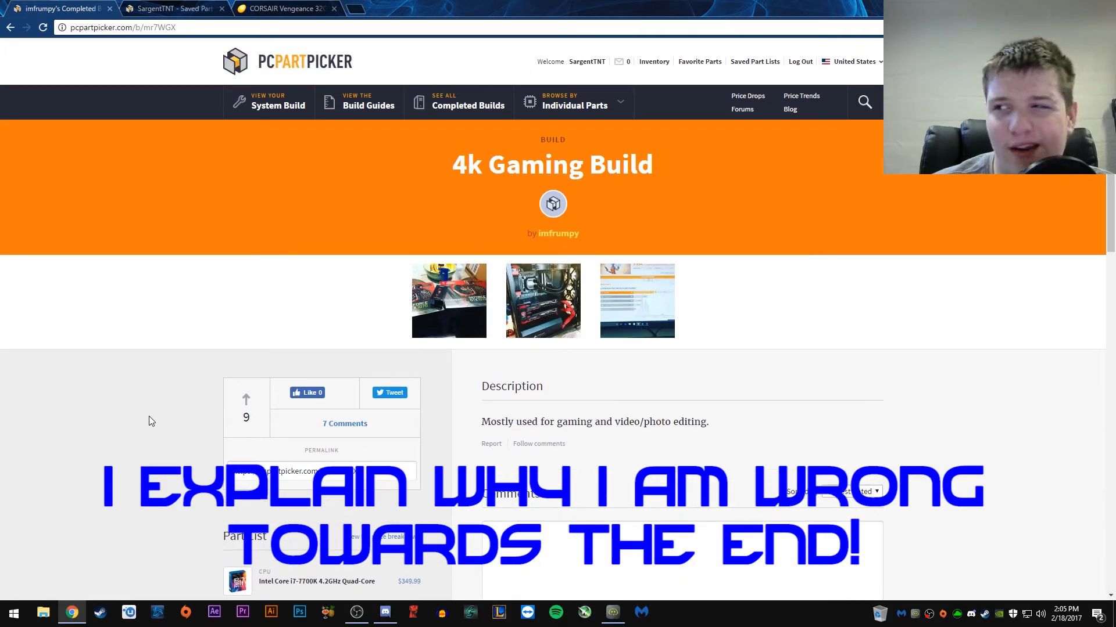
pyautogui.scroll(-3)
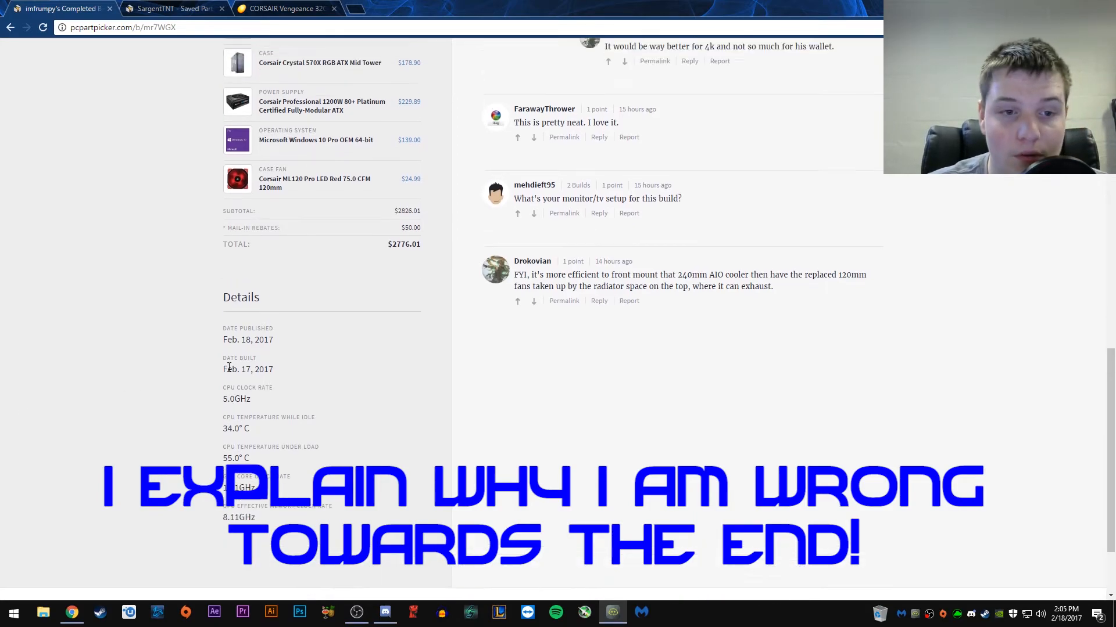
pyautogui.scroll(3)
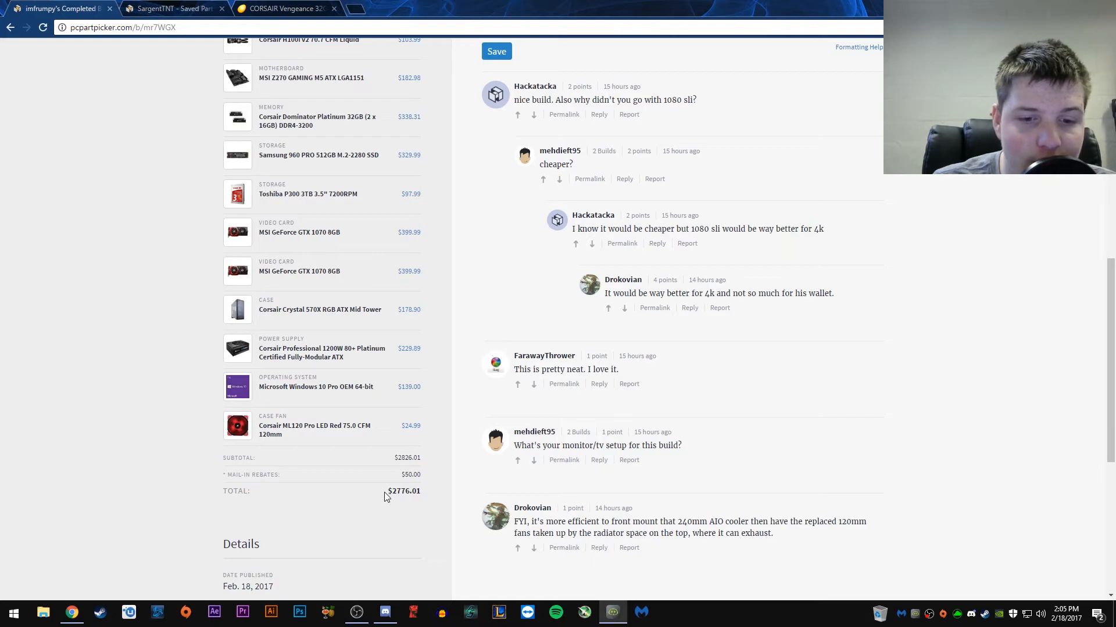
# Step: Scroll to the build's top and open the middle photo showing two MSI graphics cards
pyautogui.doubleClick(402, 491)
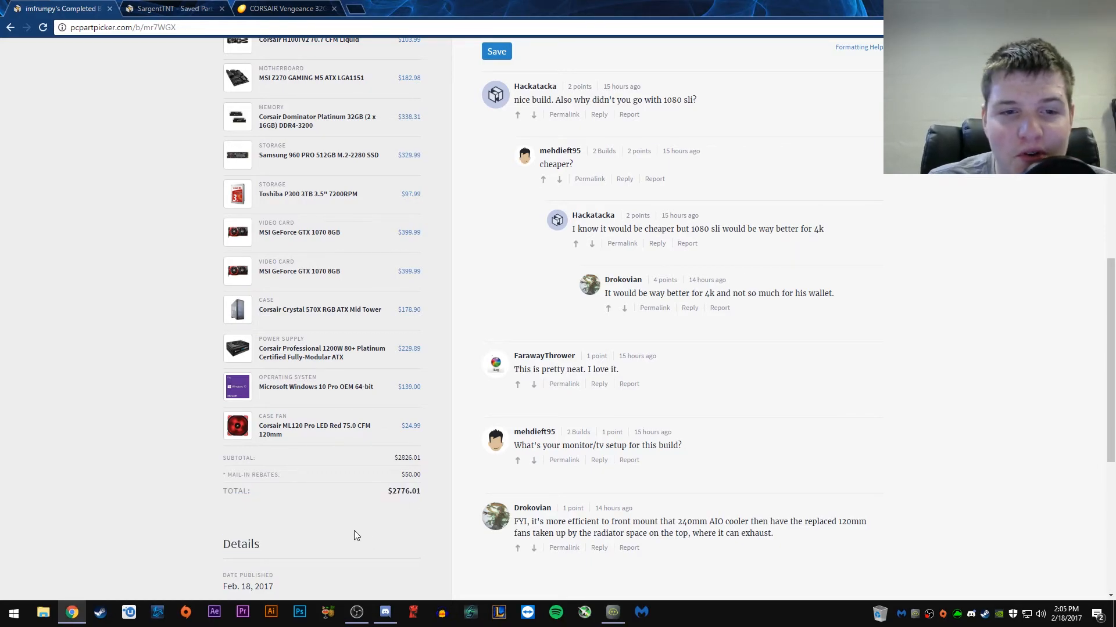
pyautogui.scroll(3)
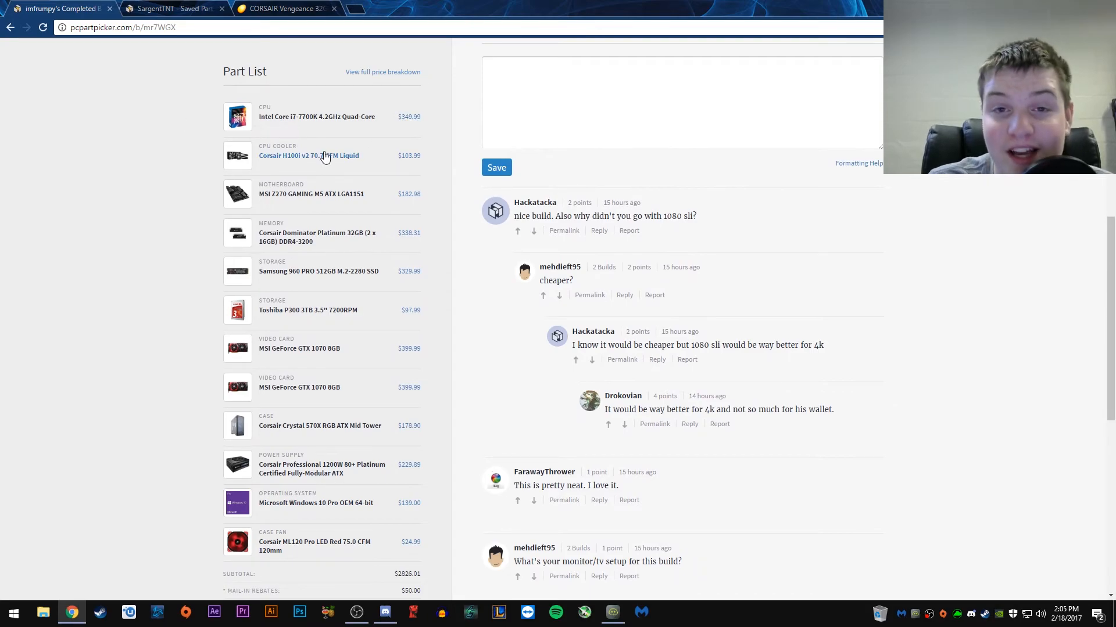
pyautogui.scroll(-3)
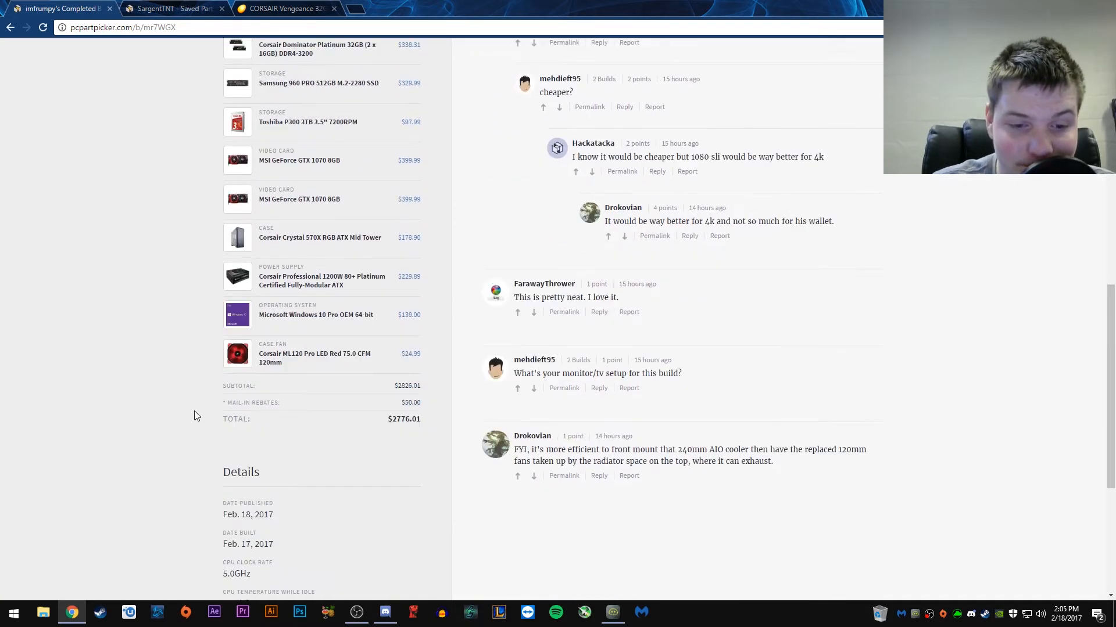
pyautogui.scroll(-3)
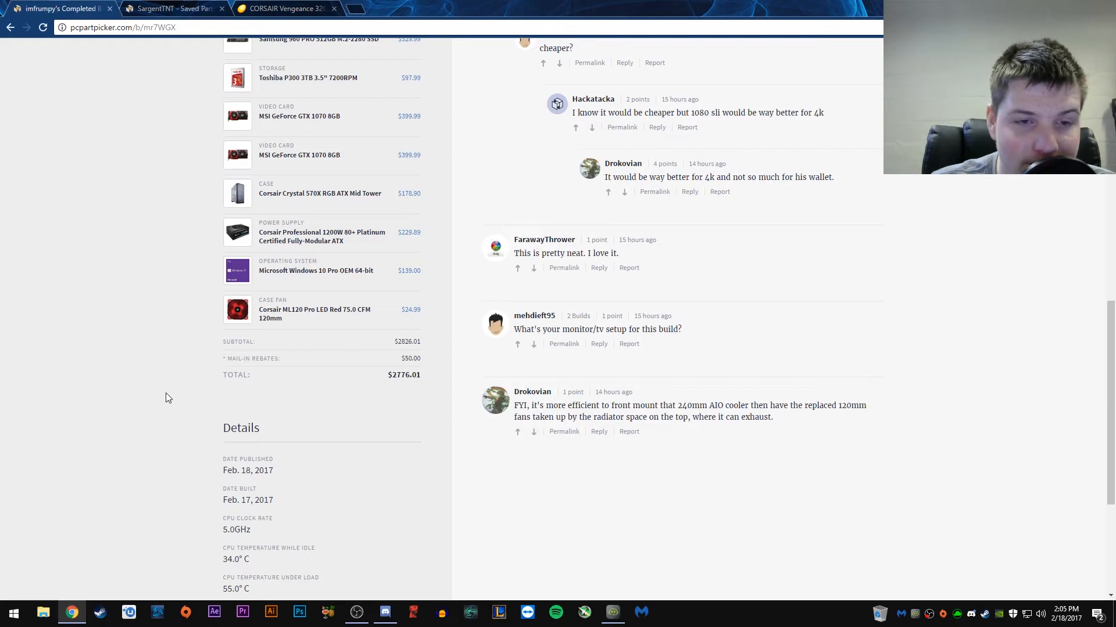
pyautogui.scroll(3)
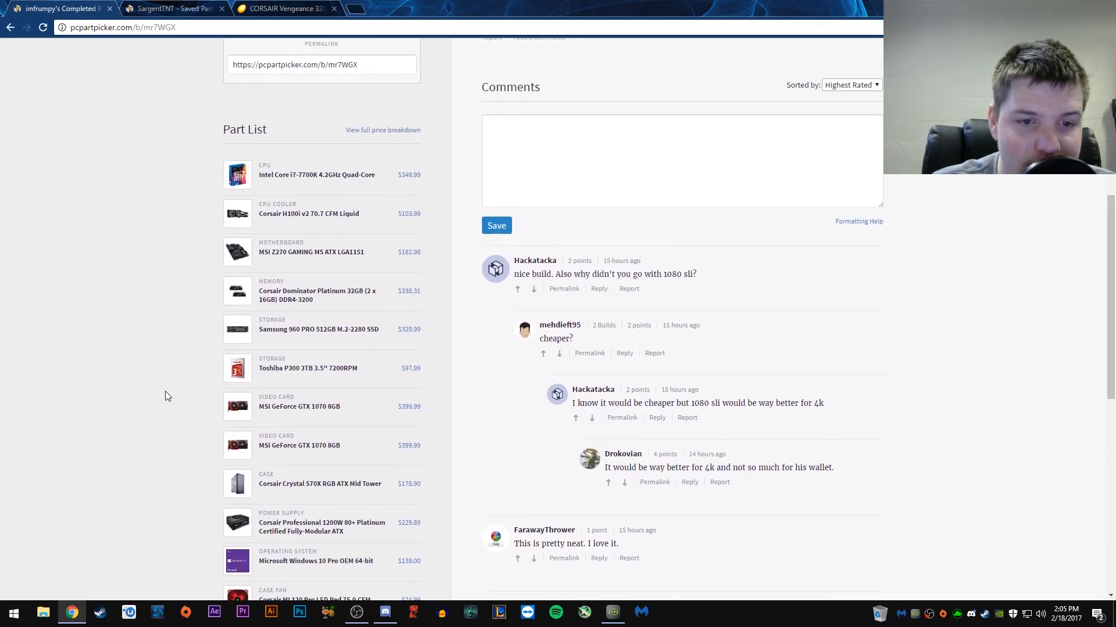
pyautogui.scroll(3)
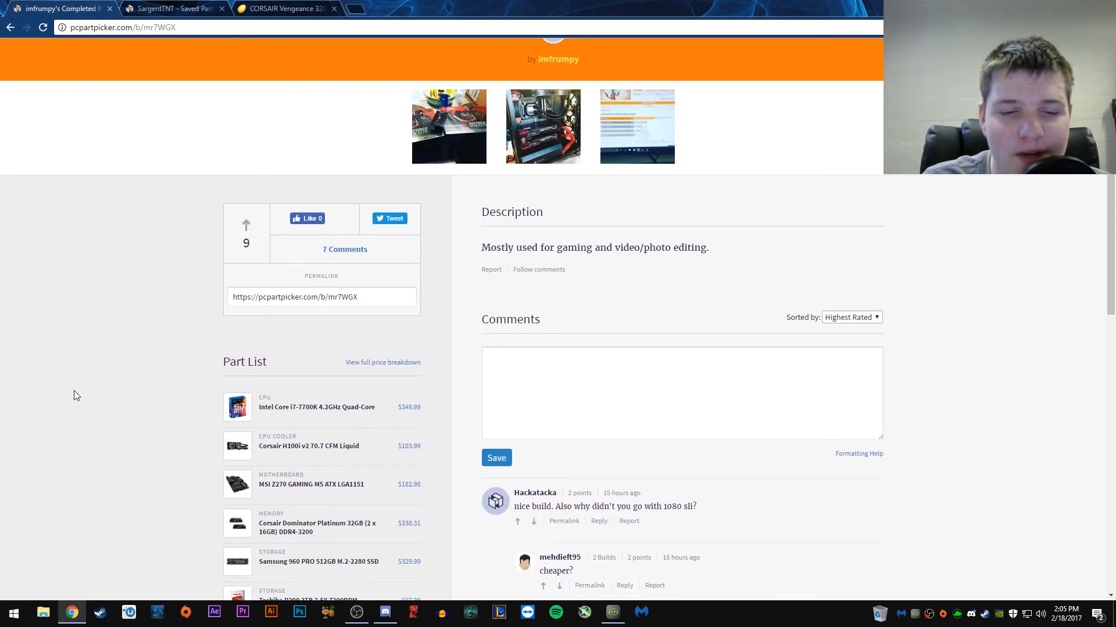
pyautogui.scroll(-3)
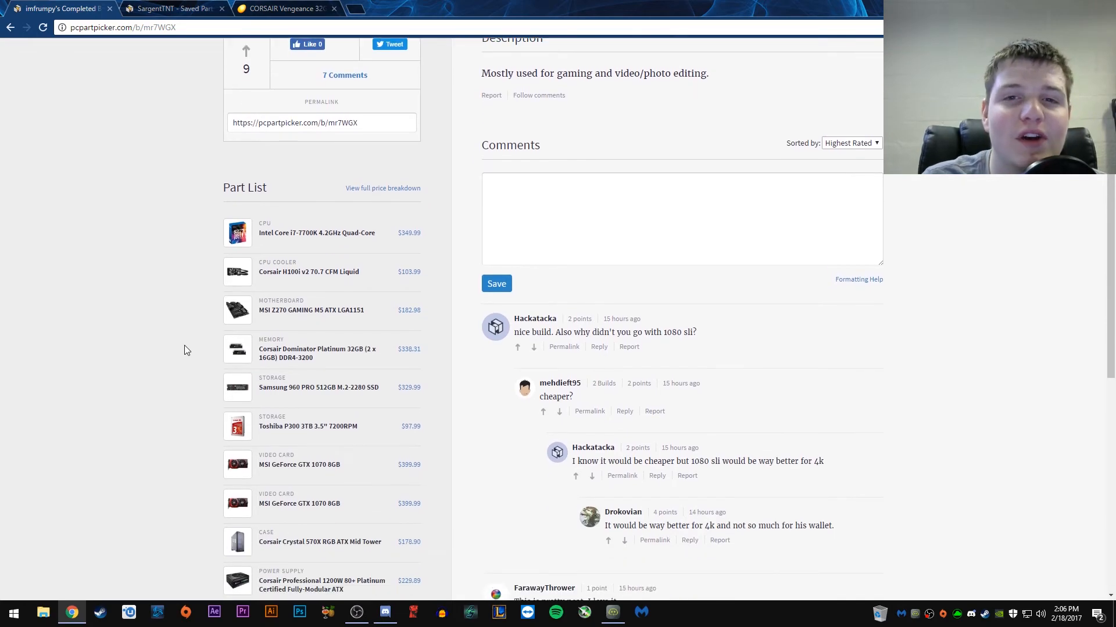
pyautogui.scroll(3)
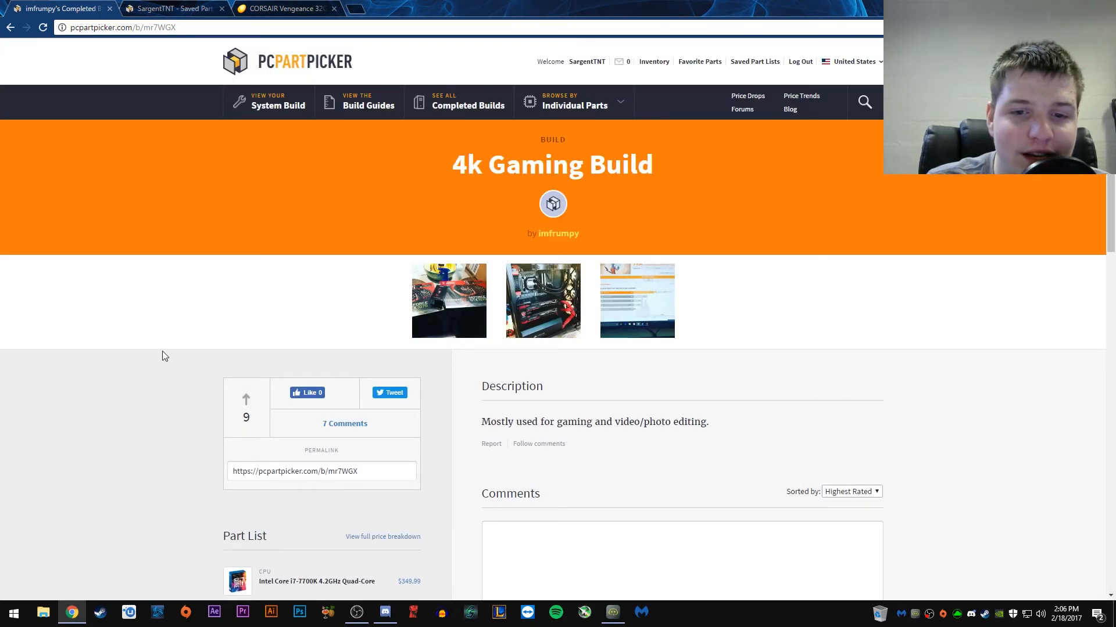
pyautogui.click(542, 300)
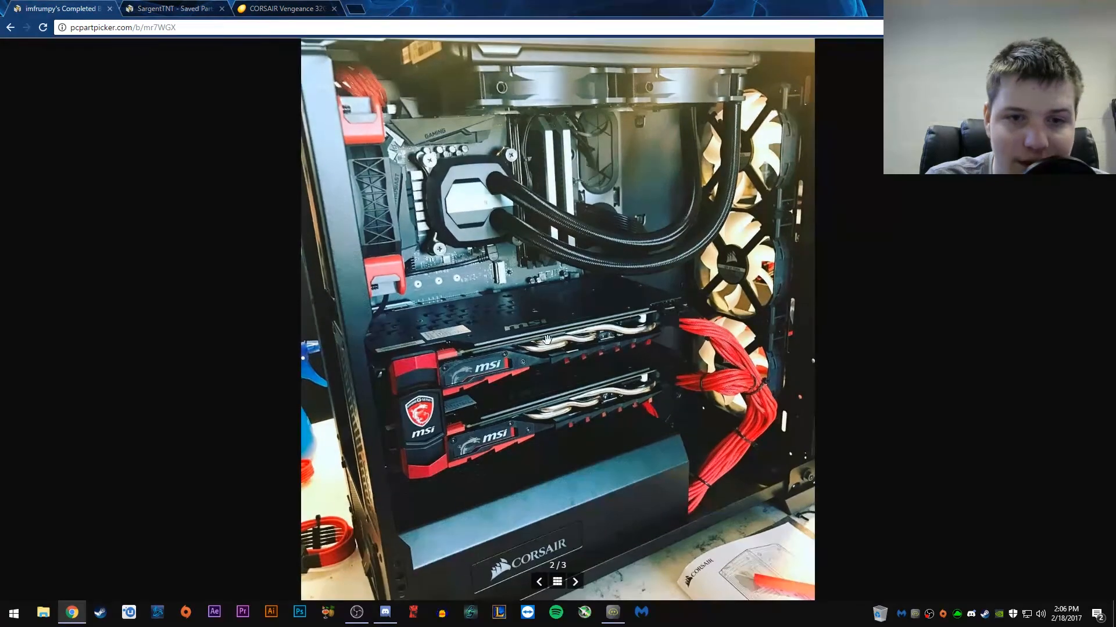
pyautogui.moveTo(448, 359)
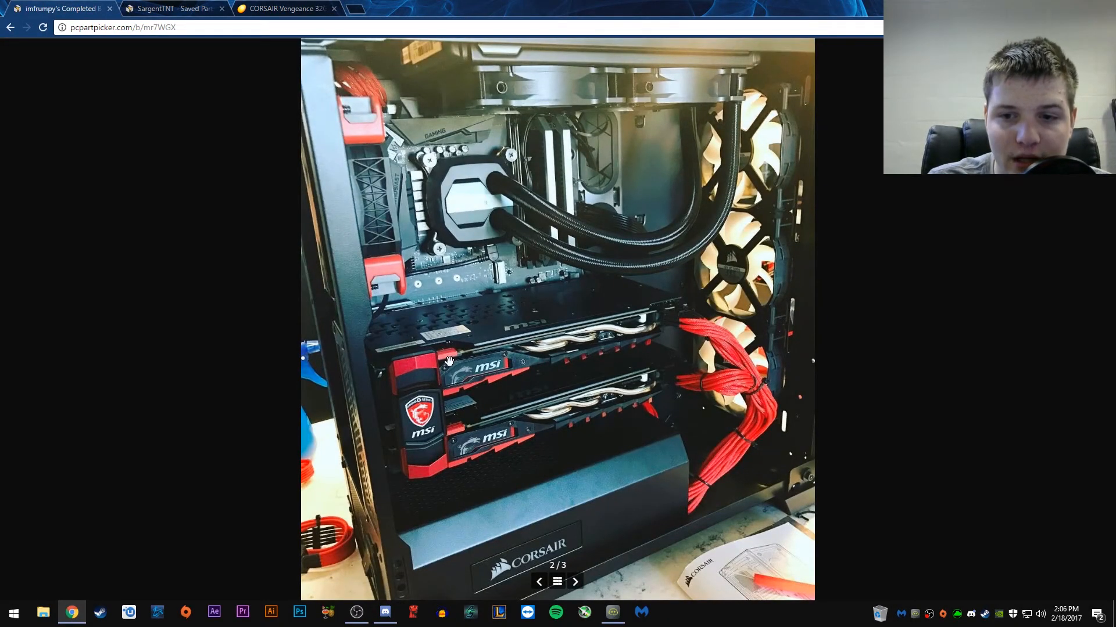
pyautogui.moveTo(765, 132)
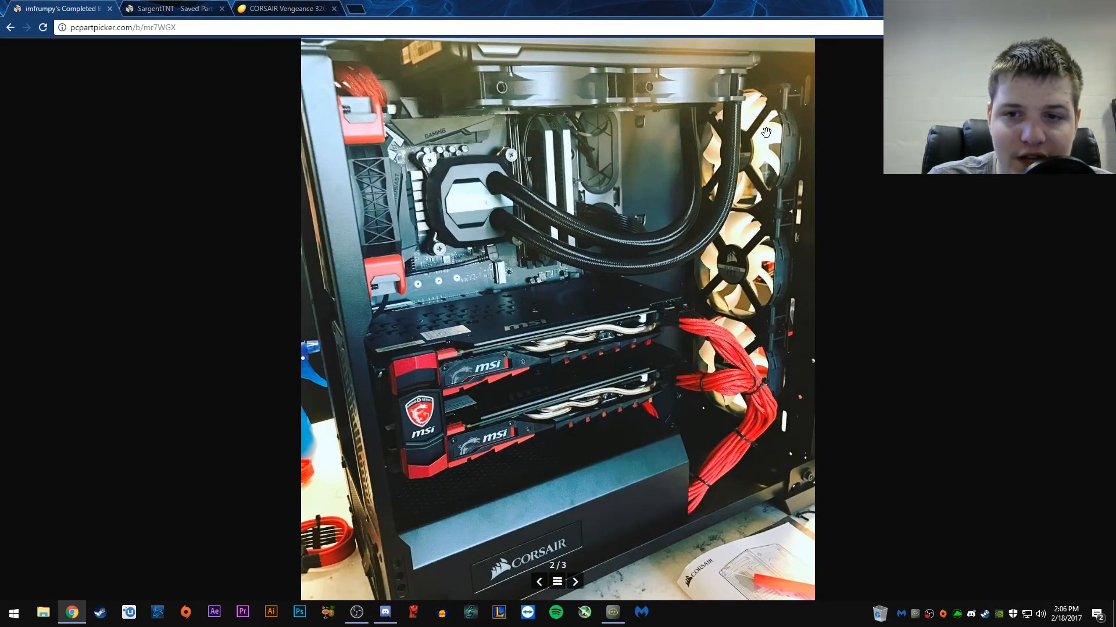
pyautogui.moveTo(748, 135)
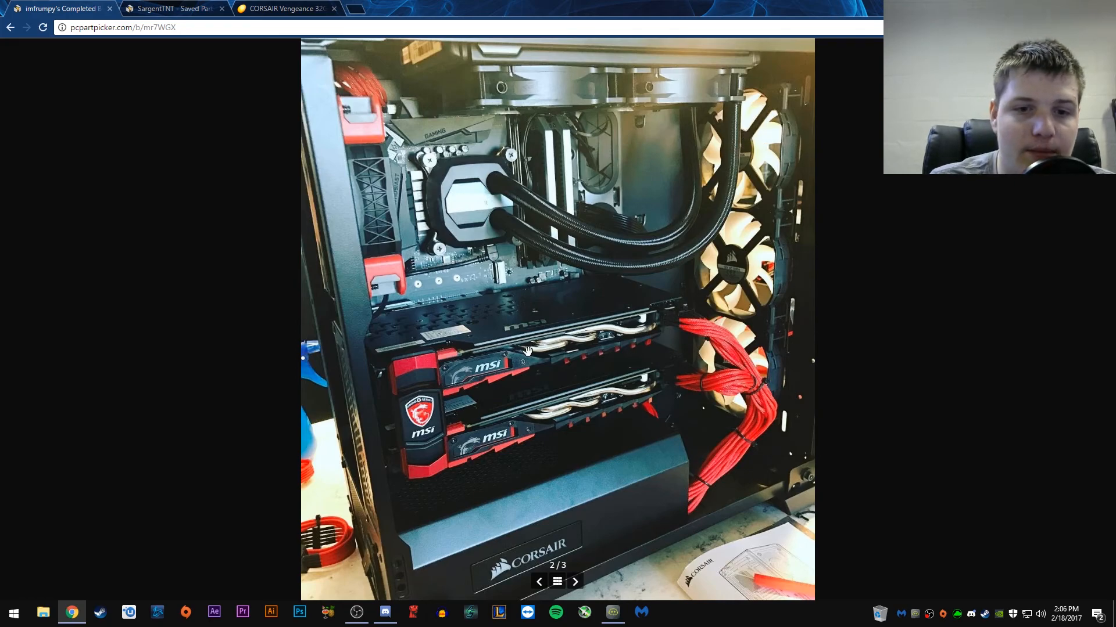
pyautogui.moveTo(488, 335)
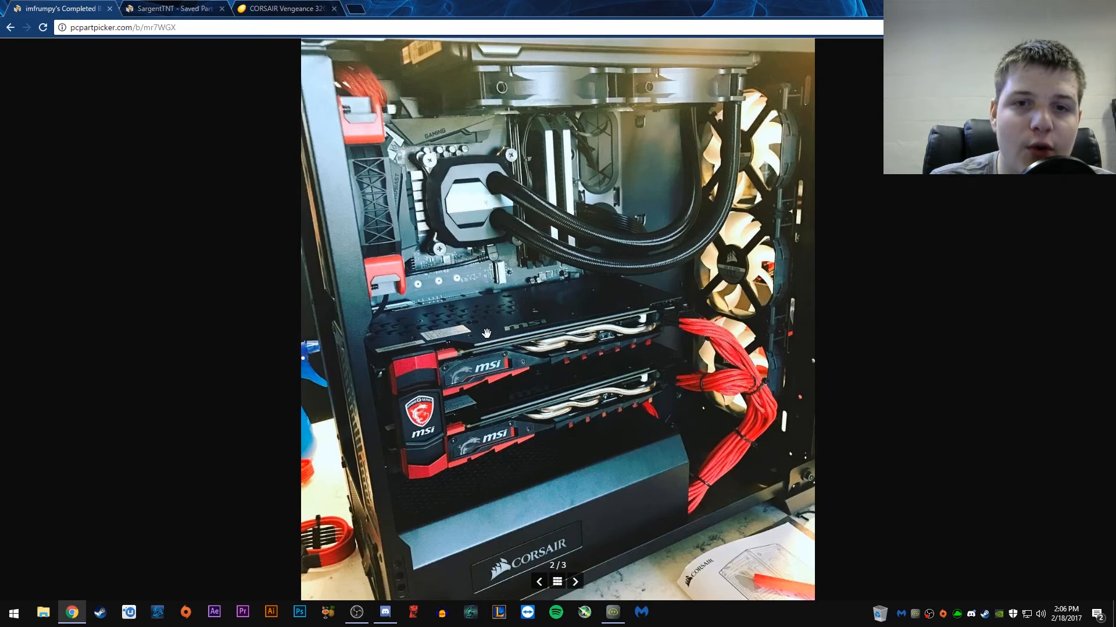
pyautogui.moveTo(11, 37)
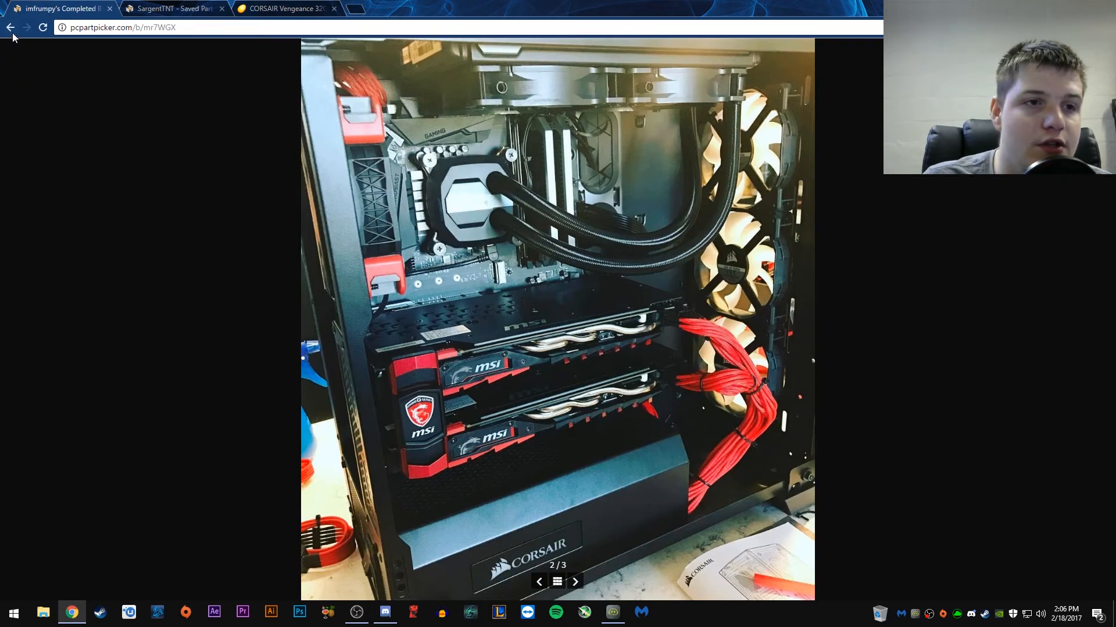
# Step: Go back from the enlarged second photo to the 4k Gaming Build page
pyautogui.click(11, 27)
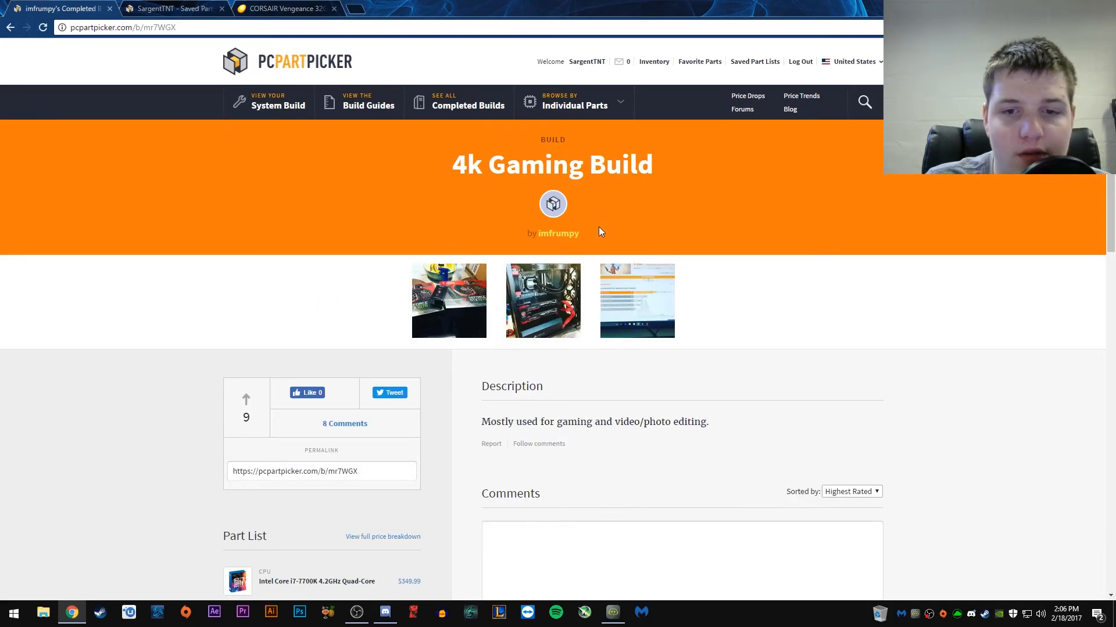
pyautogui.scroll(-3)
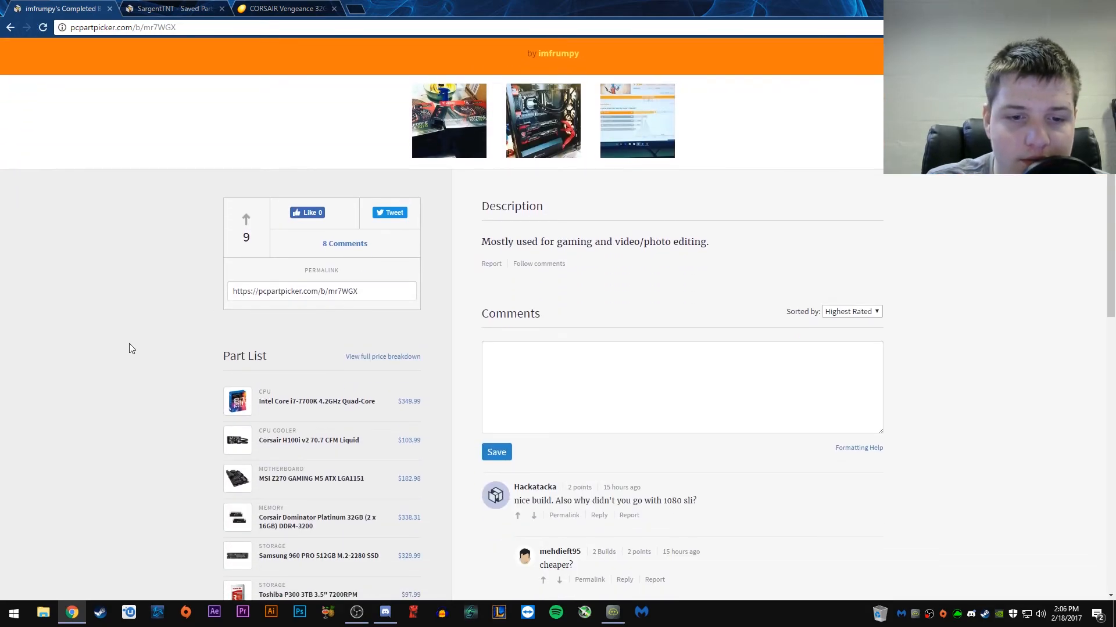
pyautogui.scroll(-3)
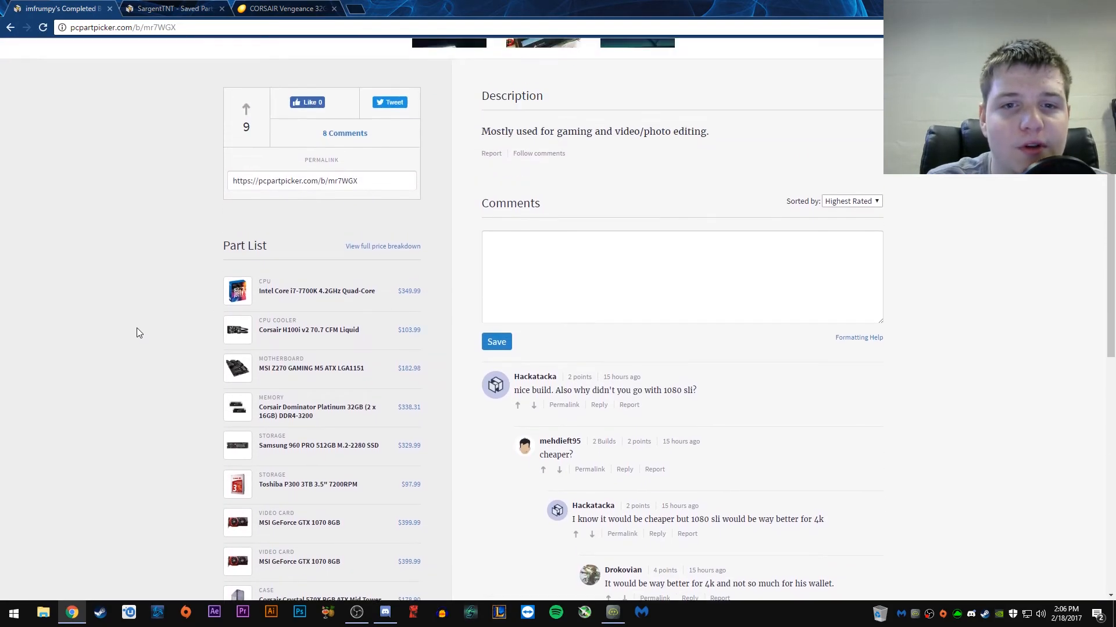